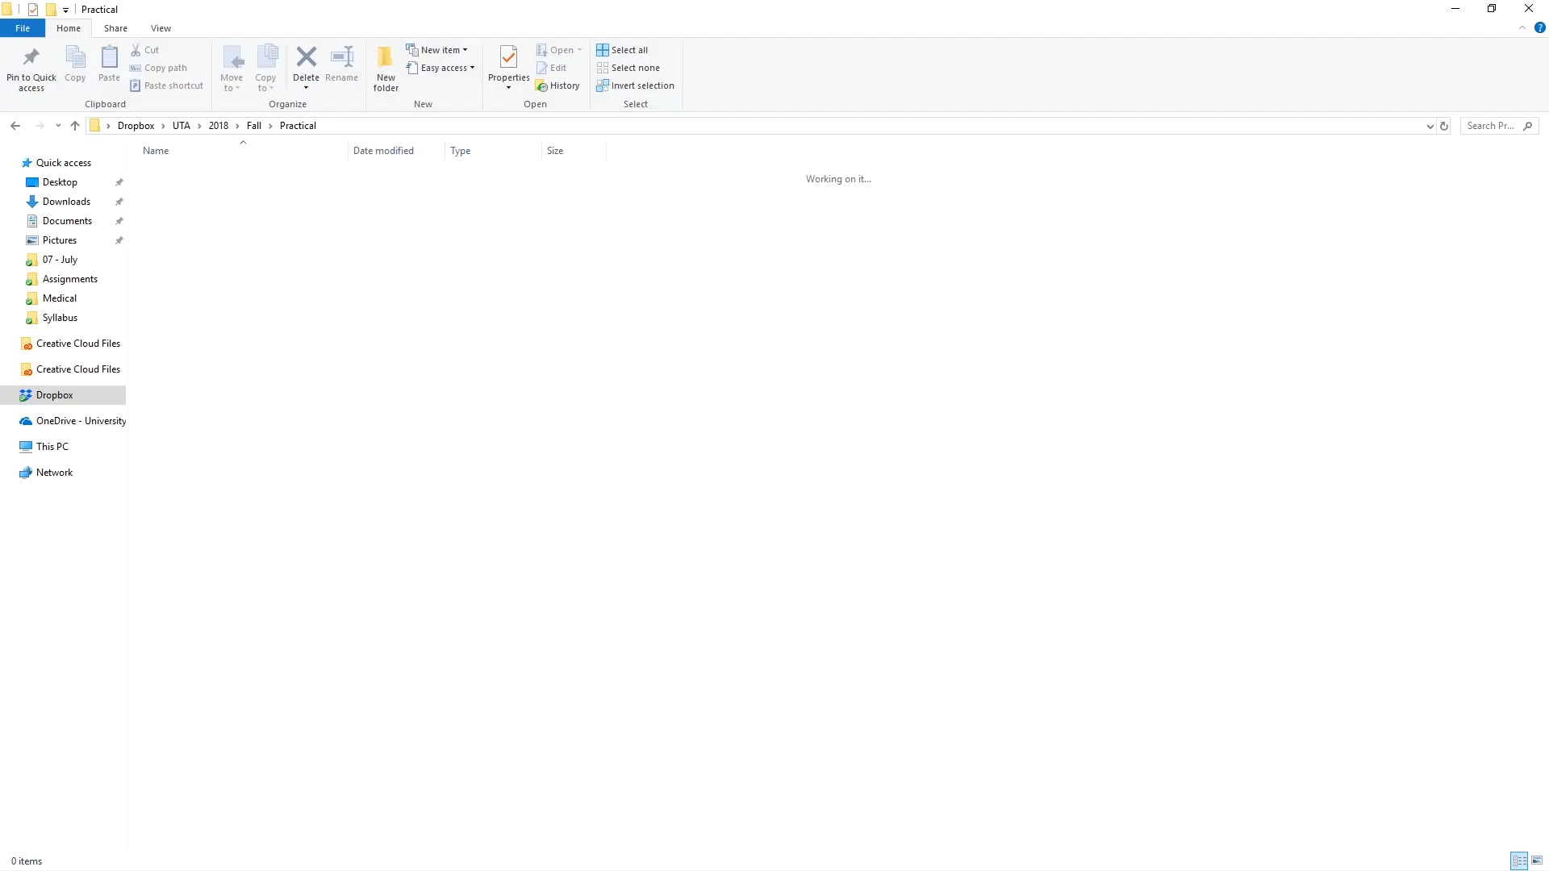
mouse_move(429, 324)
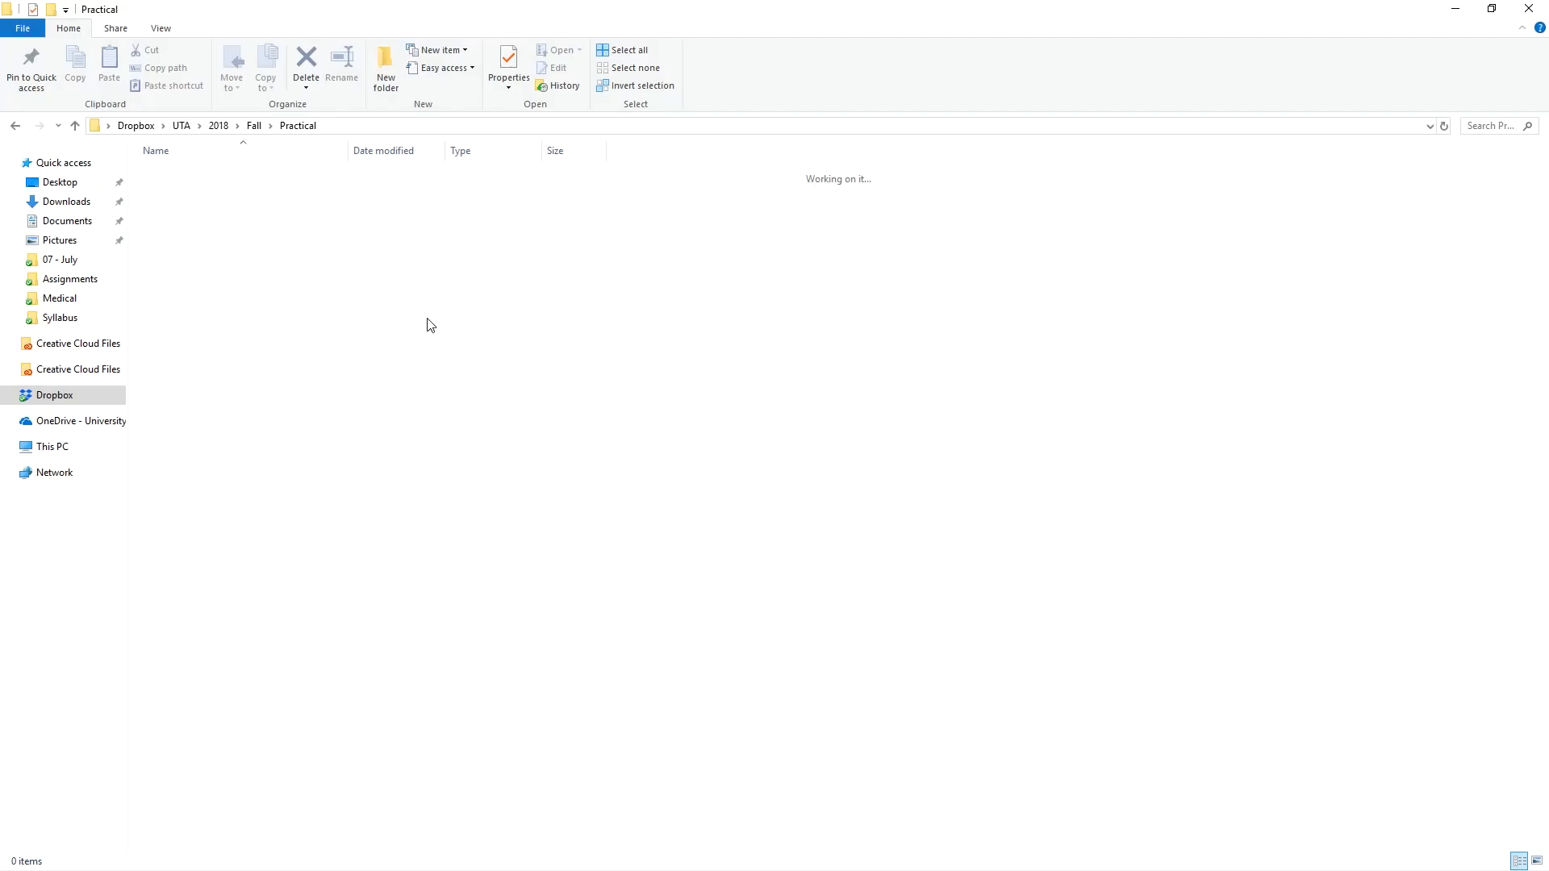
- Create a new folder named basic-structure inside the empty Practical folder
right_click(429, 324)
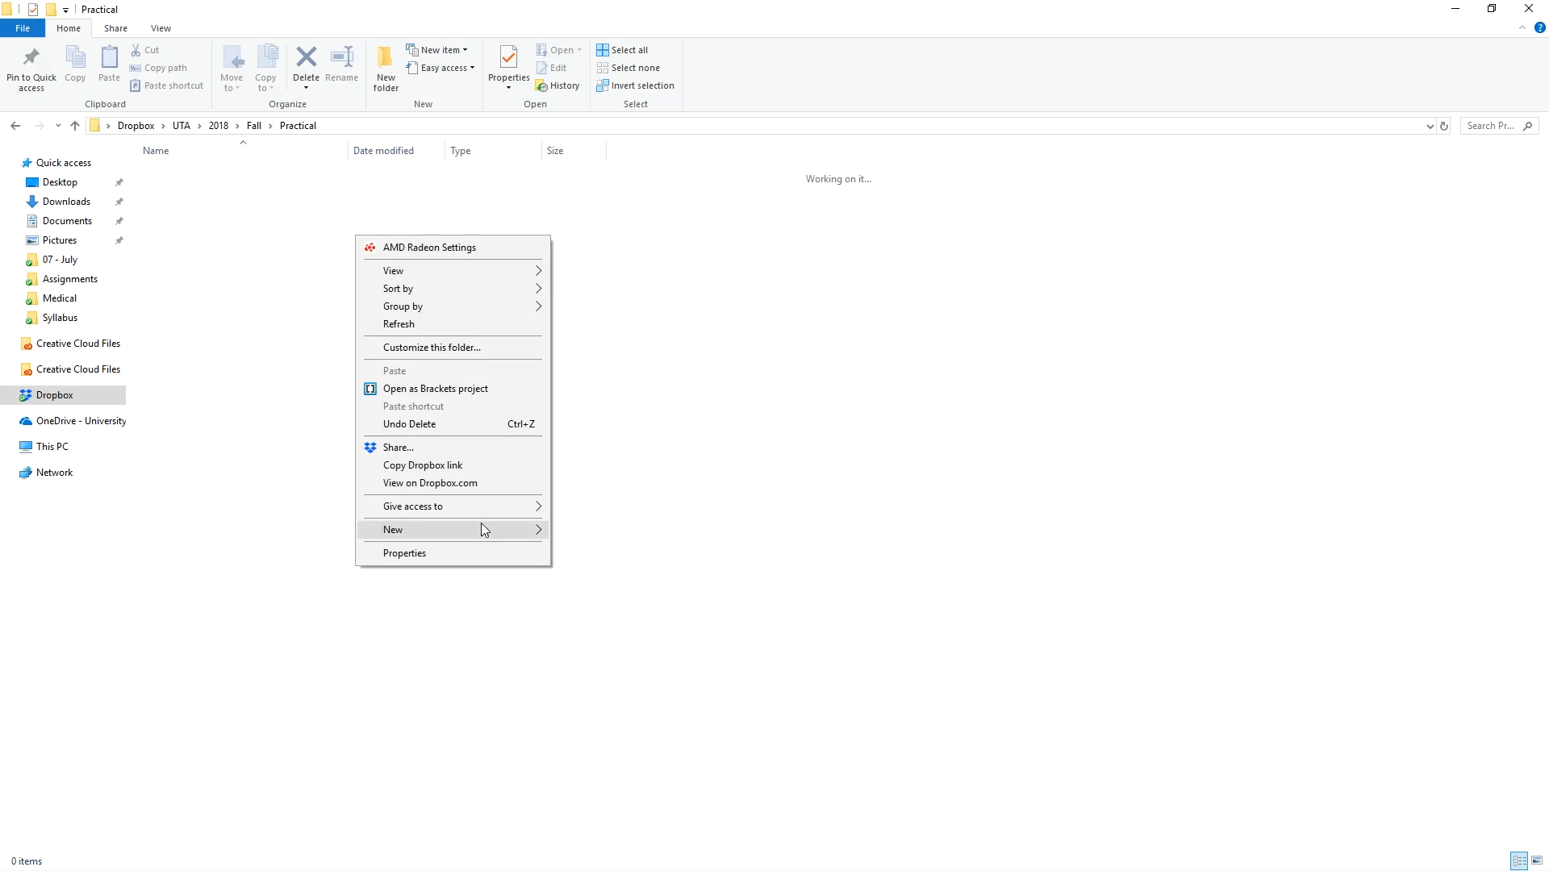
left_click(392, 529)
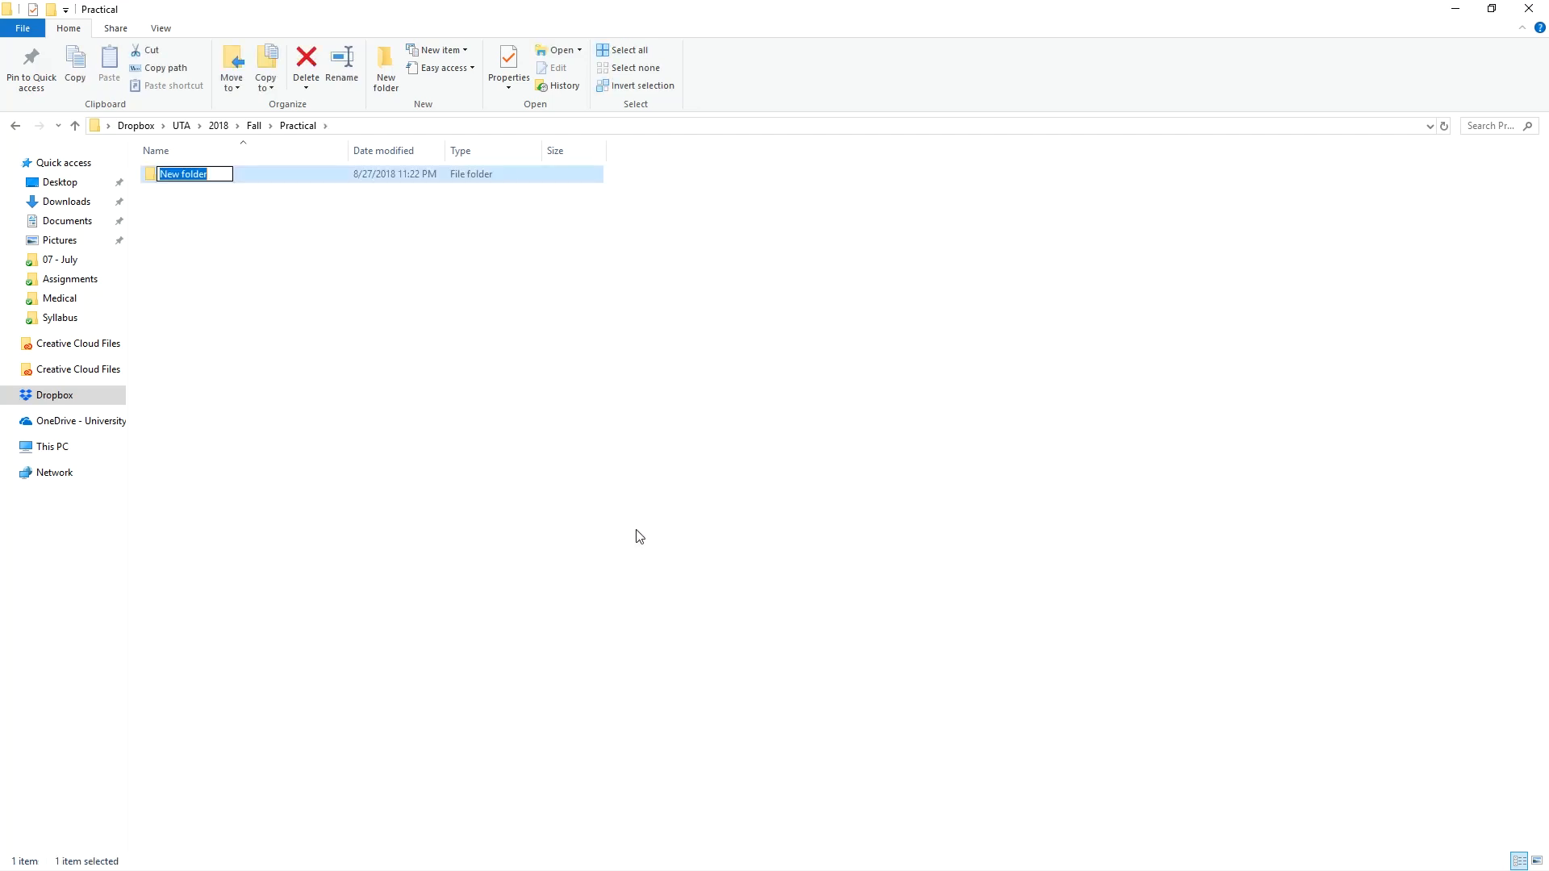
type("basic-structure")
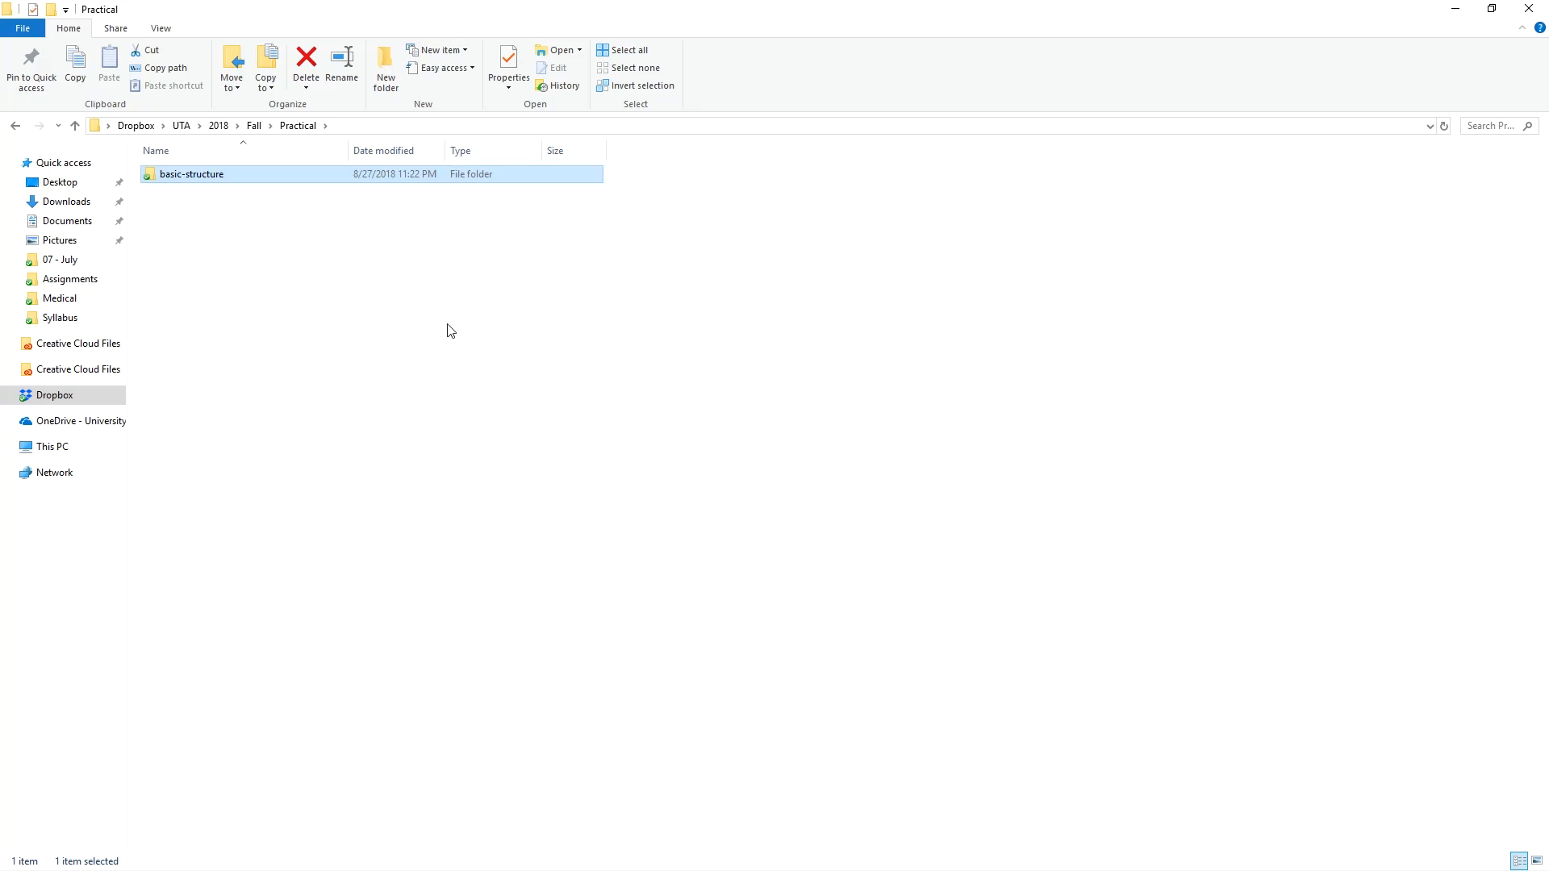
mouse_move(457, 314)
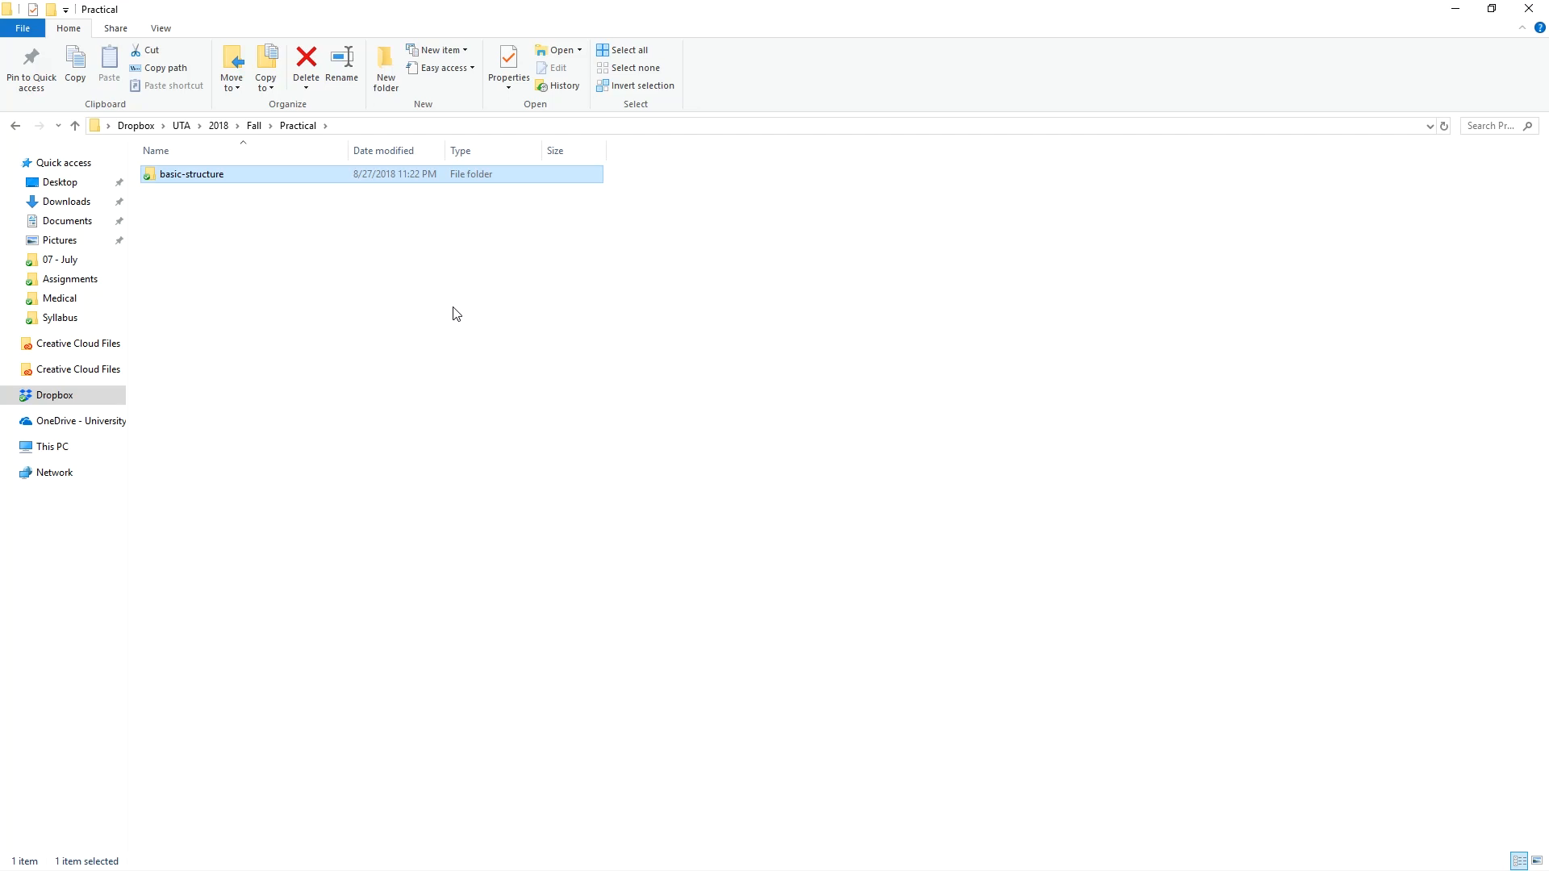
mouse_move(302, 195)
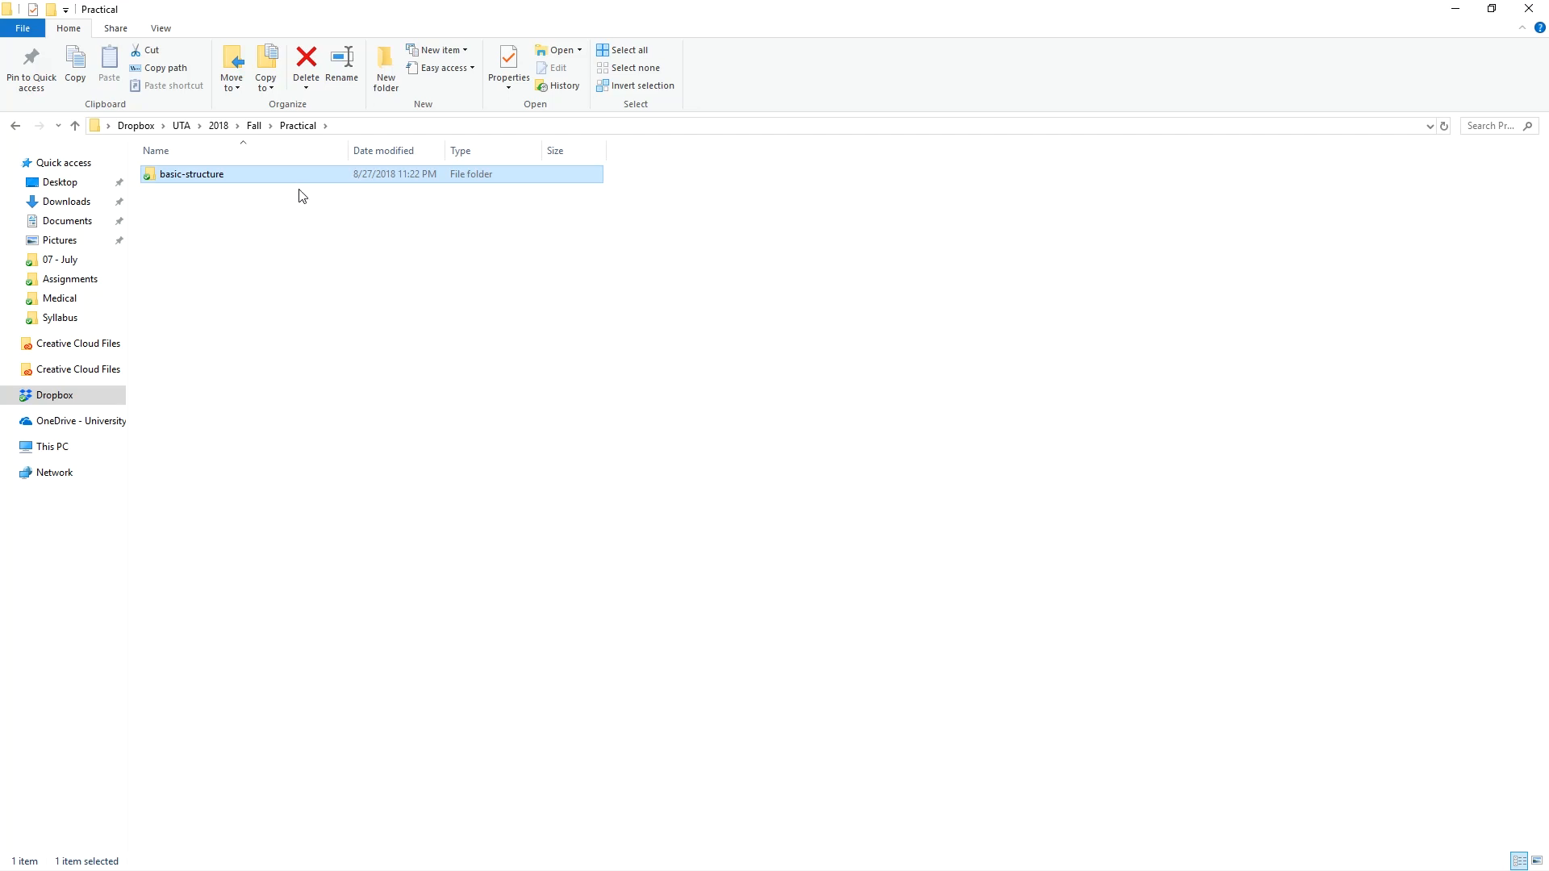
mouse_move(281, 177)
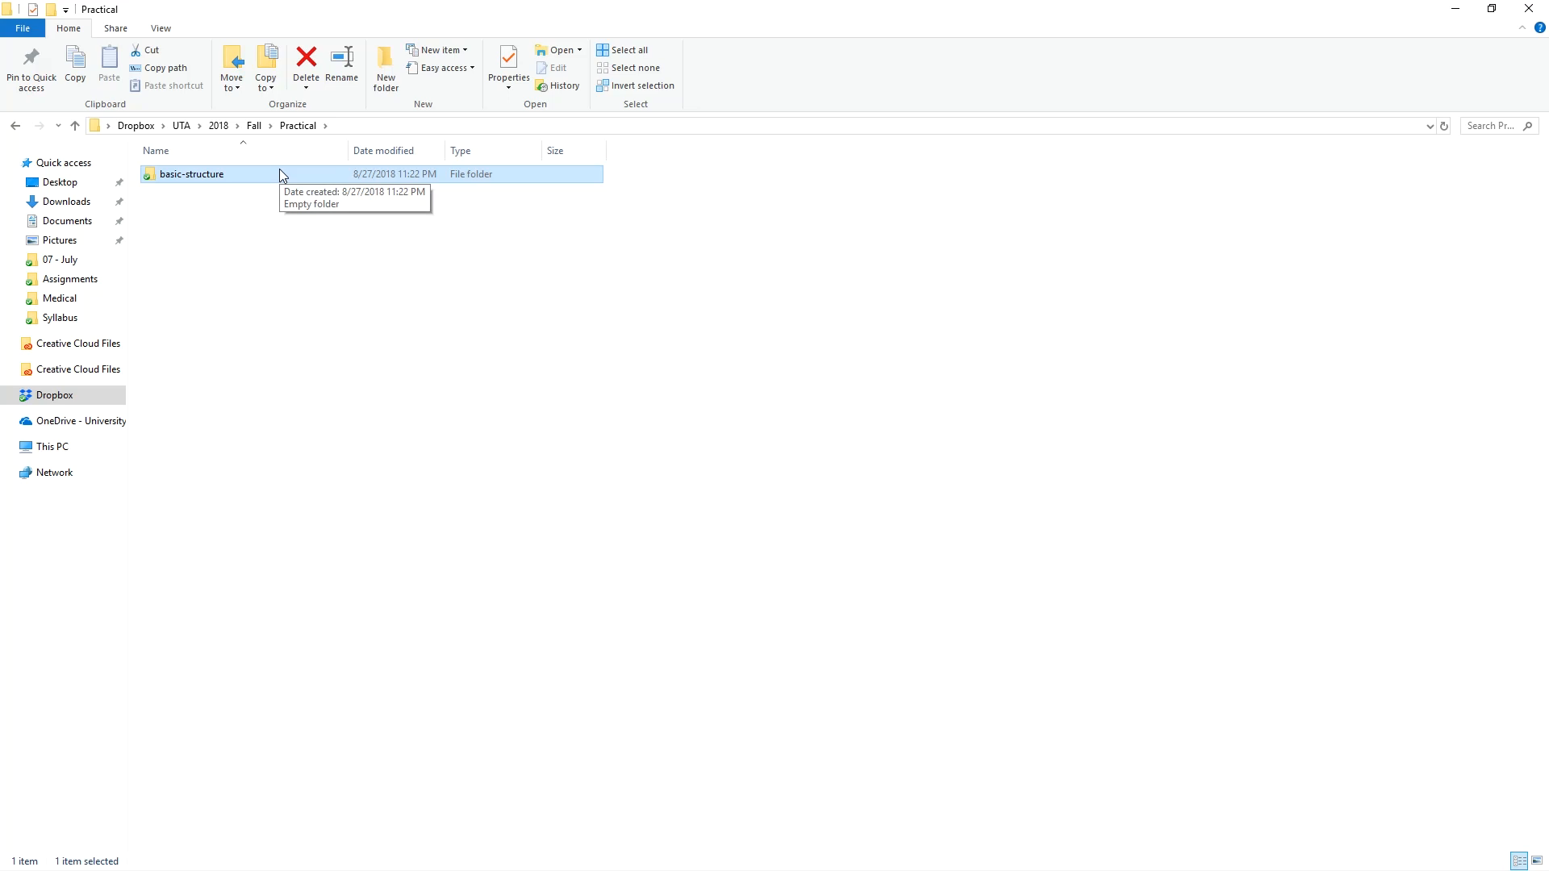
- Open the still-empty basic-structure folder in File Explorer
double_click(192, 174)
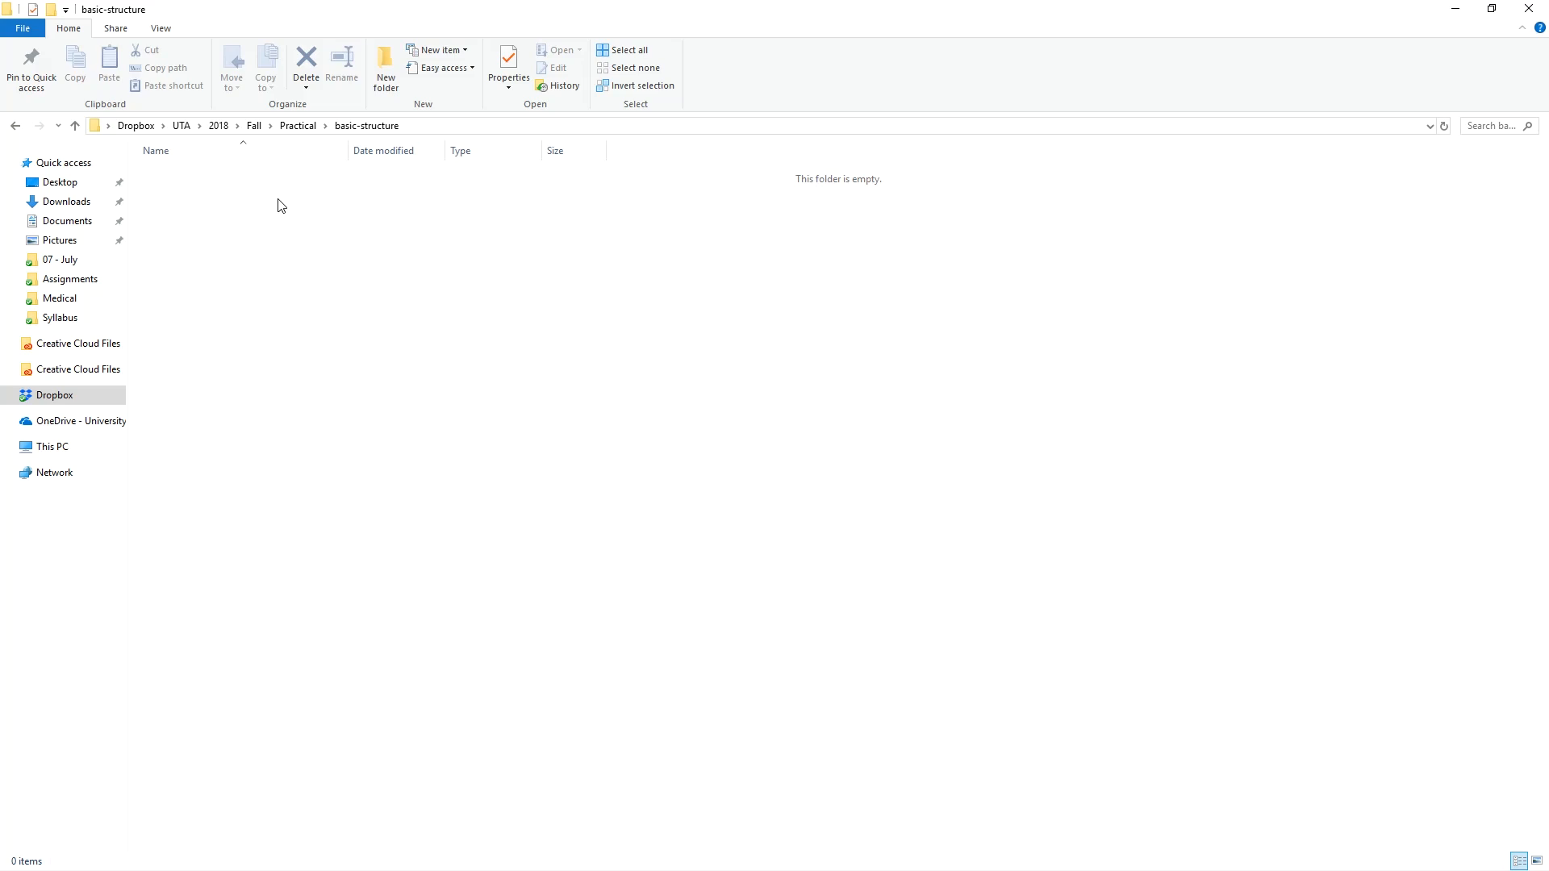
mouse_move(257, 302)
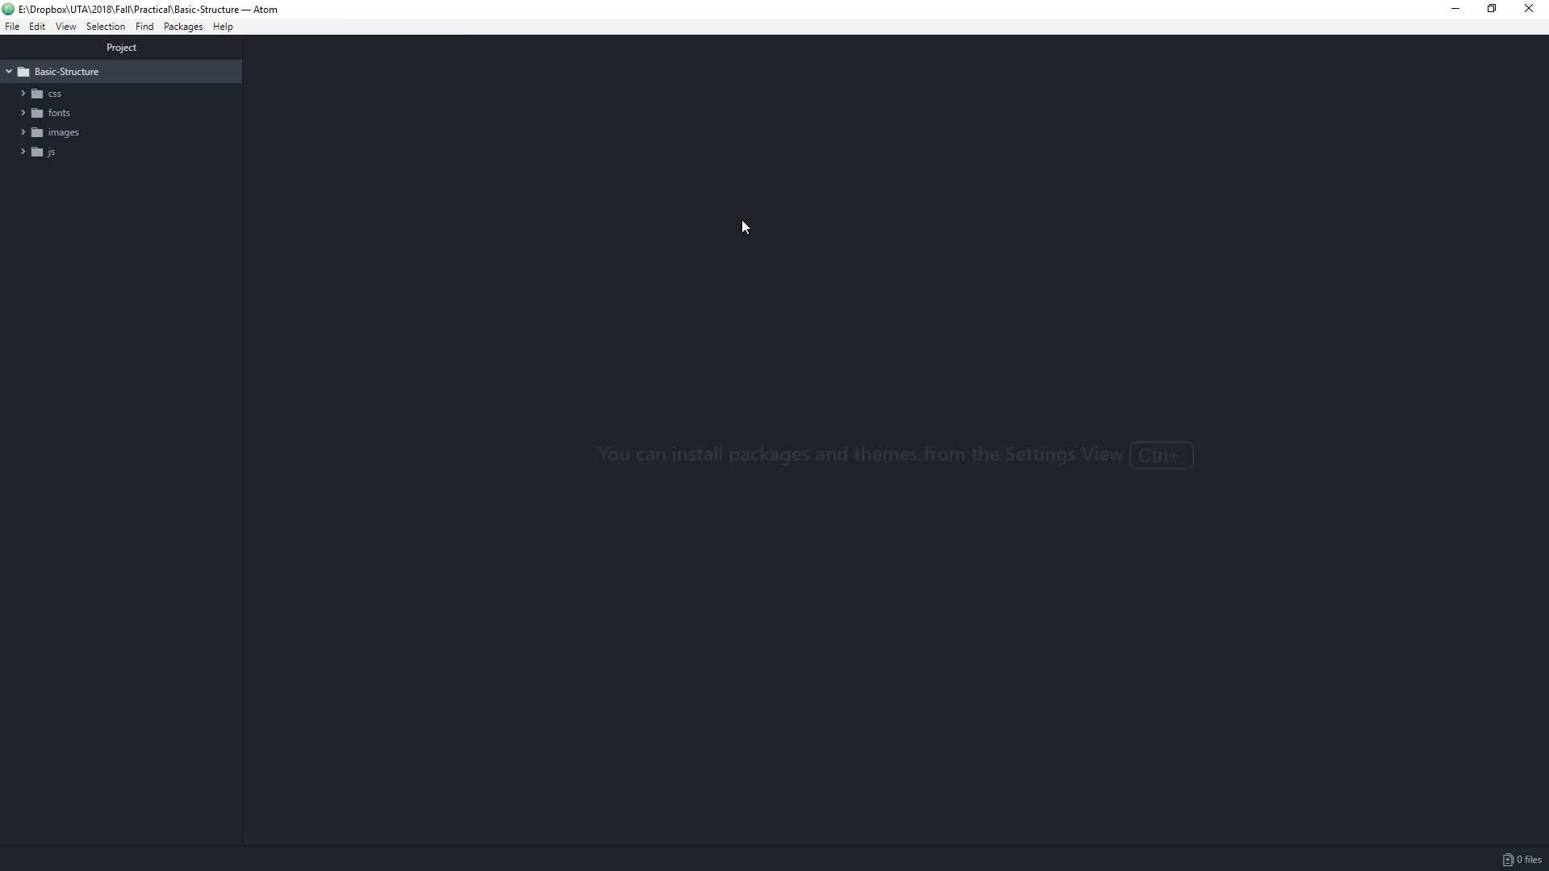
mouse_move(218, 119)
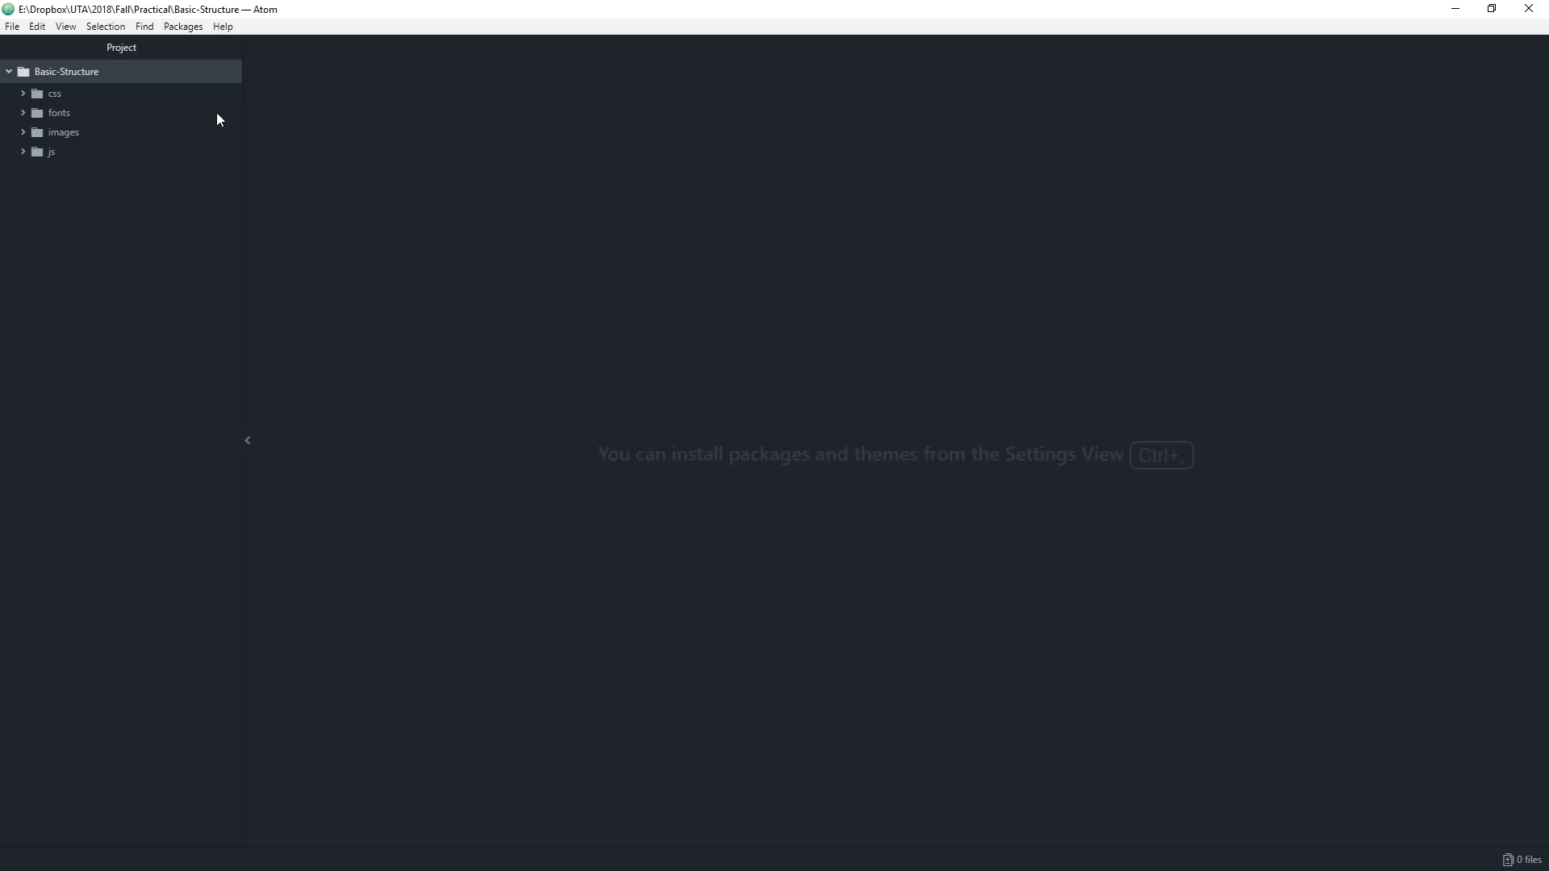
mouse_move(143, 166)
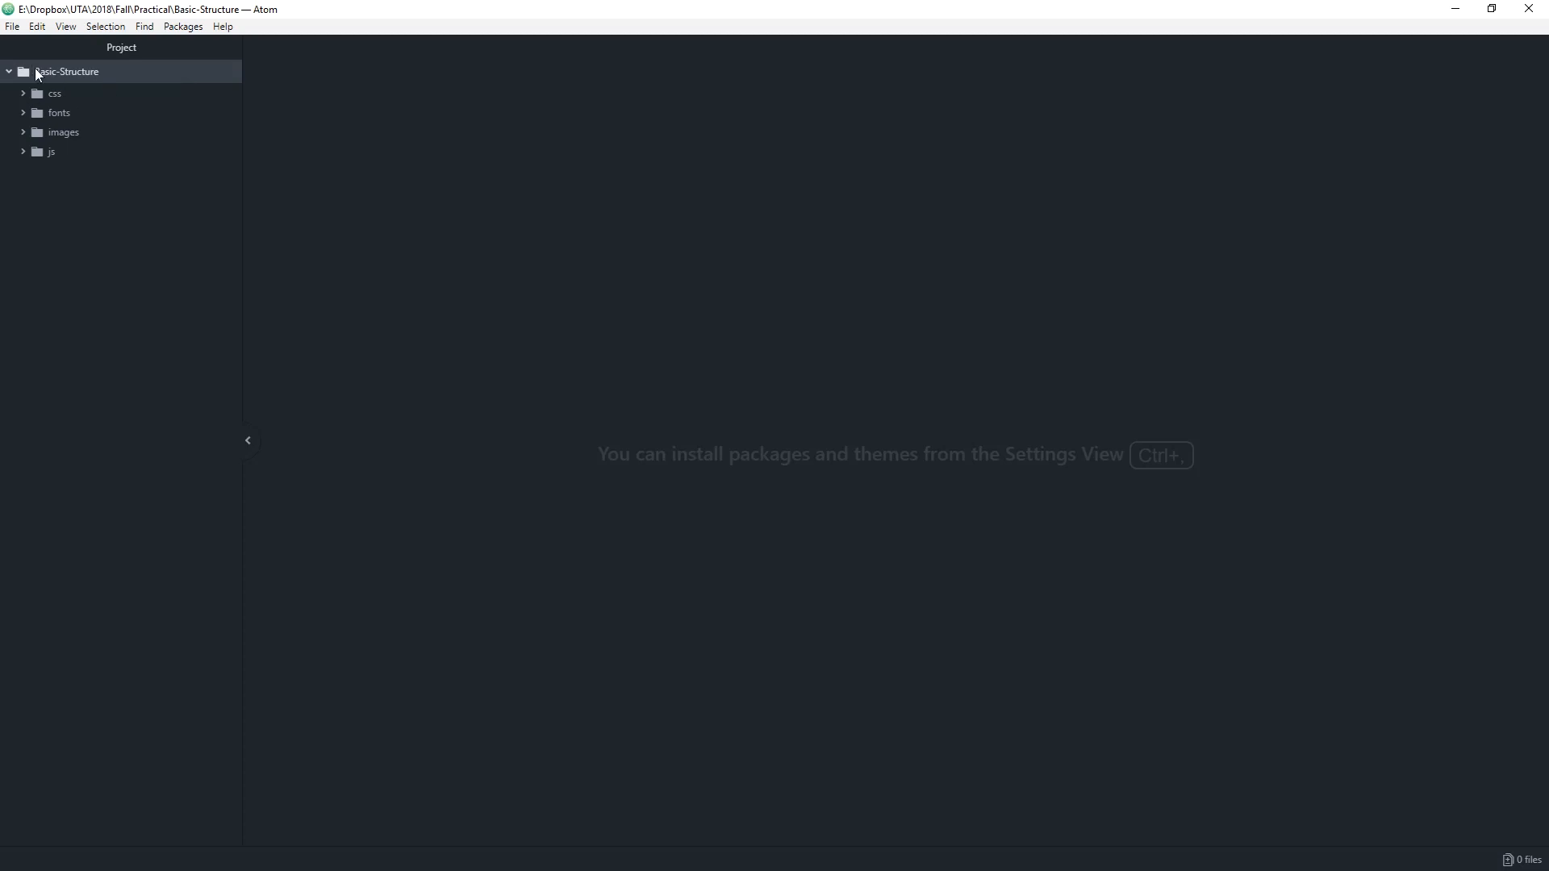
mouse_move(101, 82)
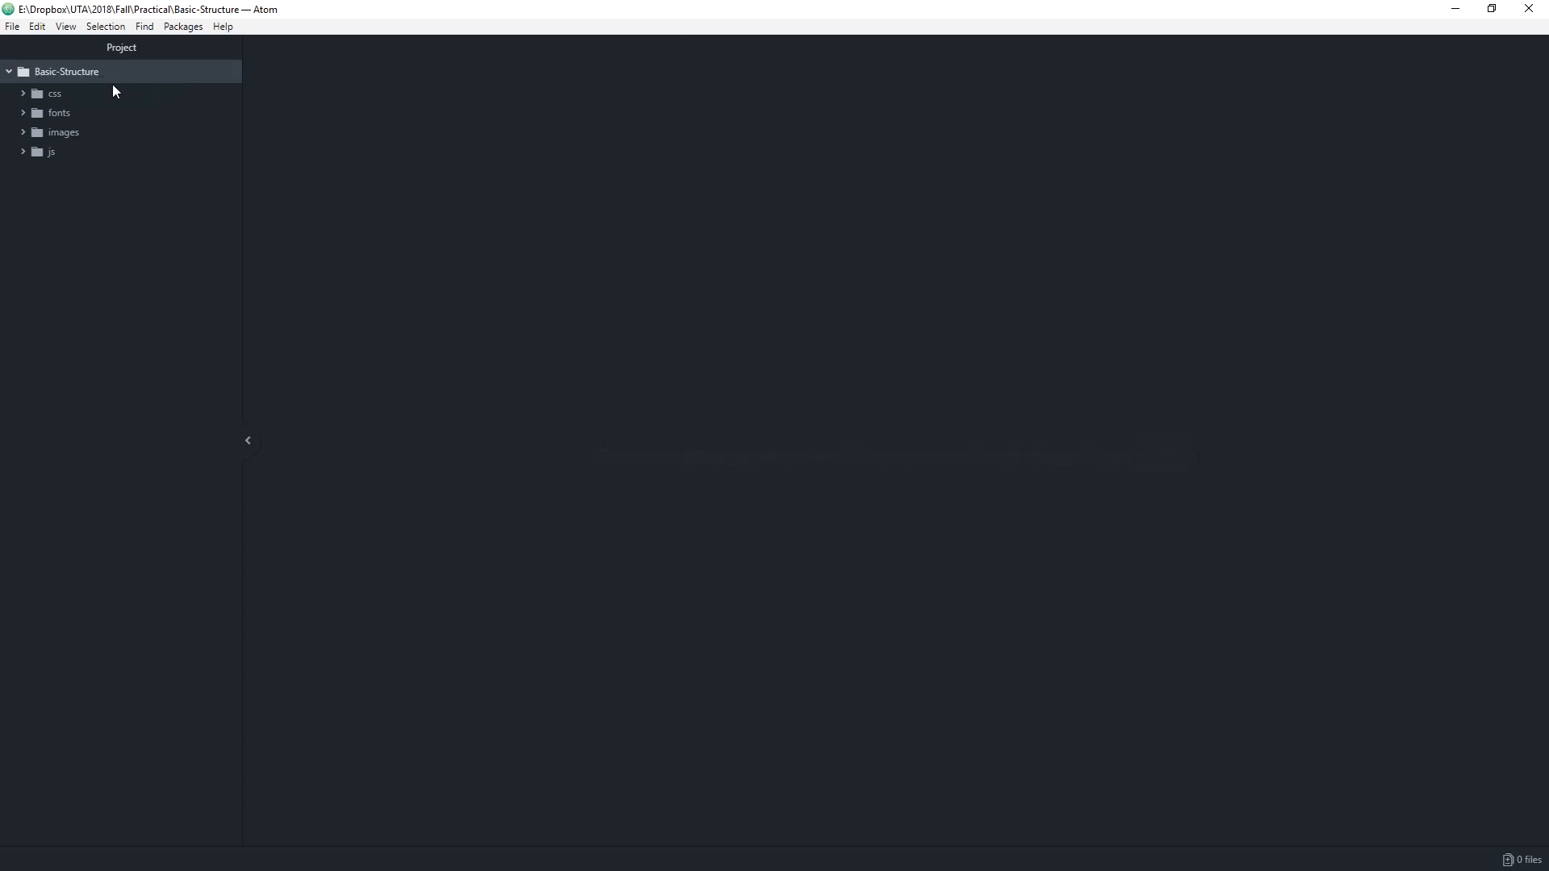
mouse_move(66, 71)
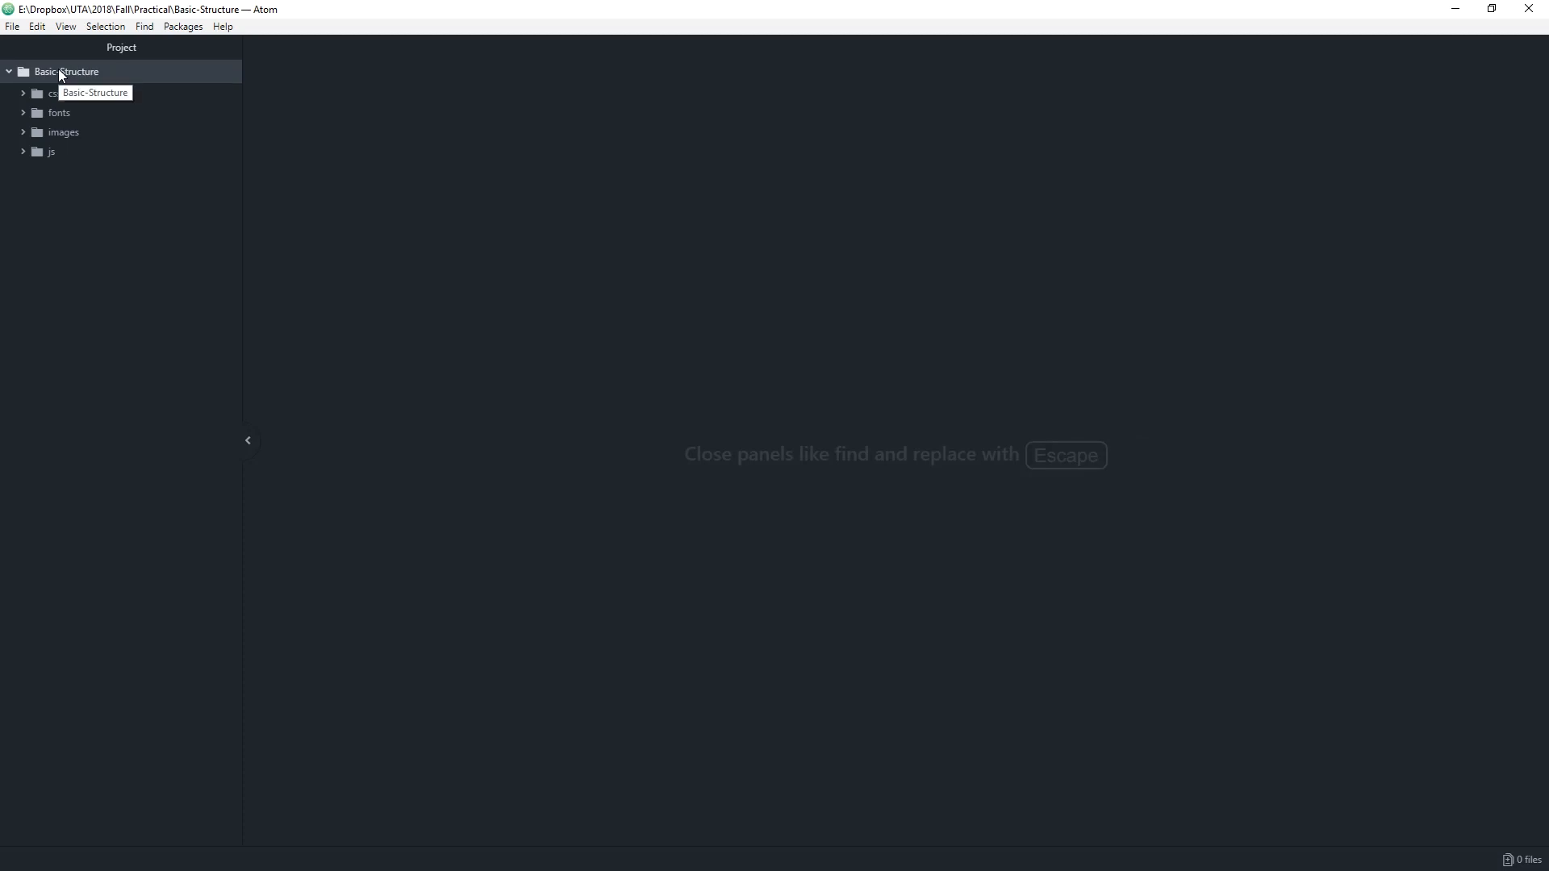
- Create an empty index.html at the Basic-Structure project root and open it
right_click(68, 71)
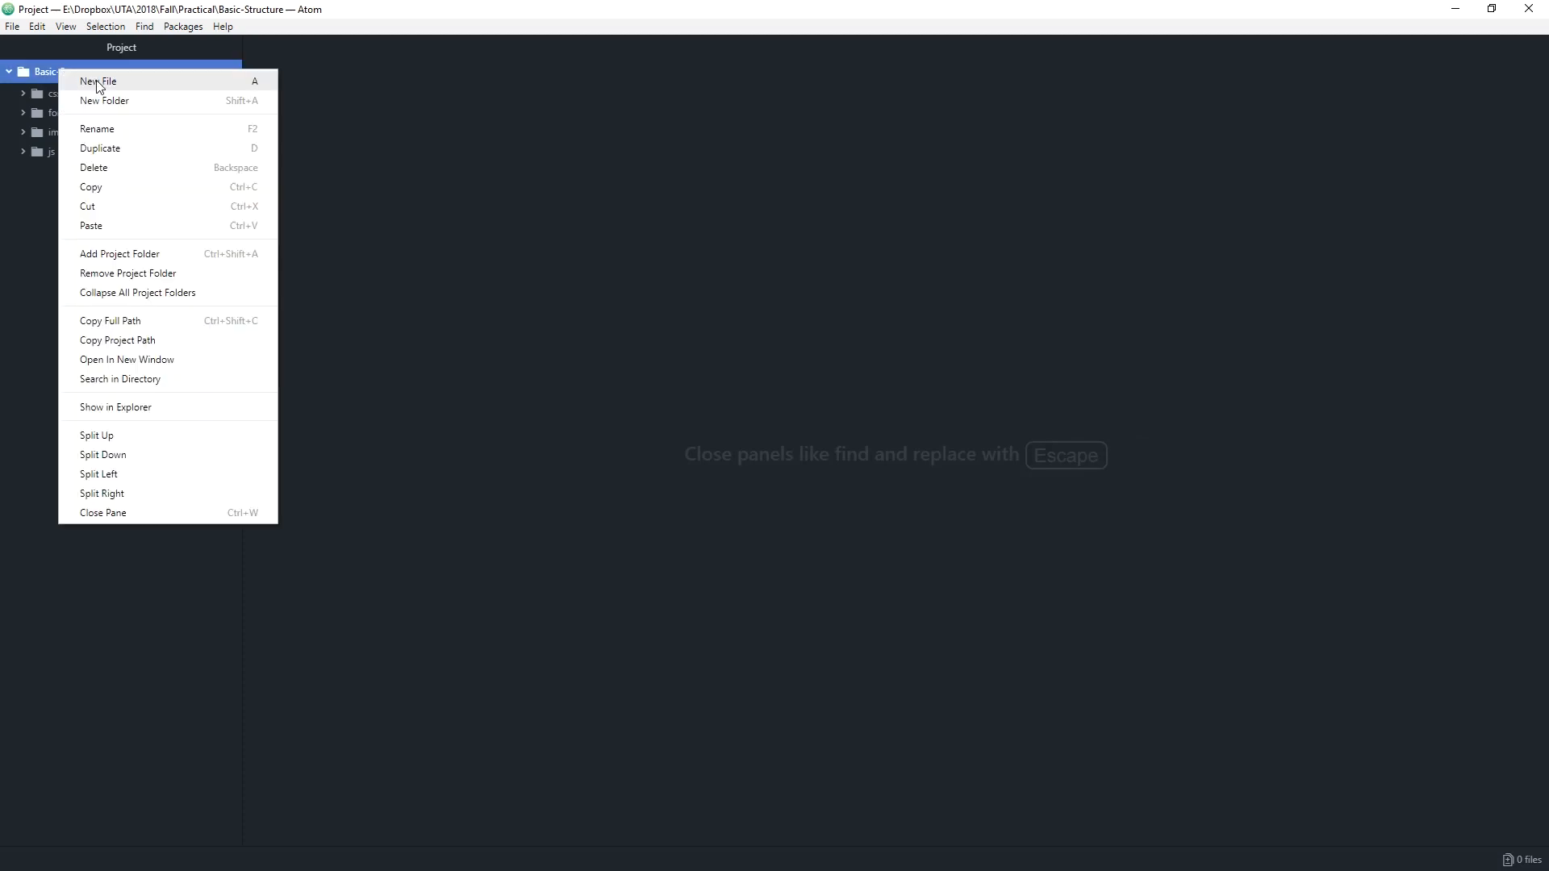
left_click(98, 80)
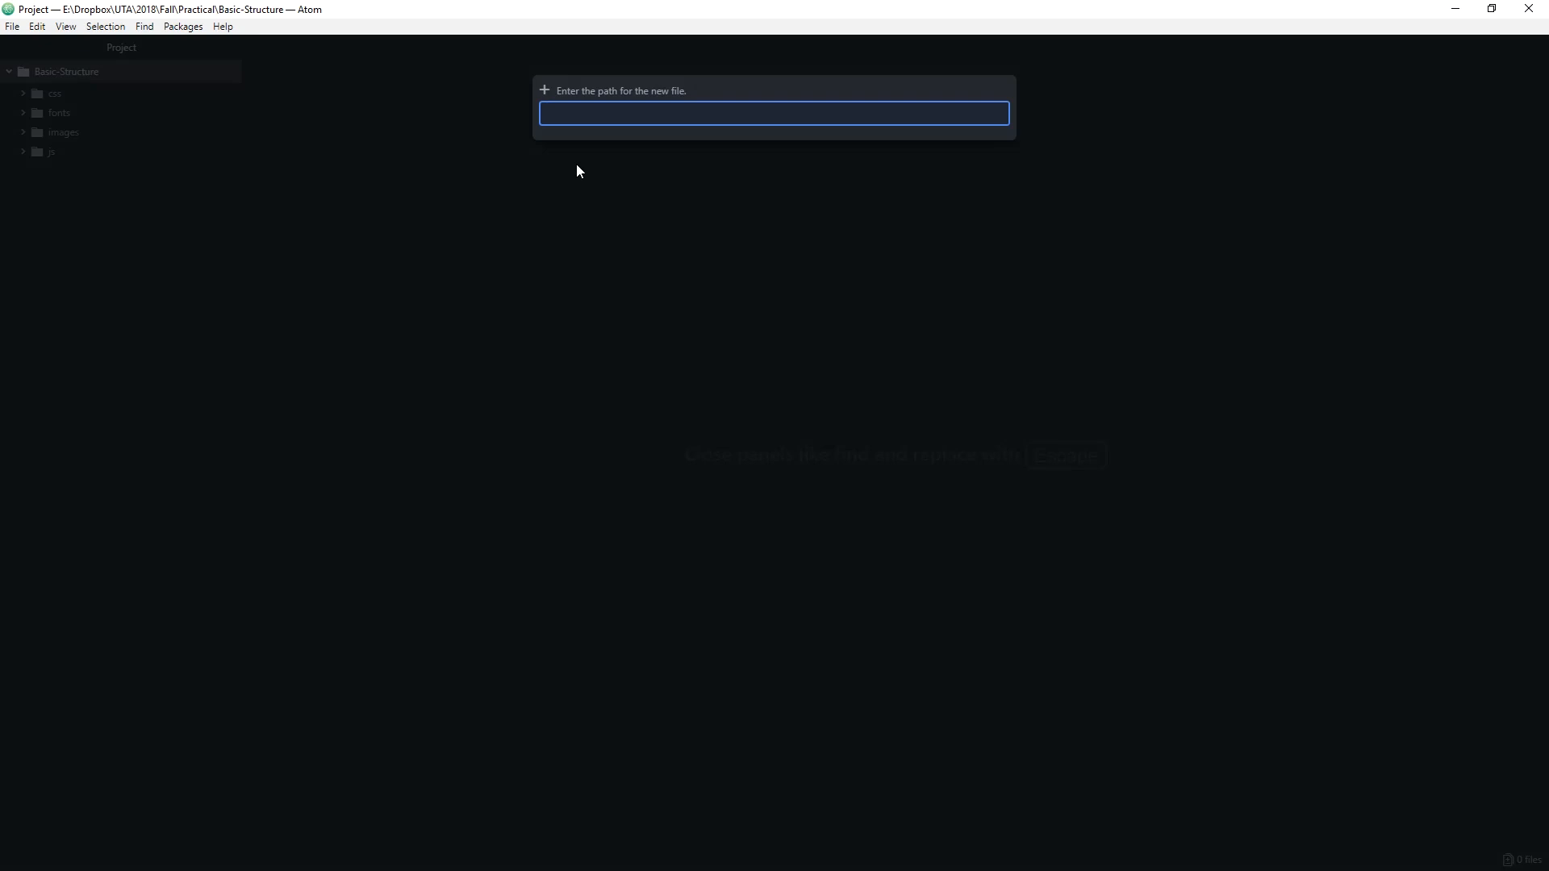
type("index.htm")
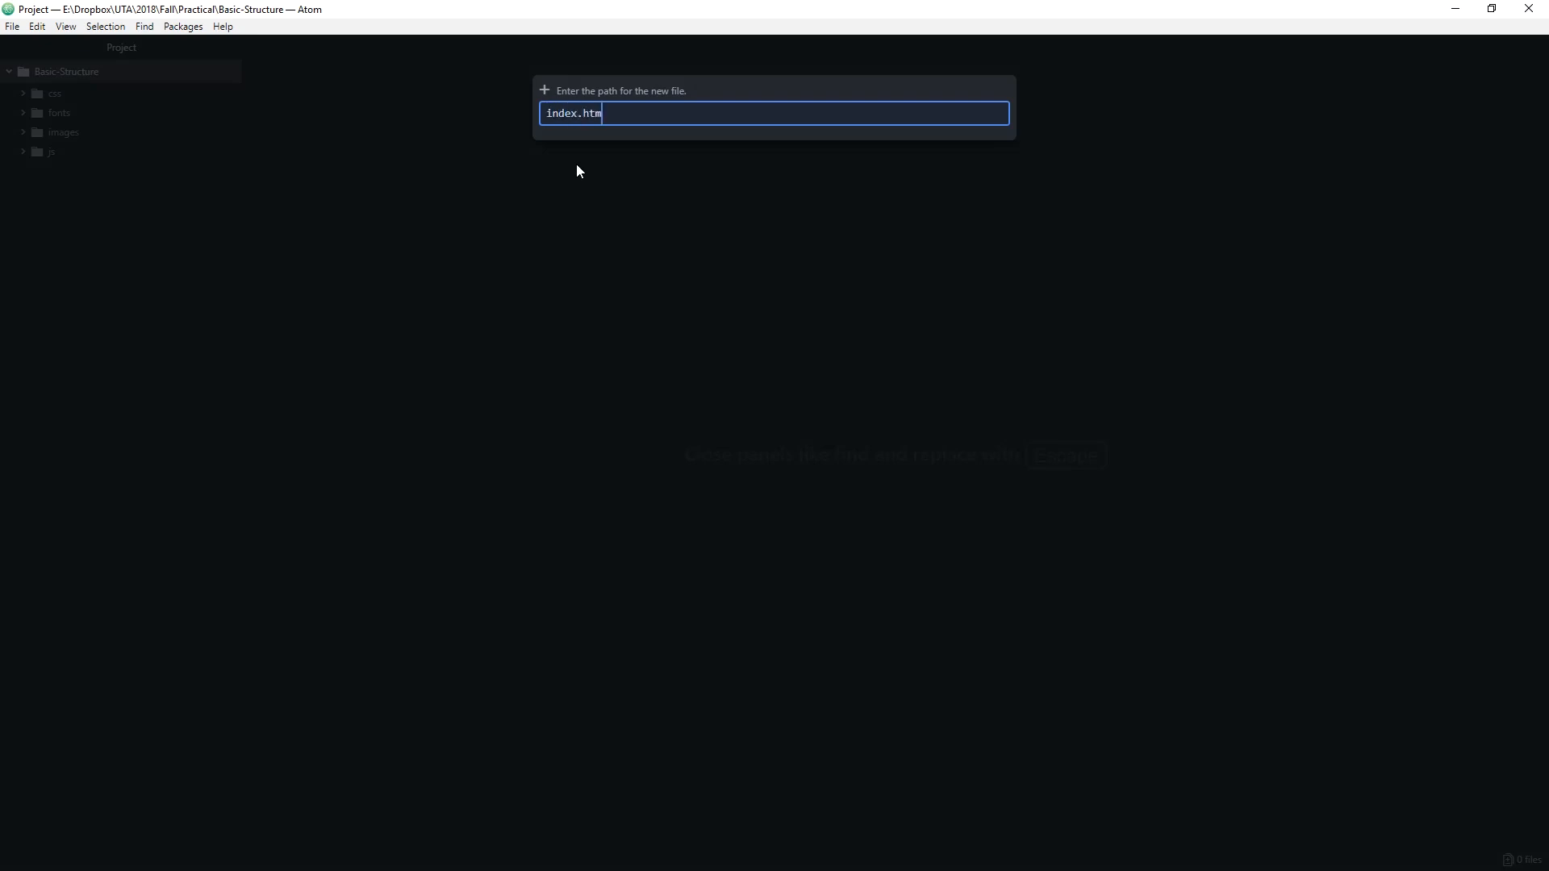
type("l")
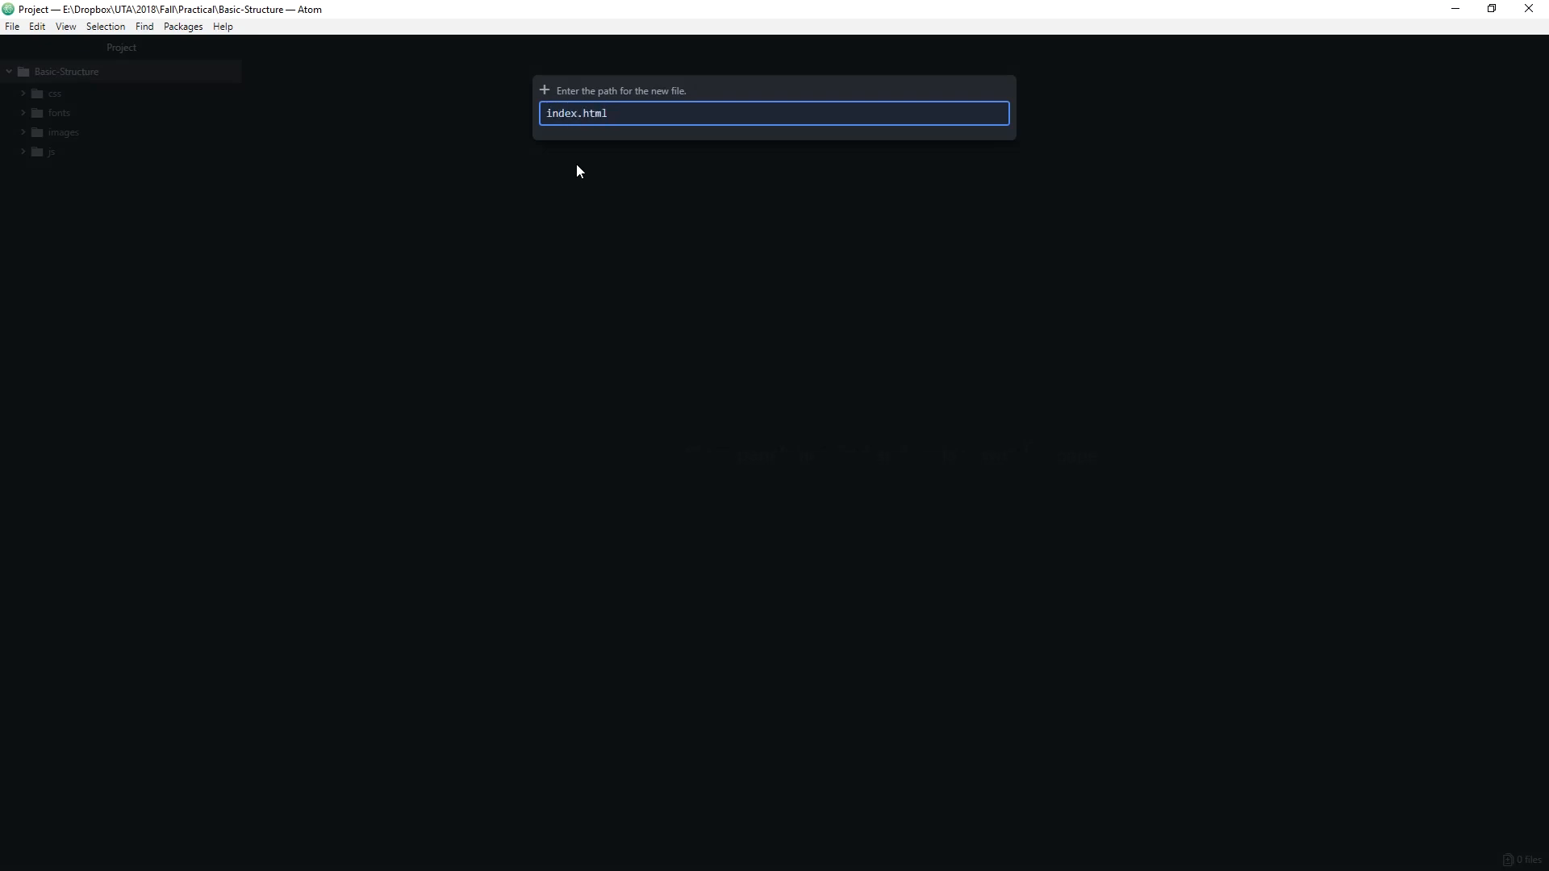
key("Return")
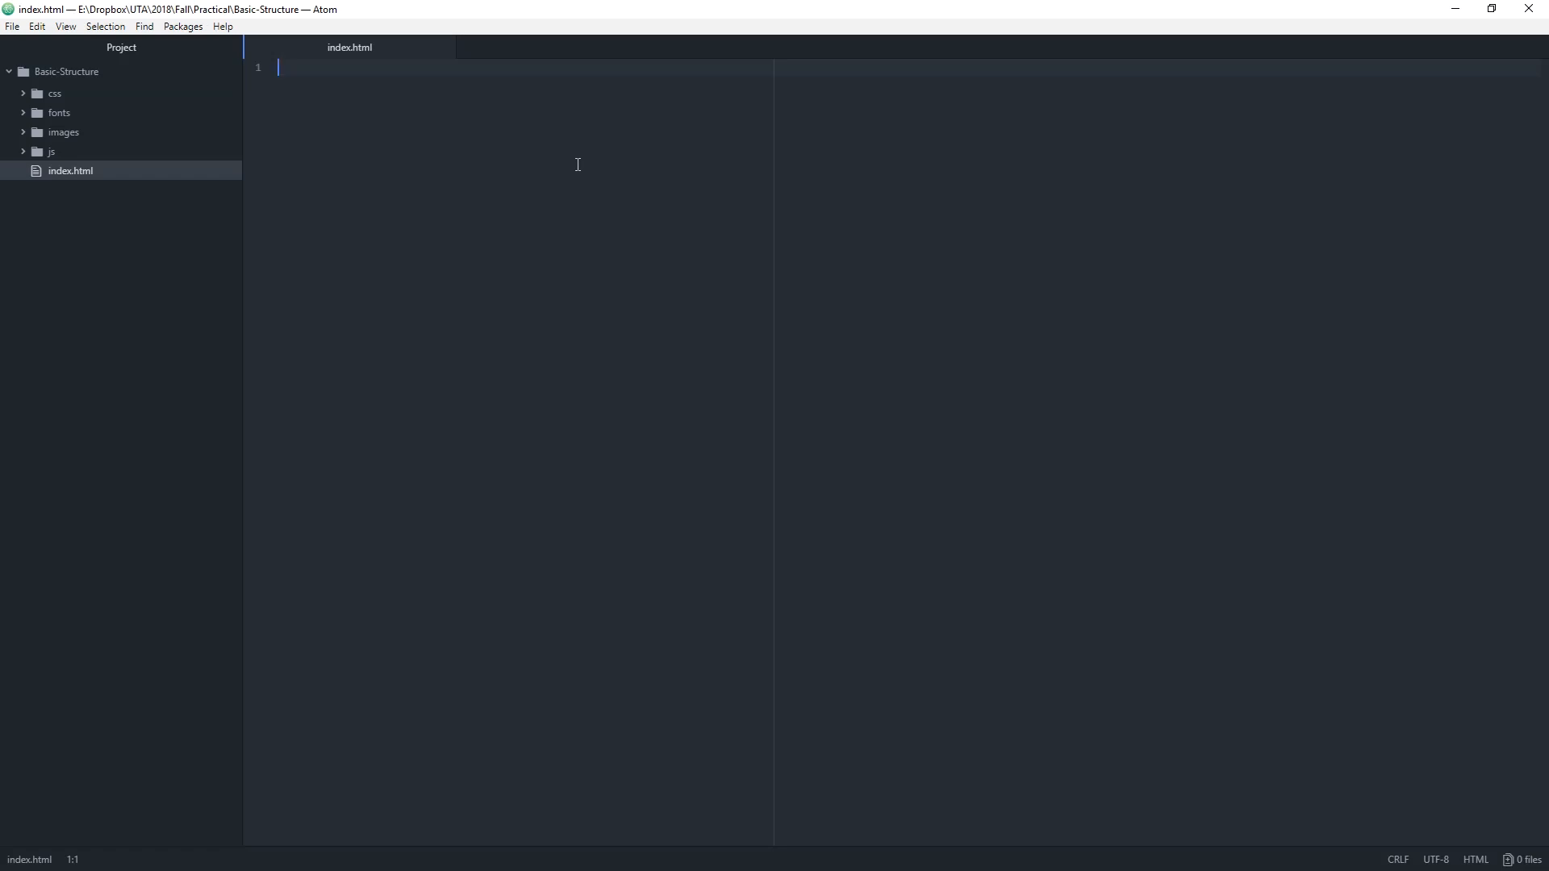
mouse_move(14, 208)
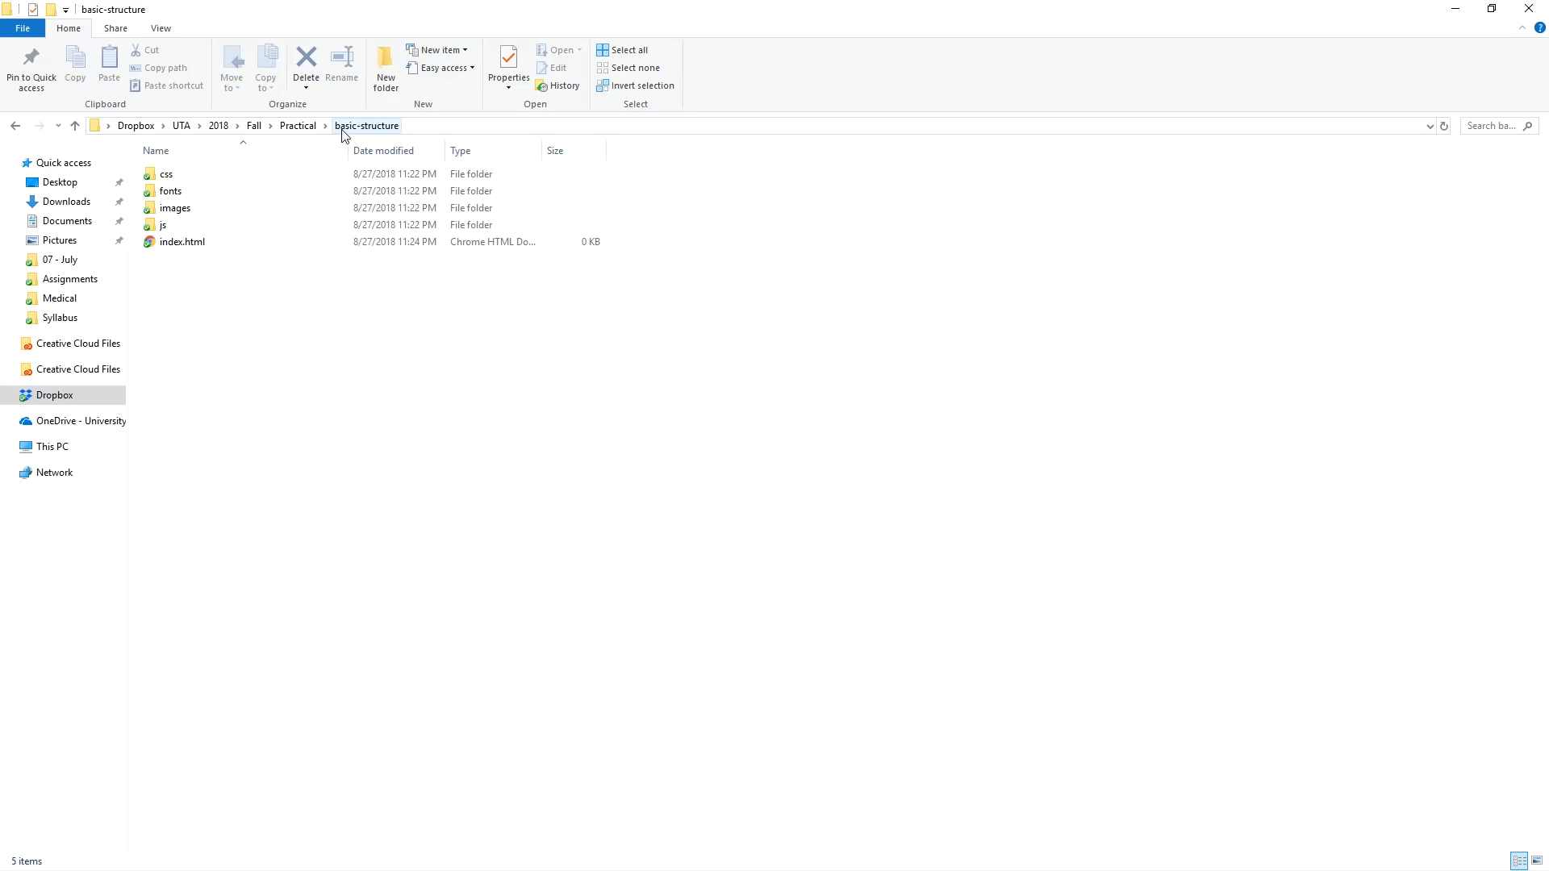
mouse_move(255, 184)
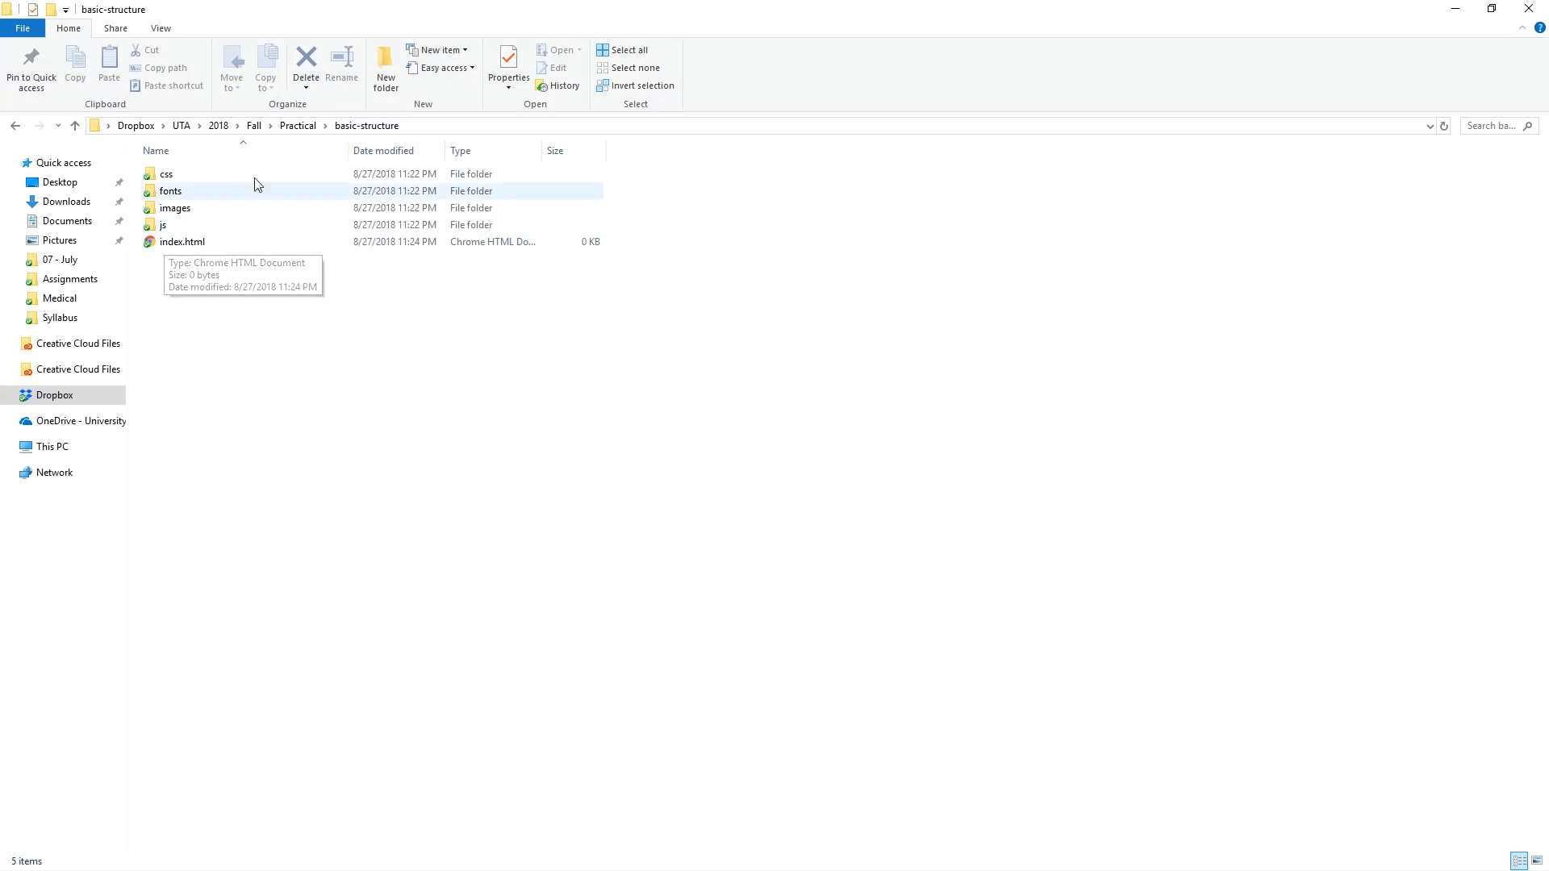
double_click(182, 241)
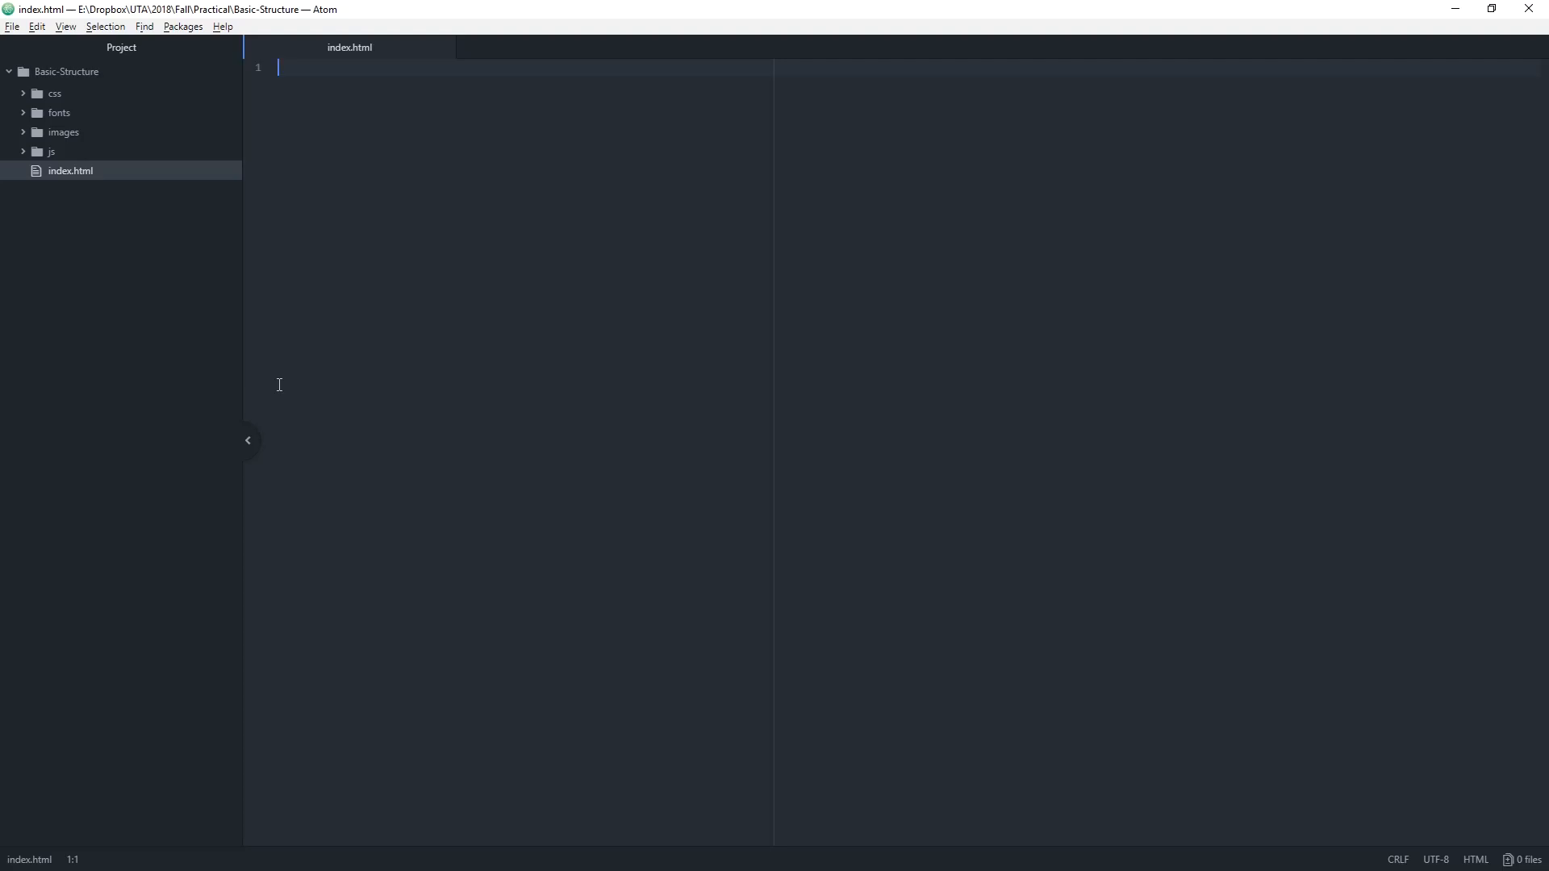
mouse_move(464, 245)
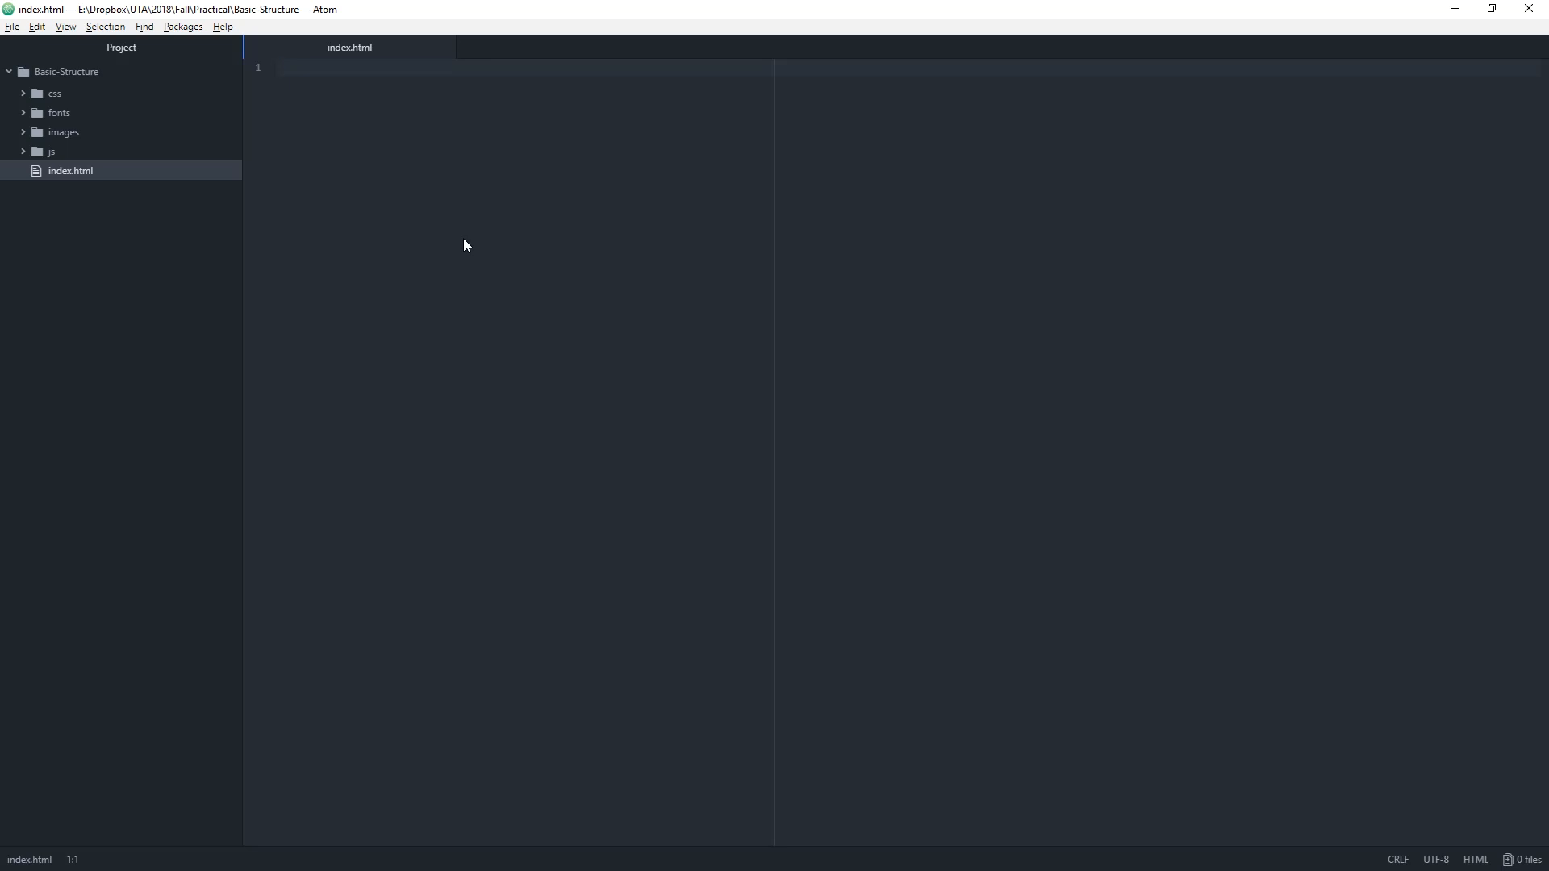
- Begin index.html with <!doctype html> followed by an html tag pair
left_click(279, 68)
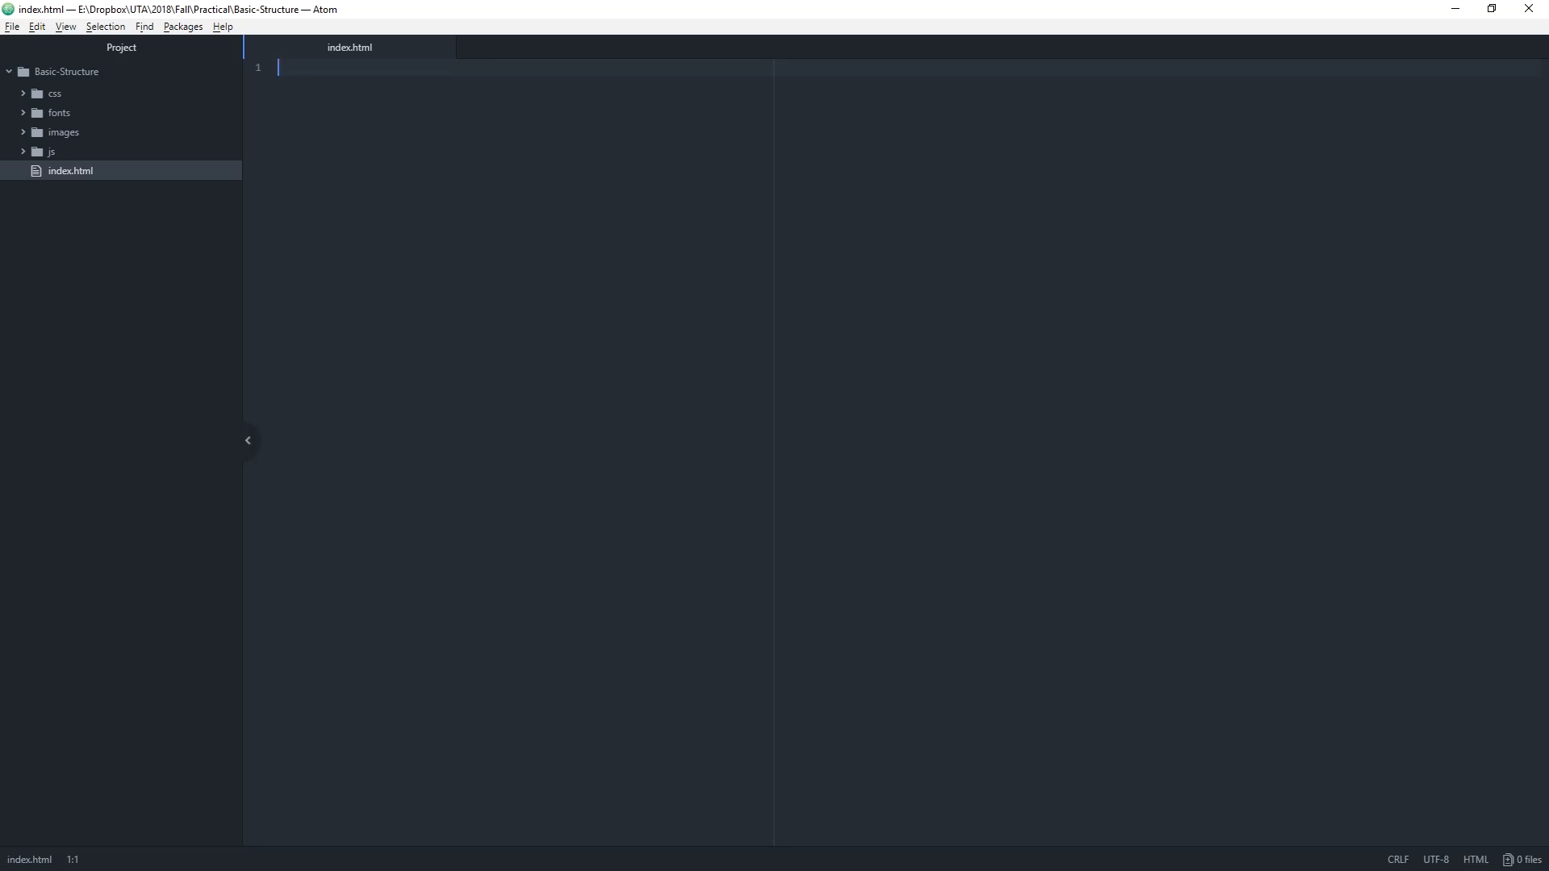
mouse_move(449, 165)
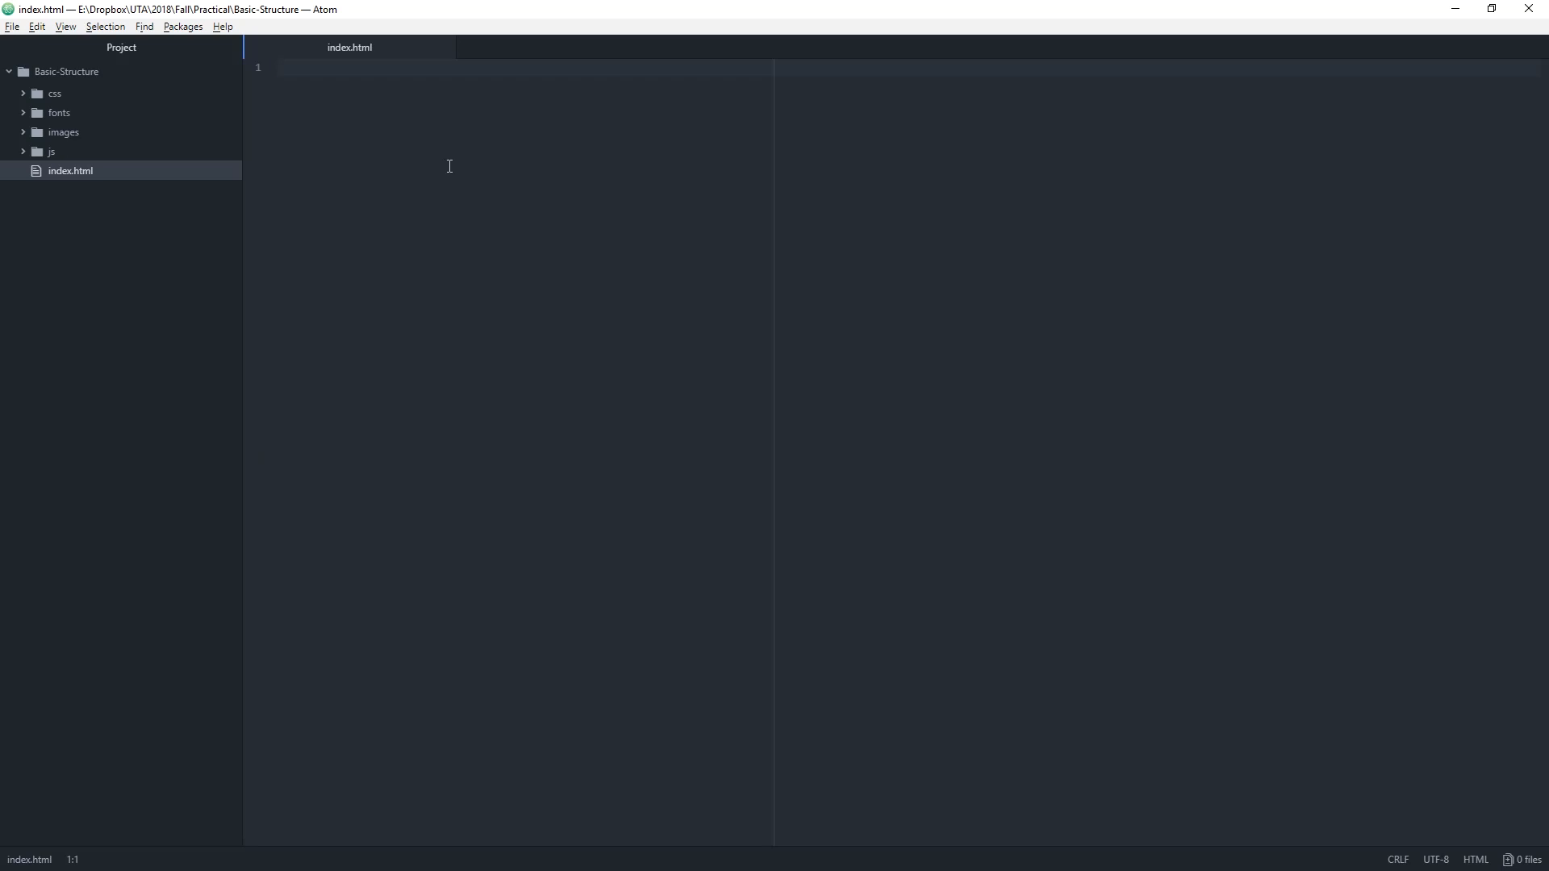
type("<")
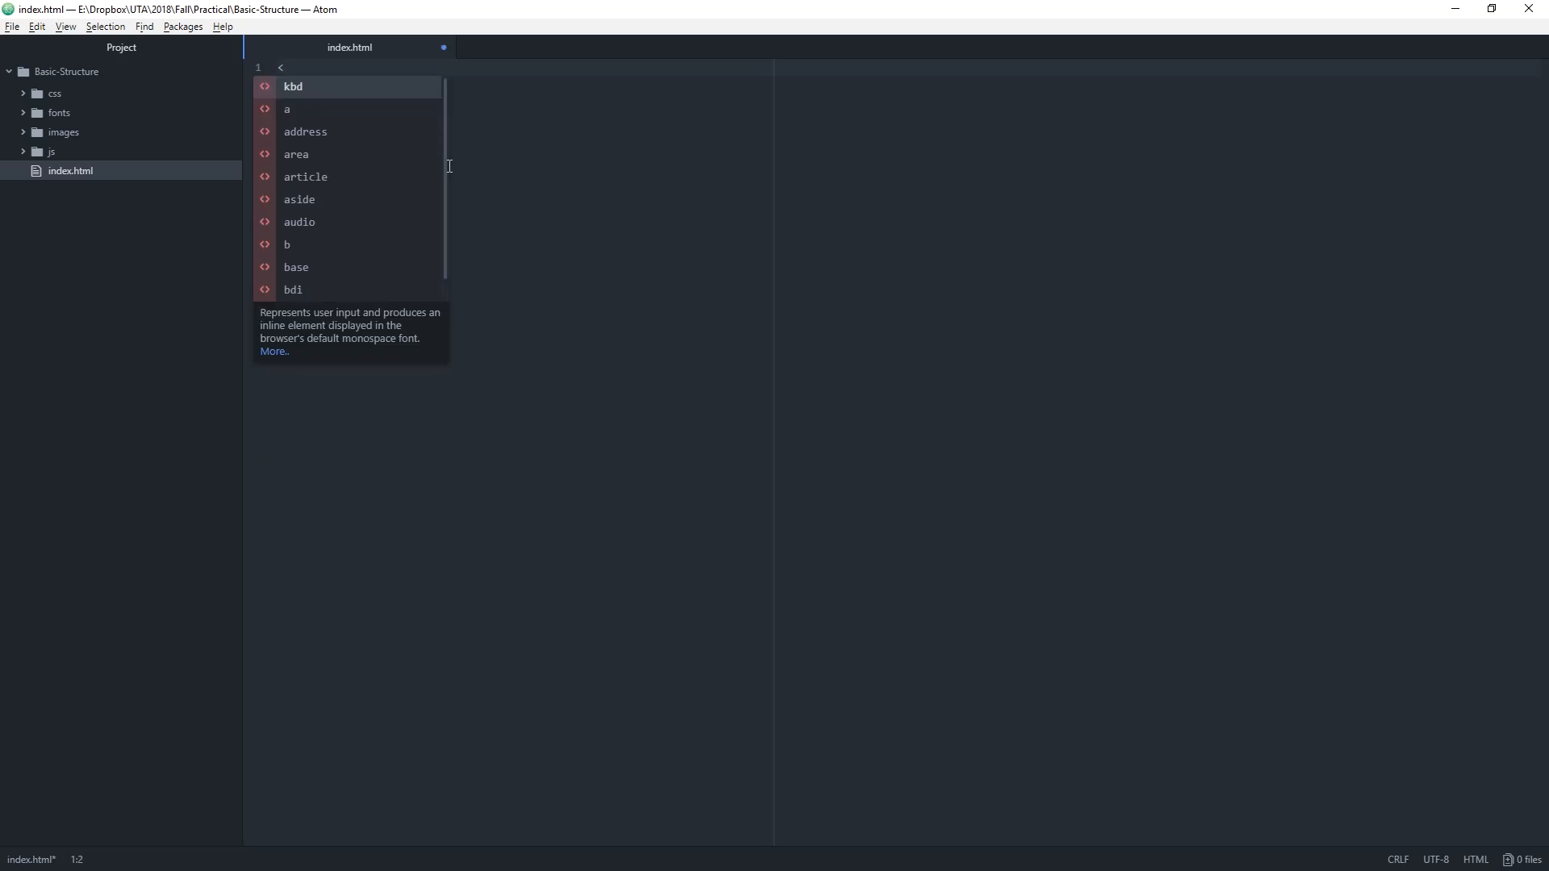
type("!doctype html")
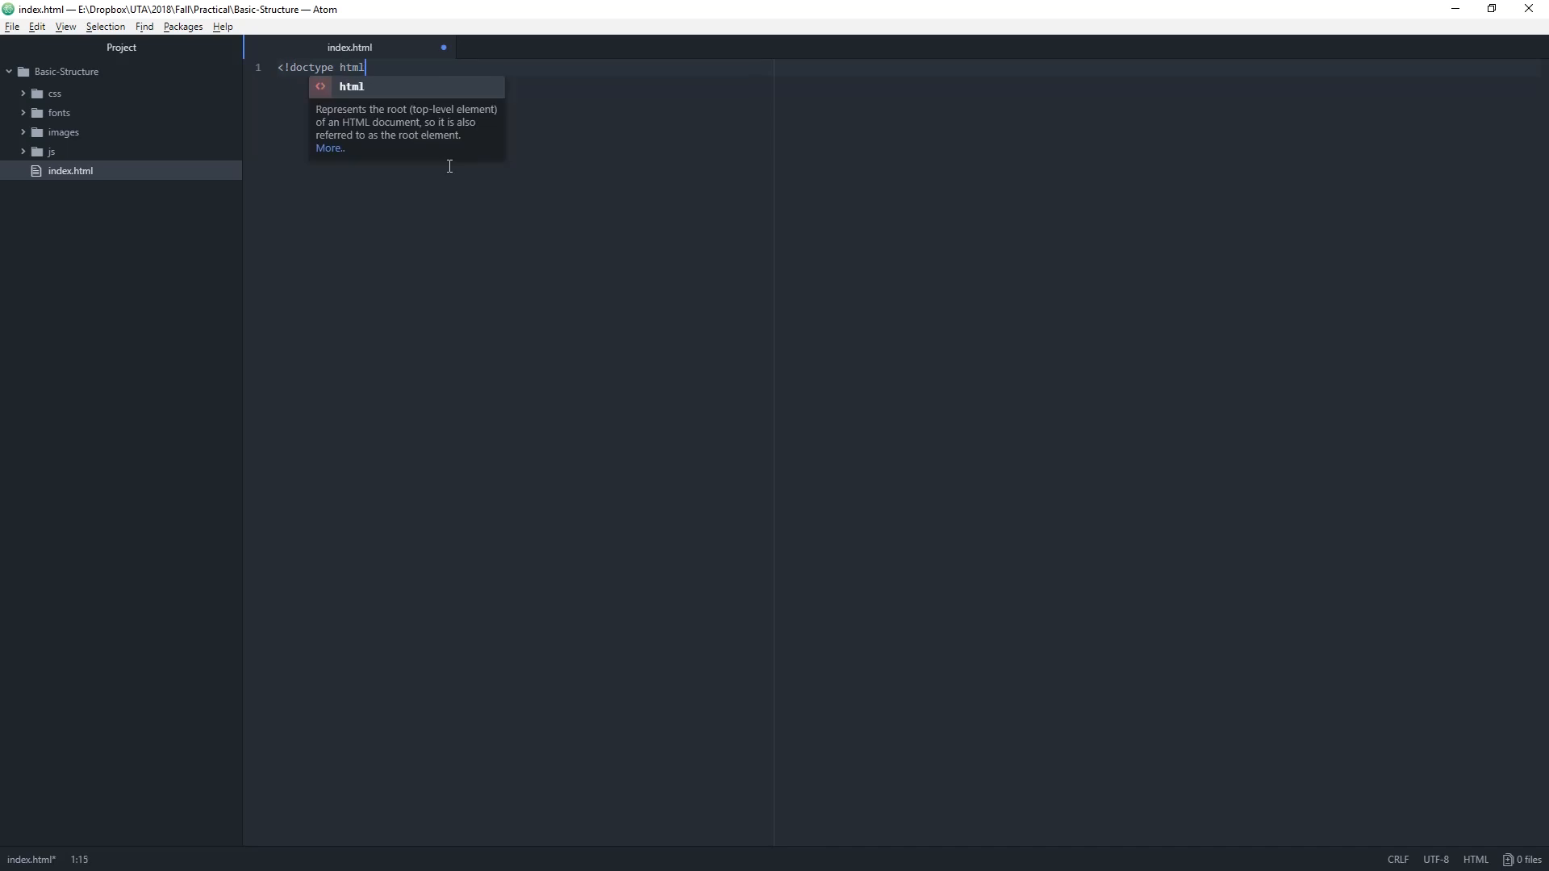
type(">")
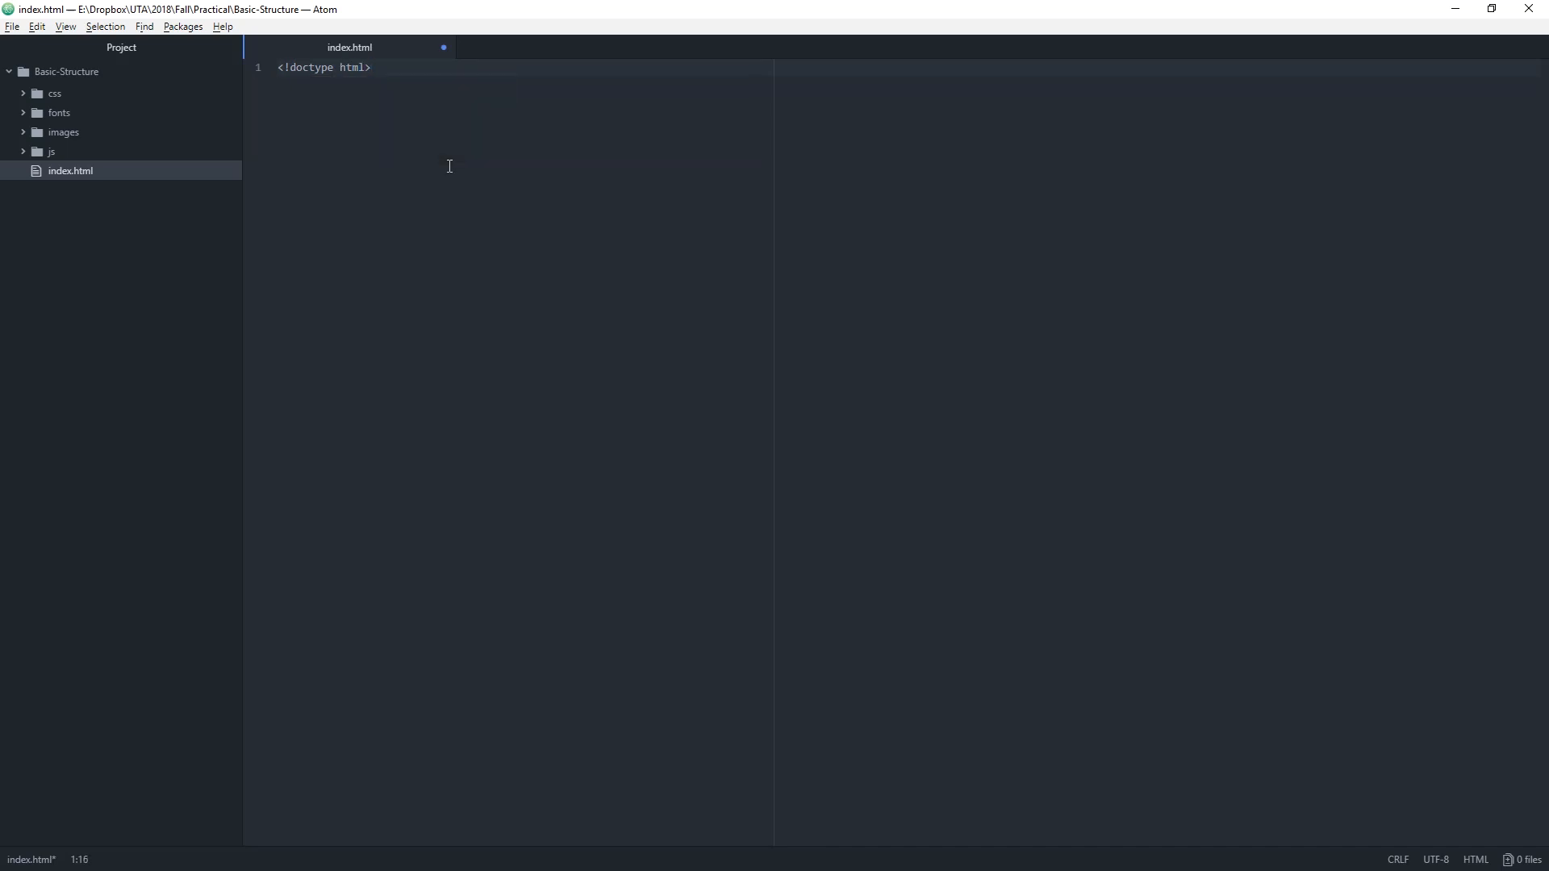
left_click(372, 68)
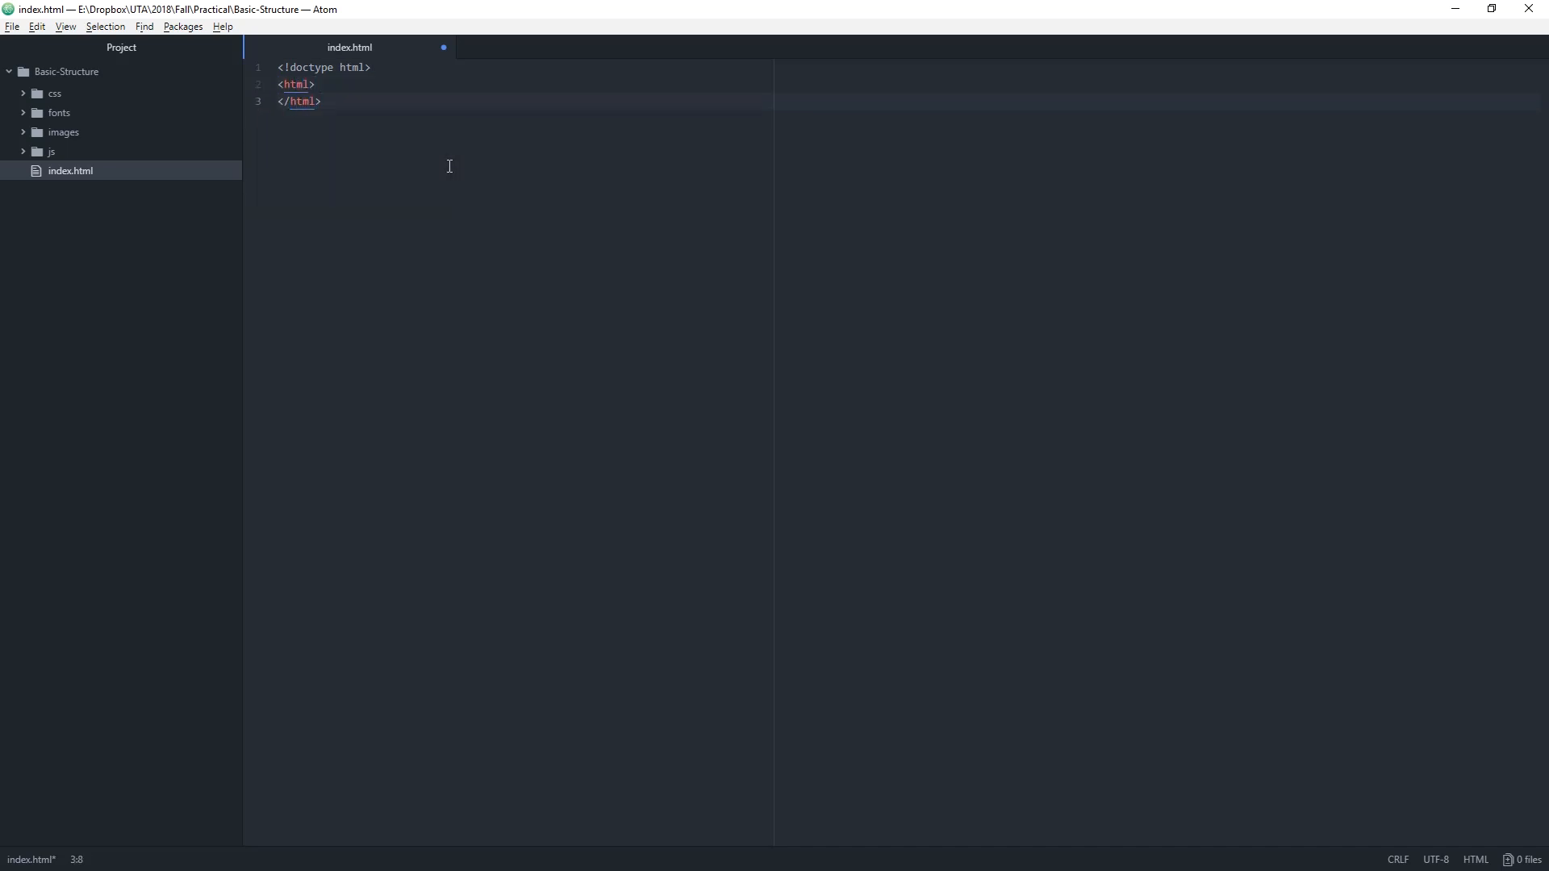
left_click(323, 100)
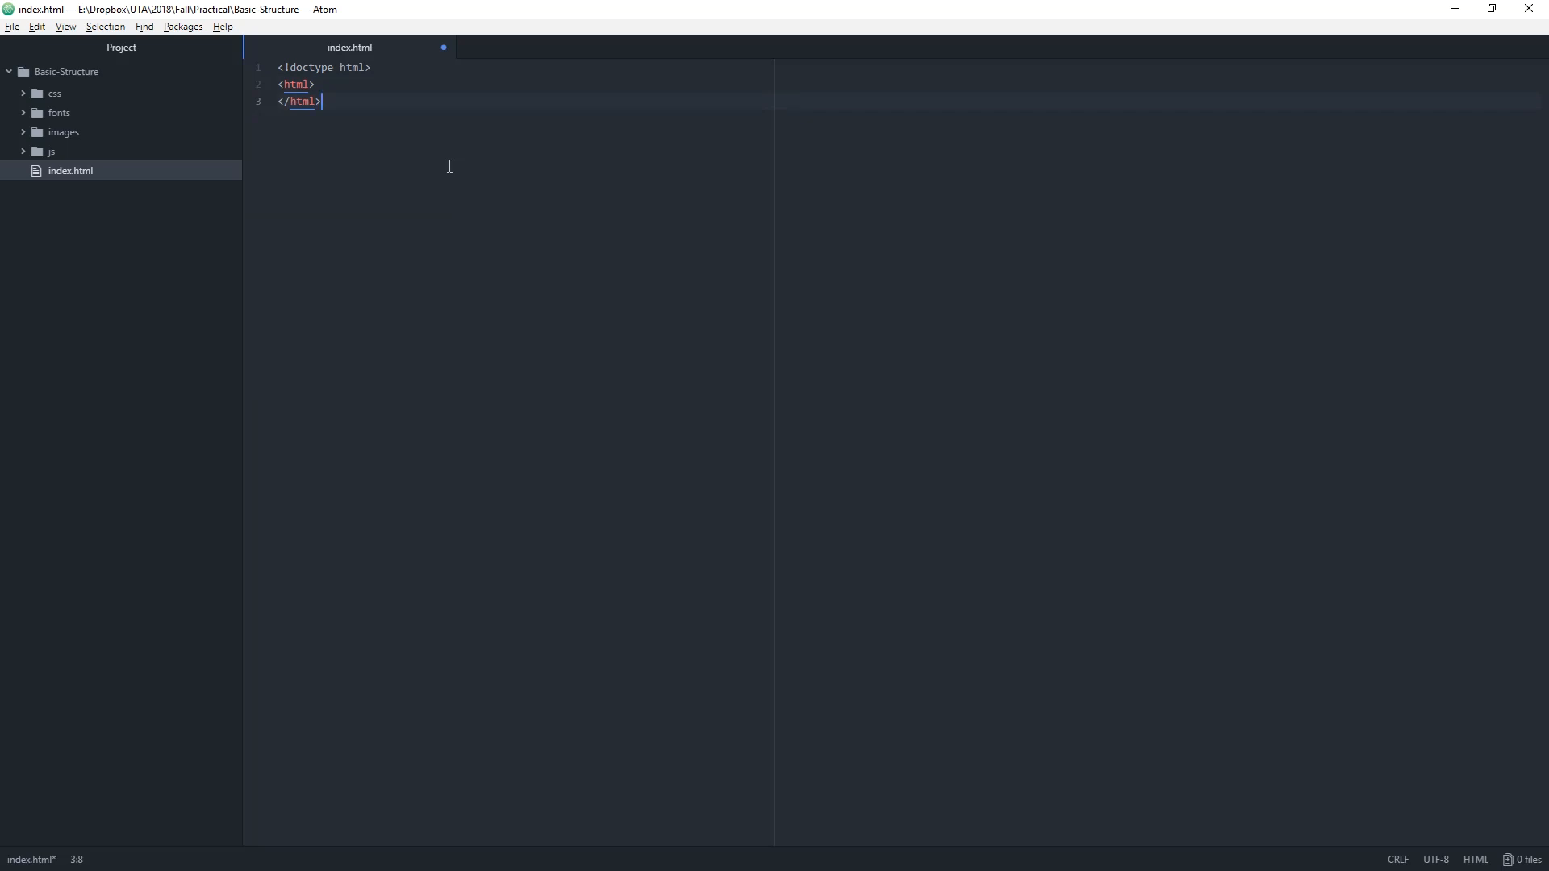
mouse_move(323, 131)
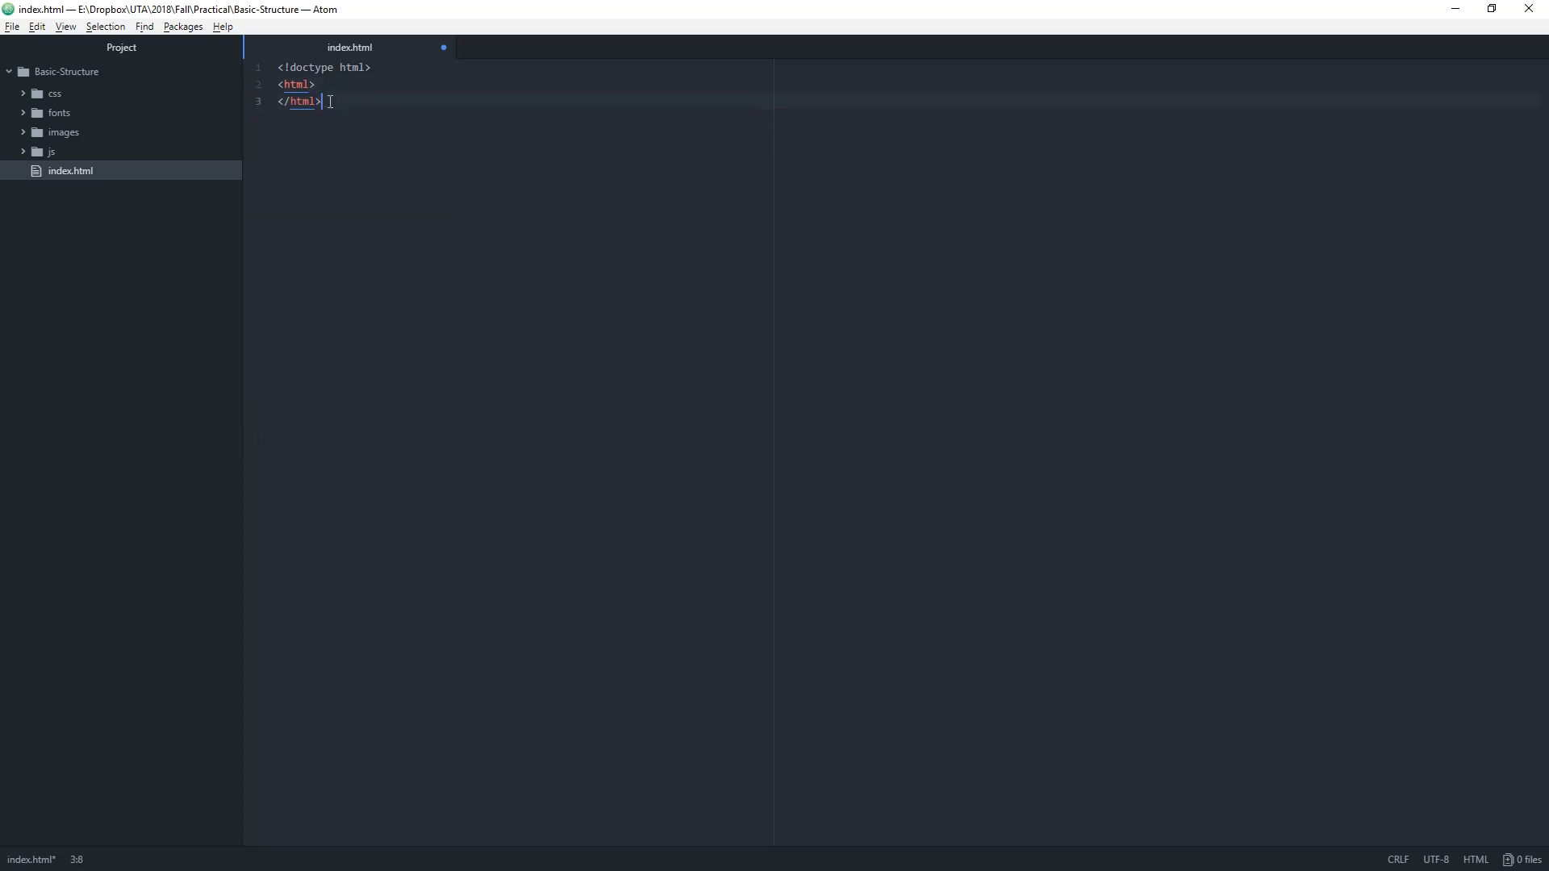
mouse_move(325, 100)
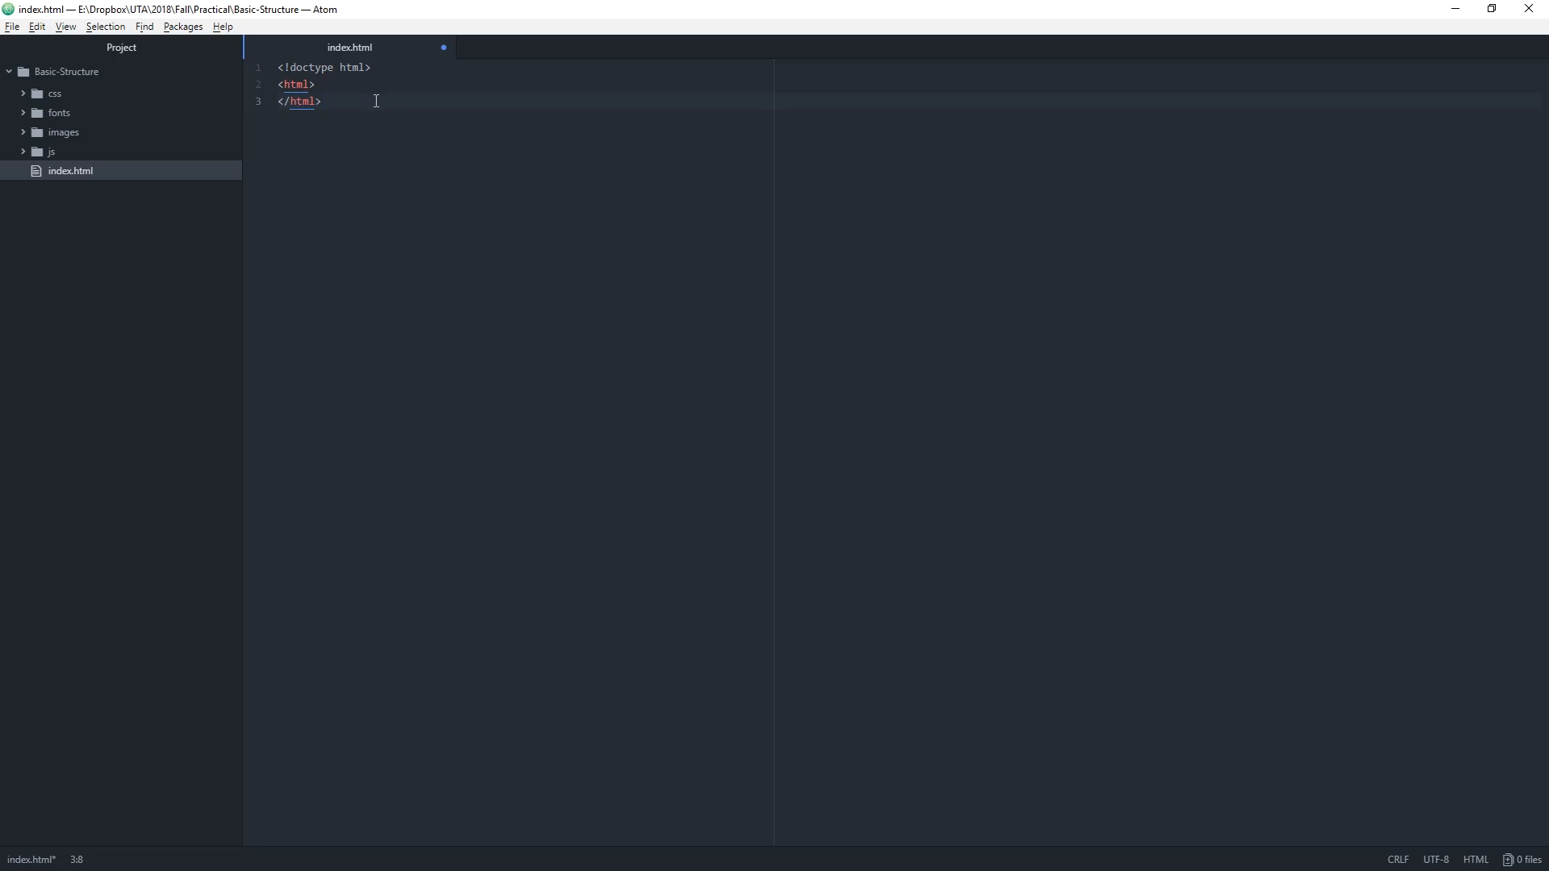
- Retype <html> and </html> via autocomplete, leaving a blank line between them
left_click(321, 100)
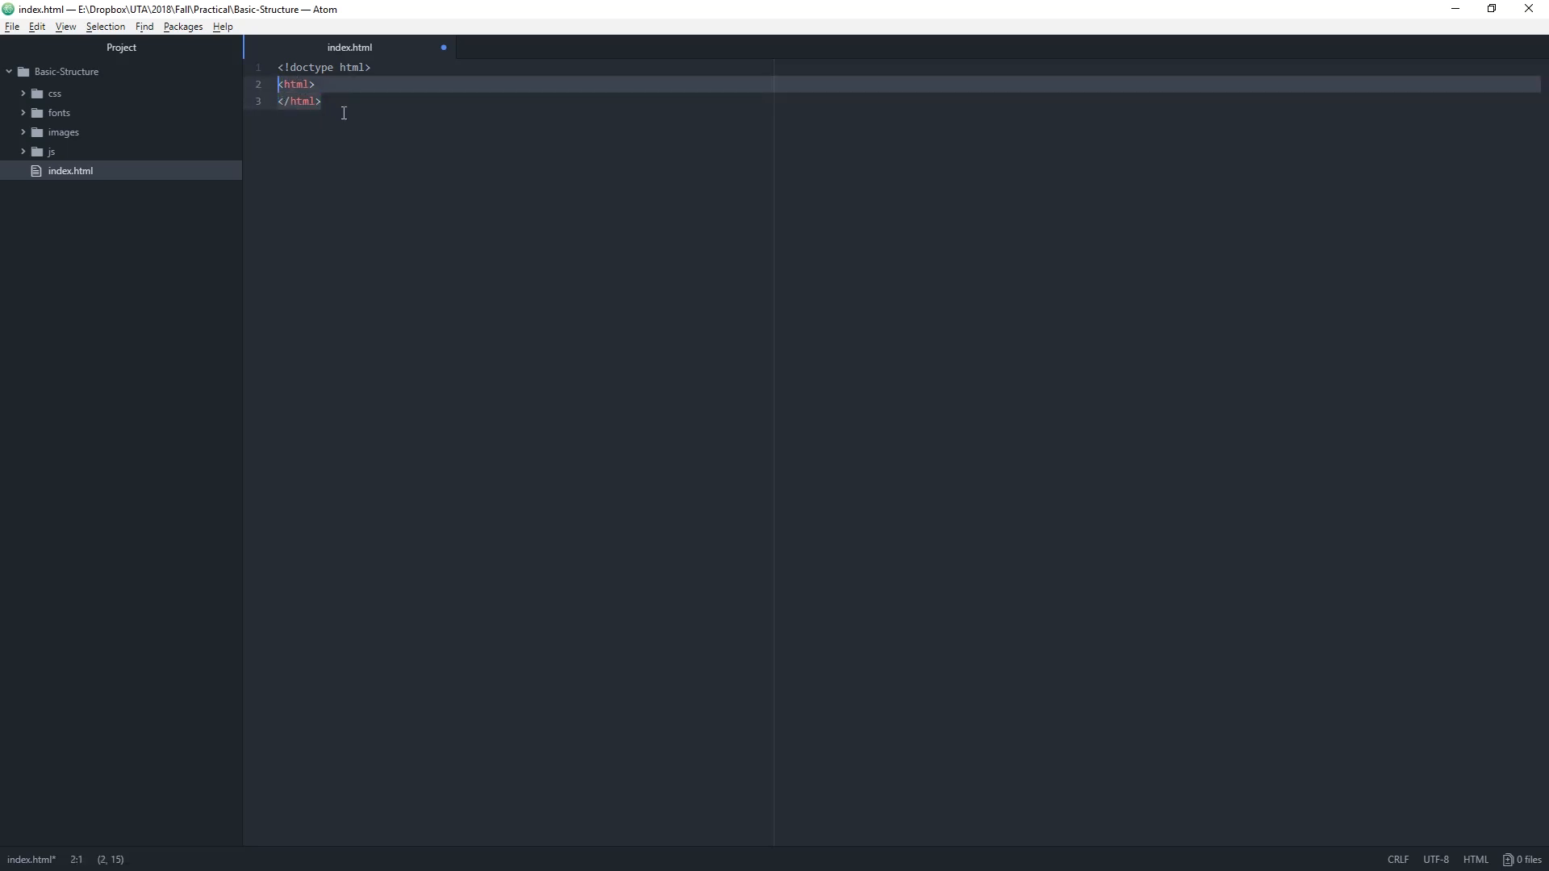
type("<")
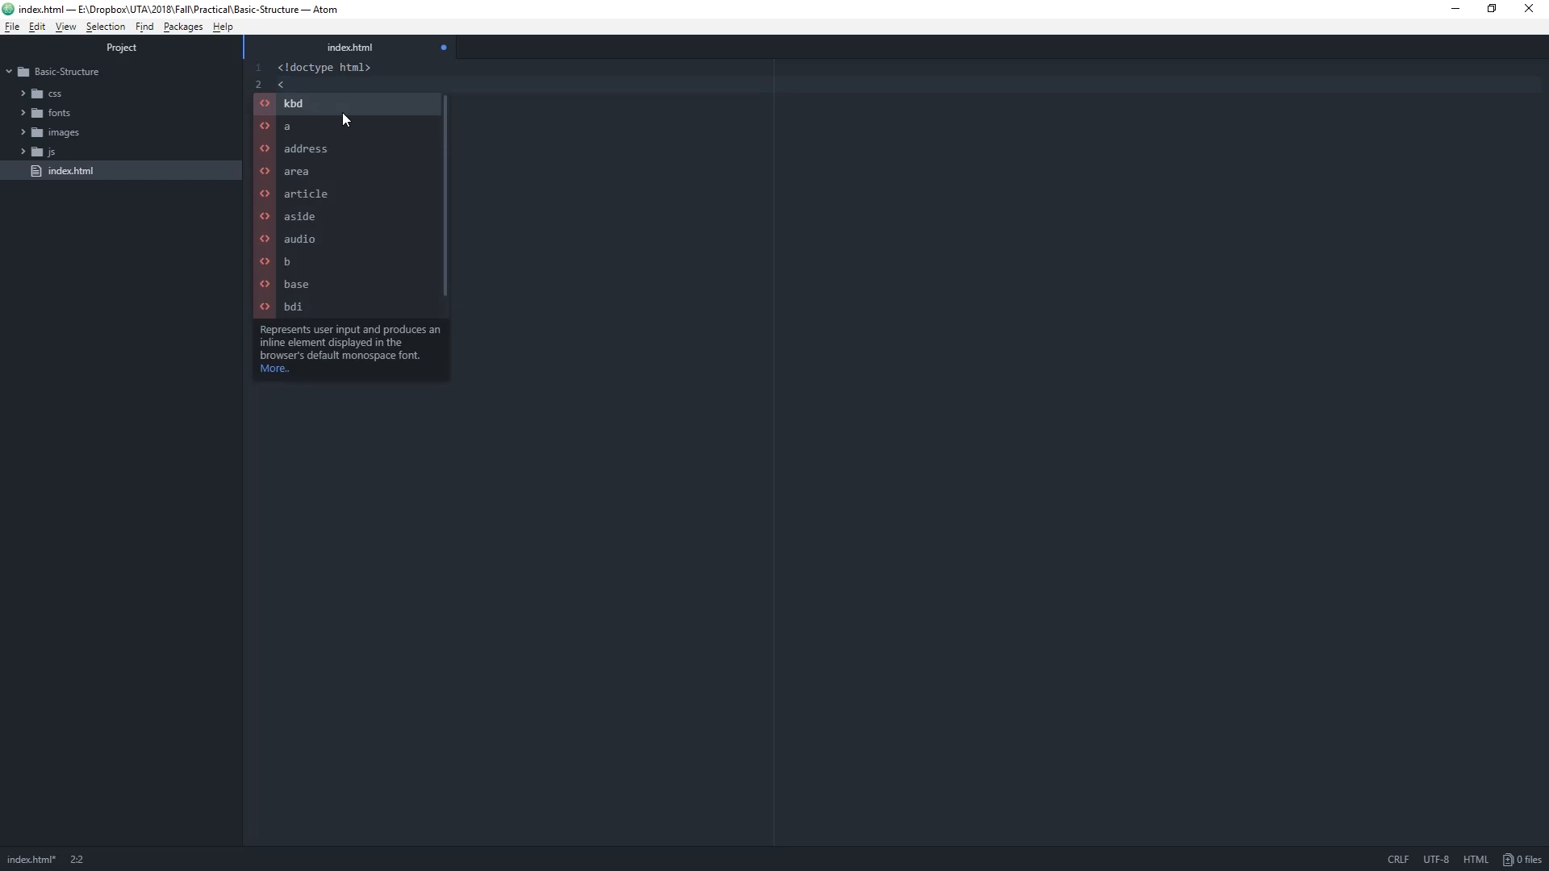
type("h")
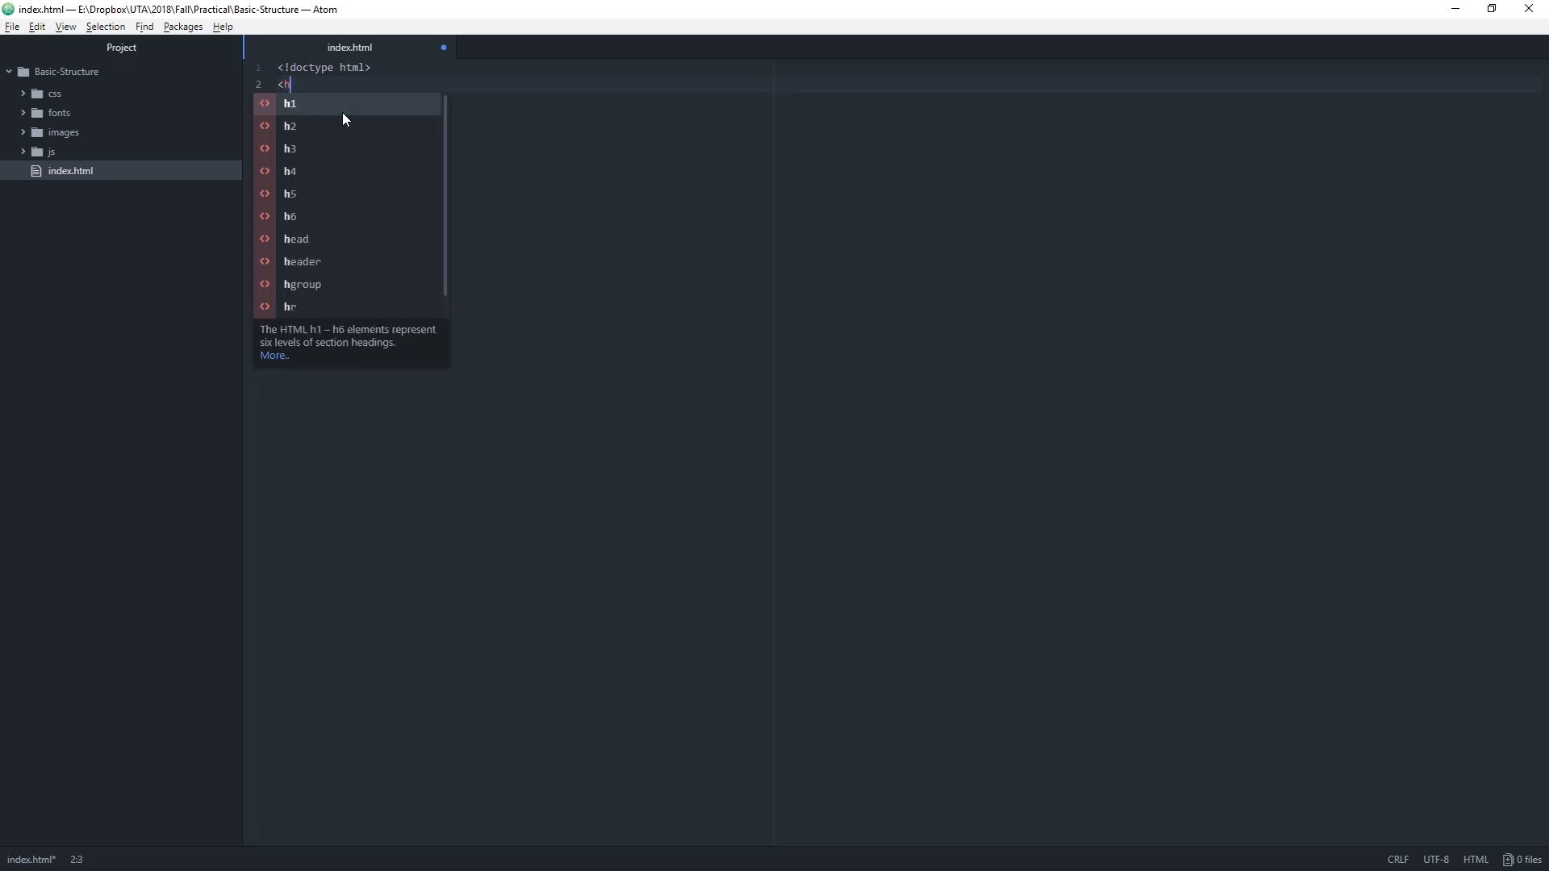
type("tml>")
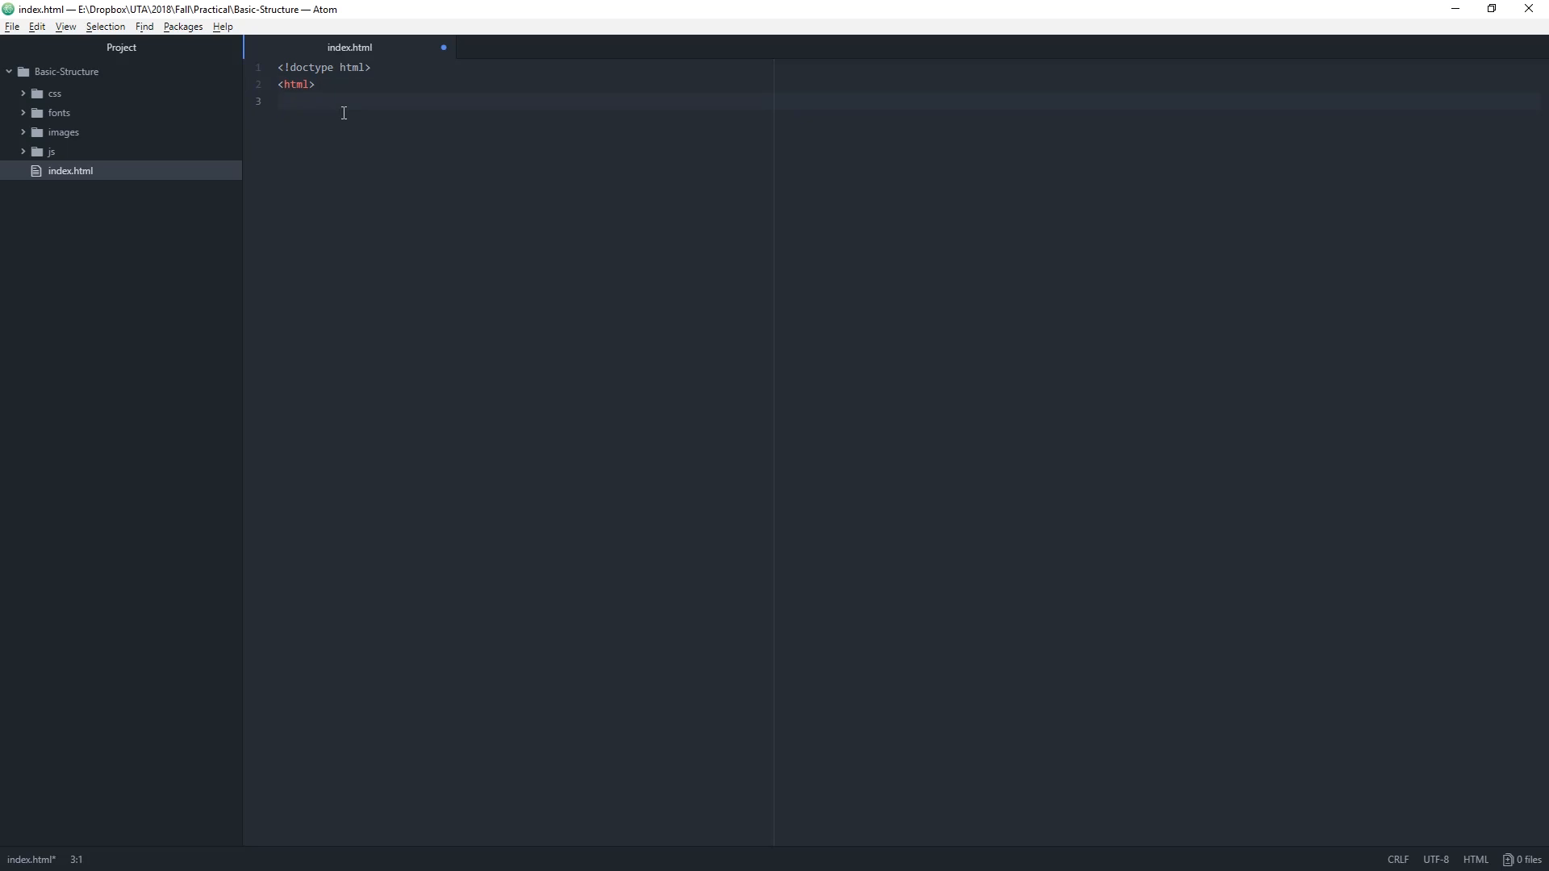
type("</")
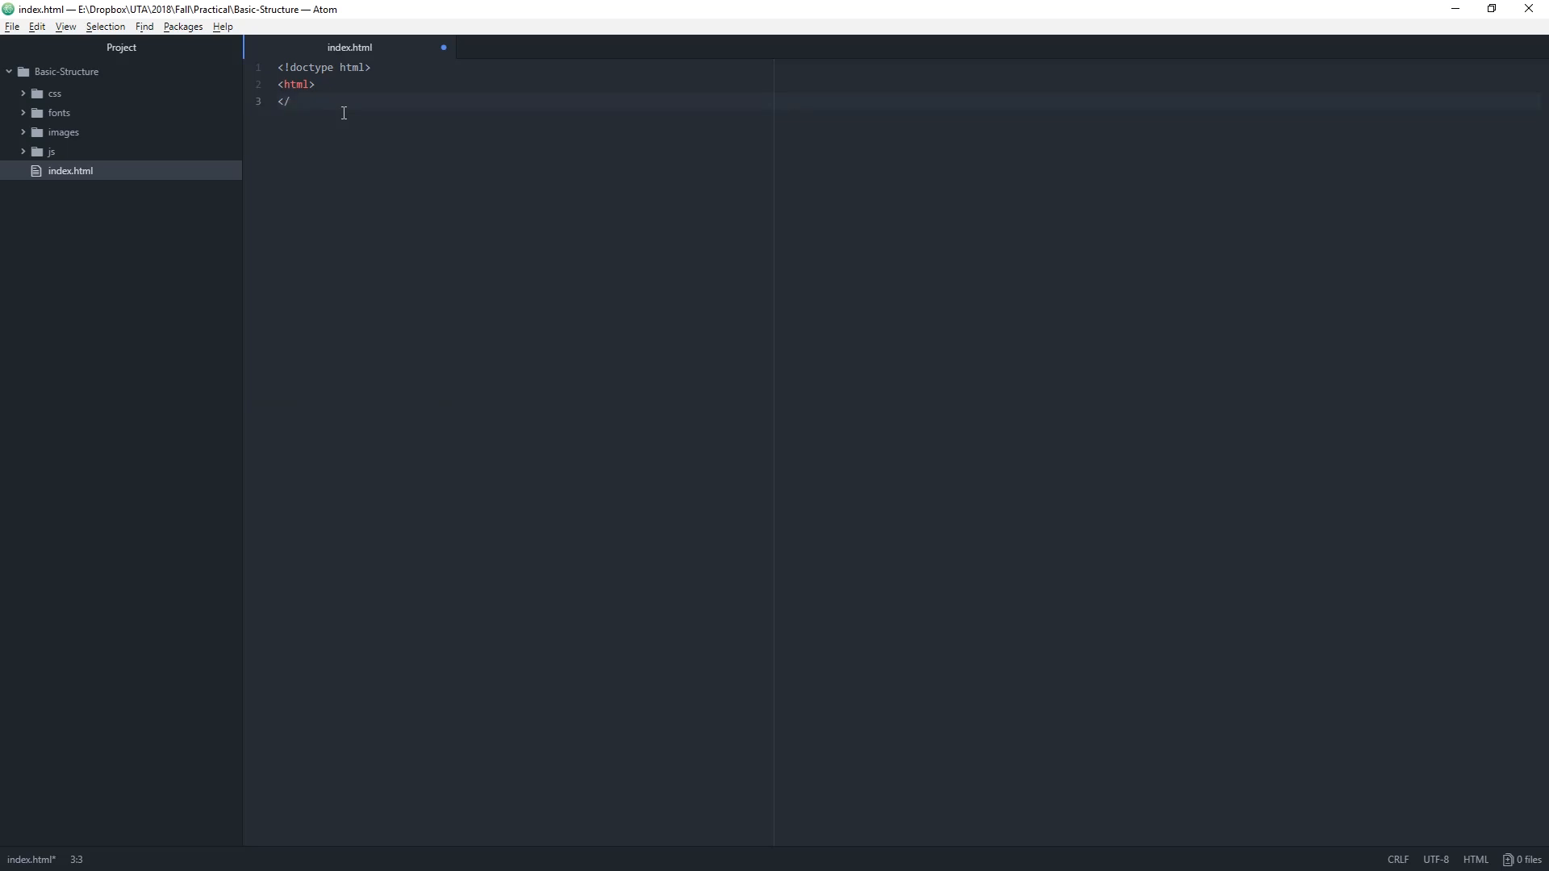
type("html>")
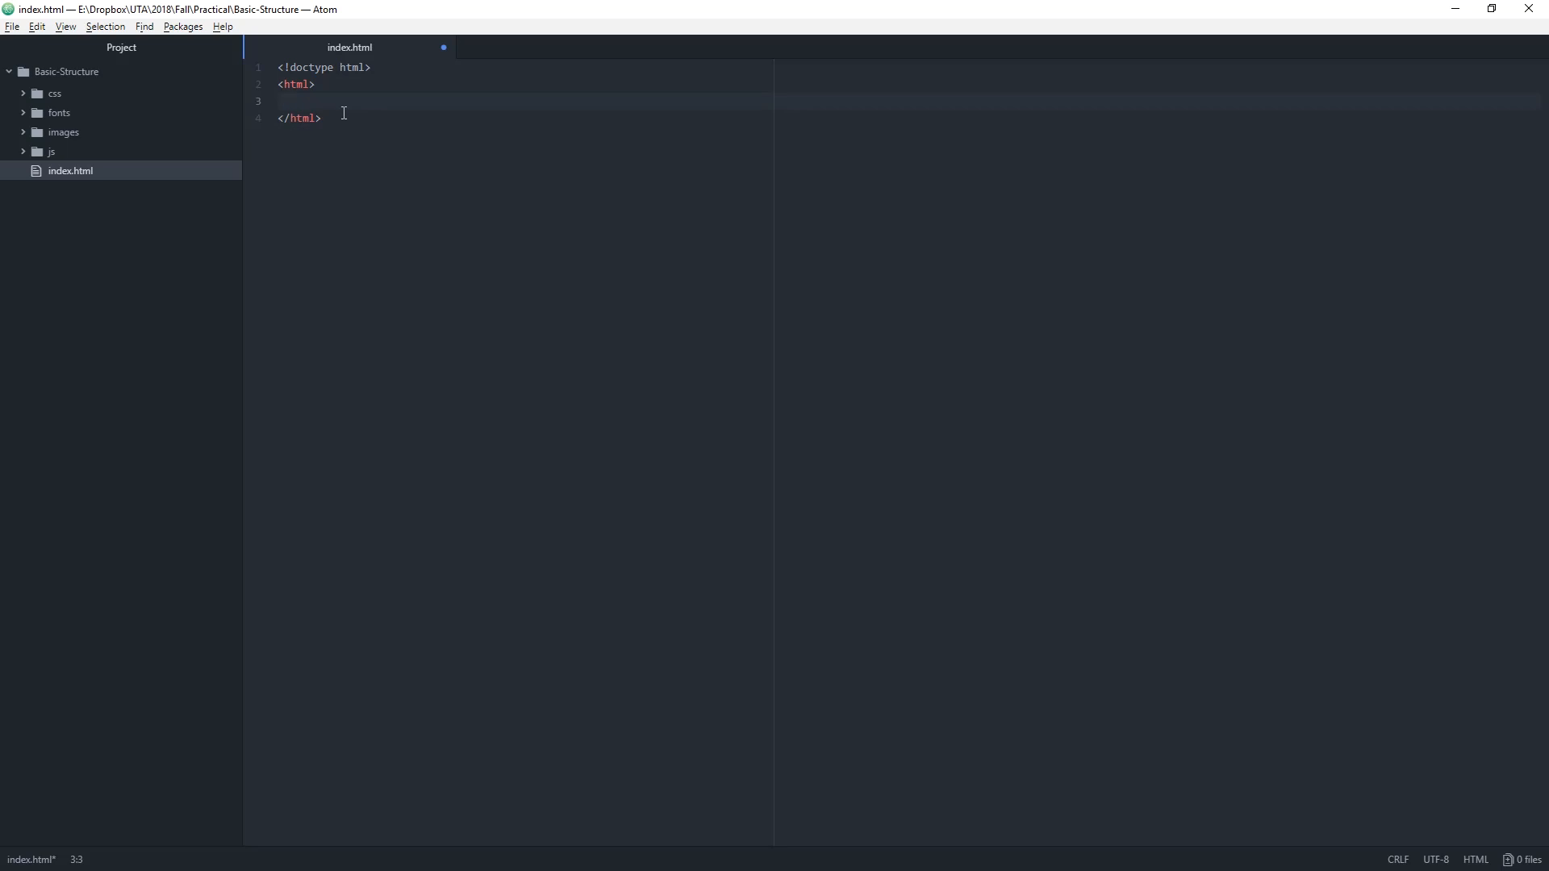
- Nest head and body tag pairs inside html and save index.html
type("<head>")
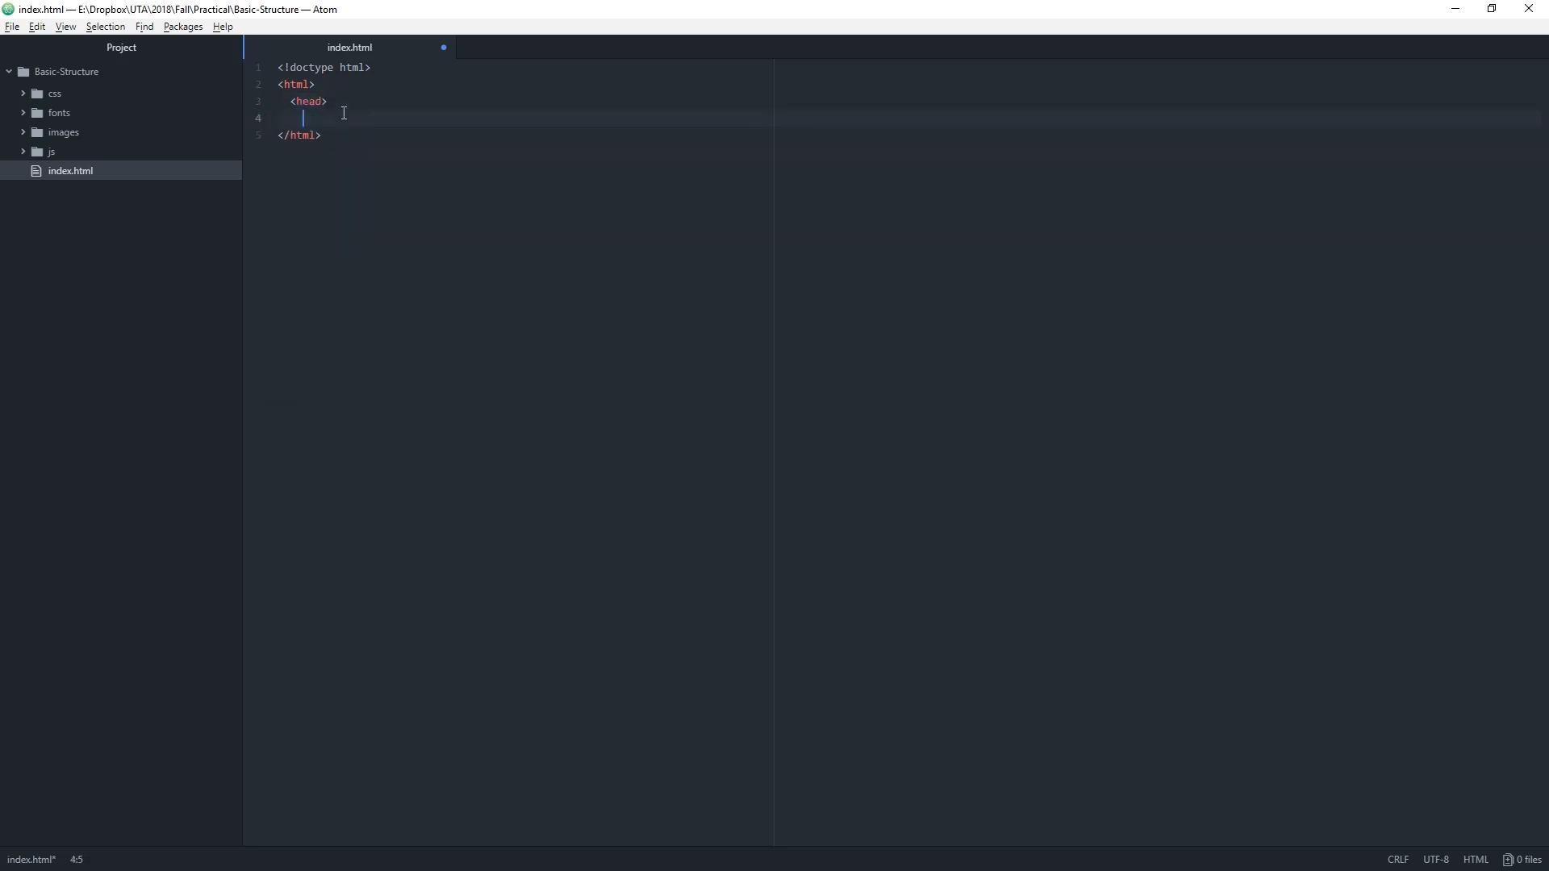
type("</")
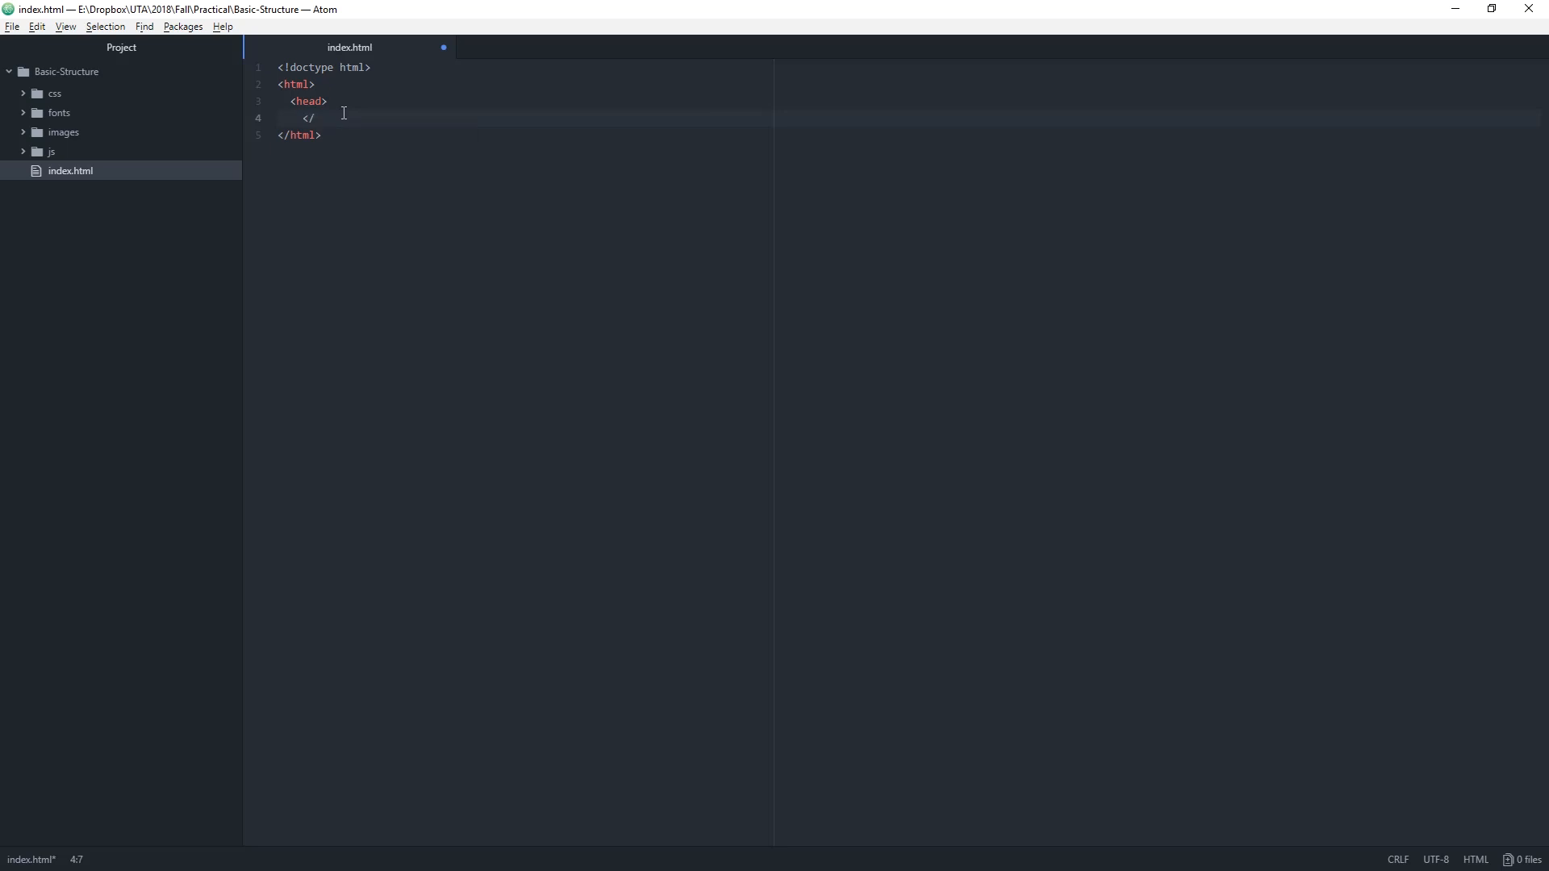
type("head>")
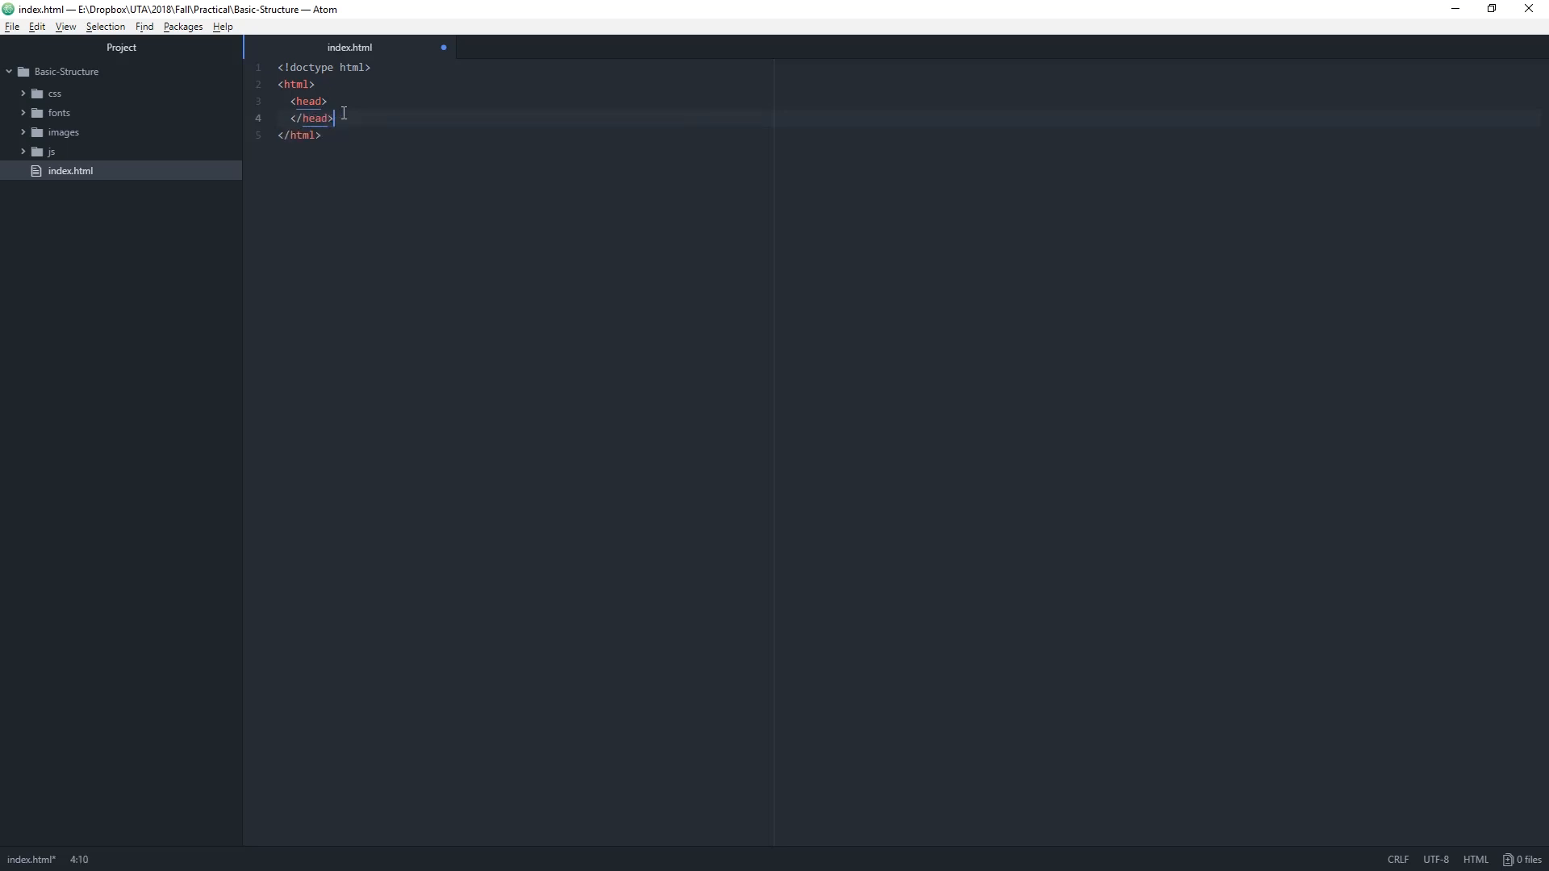
type("<")
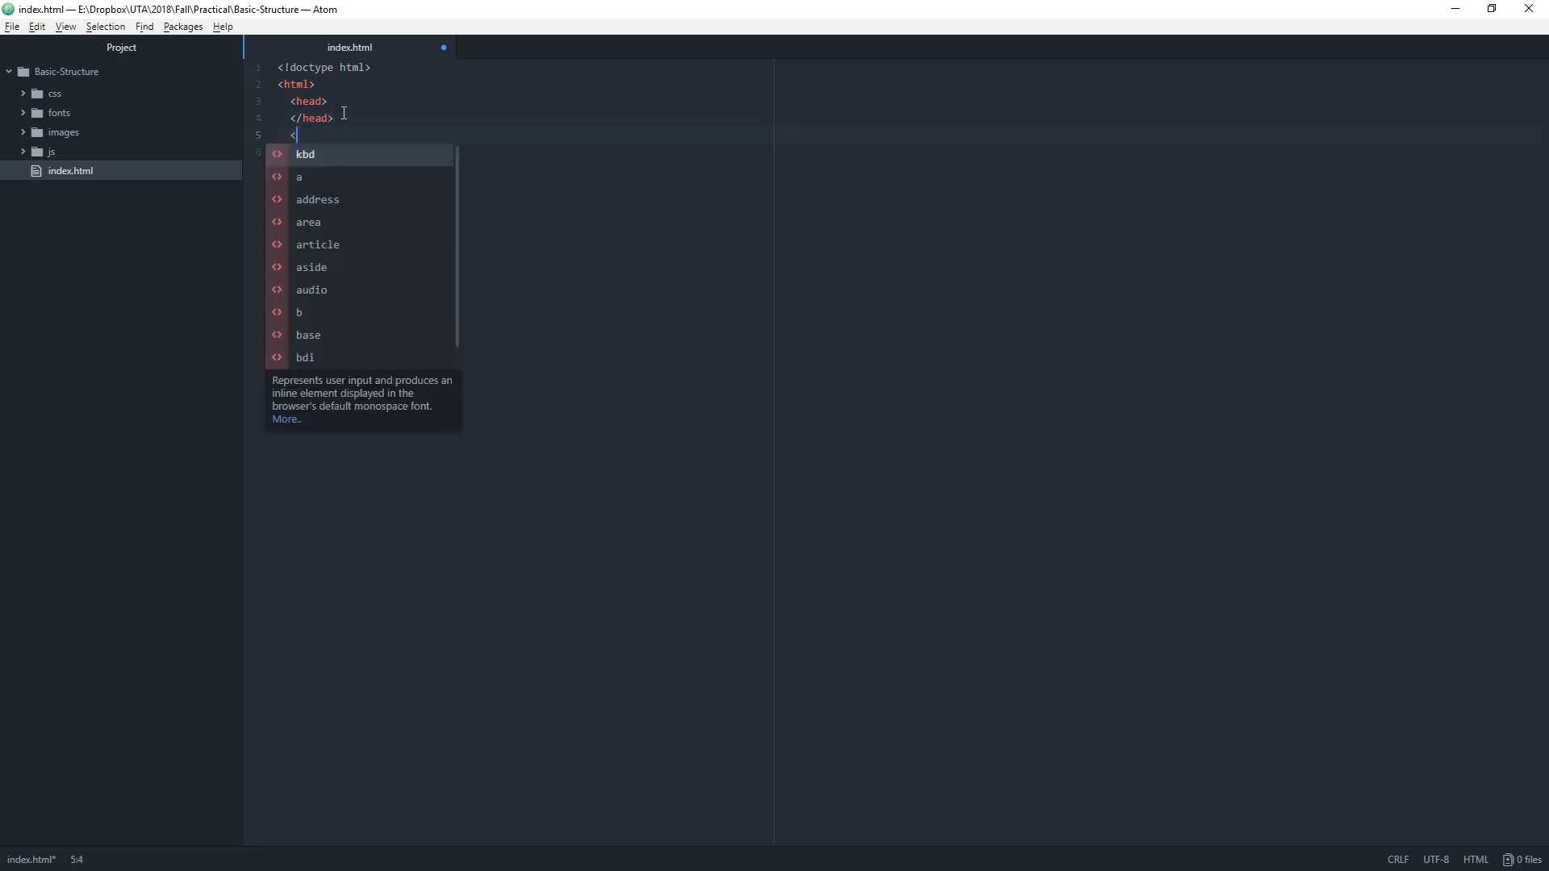
type("body>")
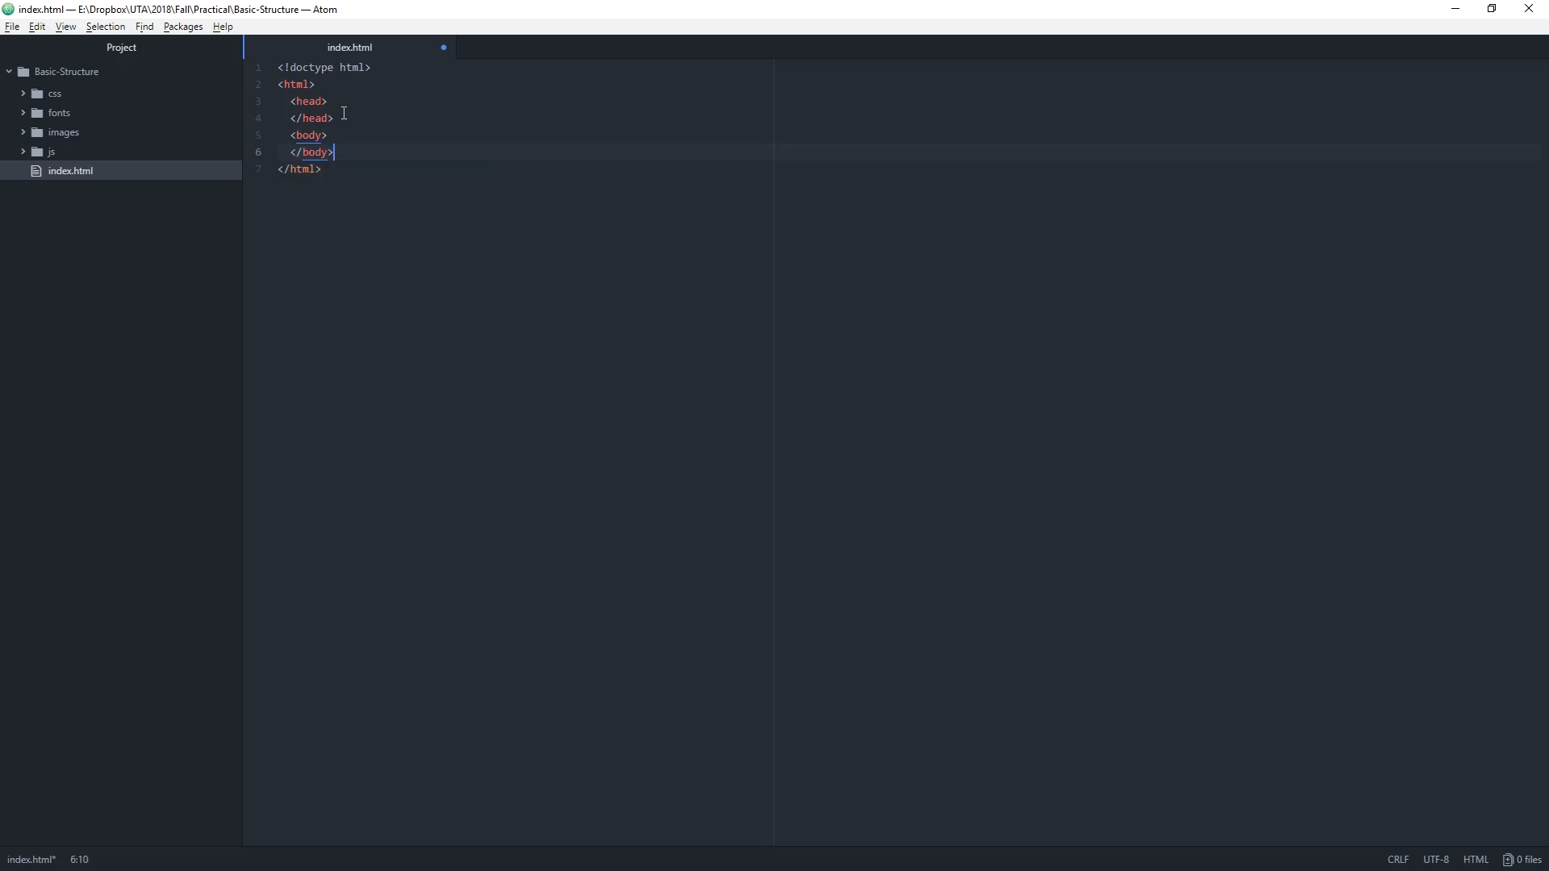
key("ctrl+s")
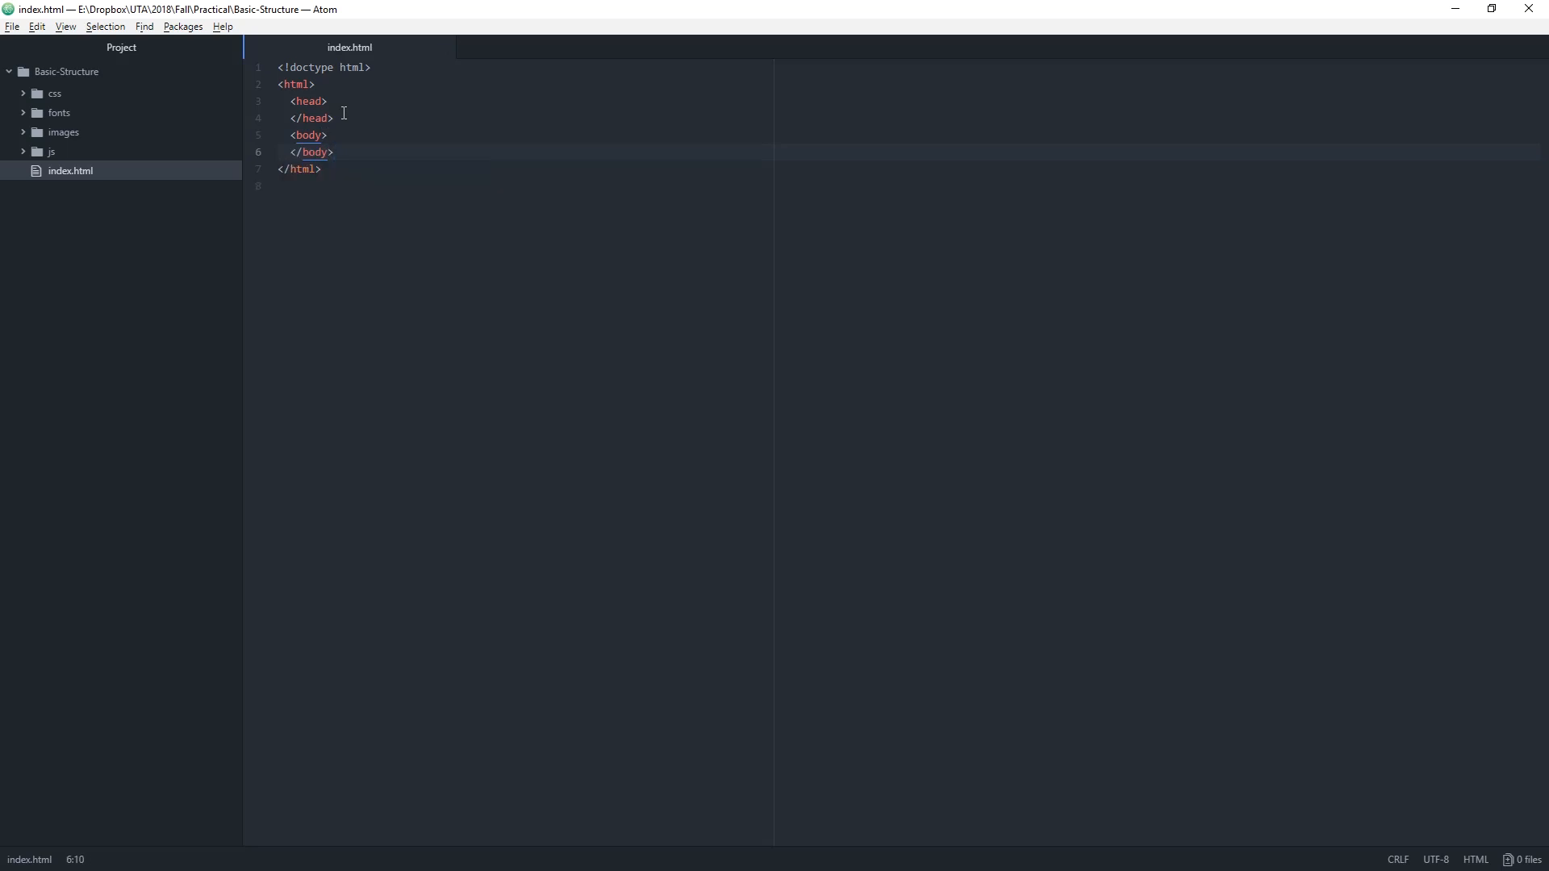
- Open an empty line inside the head element for its contents
left_click(334, 152)
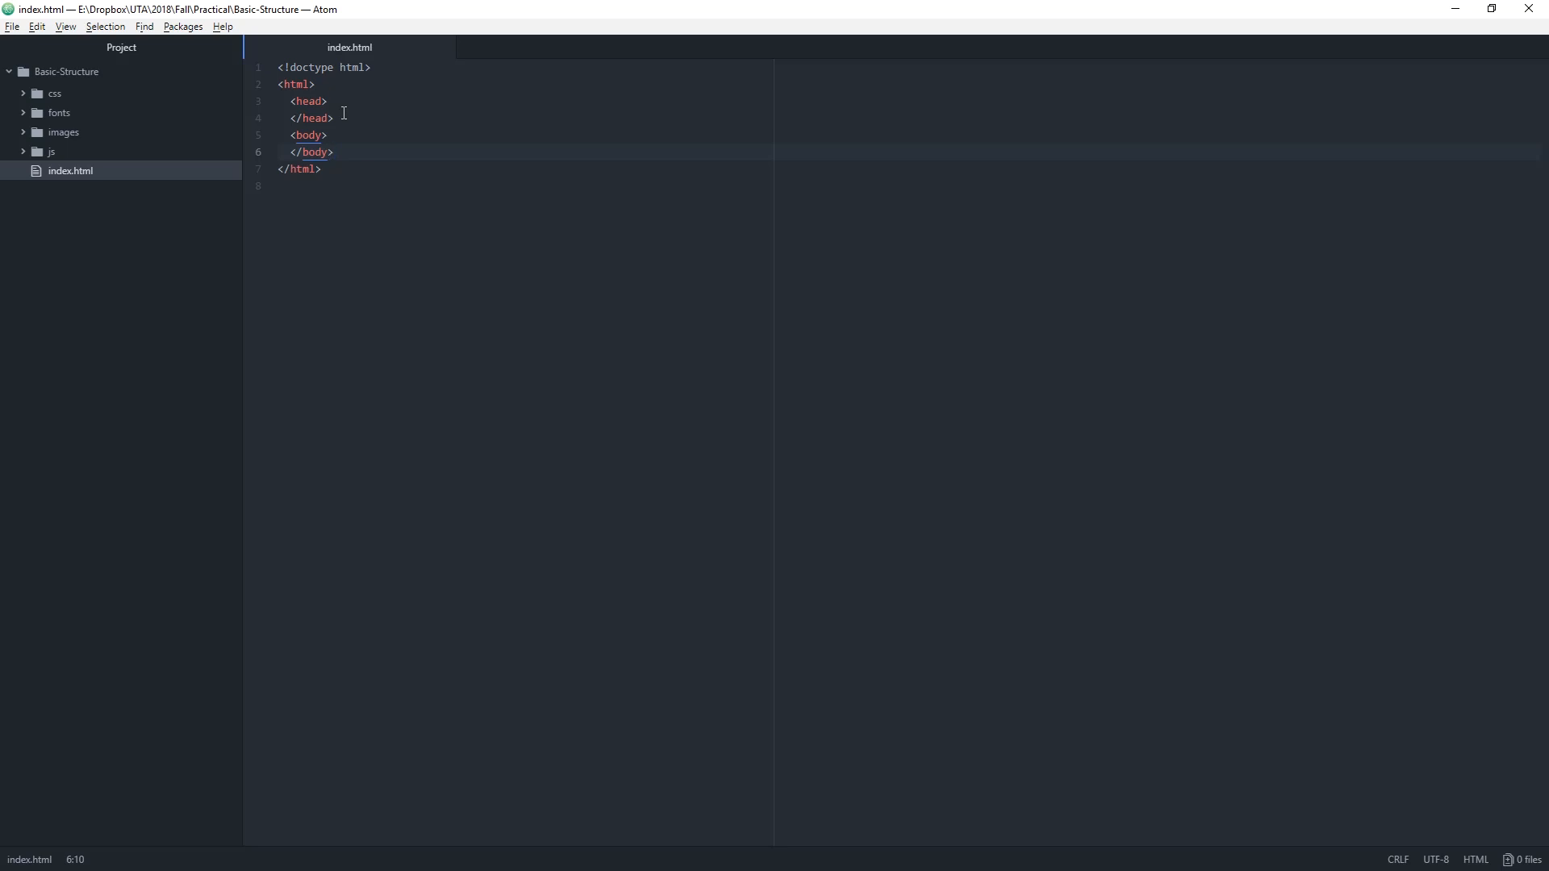
left_click(303, 170)
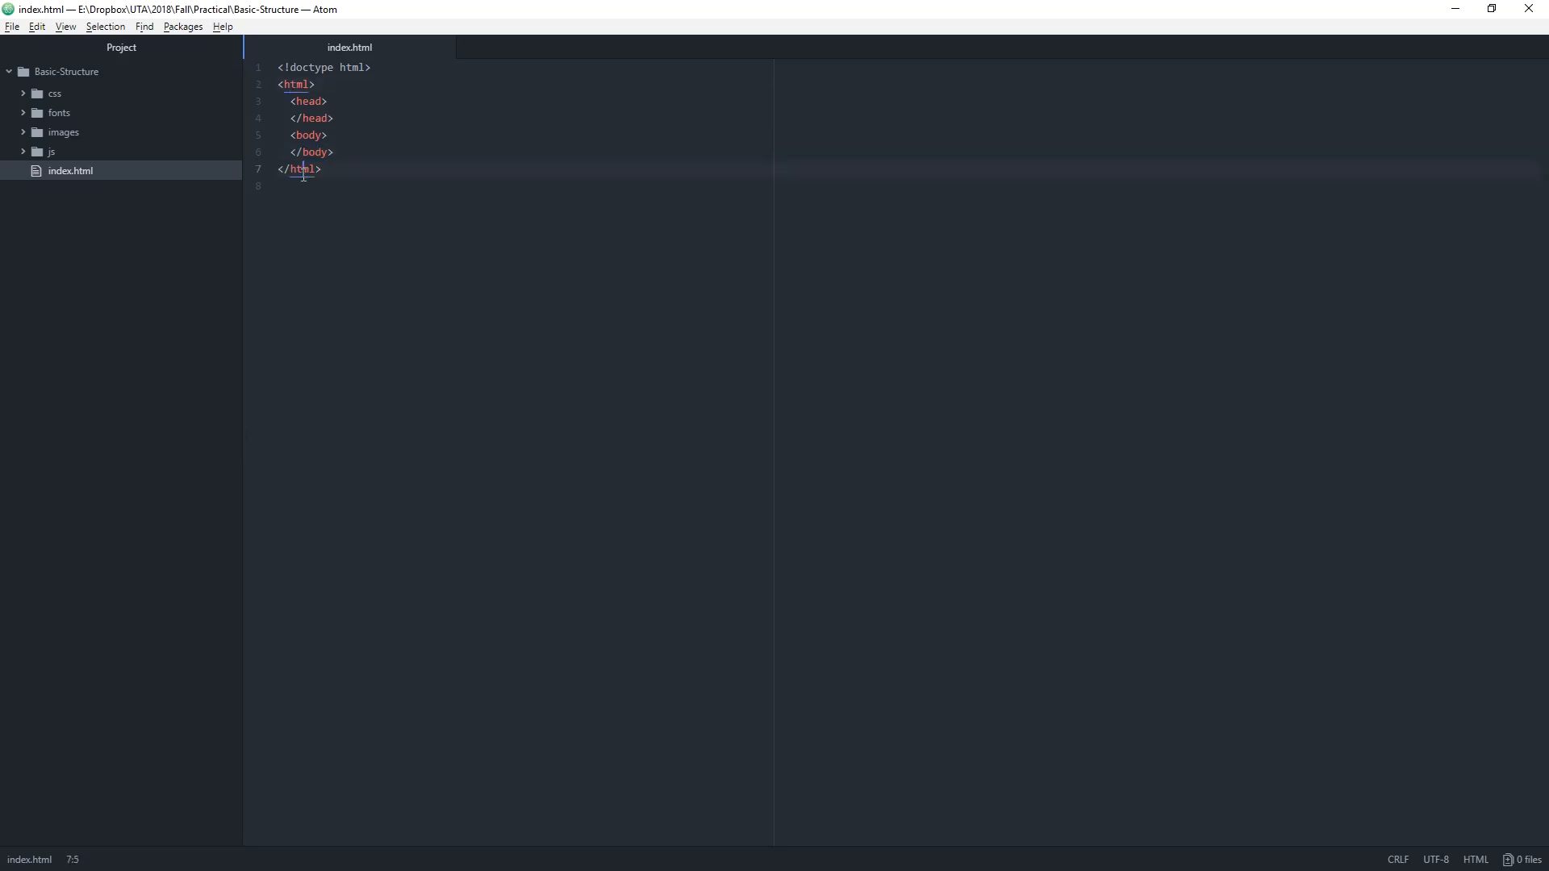
left_click(334, 118)
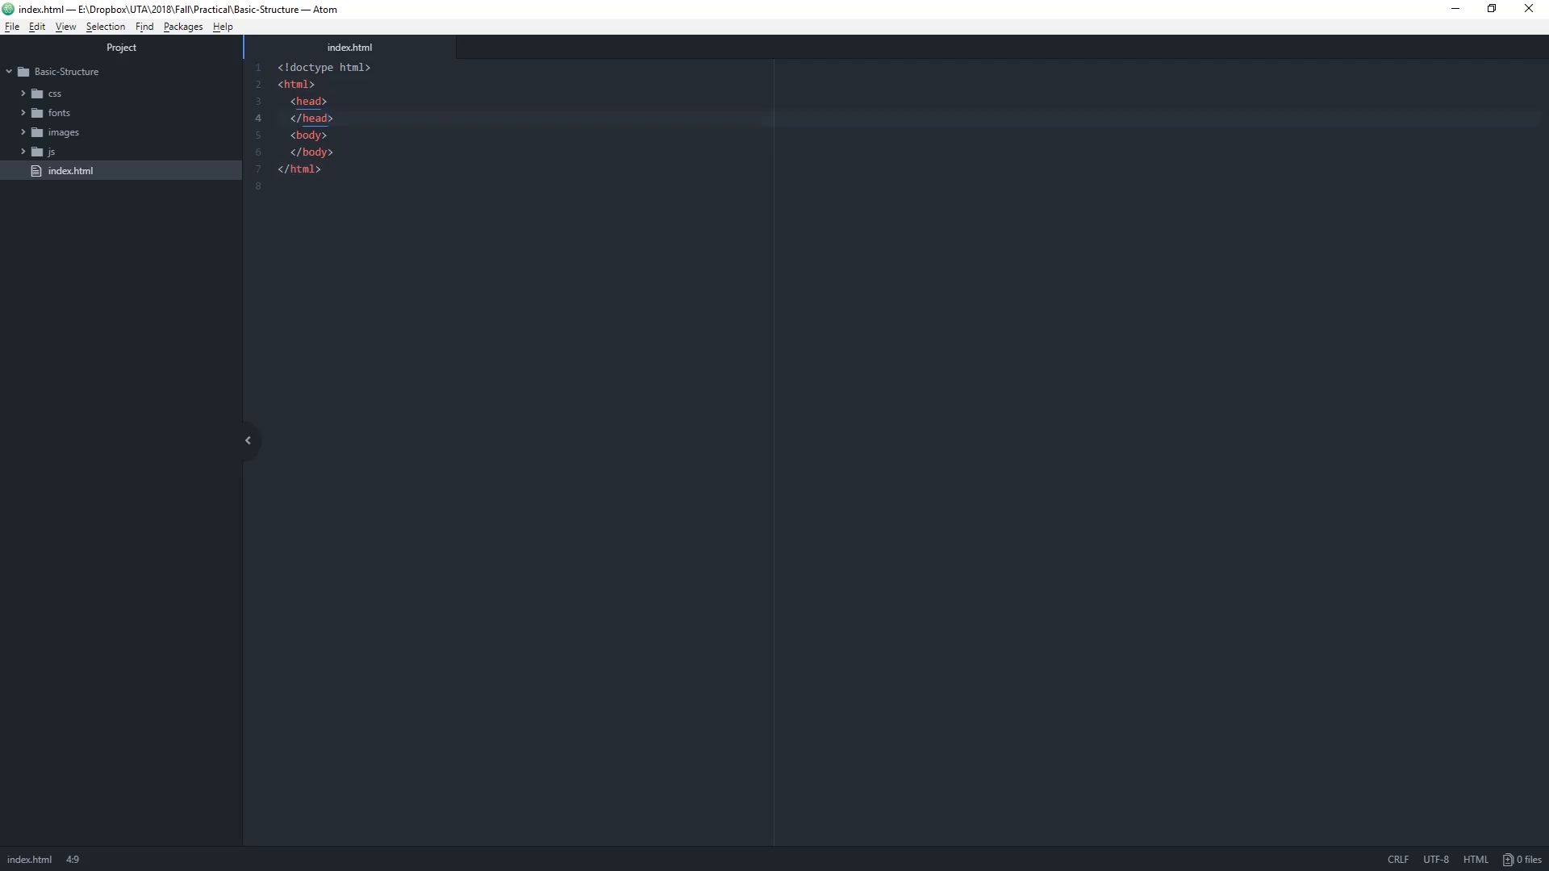
mouse_move(550, 53)
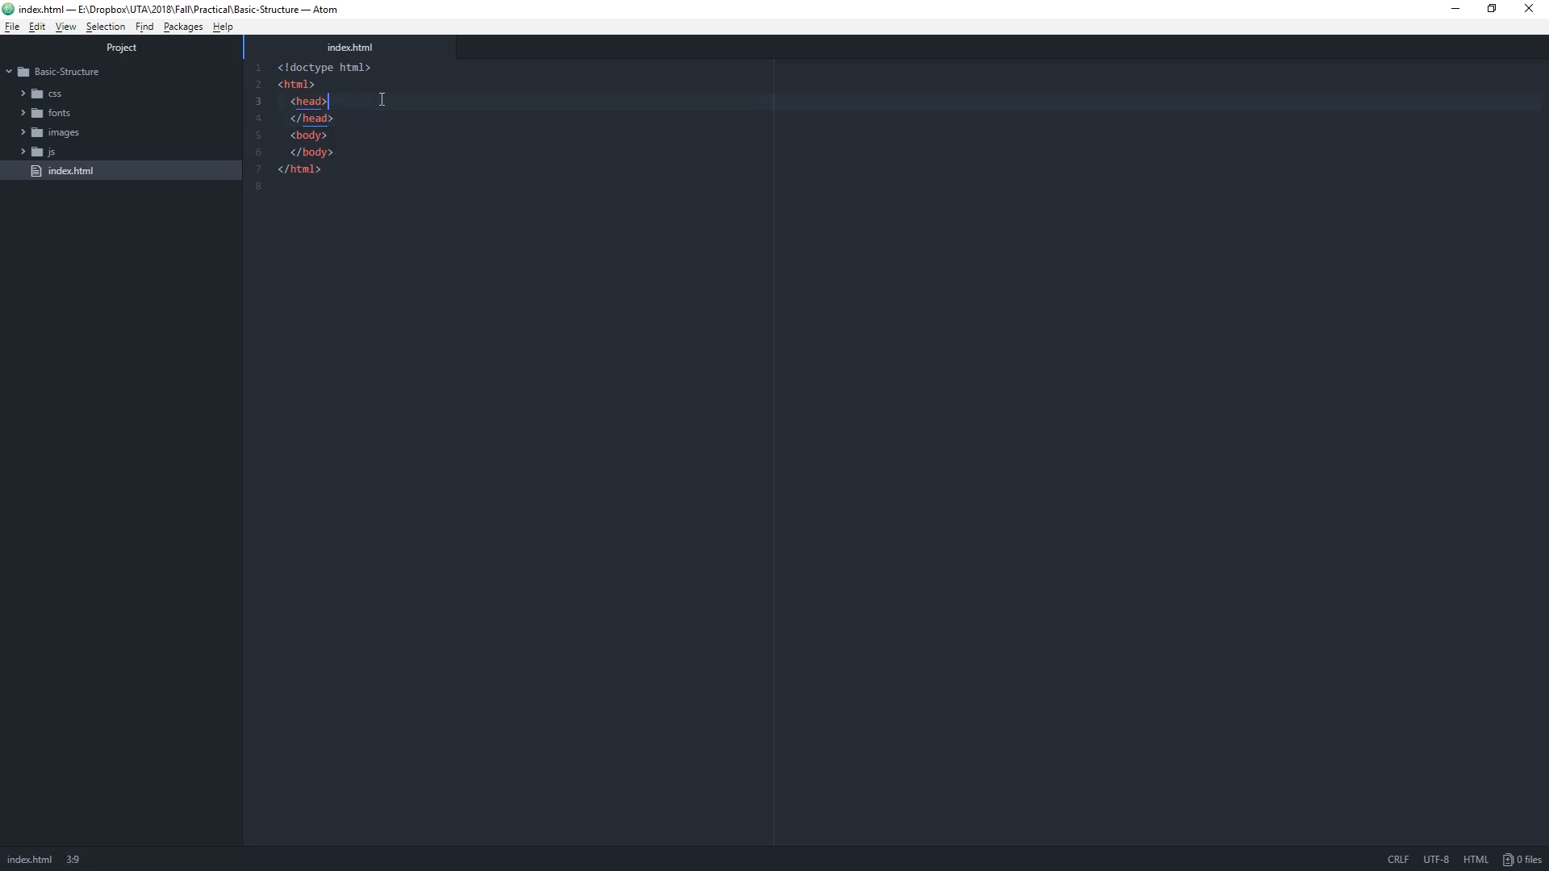
key("Return")
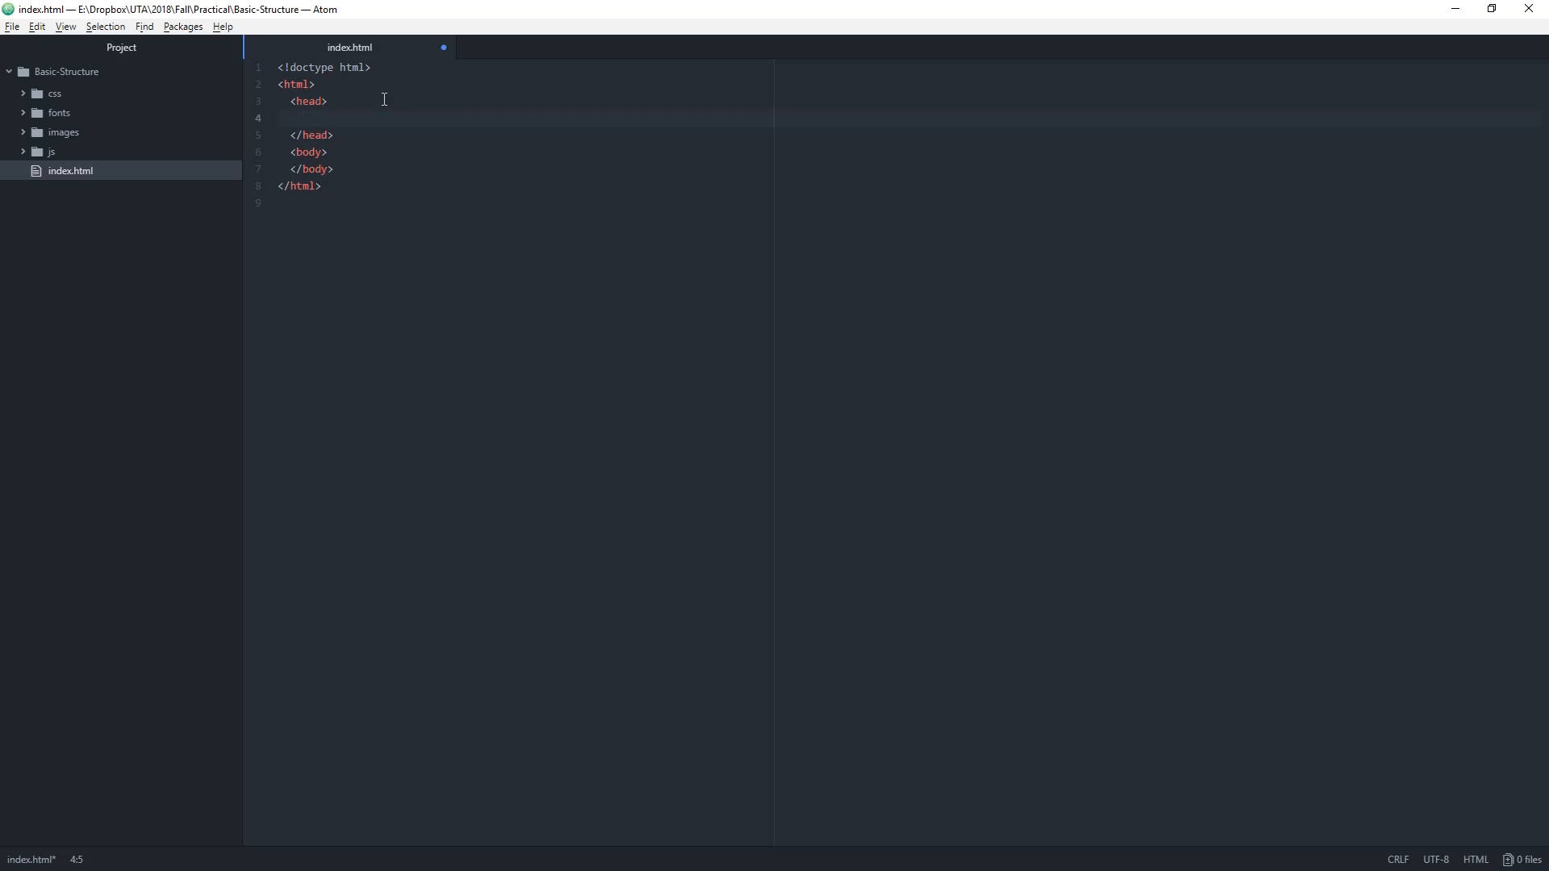
- Add <meta charset="UTF-8"> inside head and move to the end of that line
left_click(303, 118)
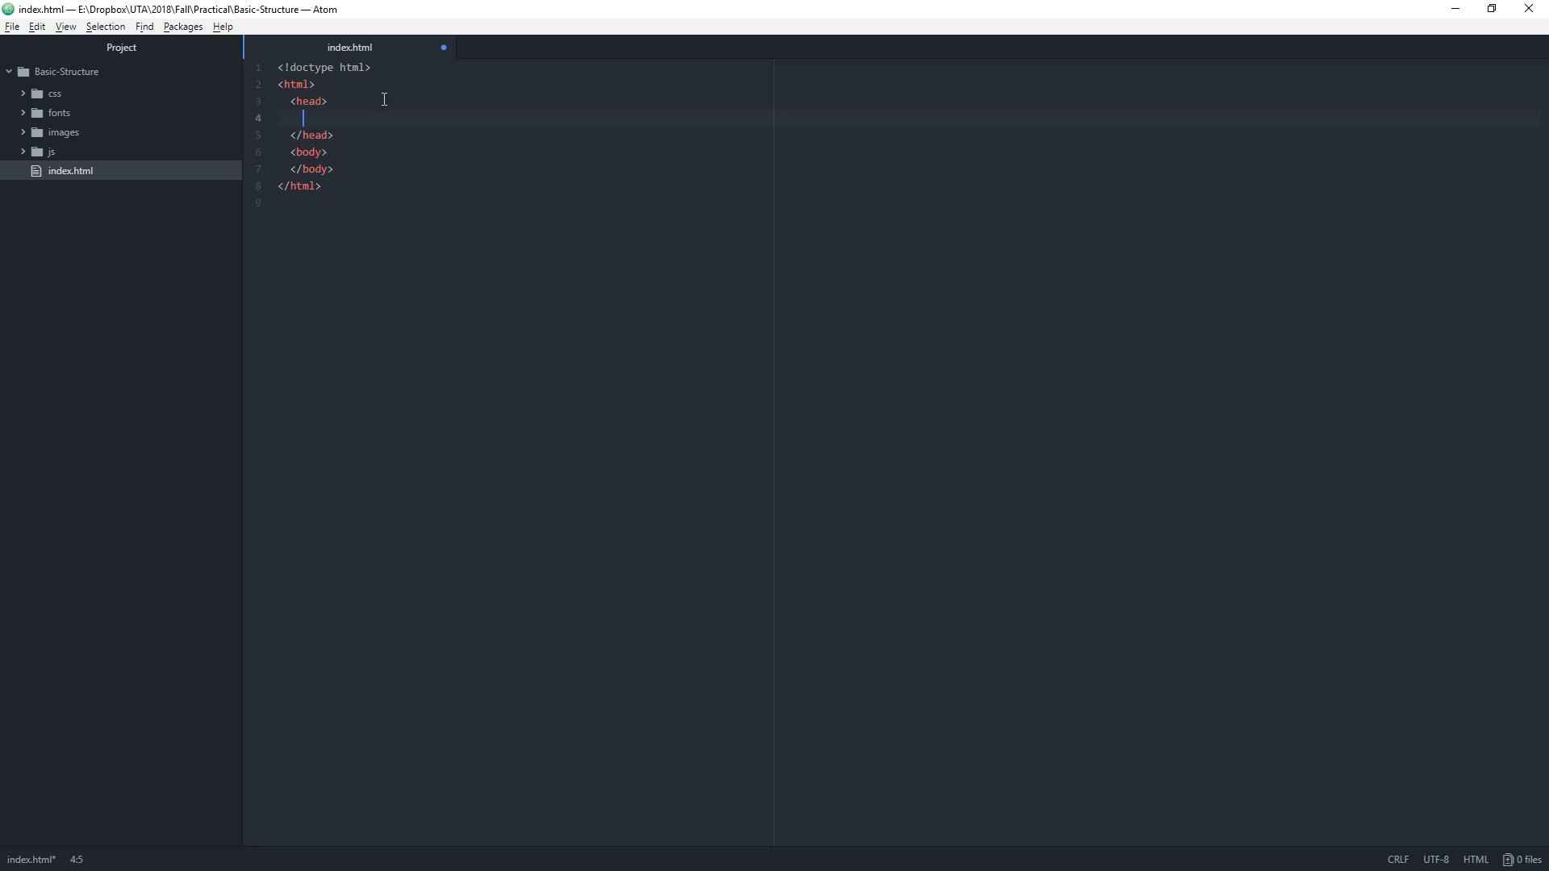
type("<")
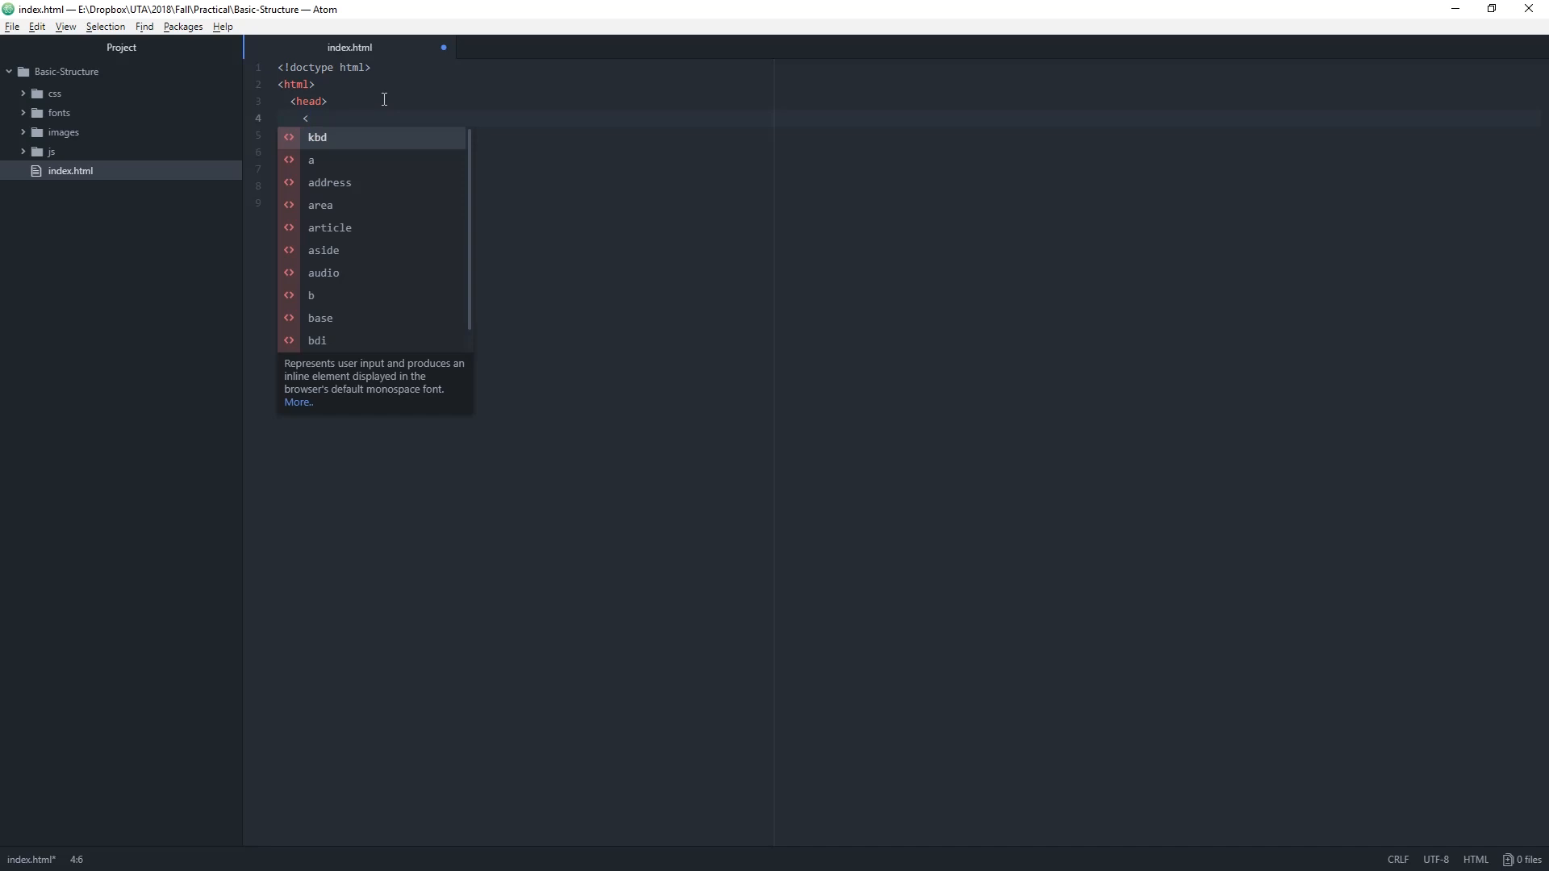
type("meta>")
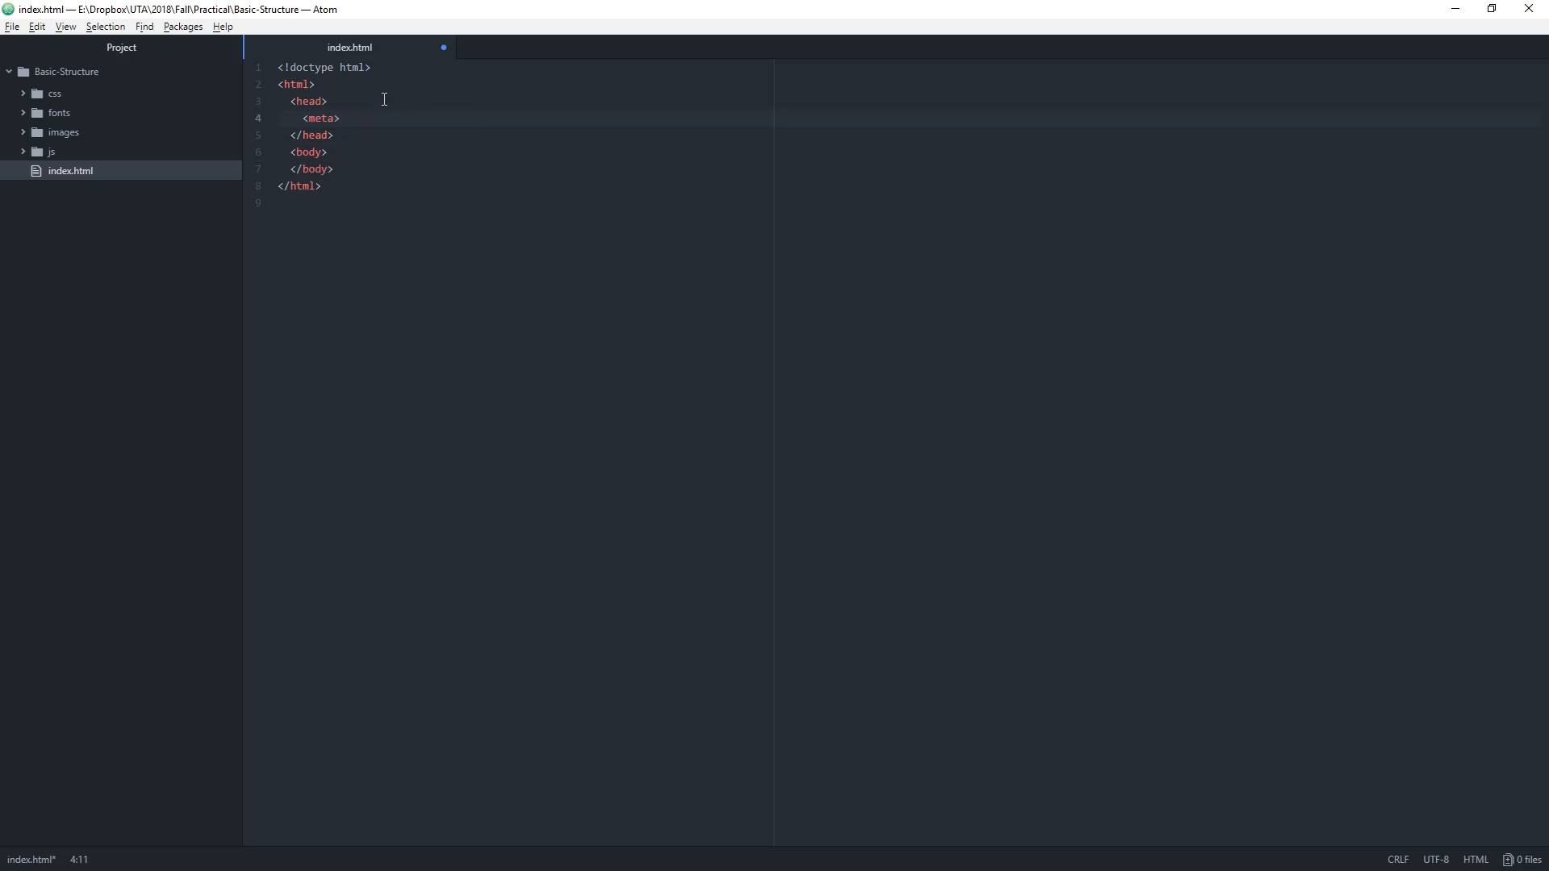
key("Left")
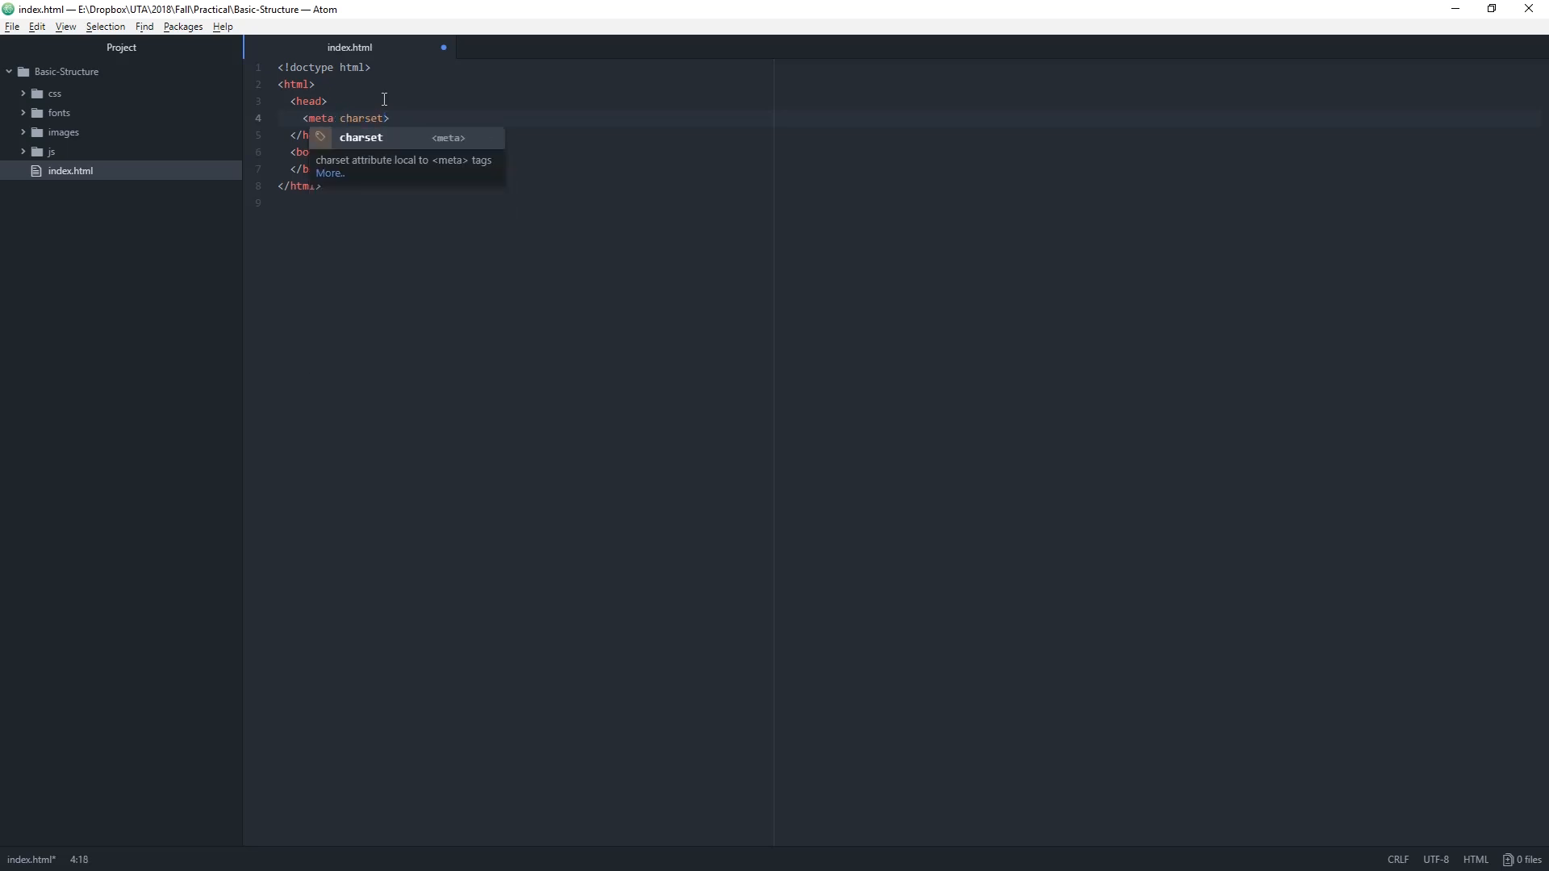
type("=\"UTF-8")
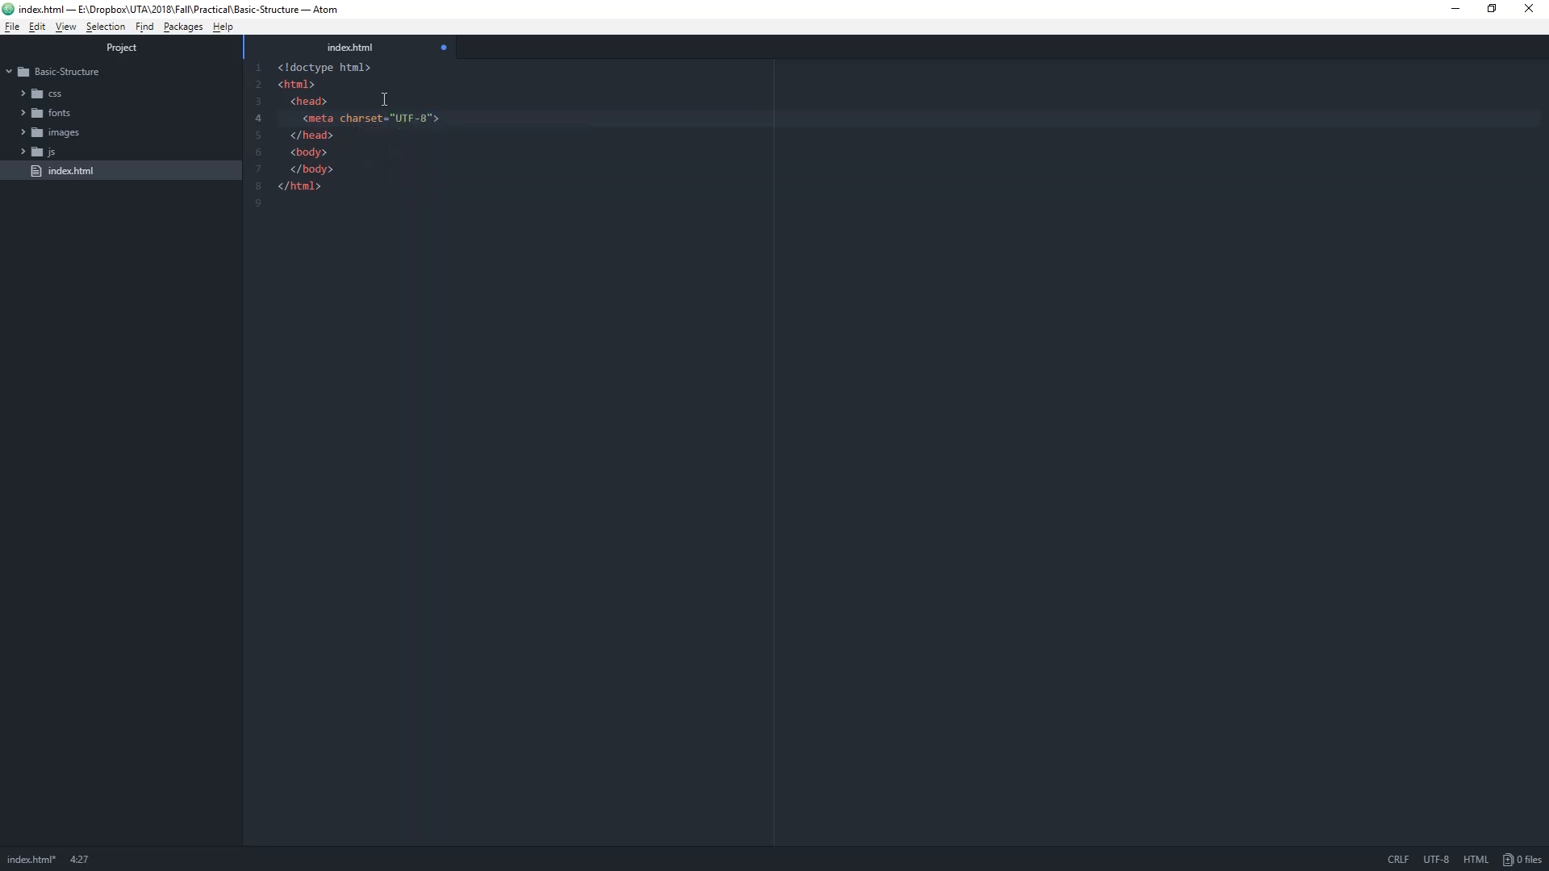
left_click(439, 118)
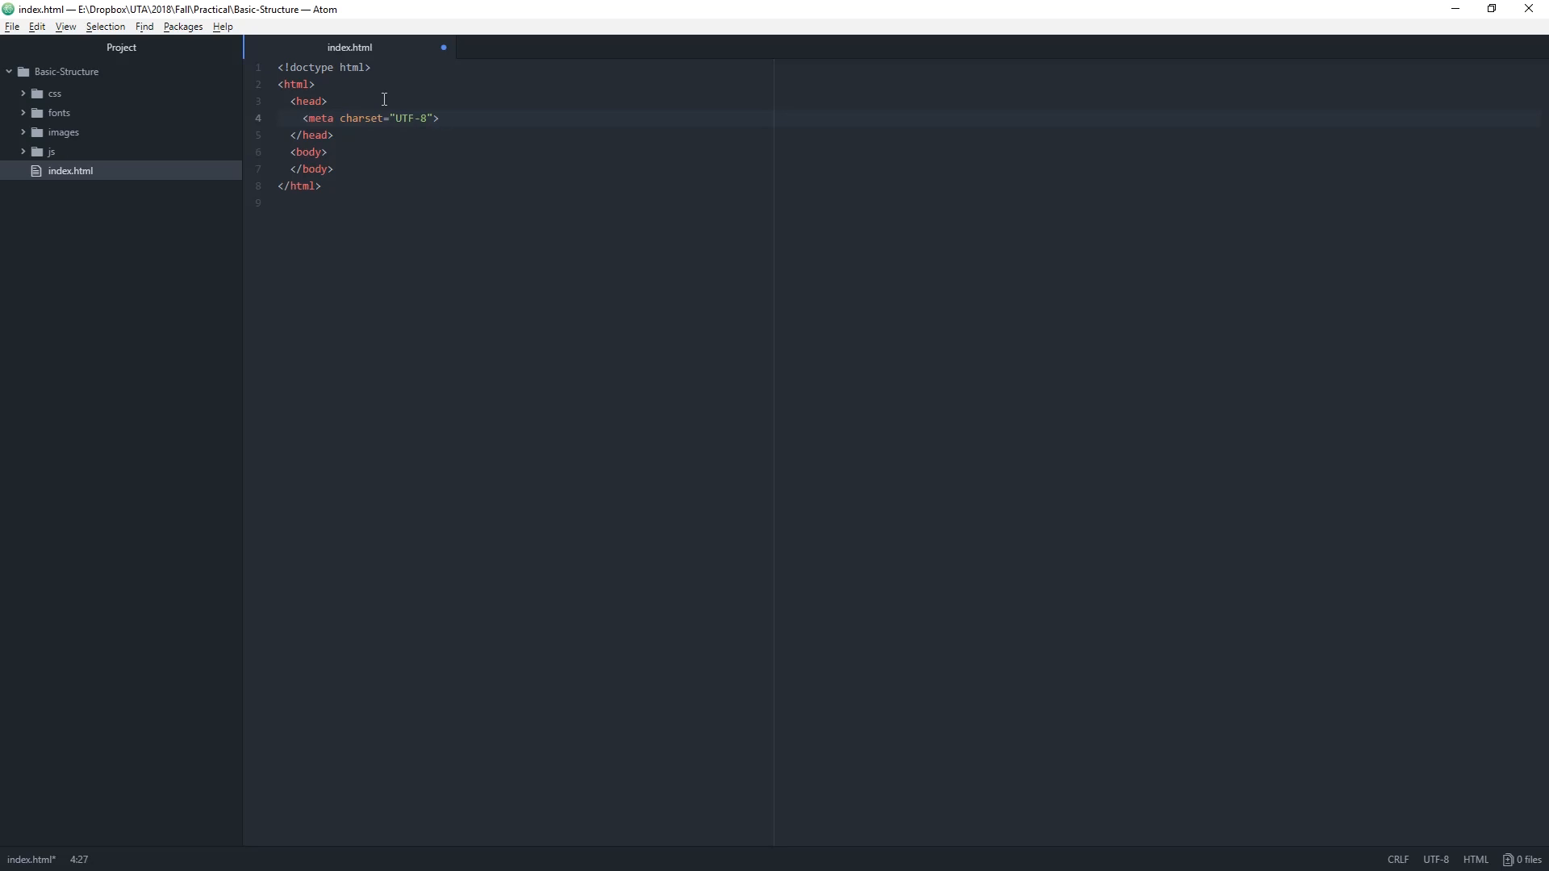
left_click(439, 117)
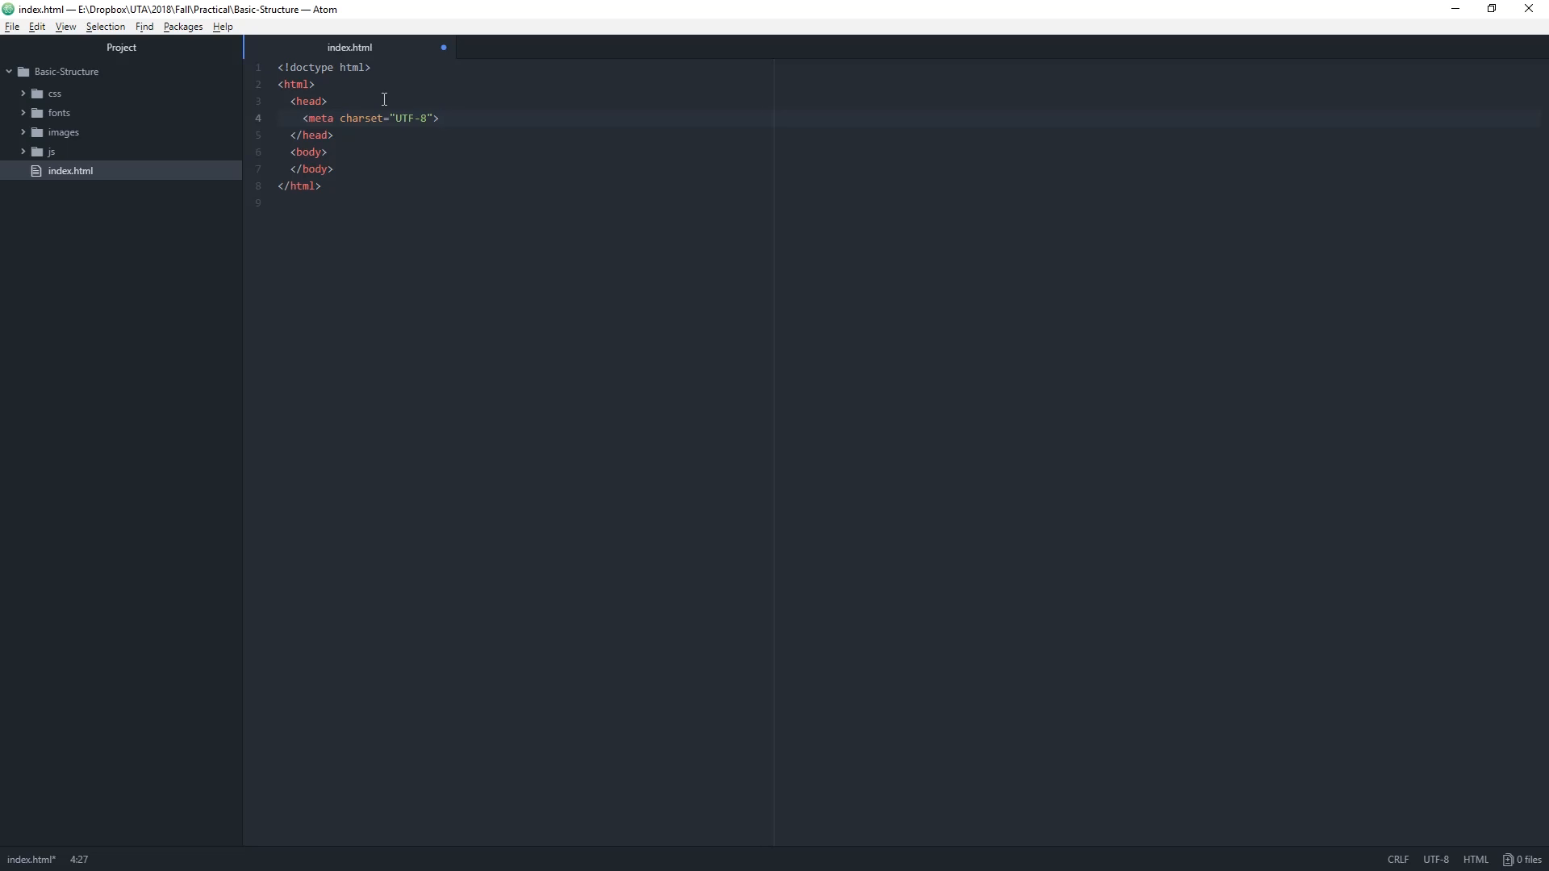
left_click(439, 117)
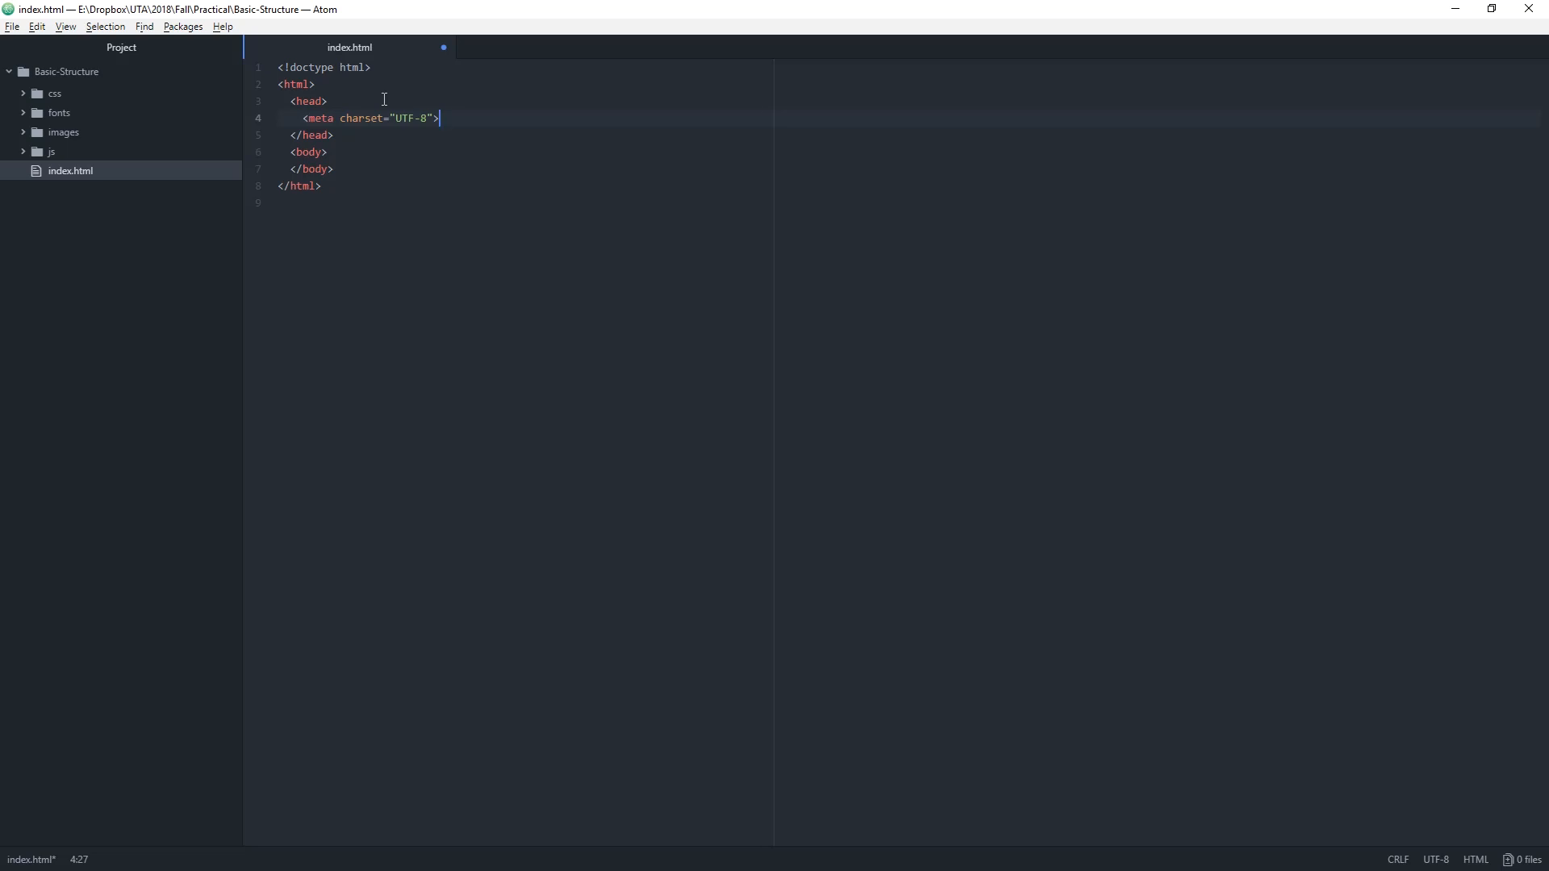
- Add a meta name="description" tag with content "Description goes here"
key("Return")
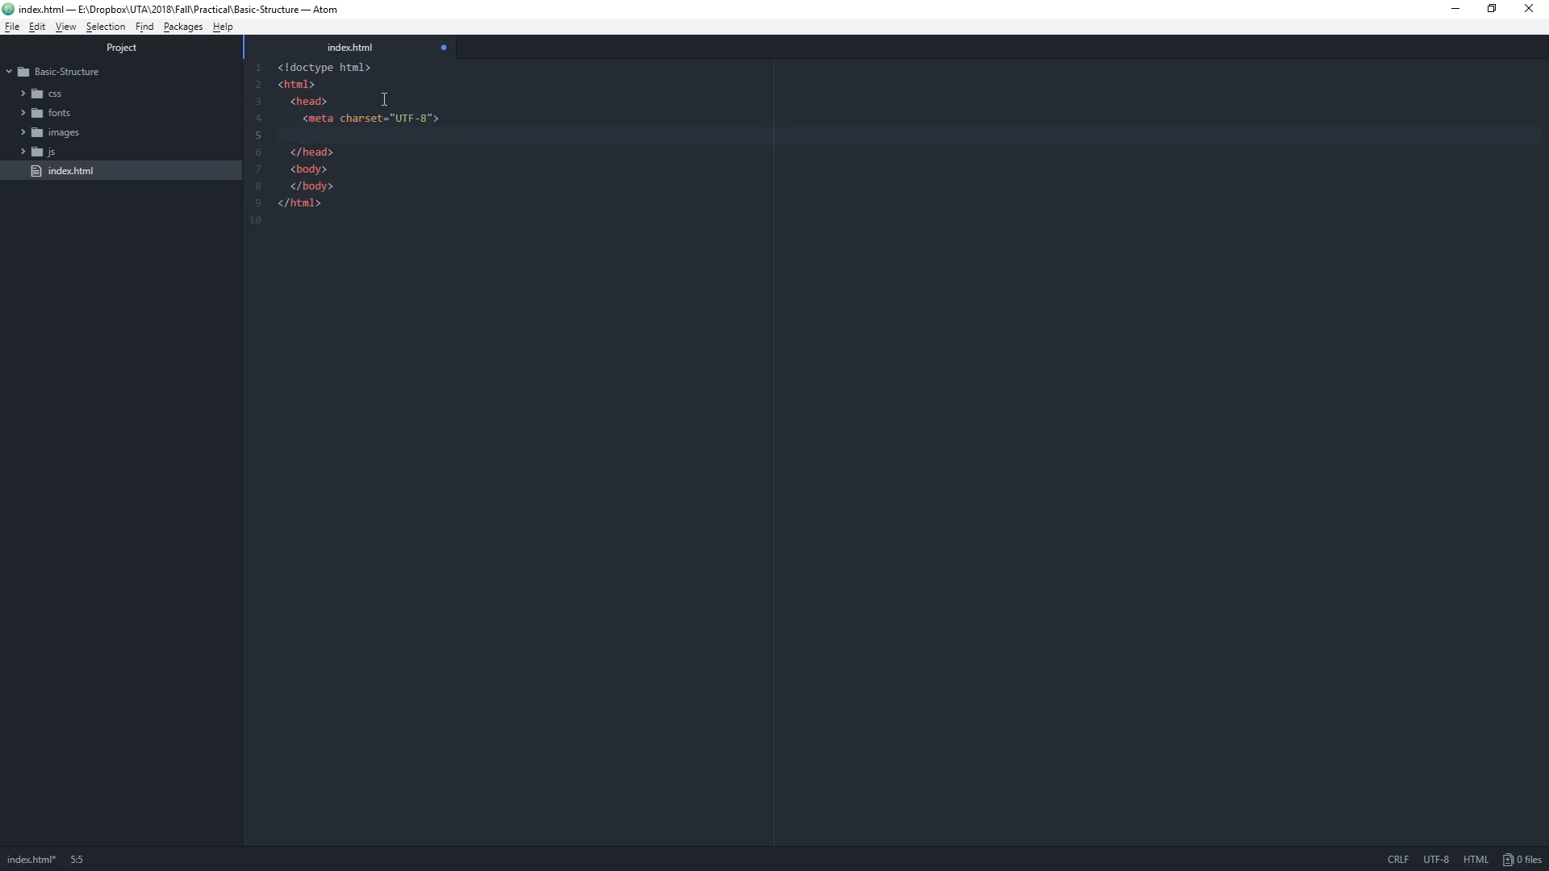
type("<")
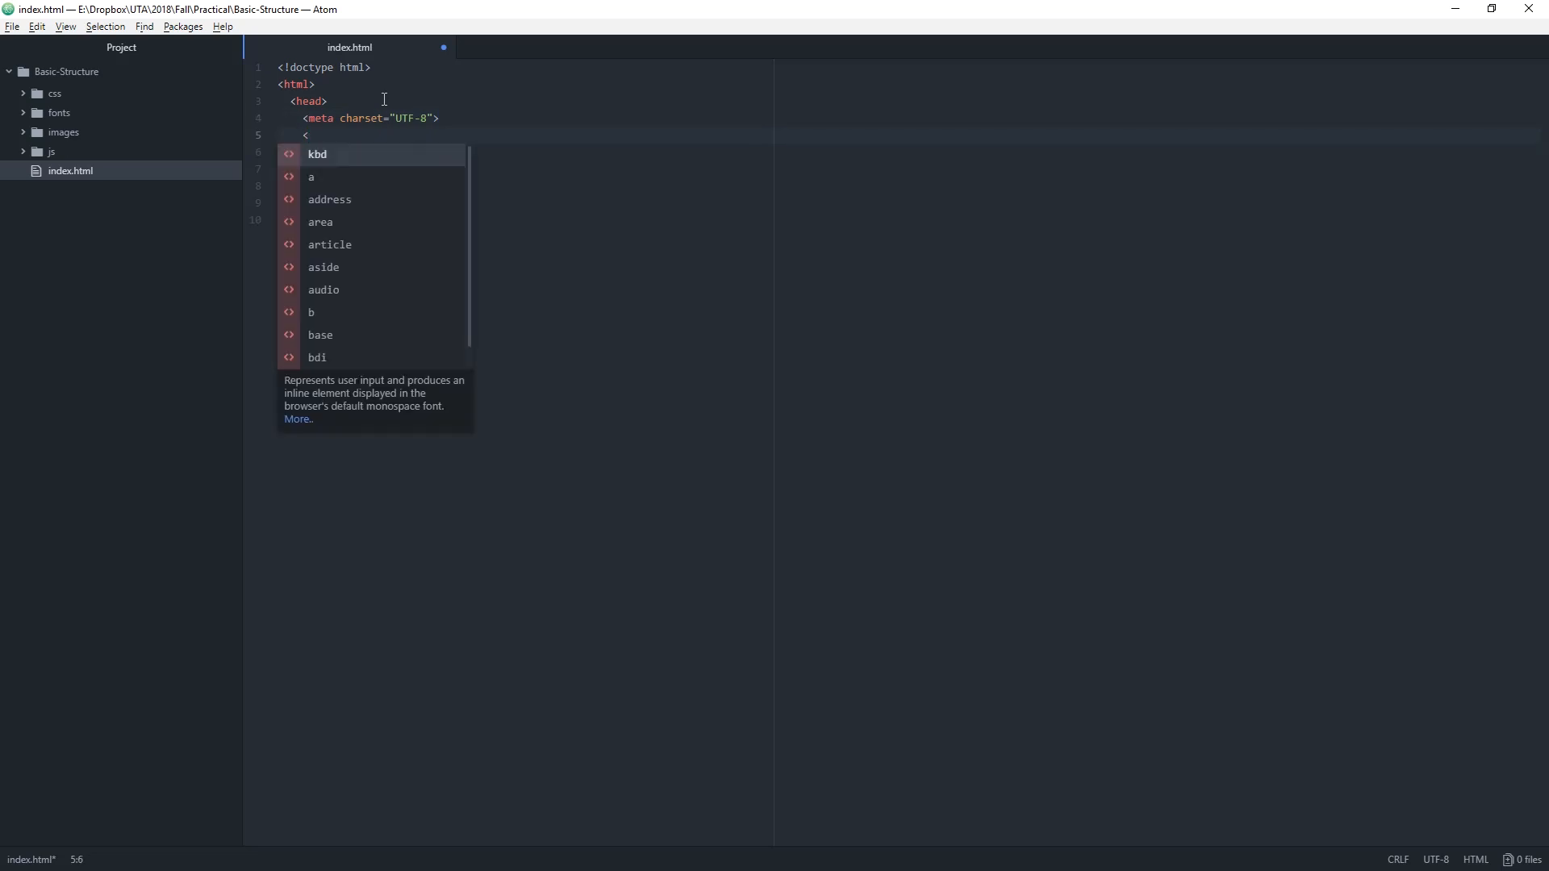
type("m")
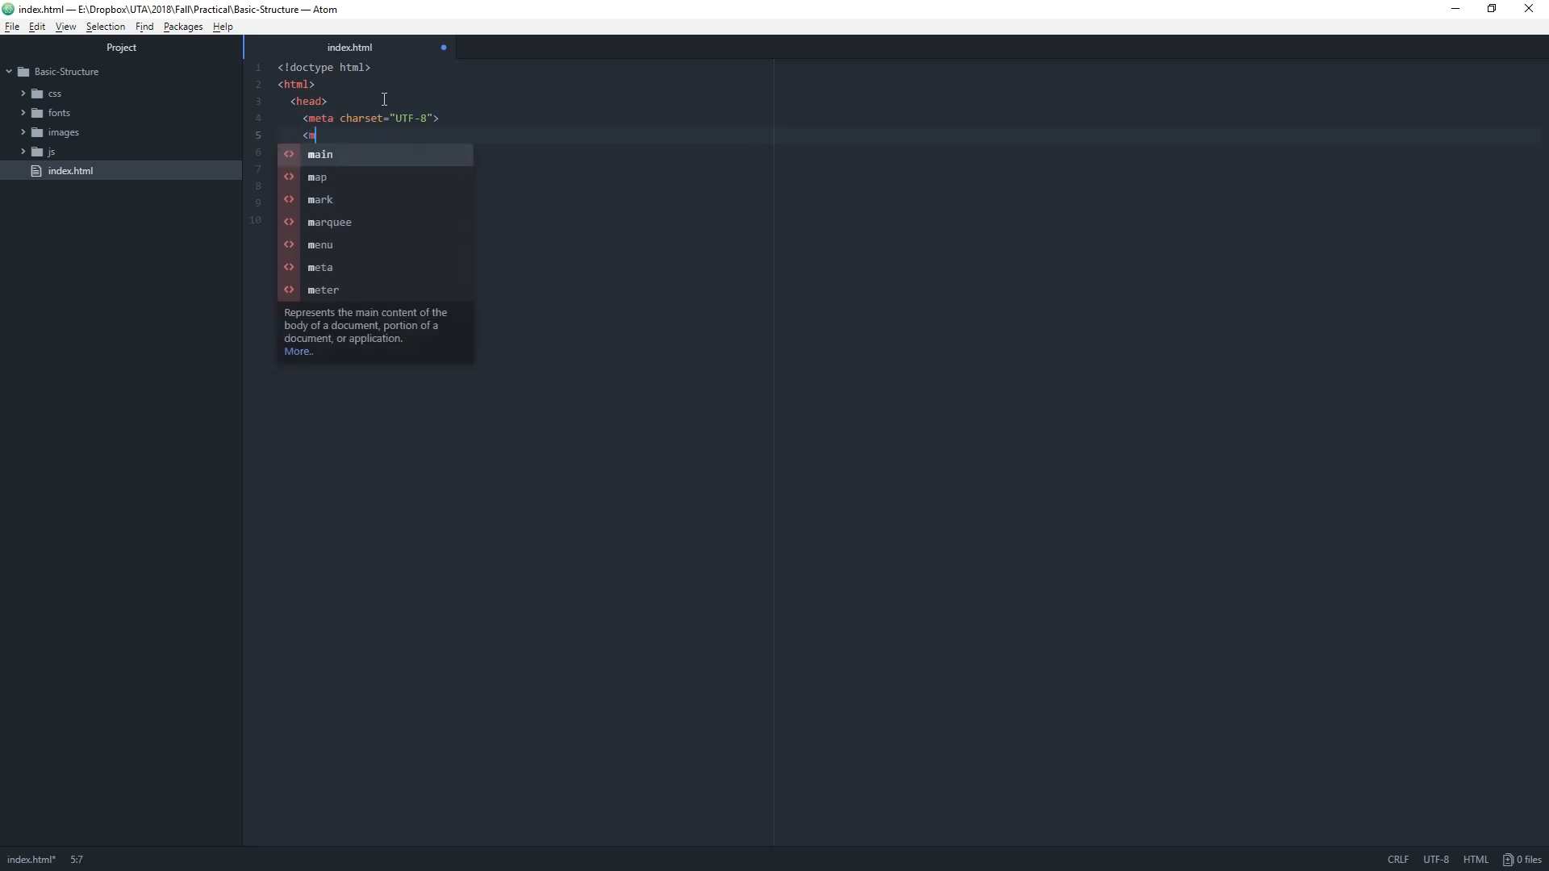
type("eta >")
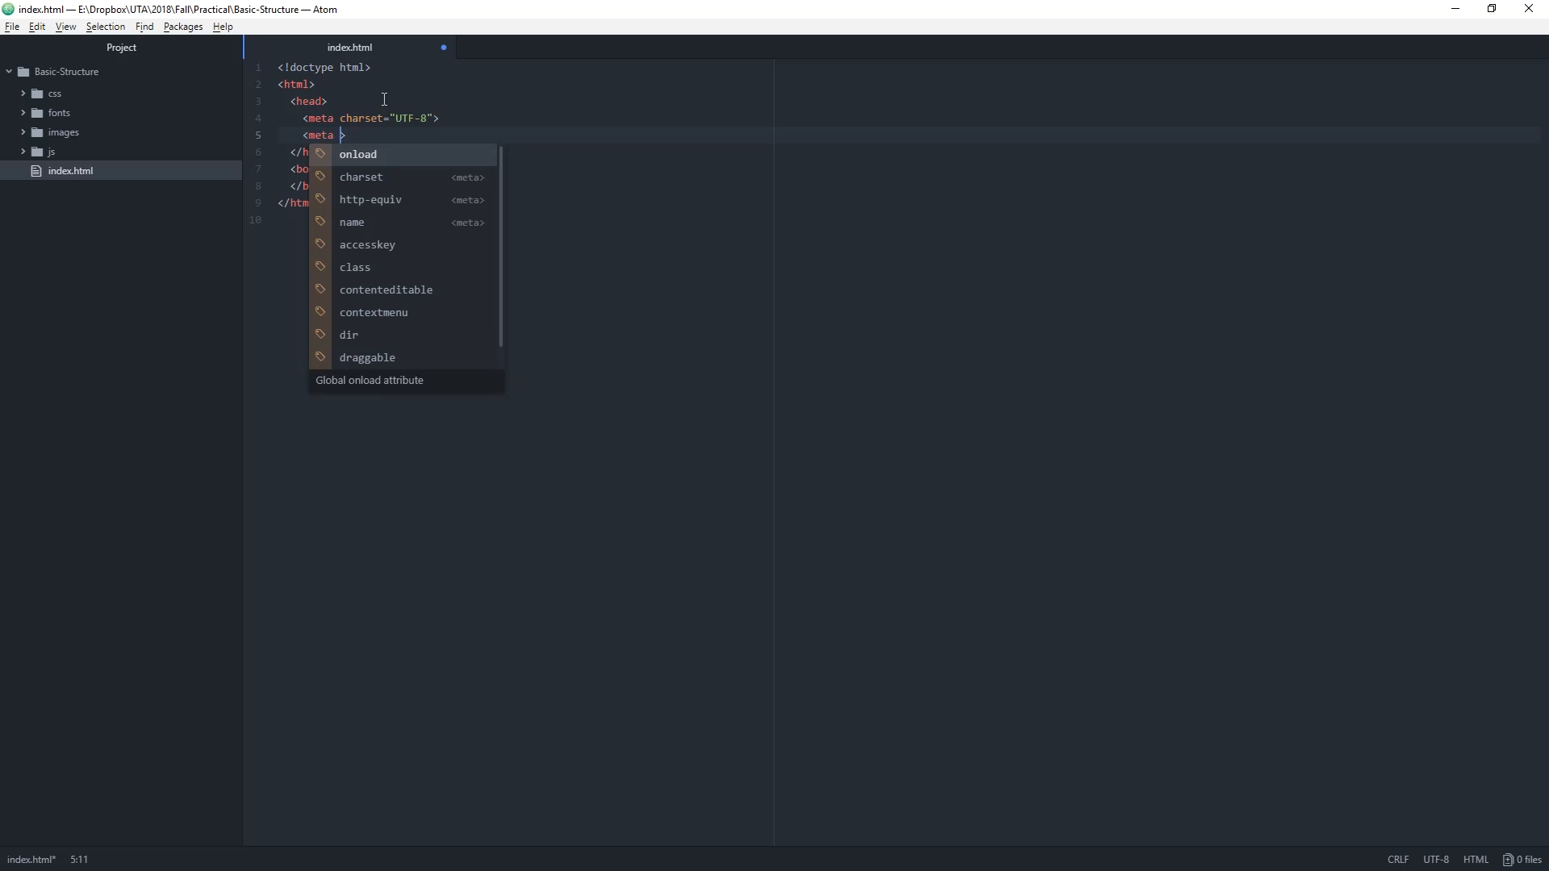
type("name=\"")
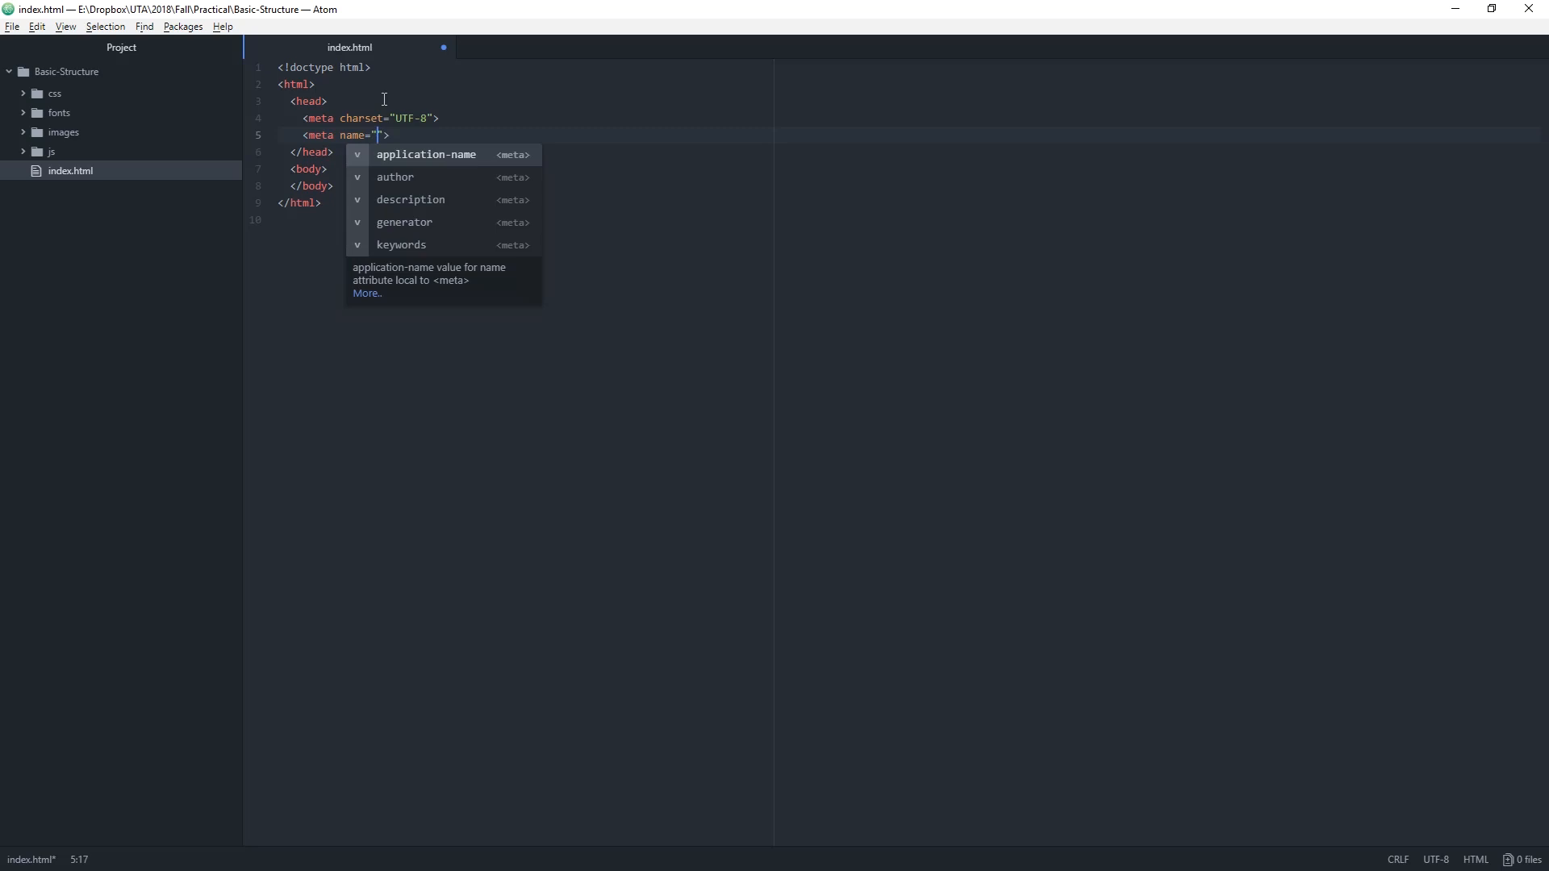
type("description")
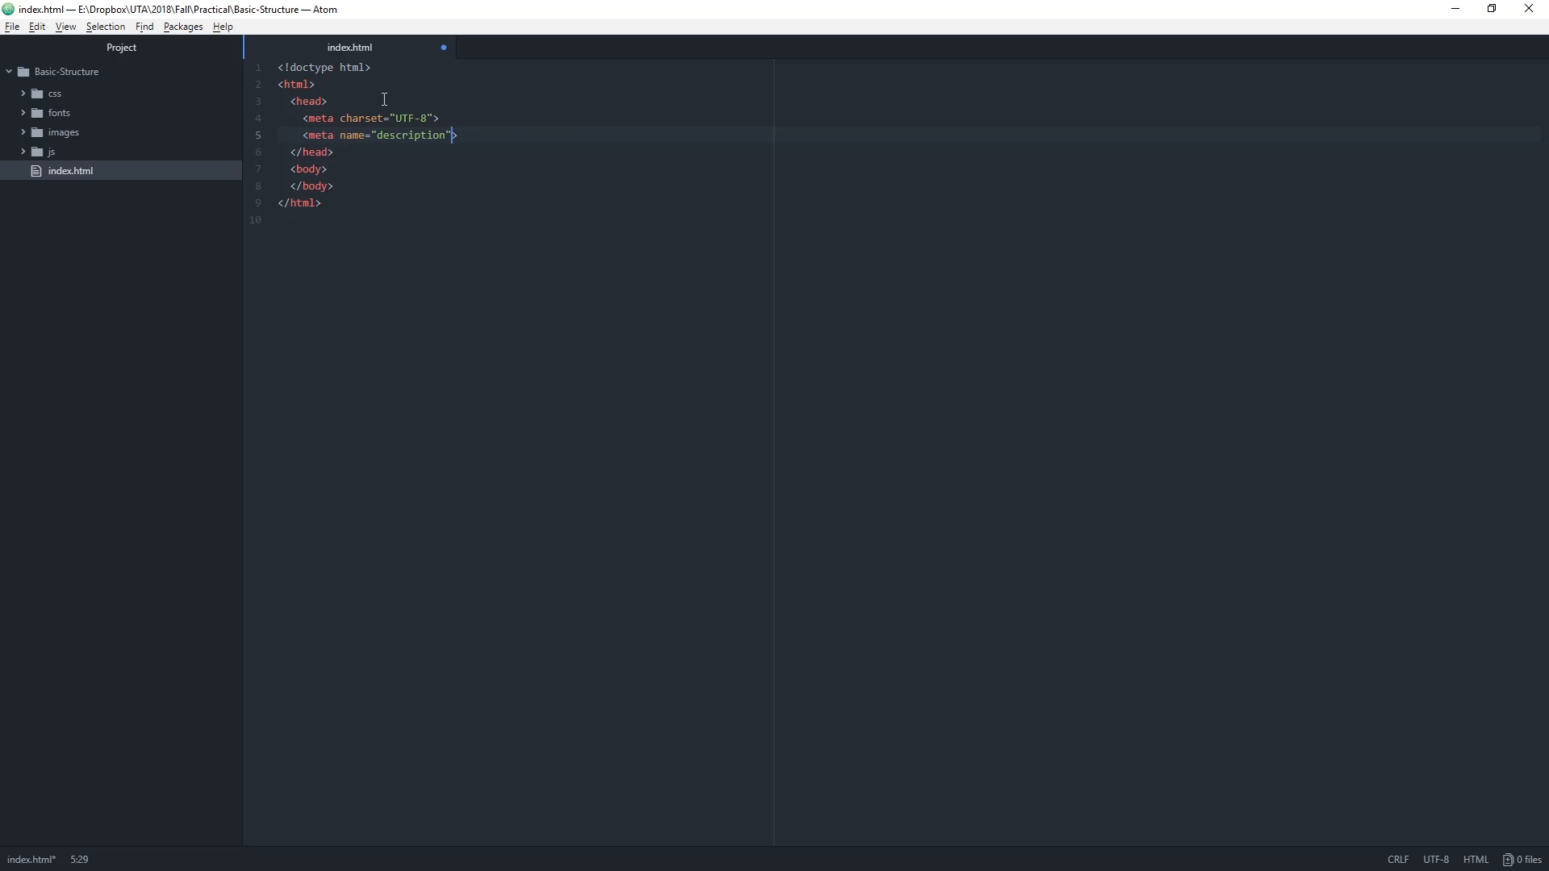
type("content=\"")
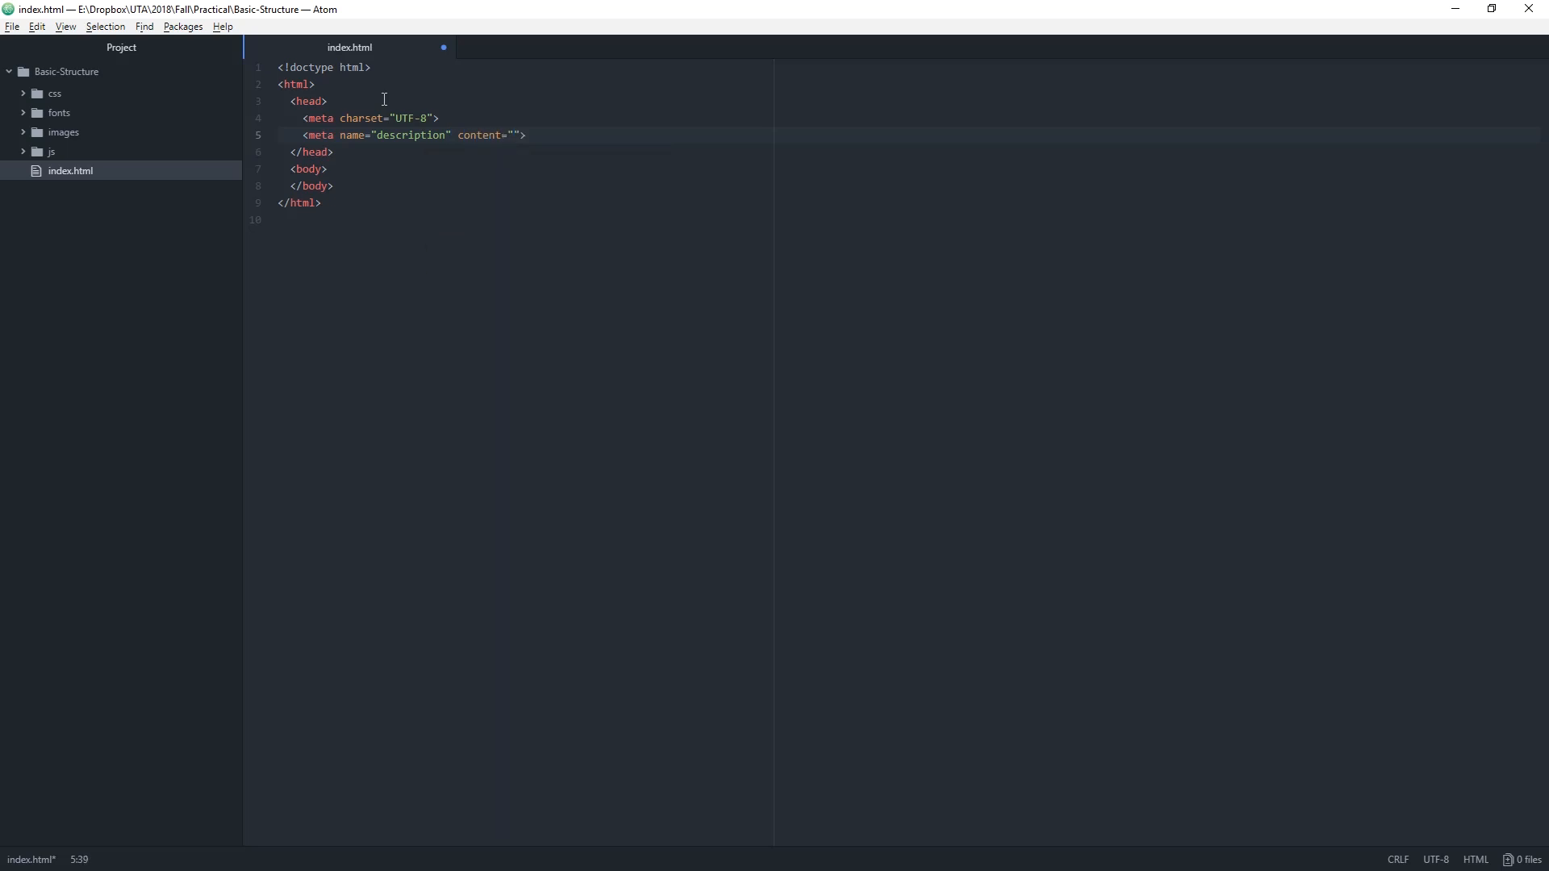
type("Description goes here")
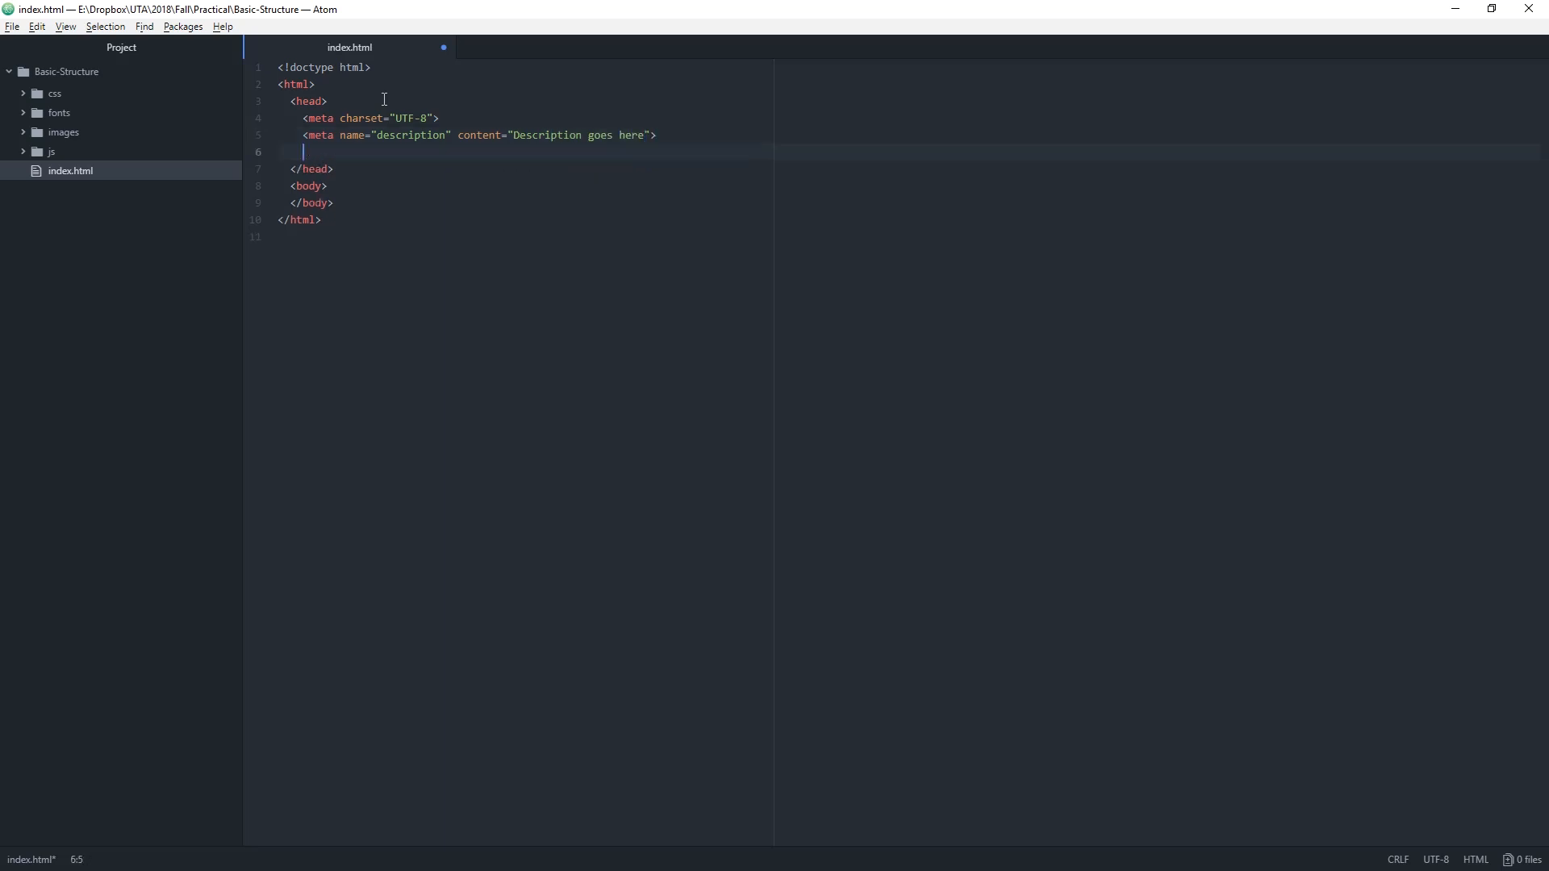
- Add a meta name="keywords" tag with content "HTML, CSS, XML, JavaScript"
type("<meta")
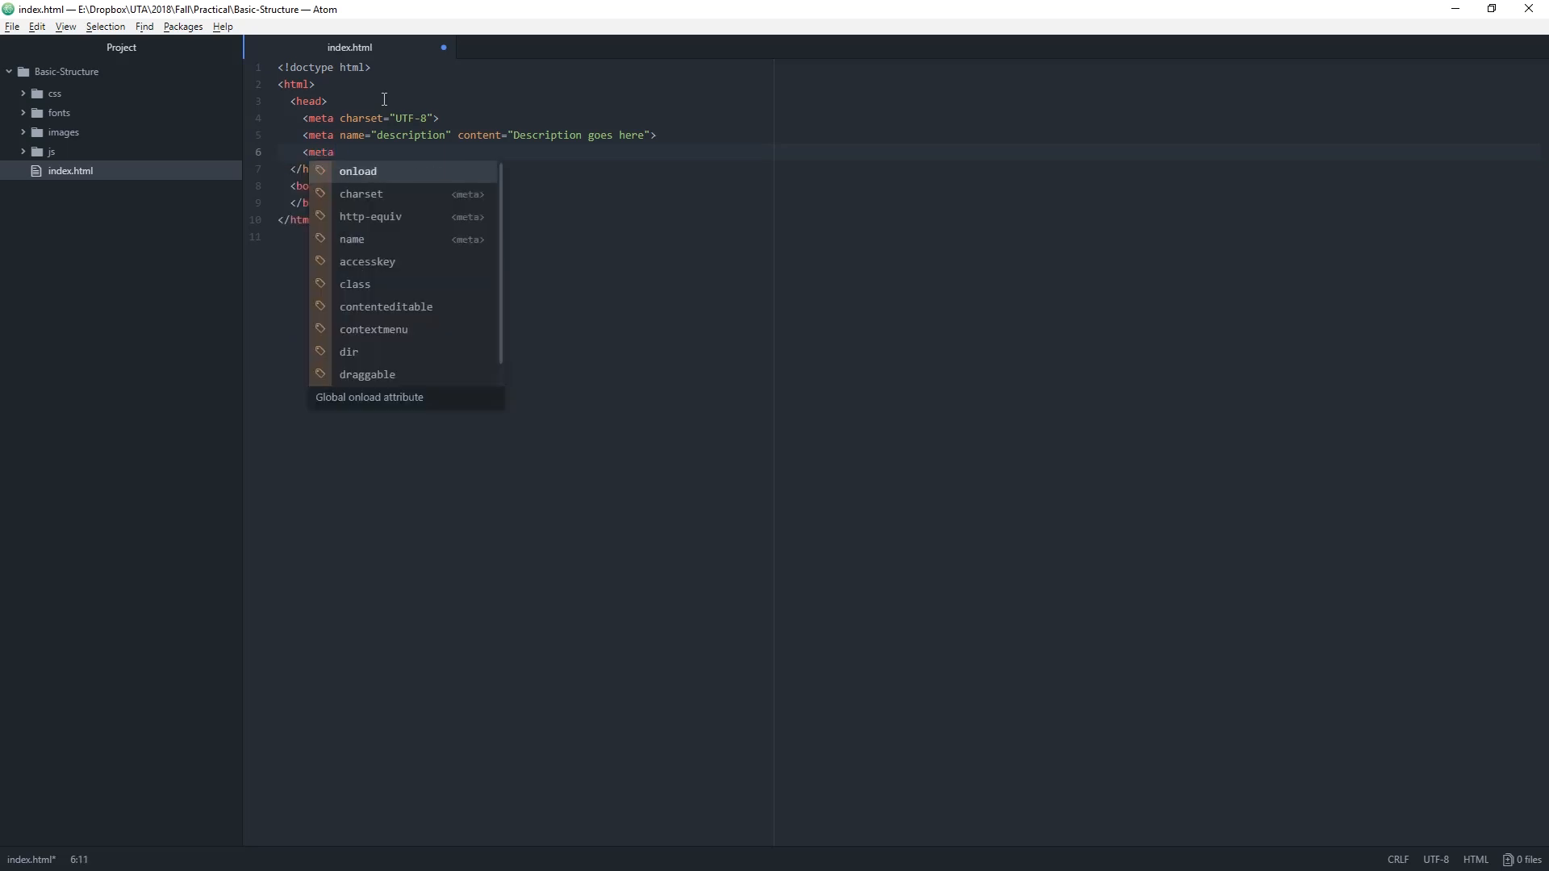
type("name=\"keywords\" content=")
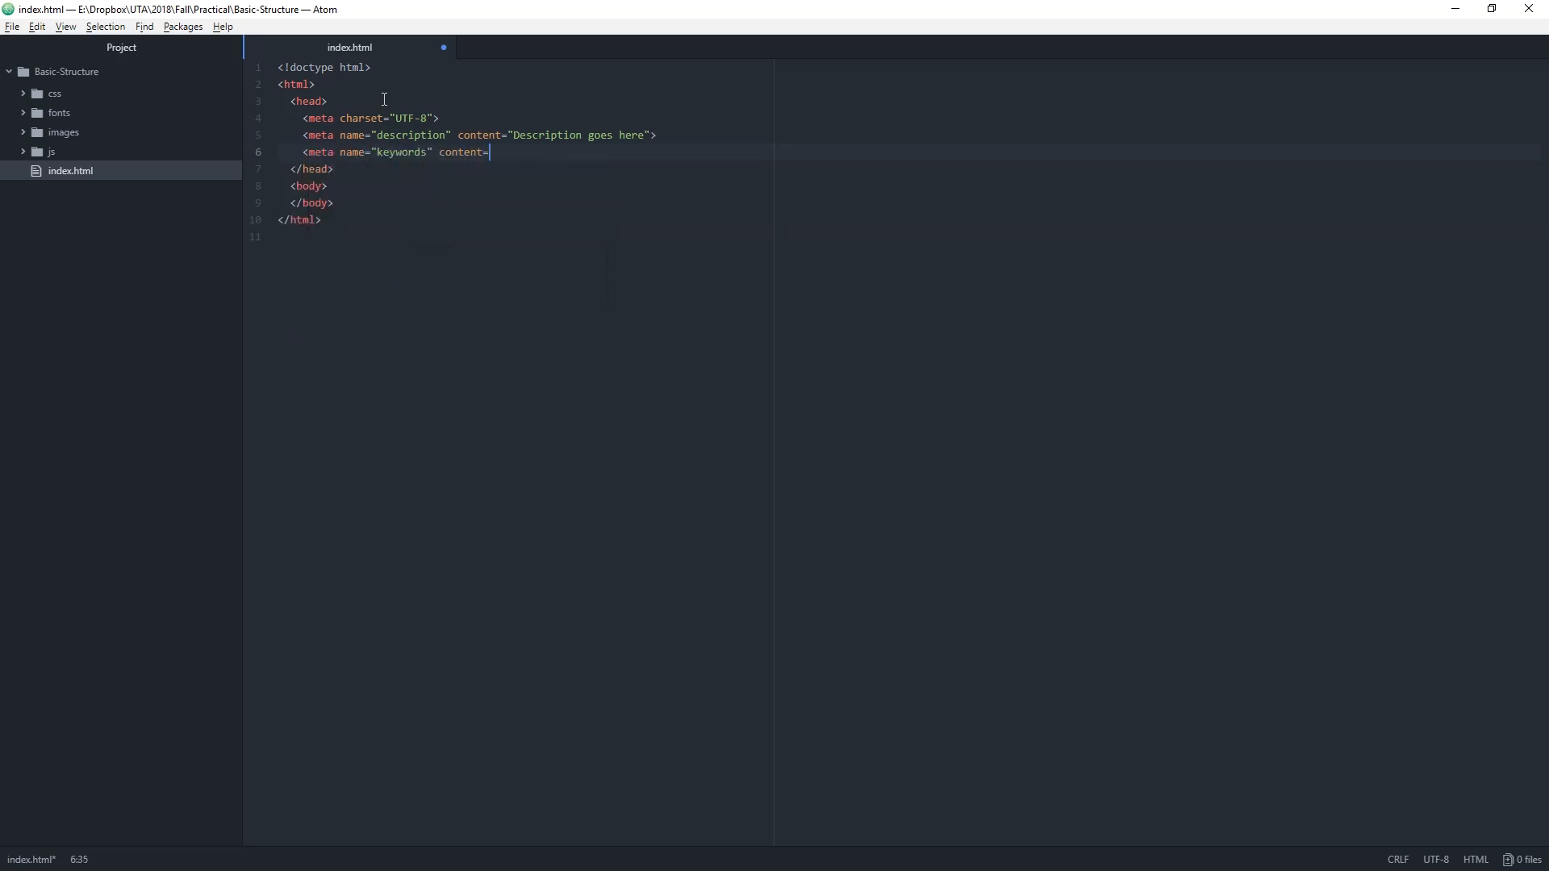
type("\"\"")
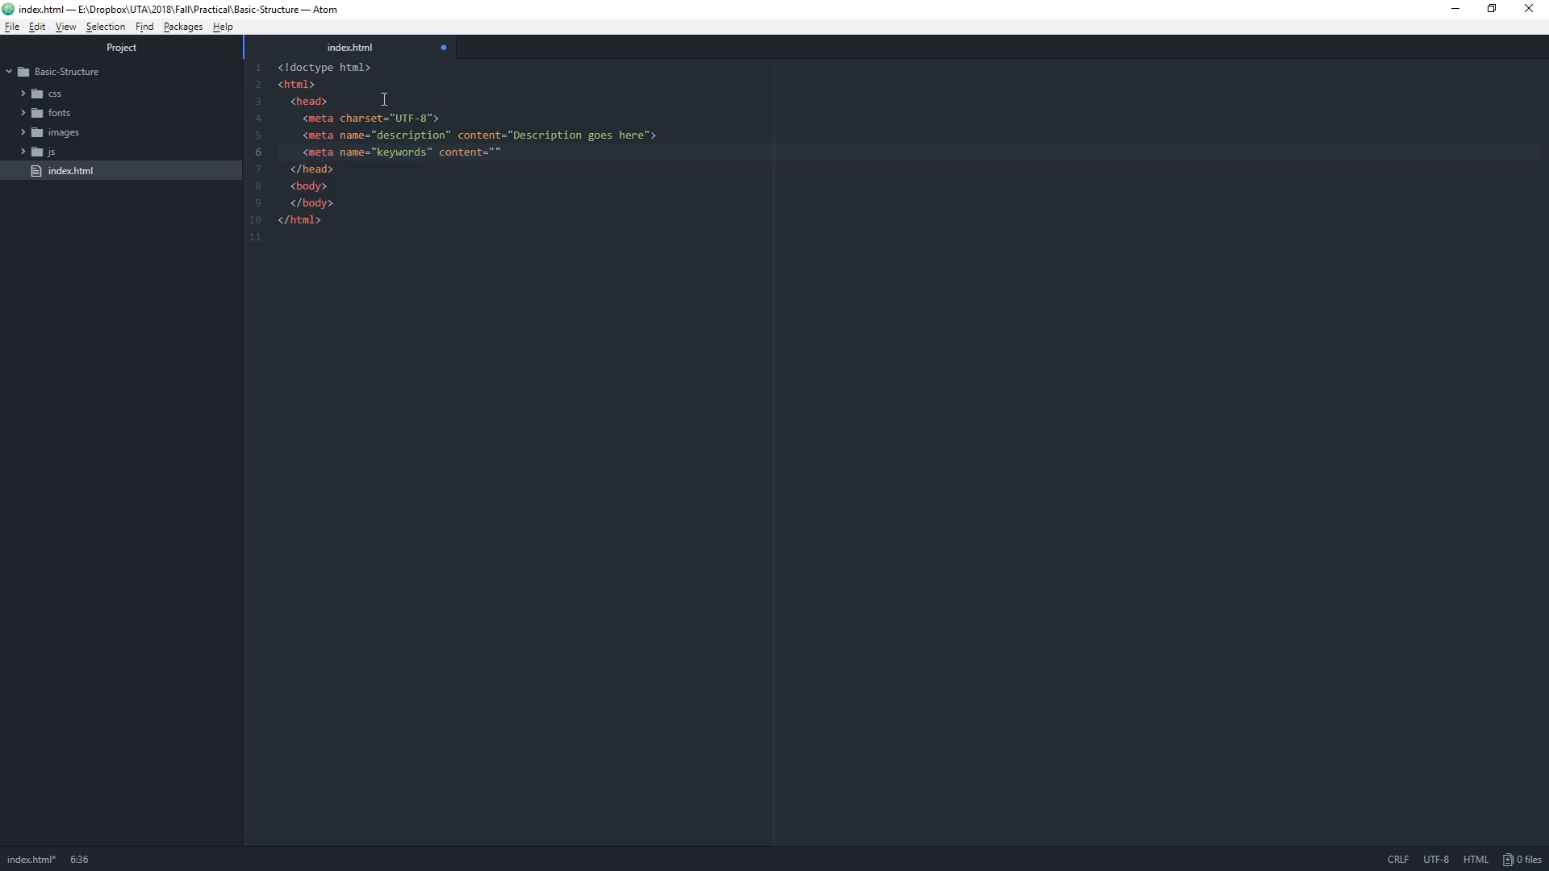
type("HTML, CSS, XML")
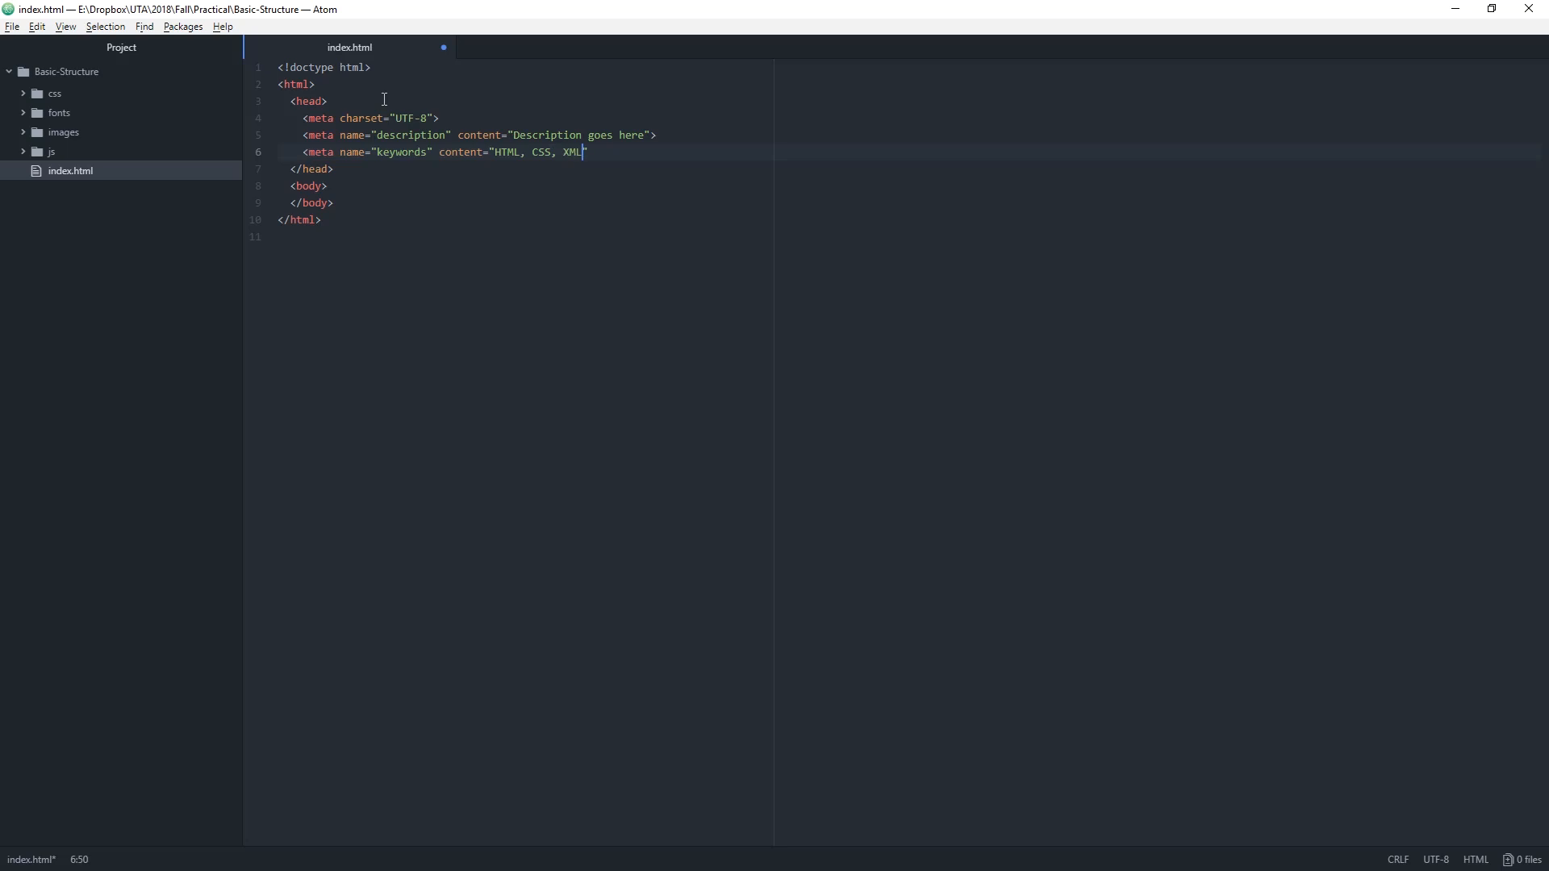
type(", JavaScr")
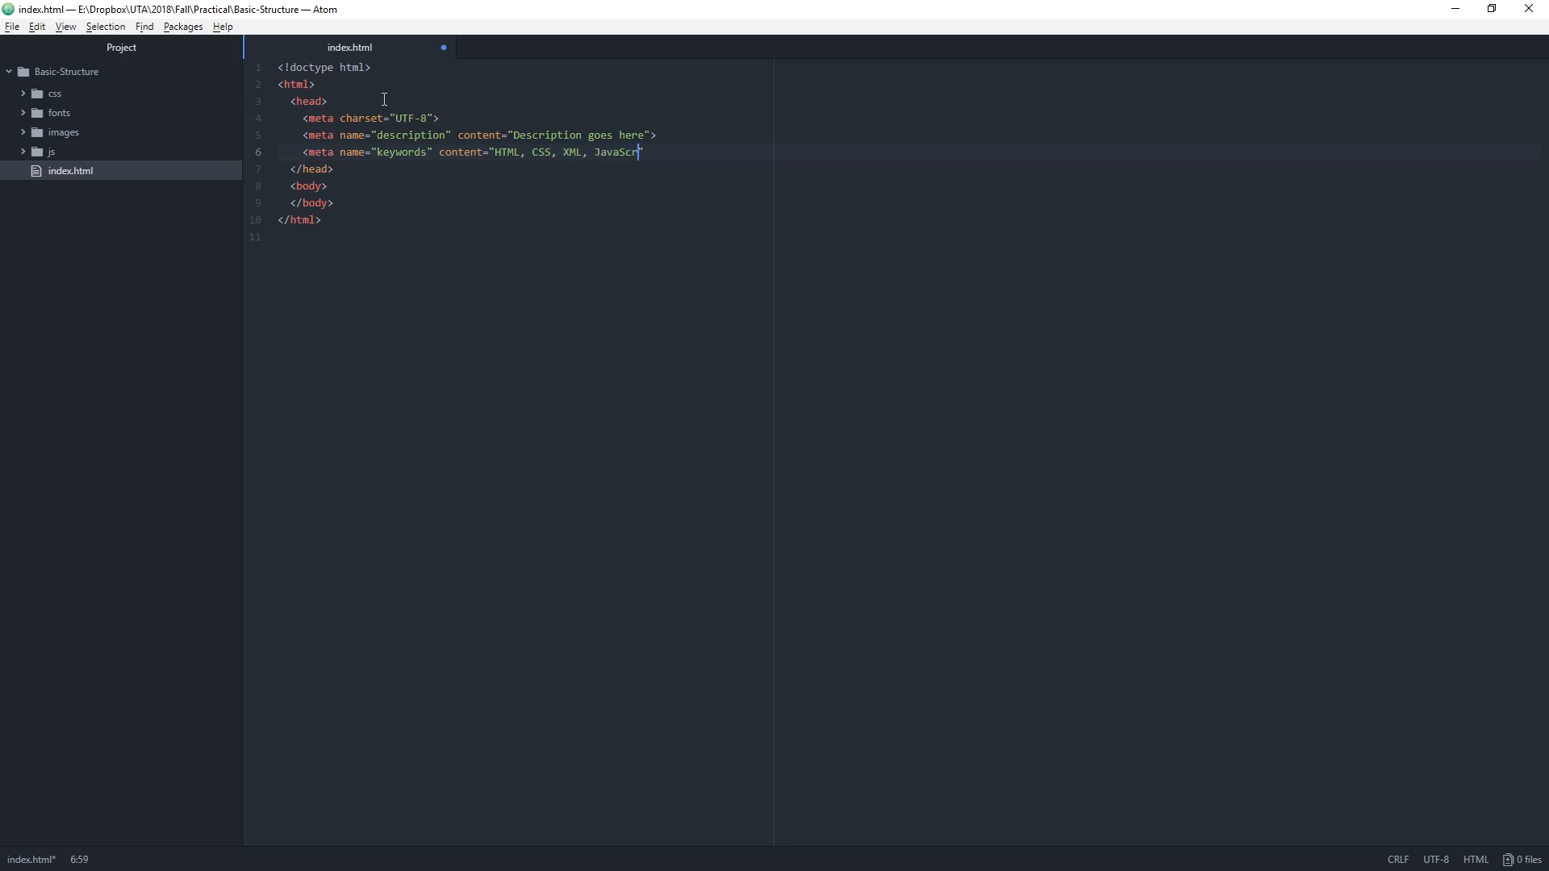
type("ipt\">")
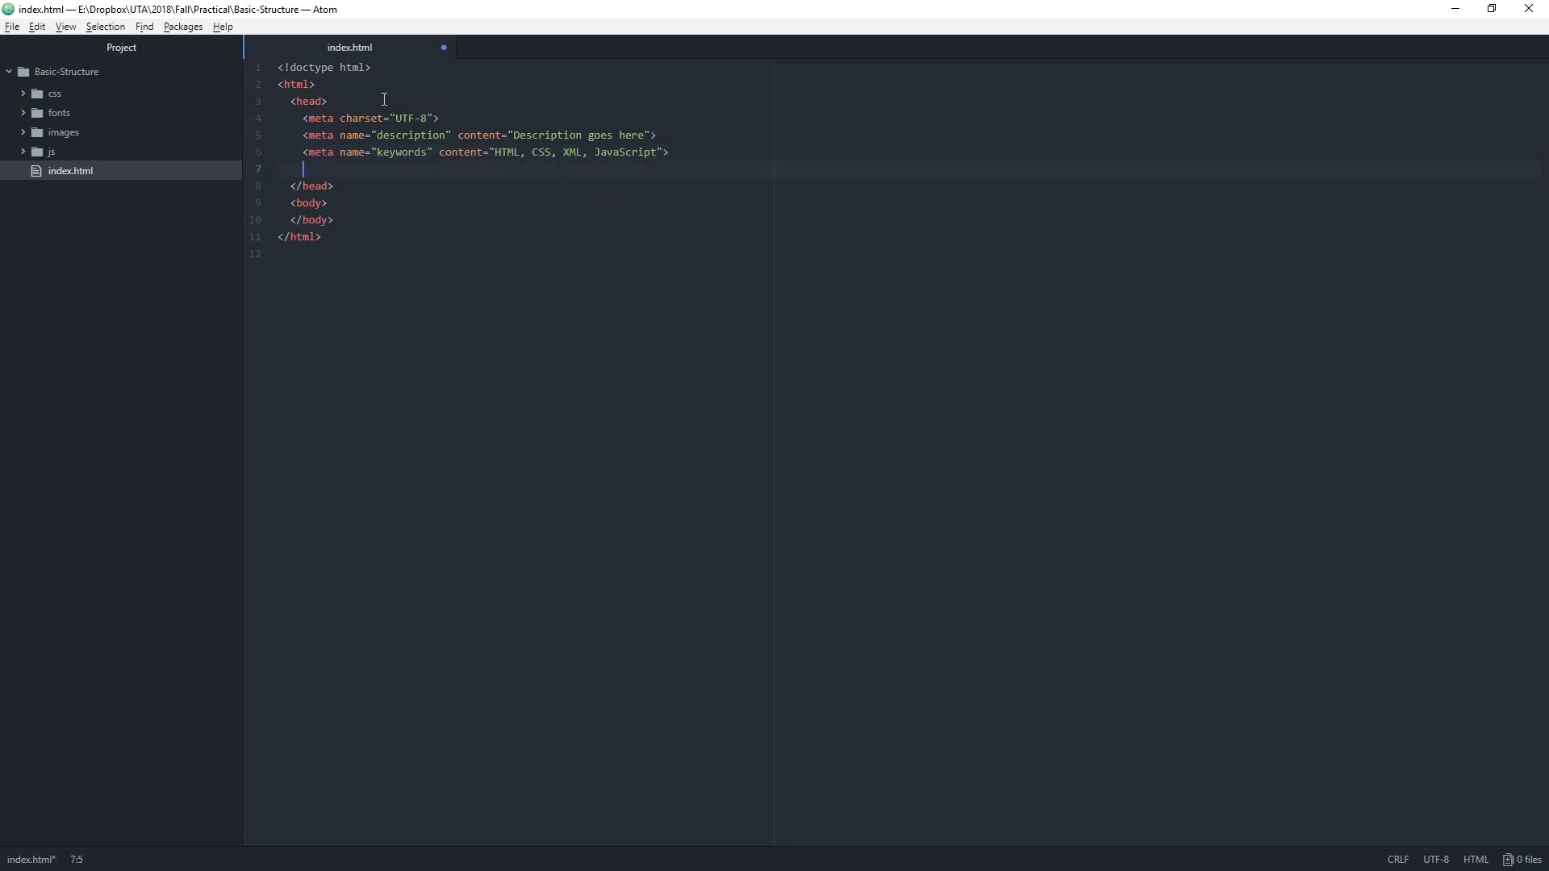
- Add a meta name="author" tag with content "CodeTechTalk"
type("<meta name=")
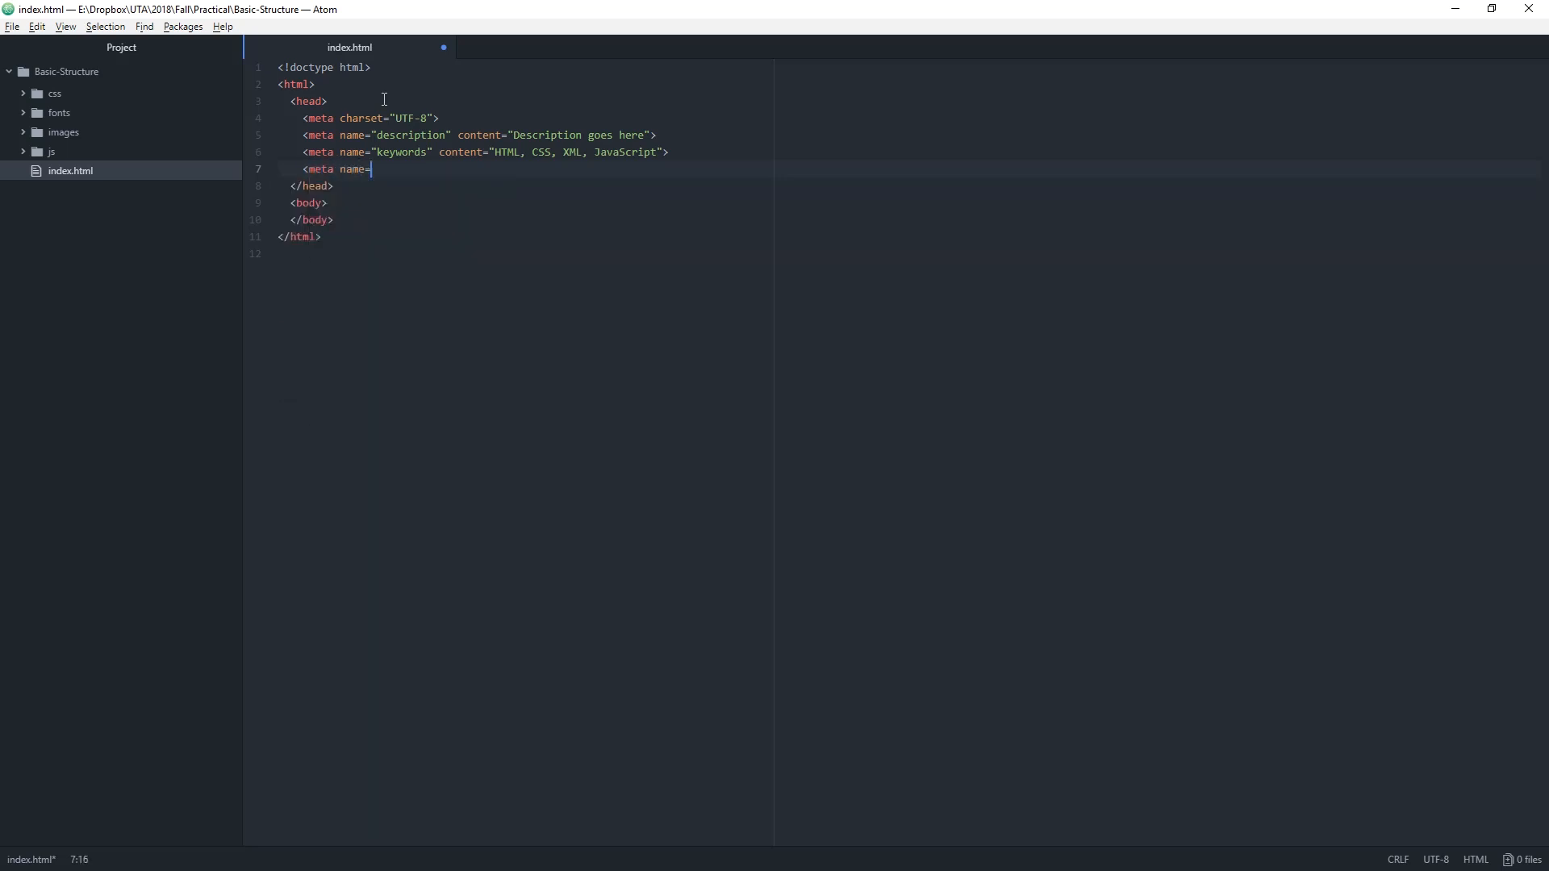
type("\"author\"")
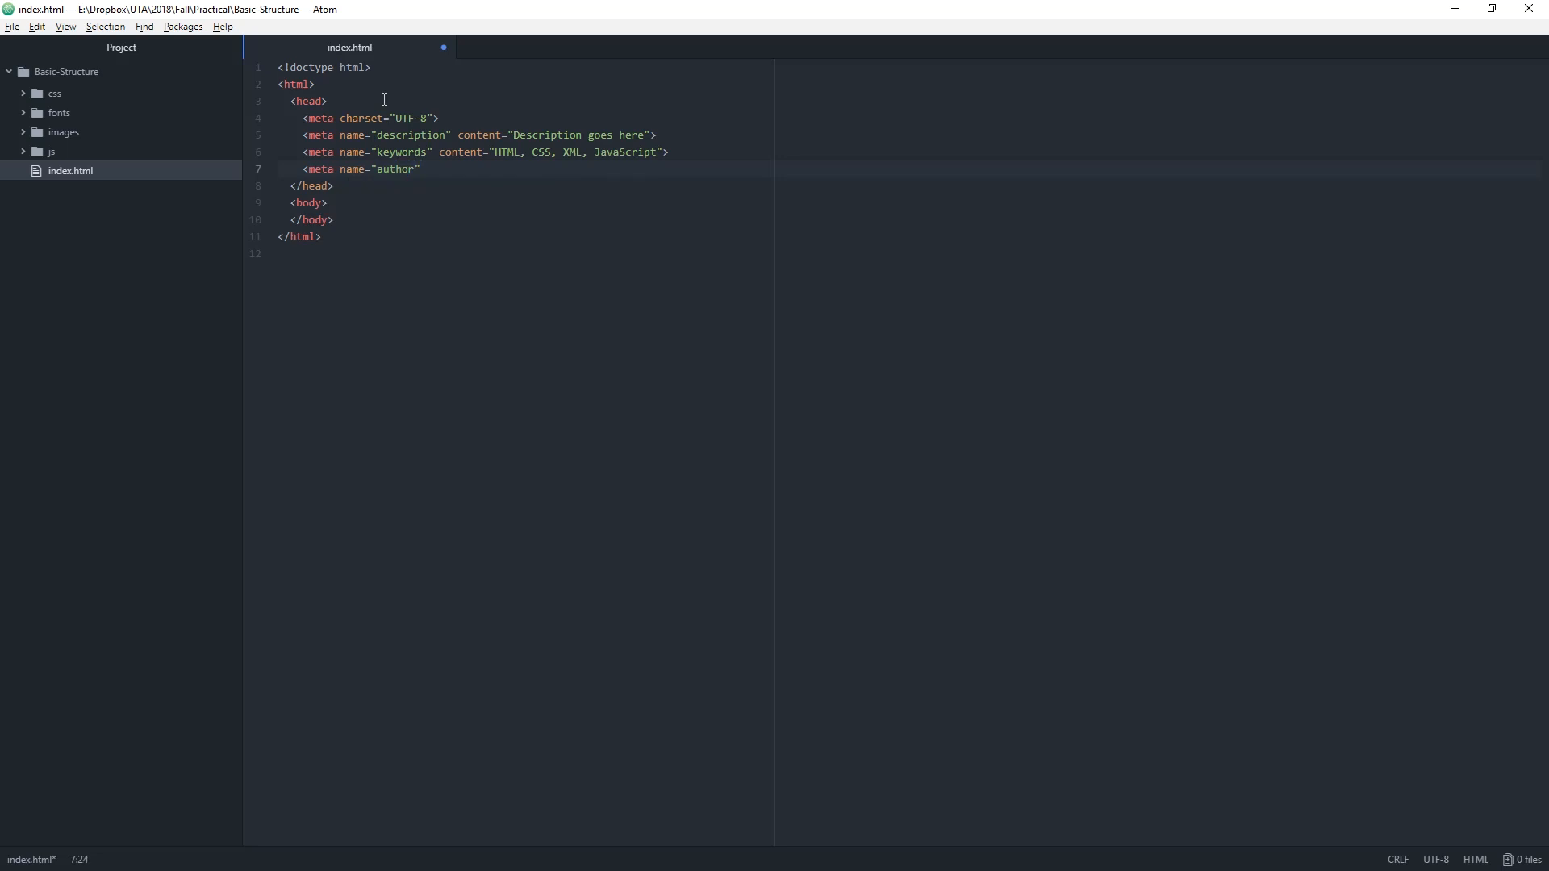
type("content\"")
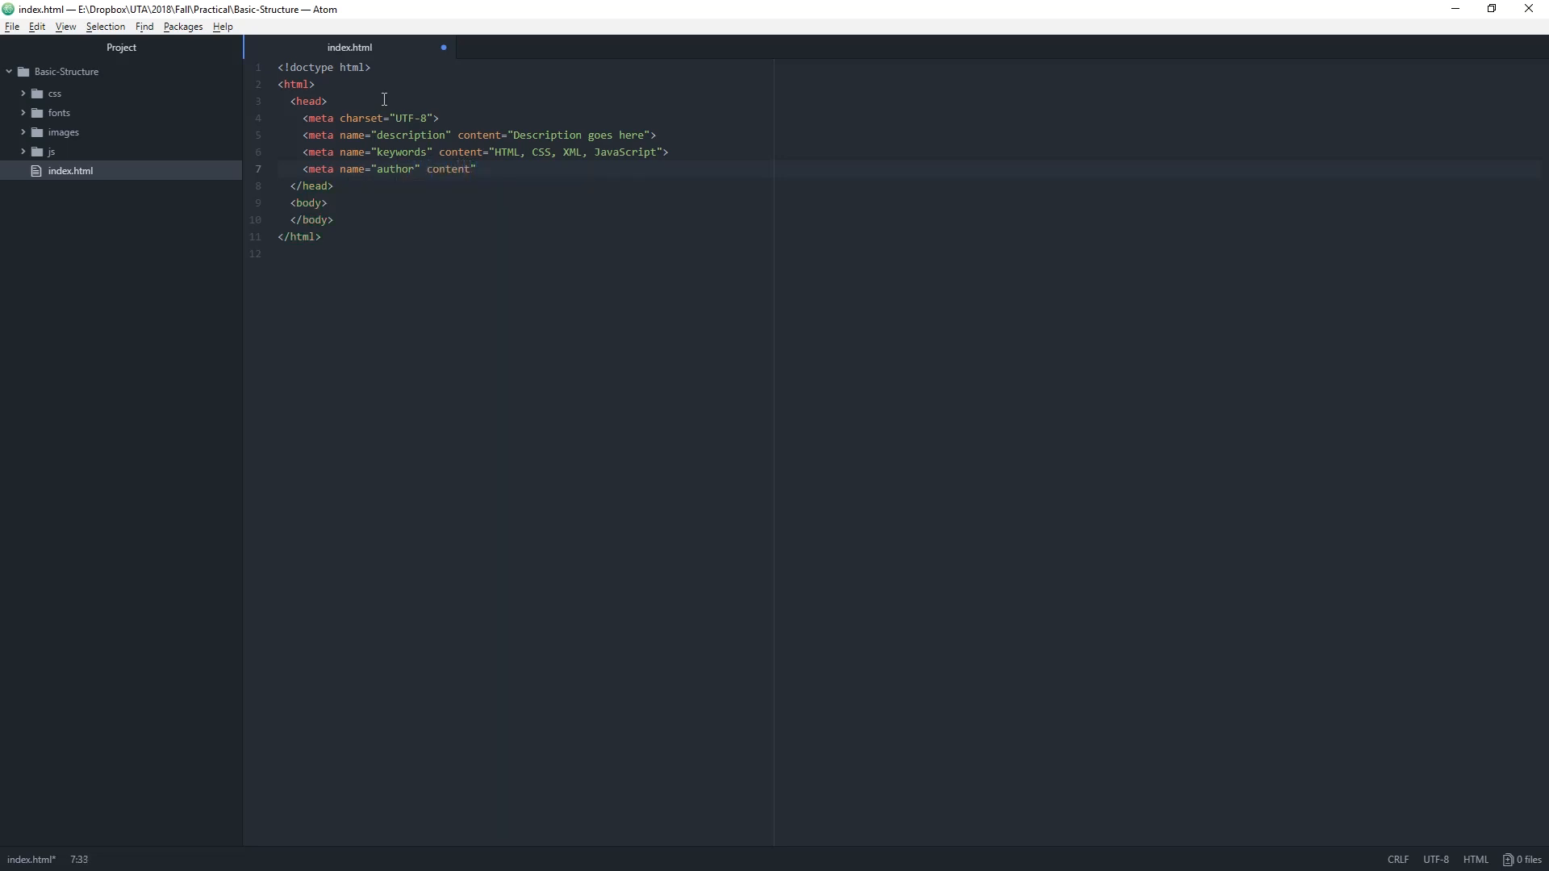
type("\"")
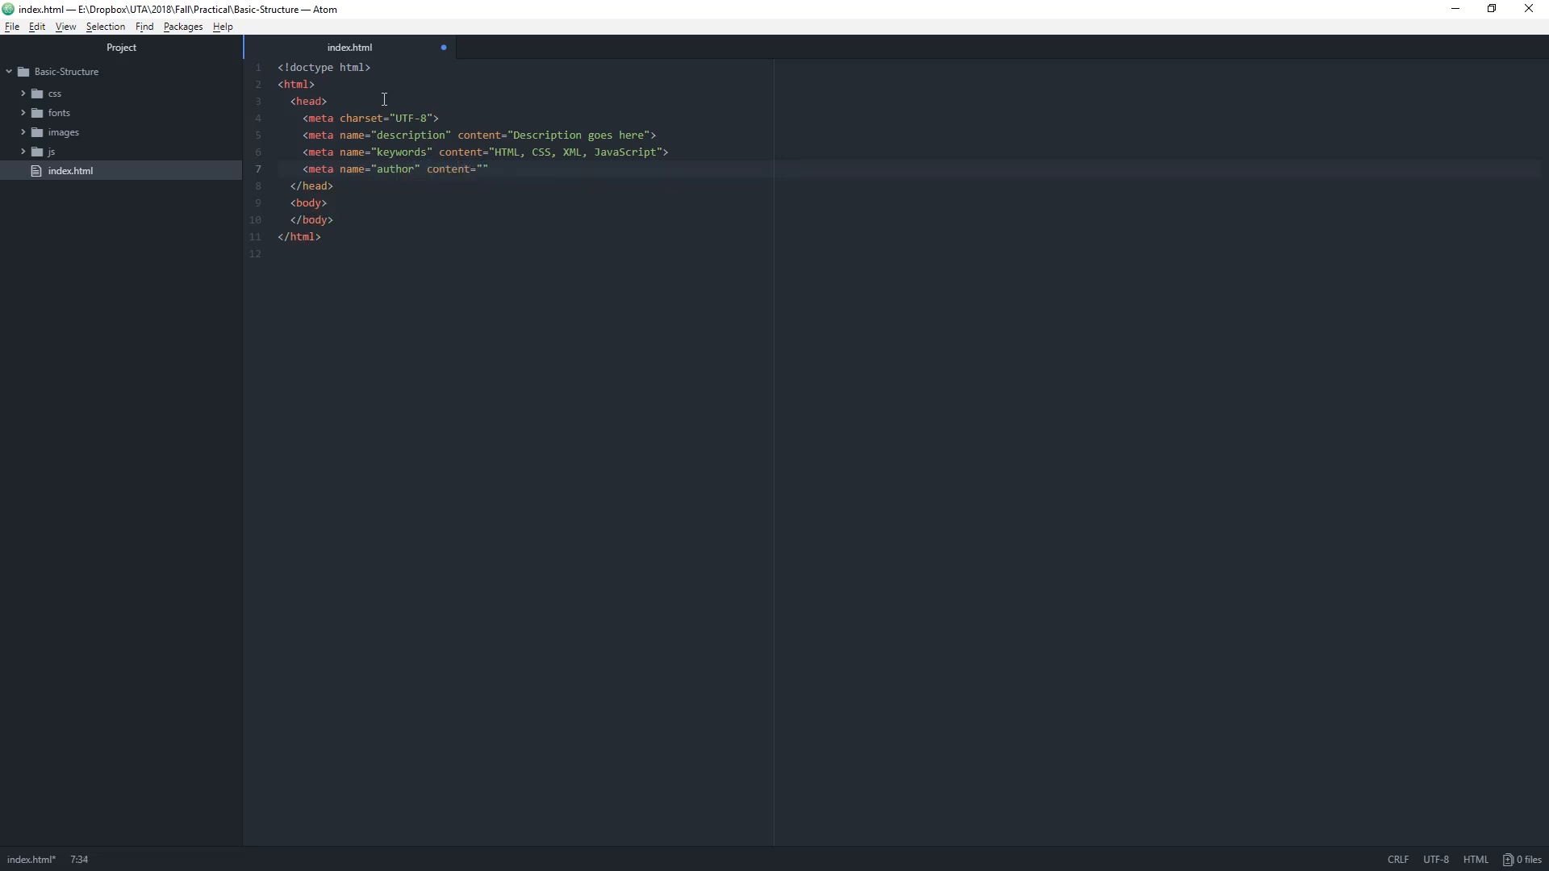
type("CodeTechTalk")
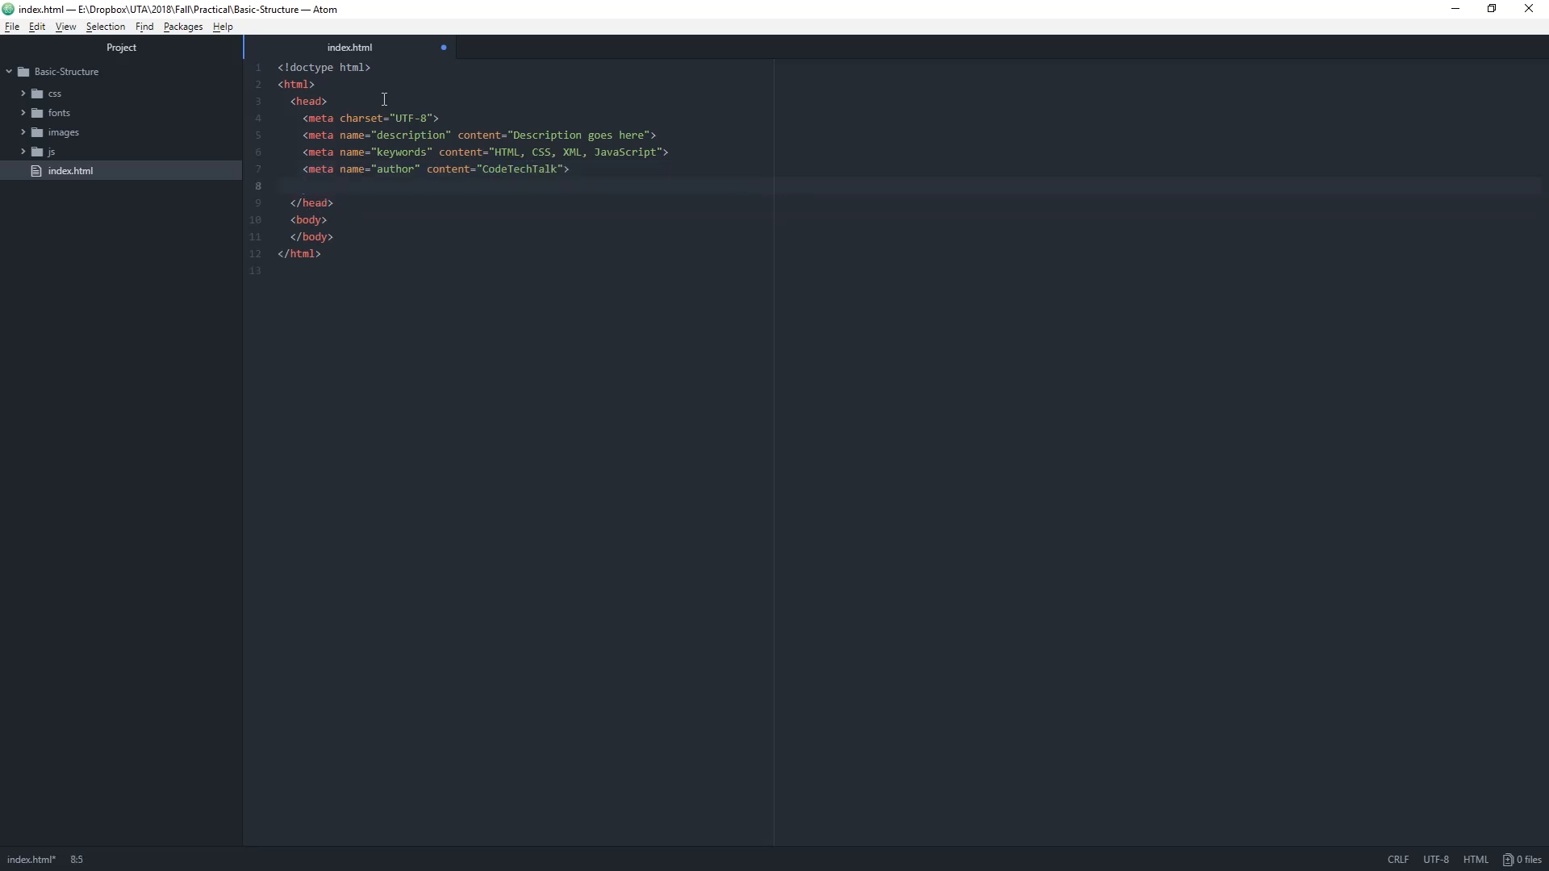
left_click(304, 186)
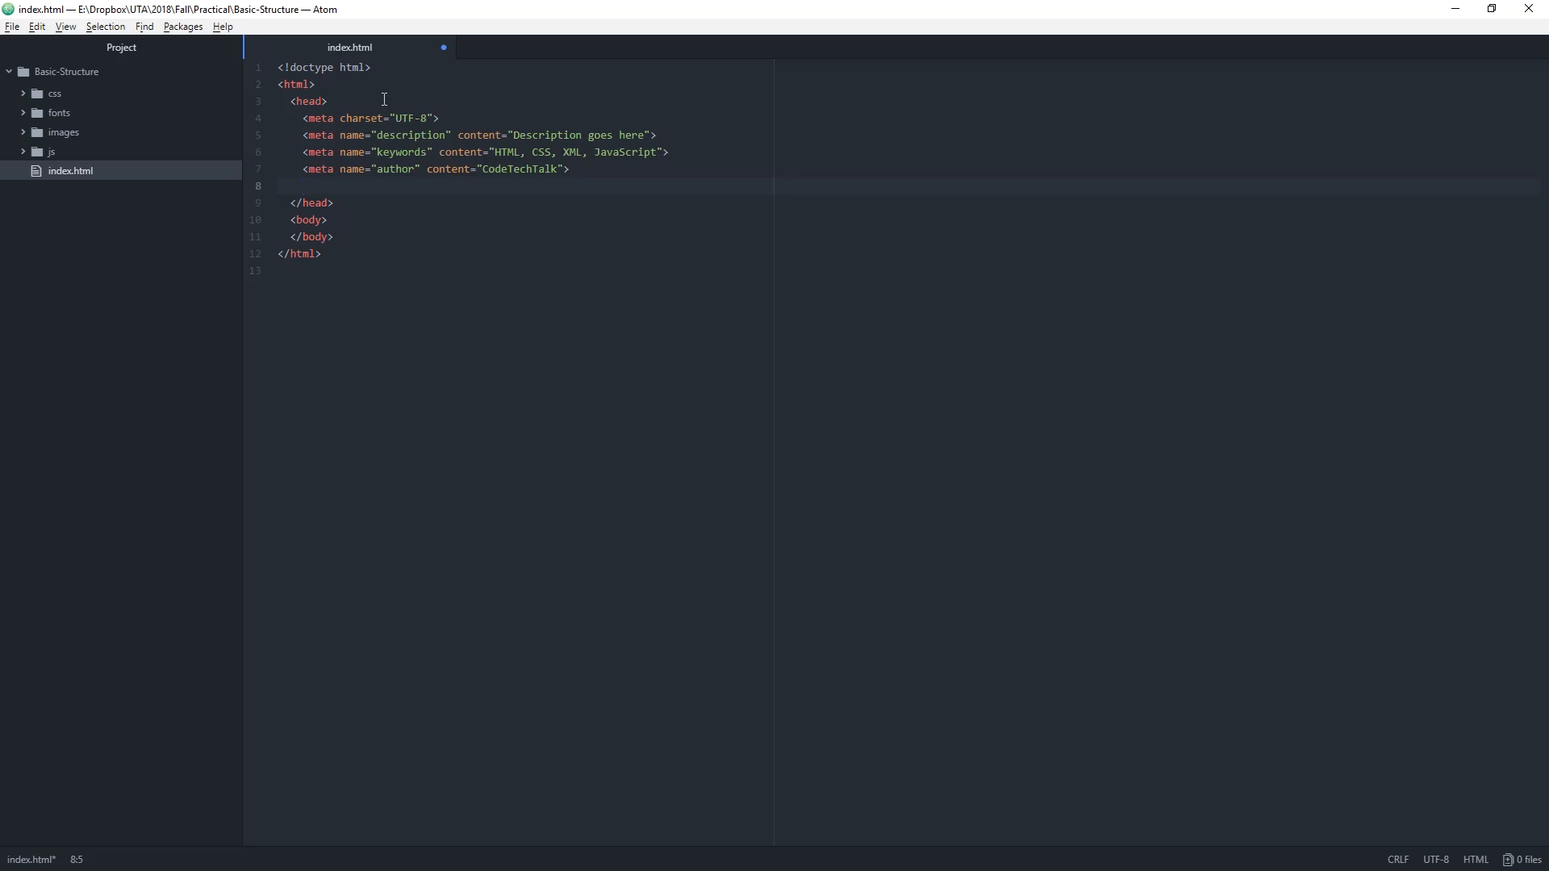
left_click(304, 185)
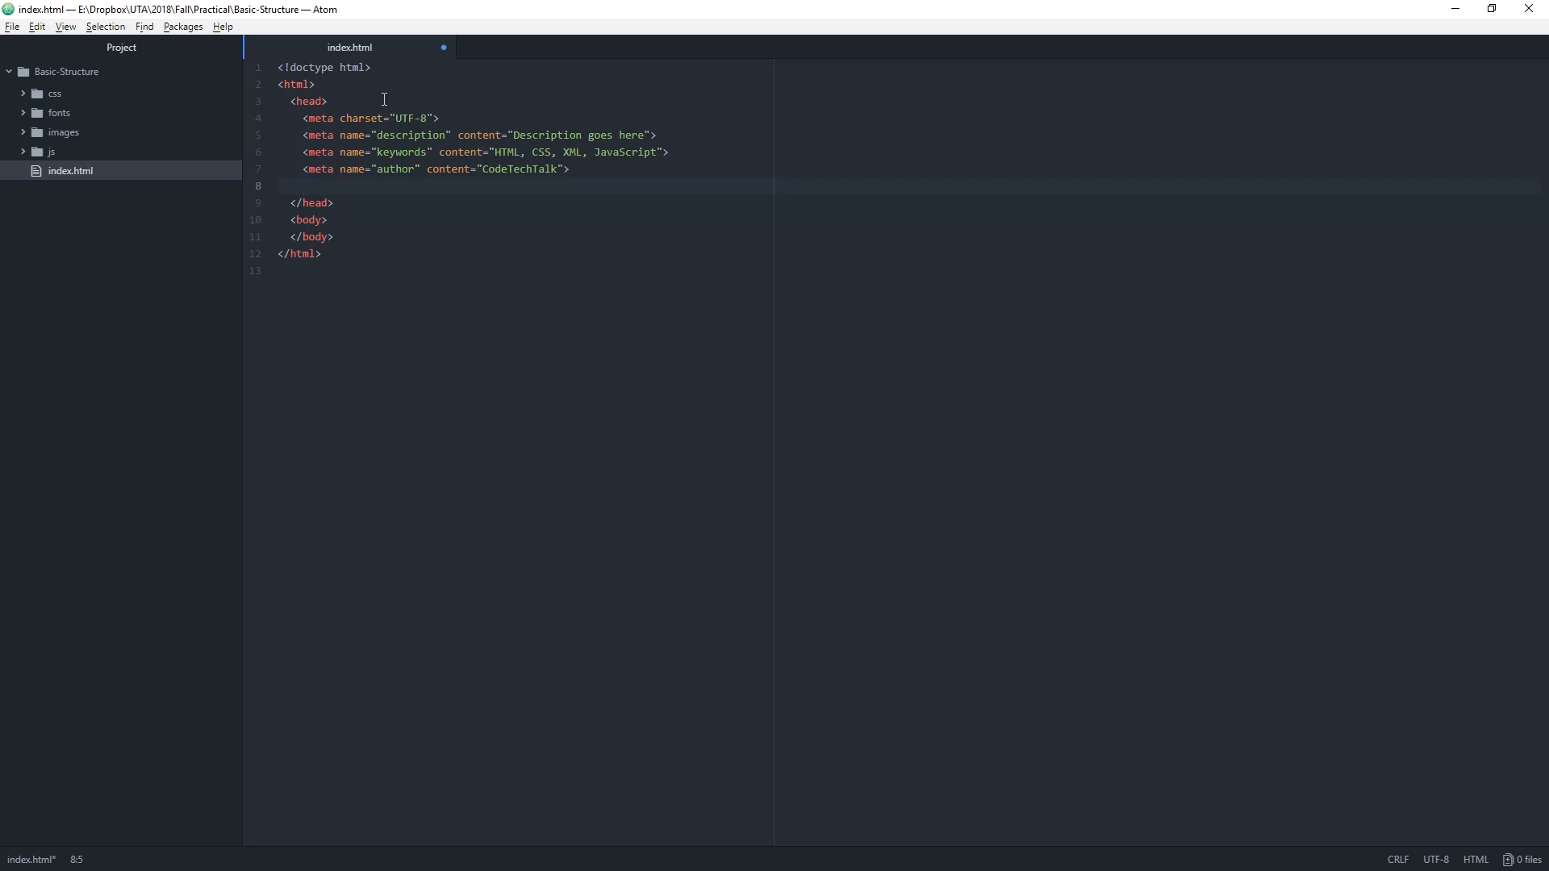
- Write a viewport meta tag with content "width=device-width, initial-scale=1.0" in the head
type("<meta")
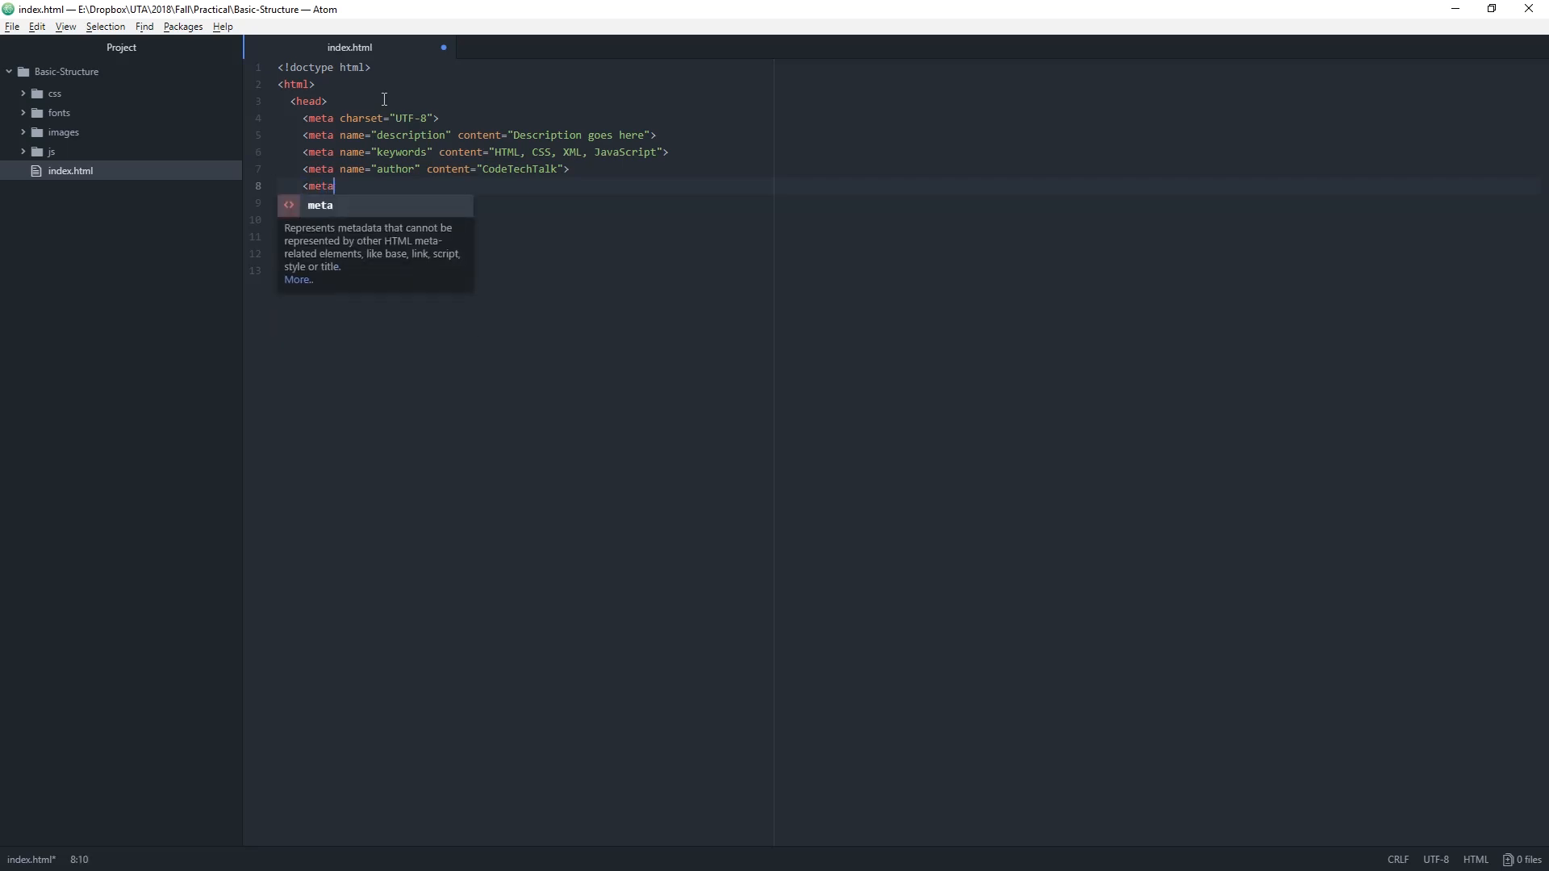
type("name=\"\"")
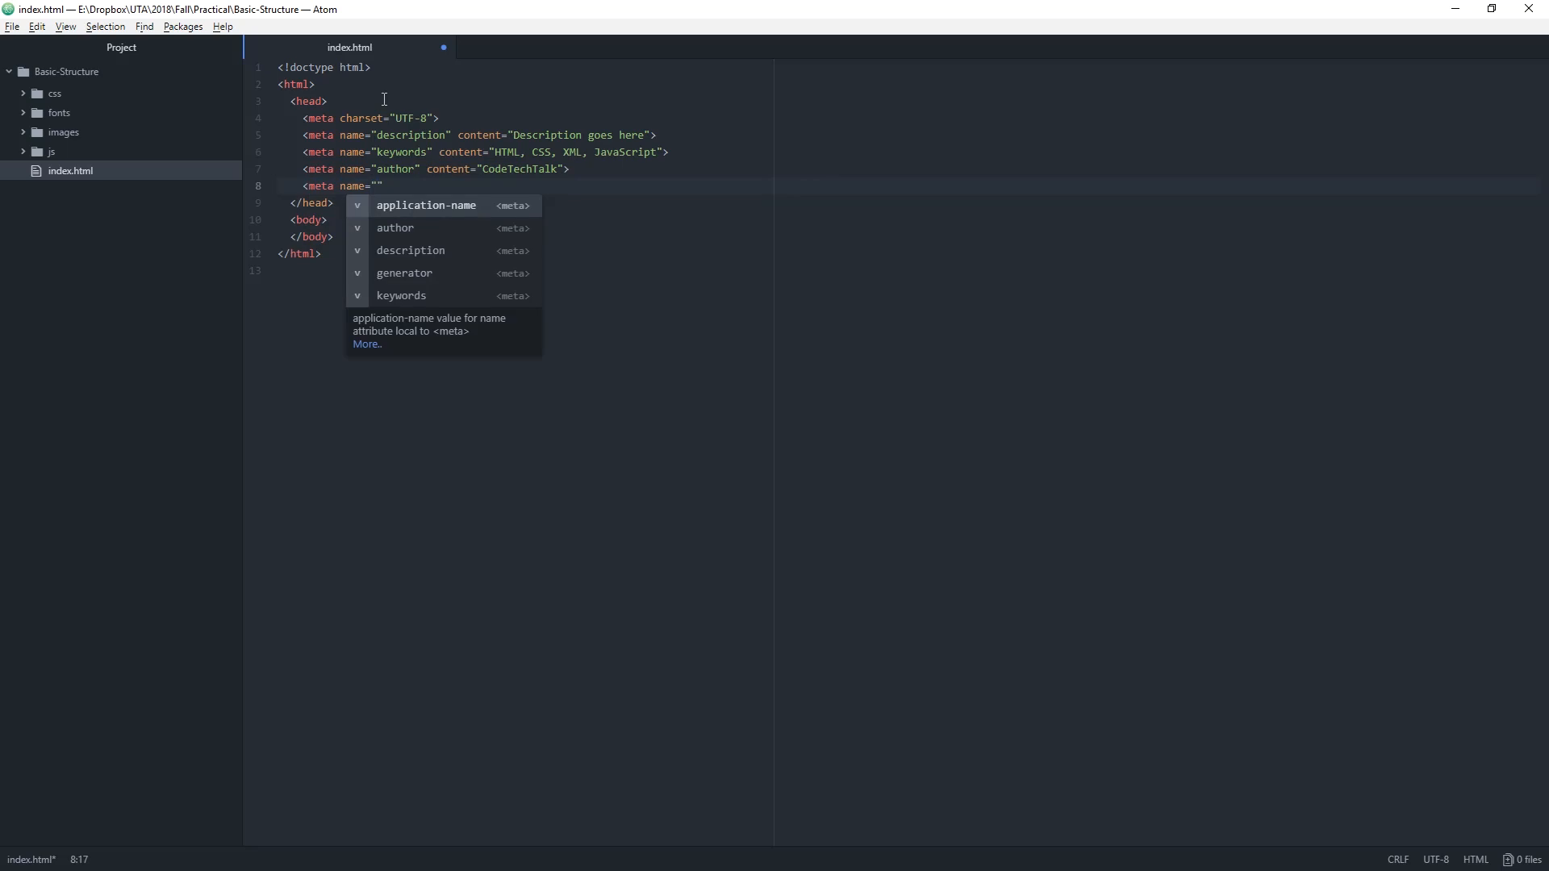
type("viewport")
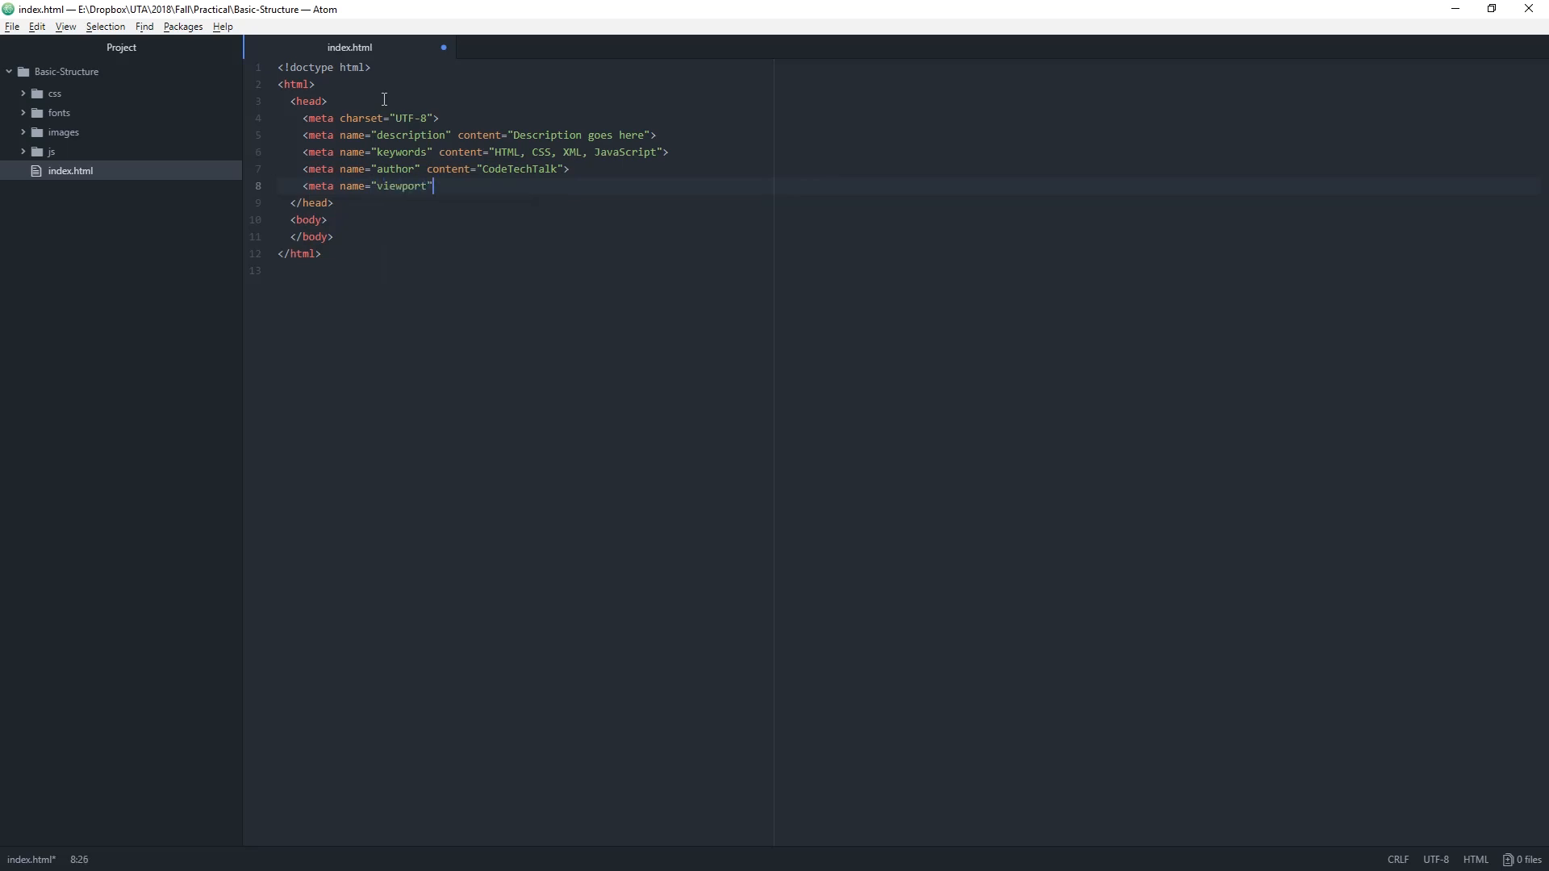
type("content=")
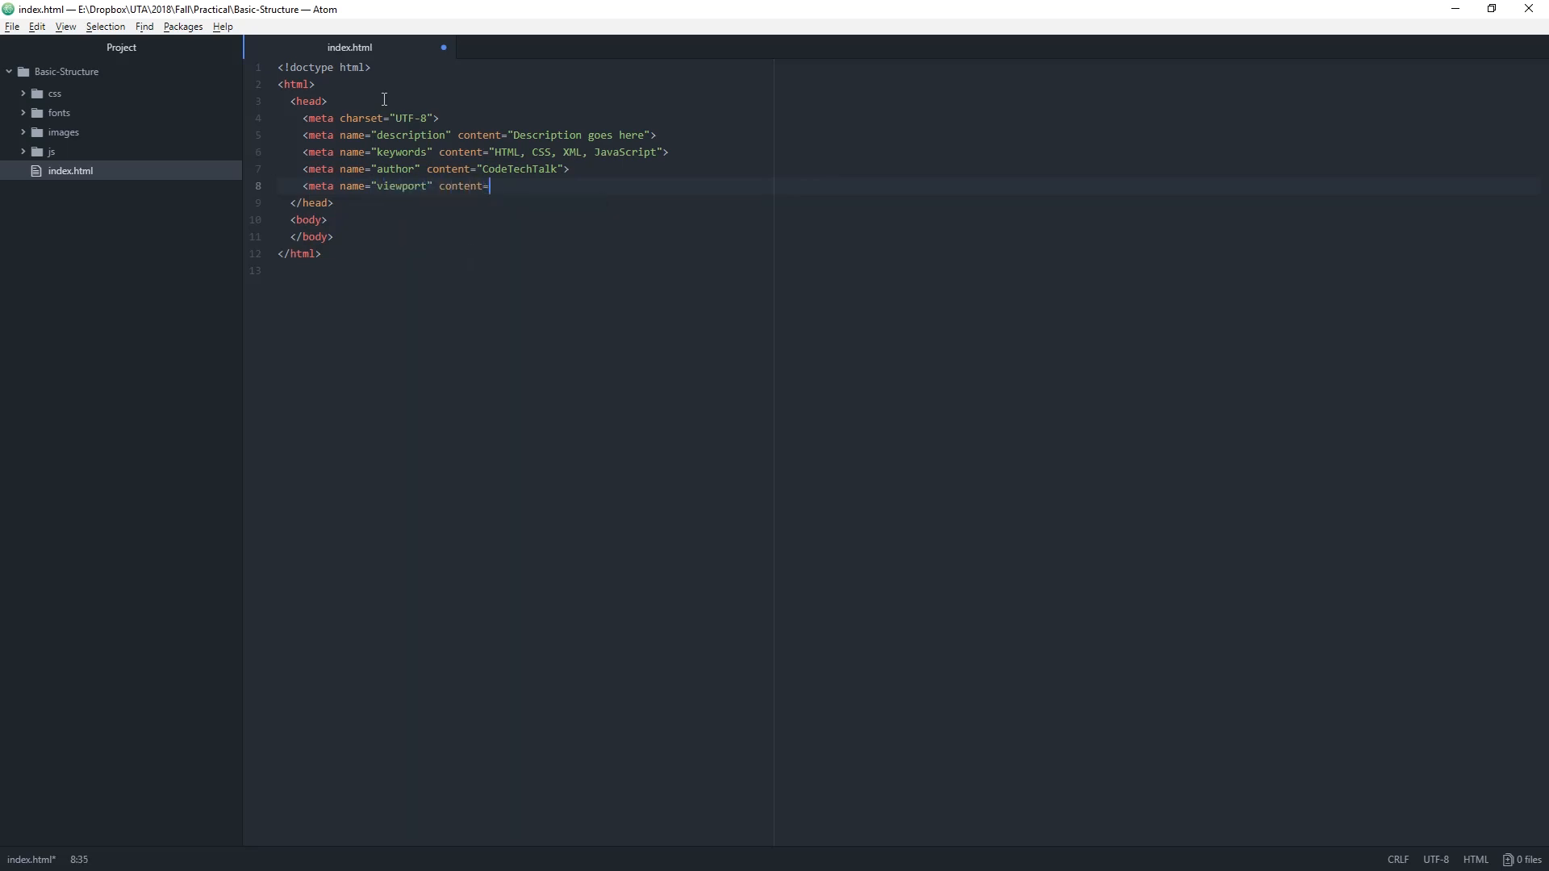
type("widt\"")
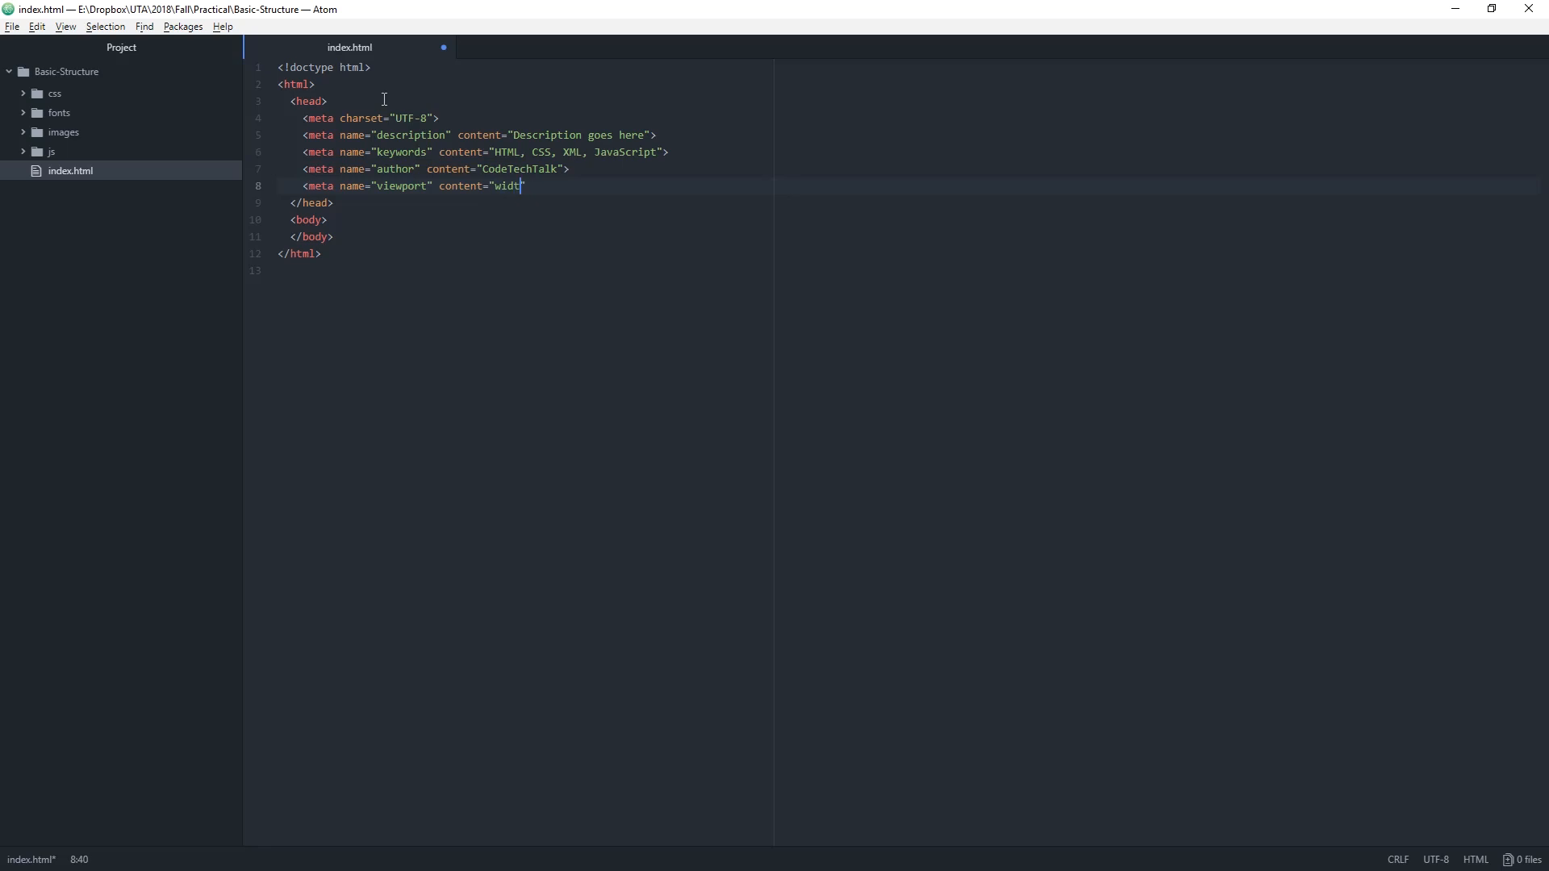
type("=device-w")
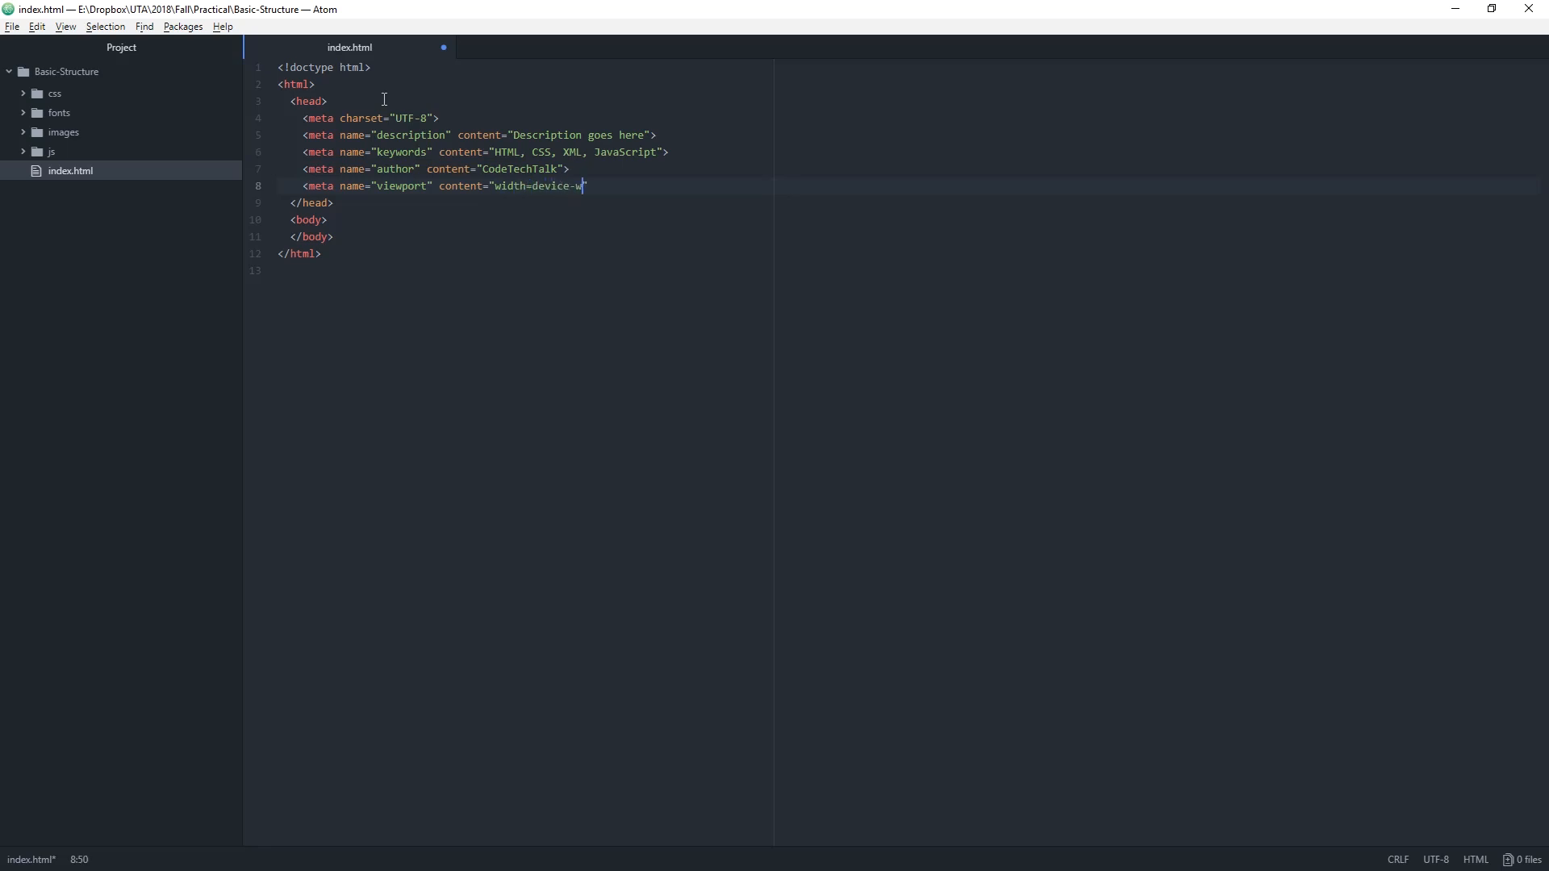
type("idth,")
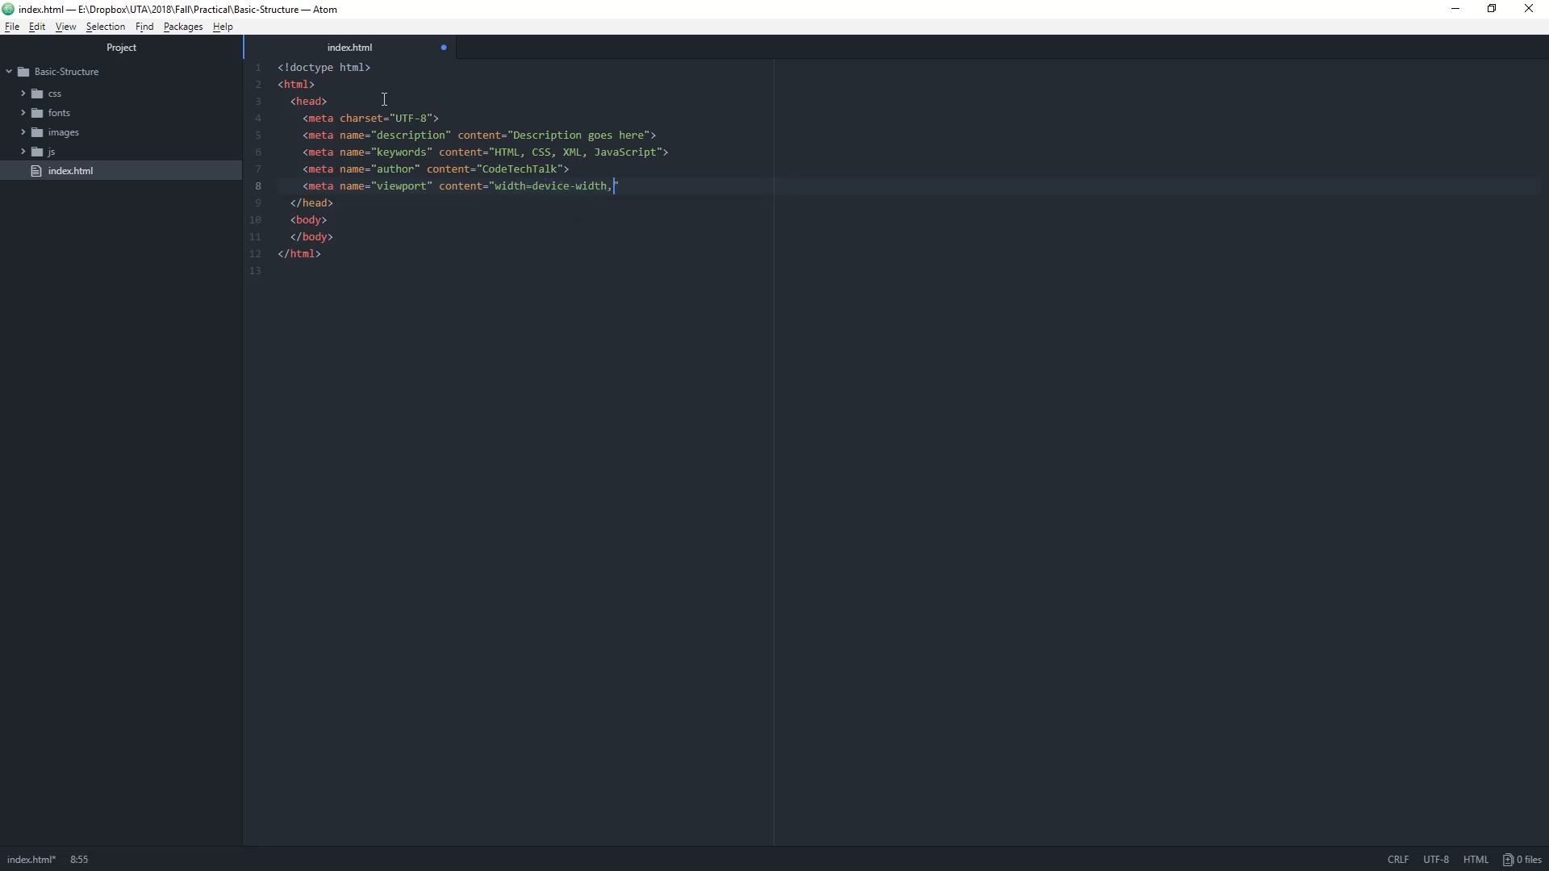
type("init")
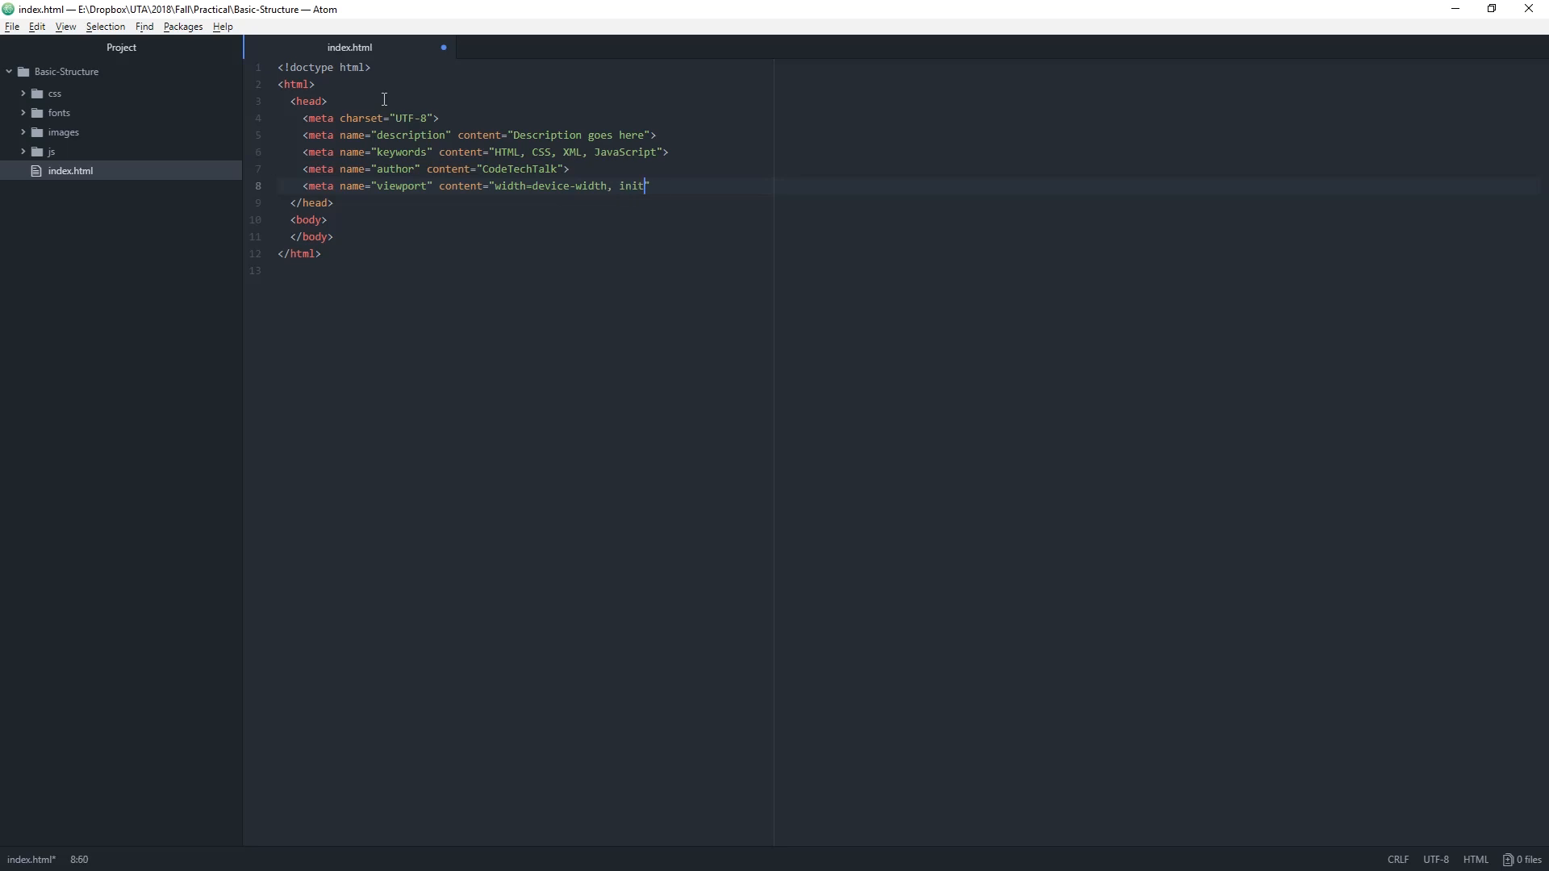
type("ial-scale=\"")
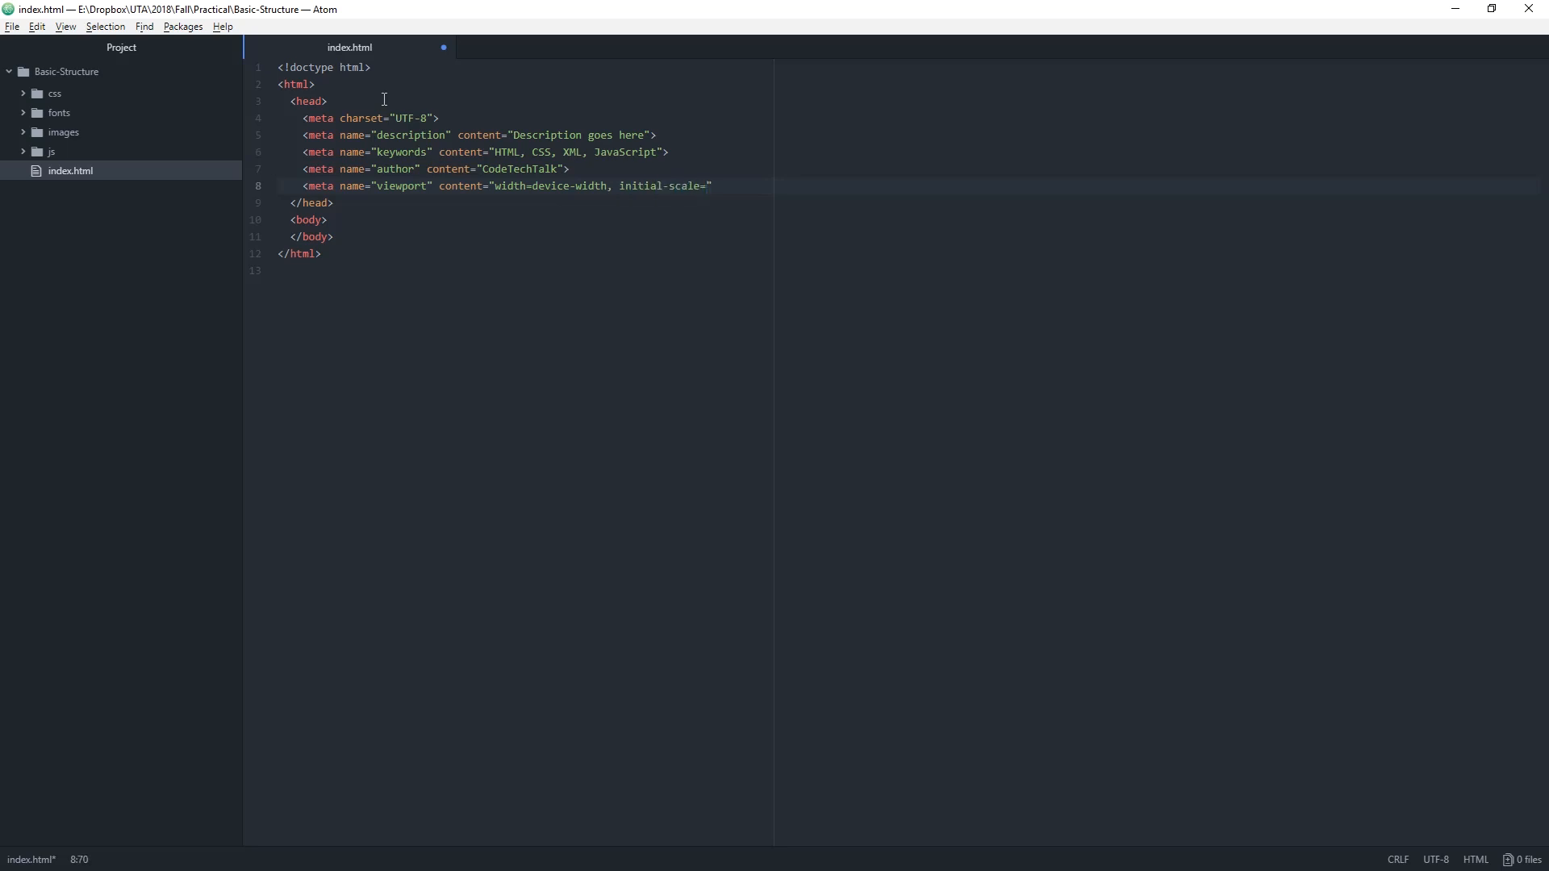
type("1.0")
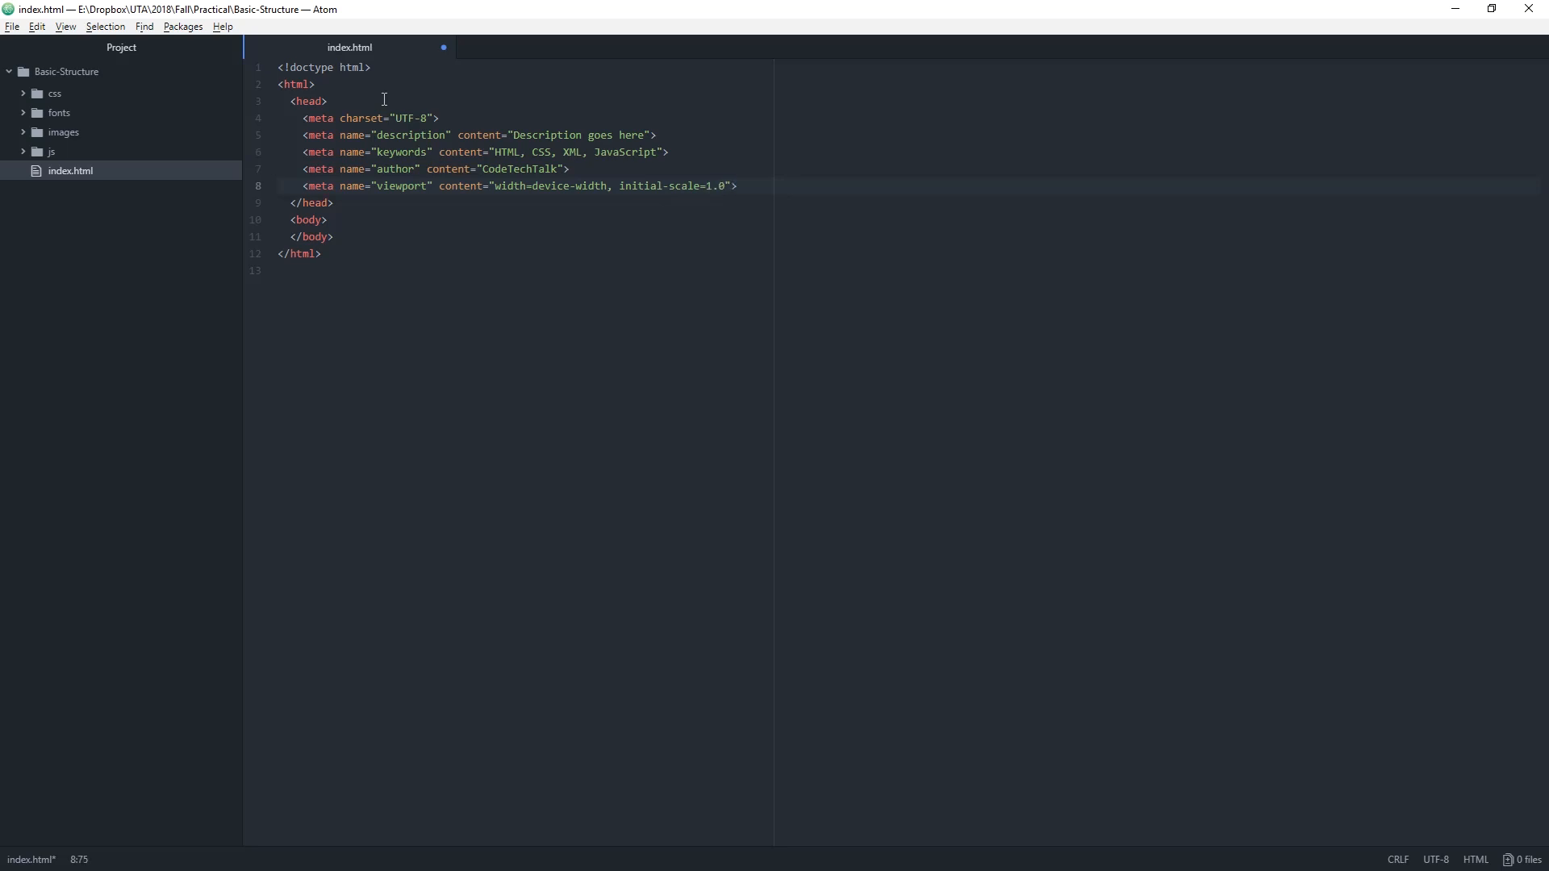
- Save index.html and leave the insertion point after the viewport tag
key("ctrl+s")
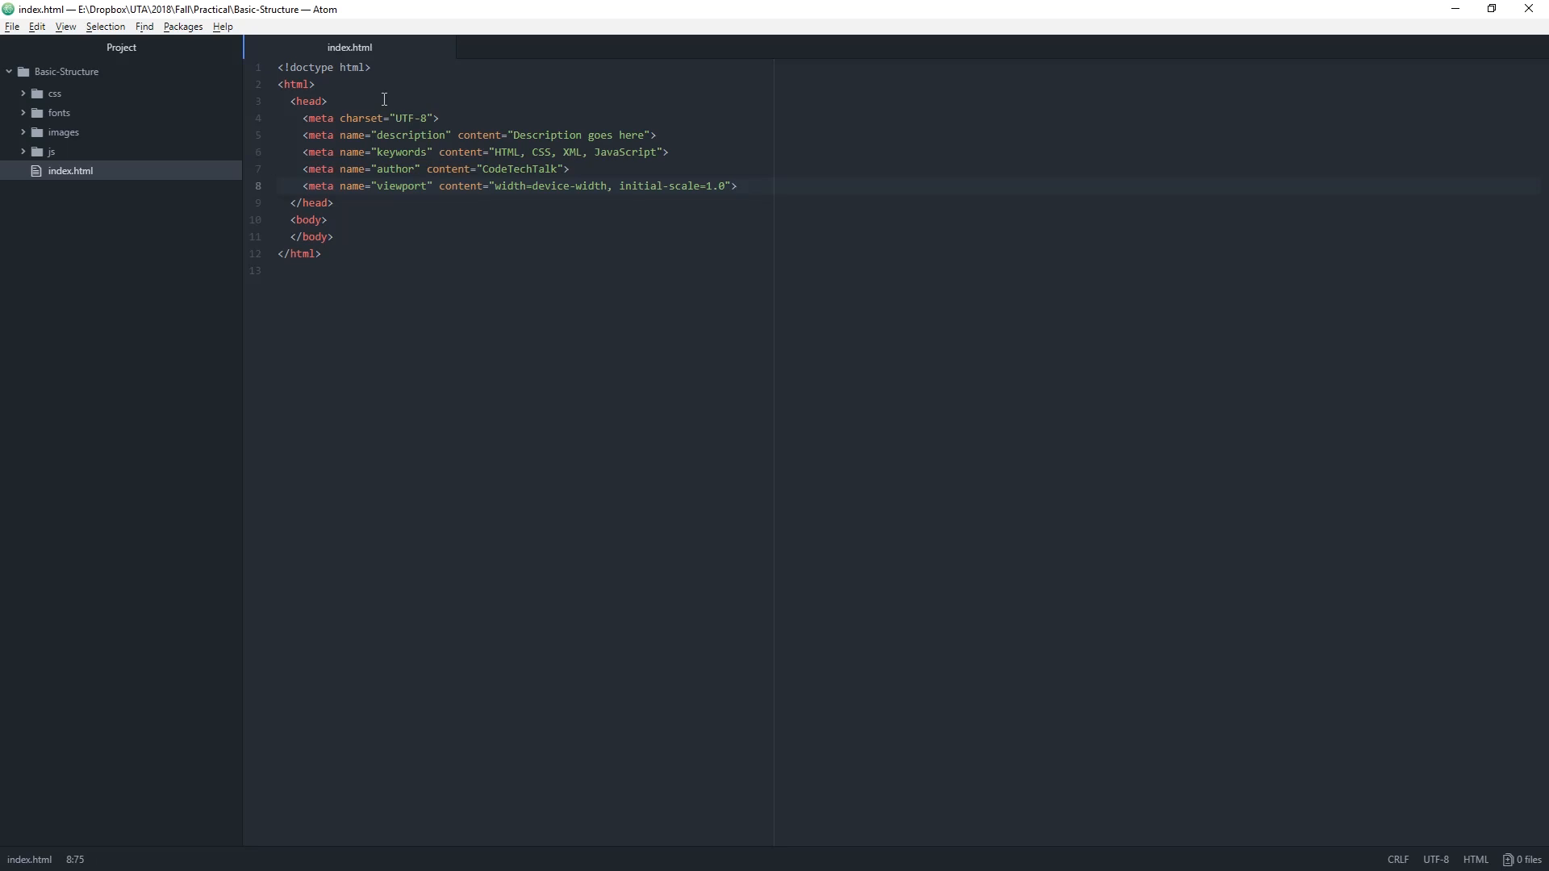
left_click(738, 185)
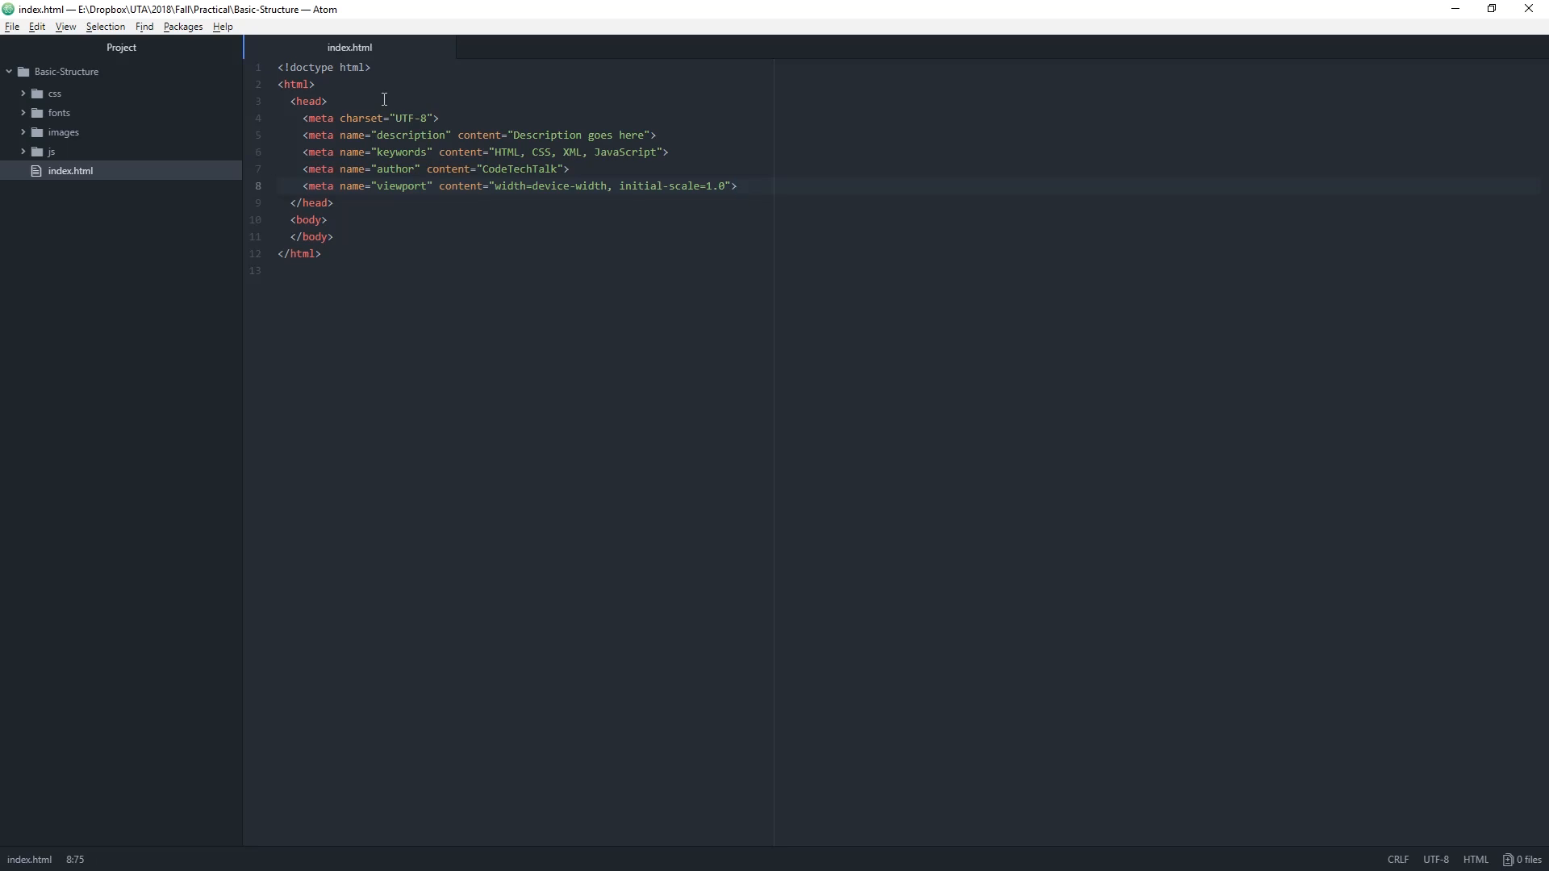
left_click(736, 186)
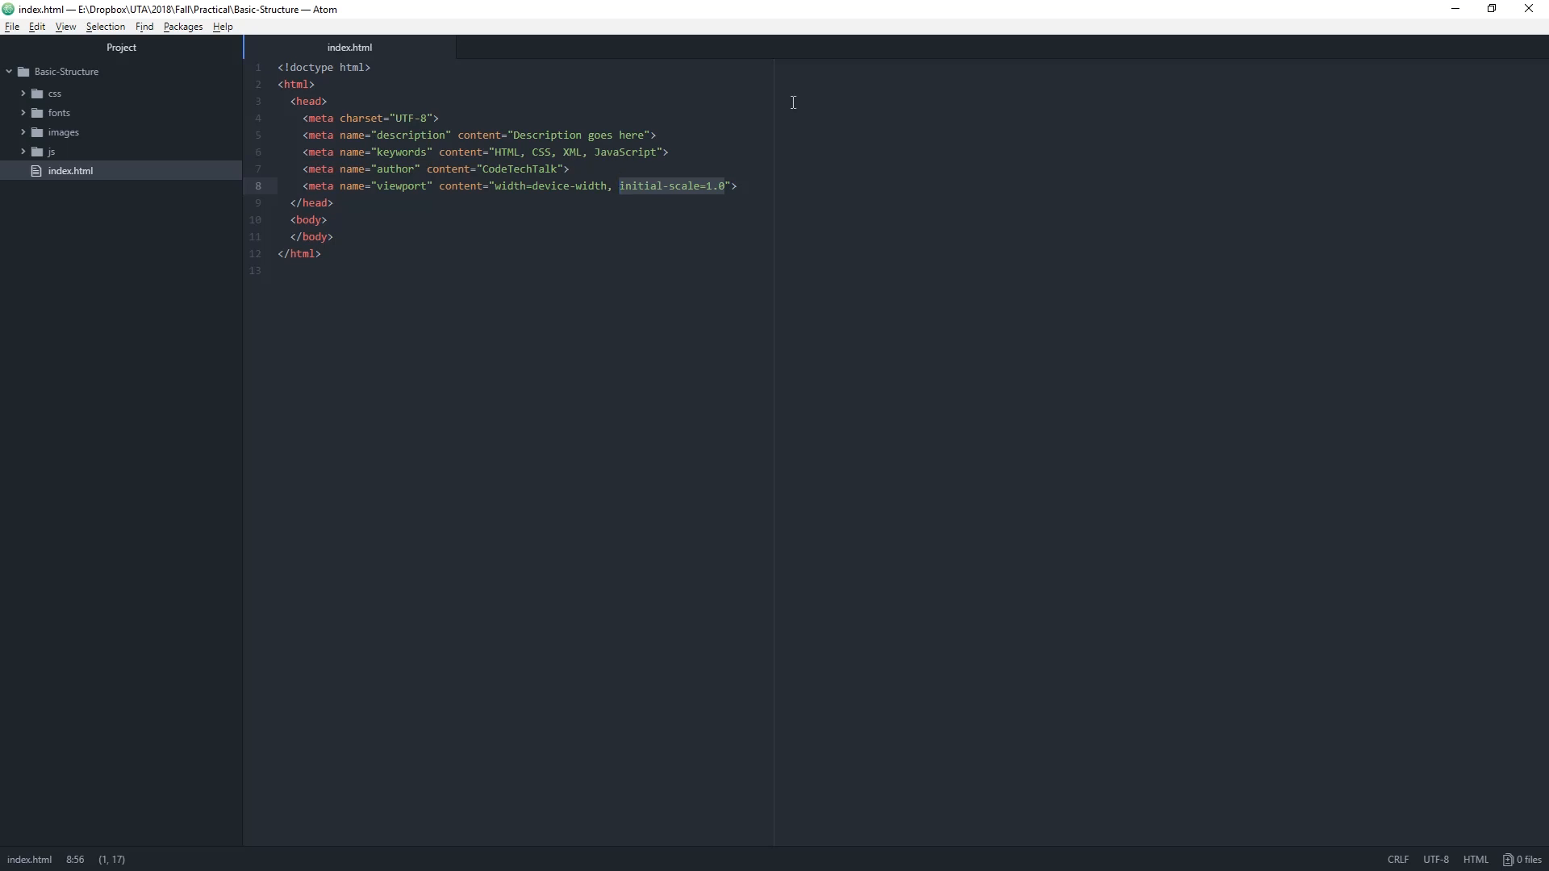
left_click(802, 186)
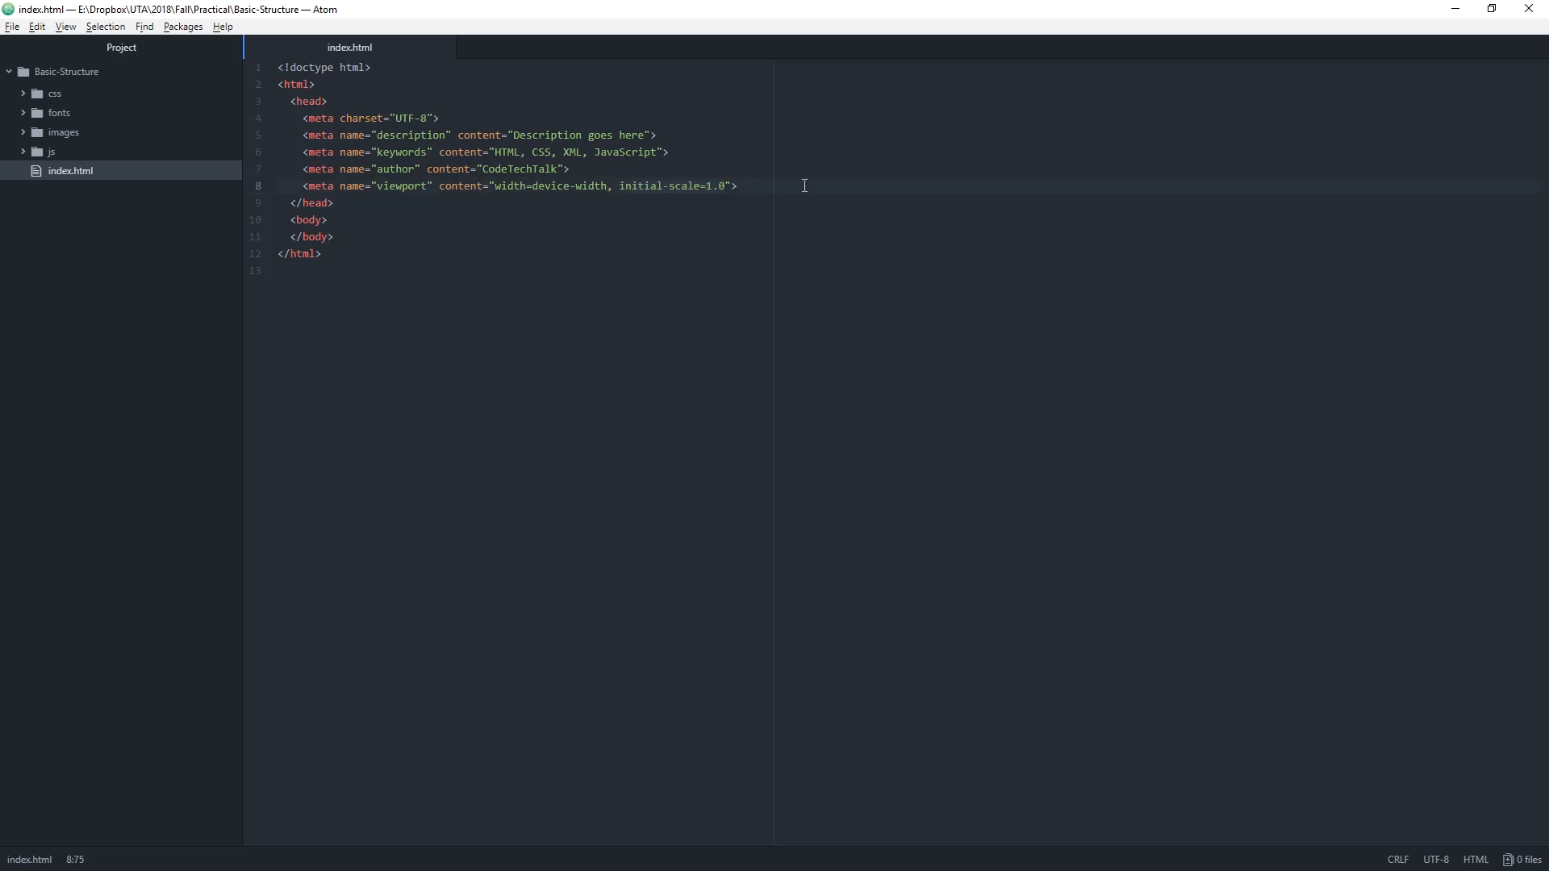
- Add <title>Page Title</title> on a new line below the viewport tag
key("Return")
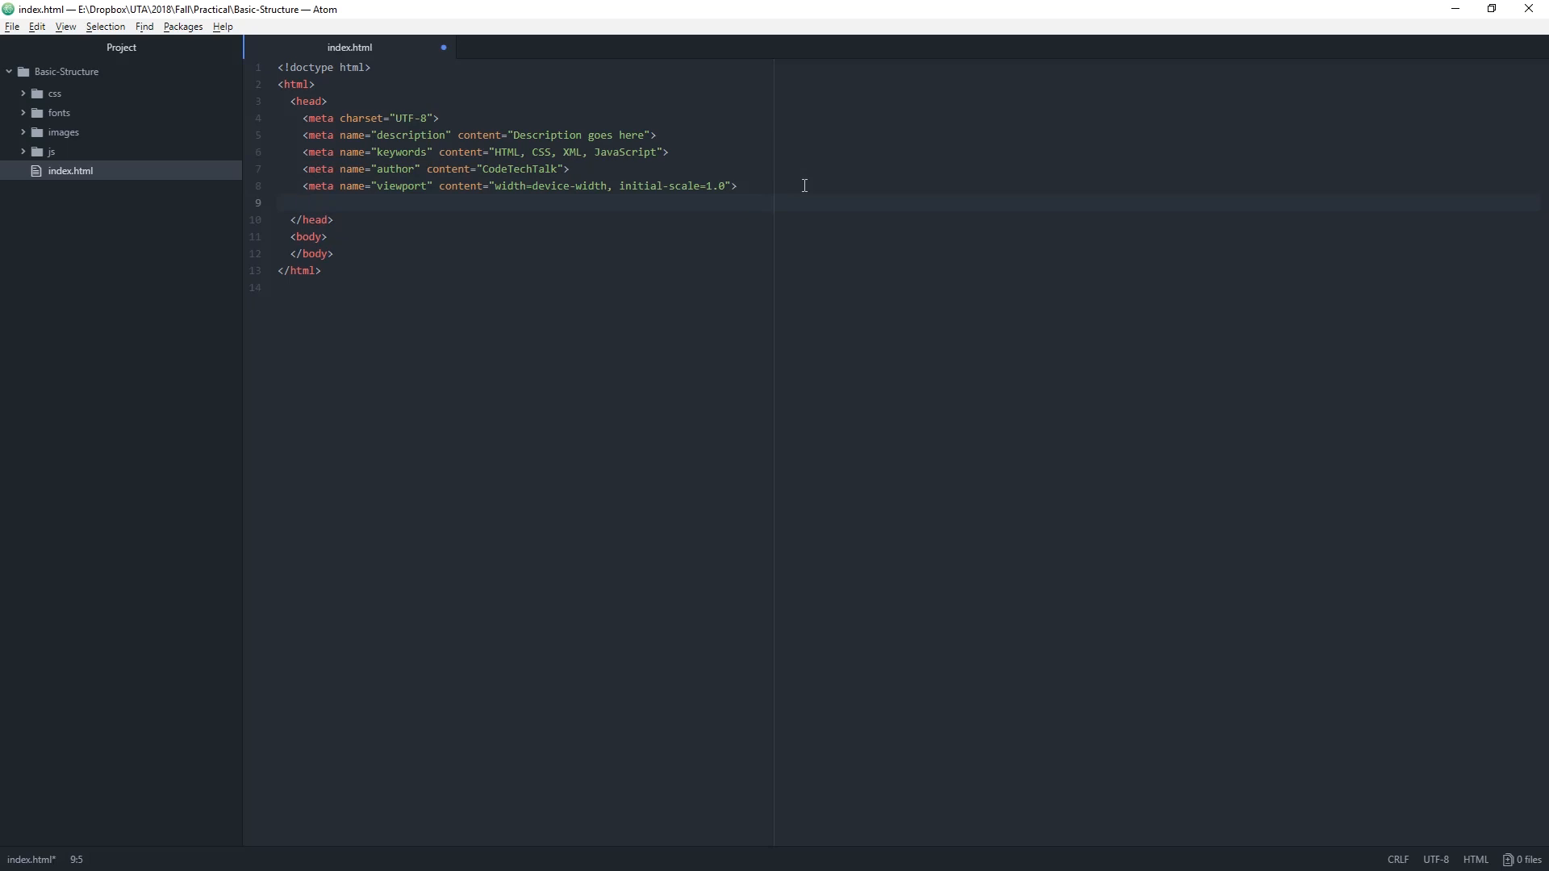
type("<title")
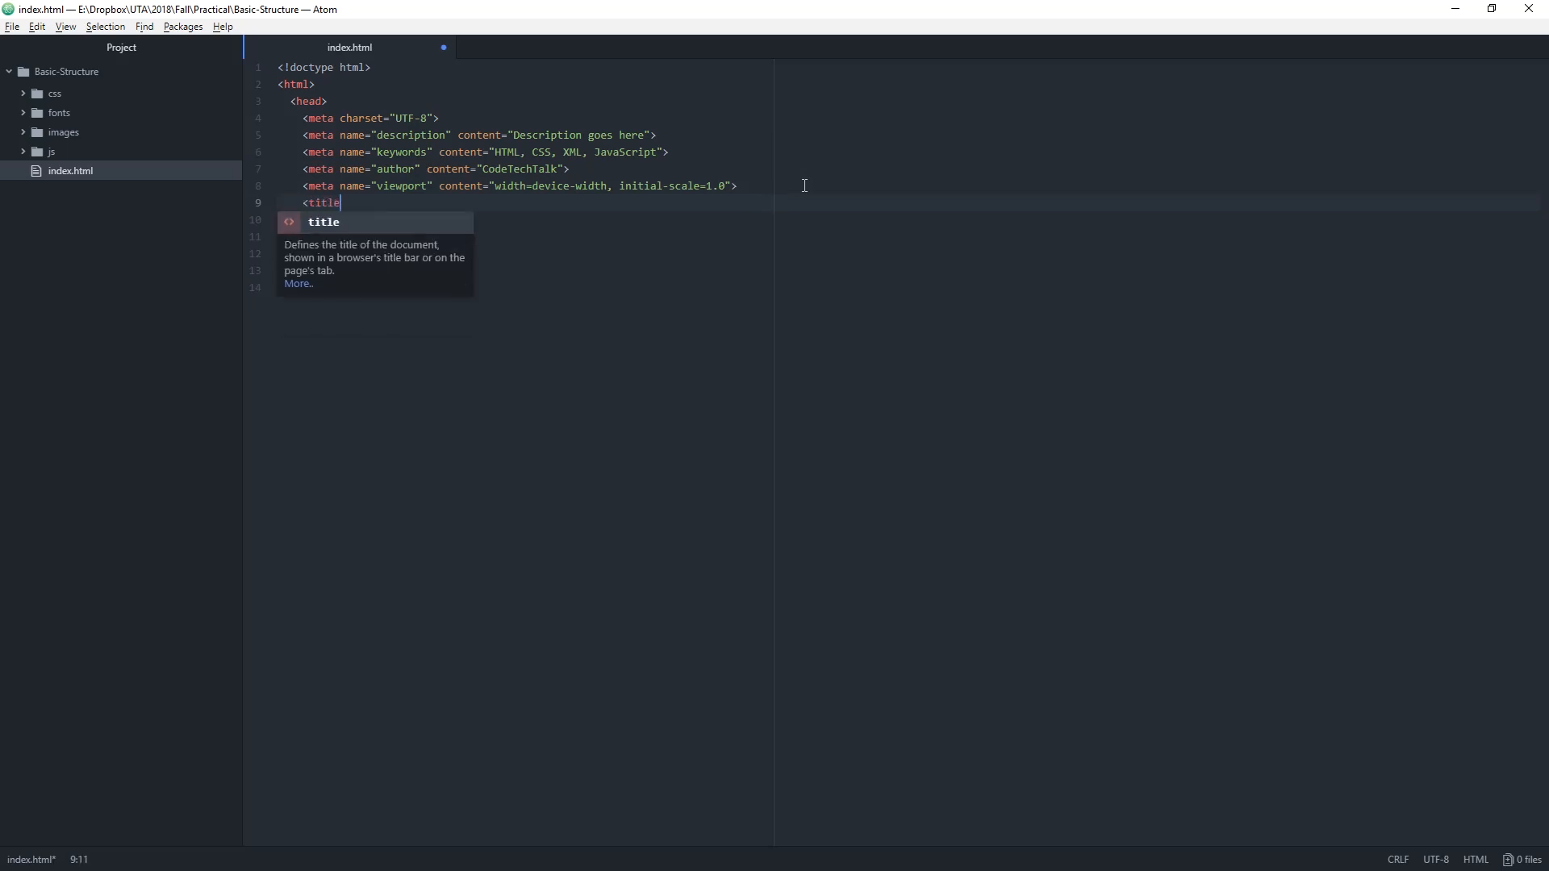
type(">Page Title</title>")
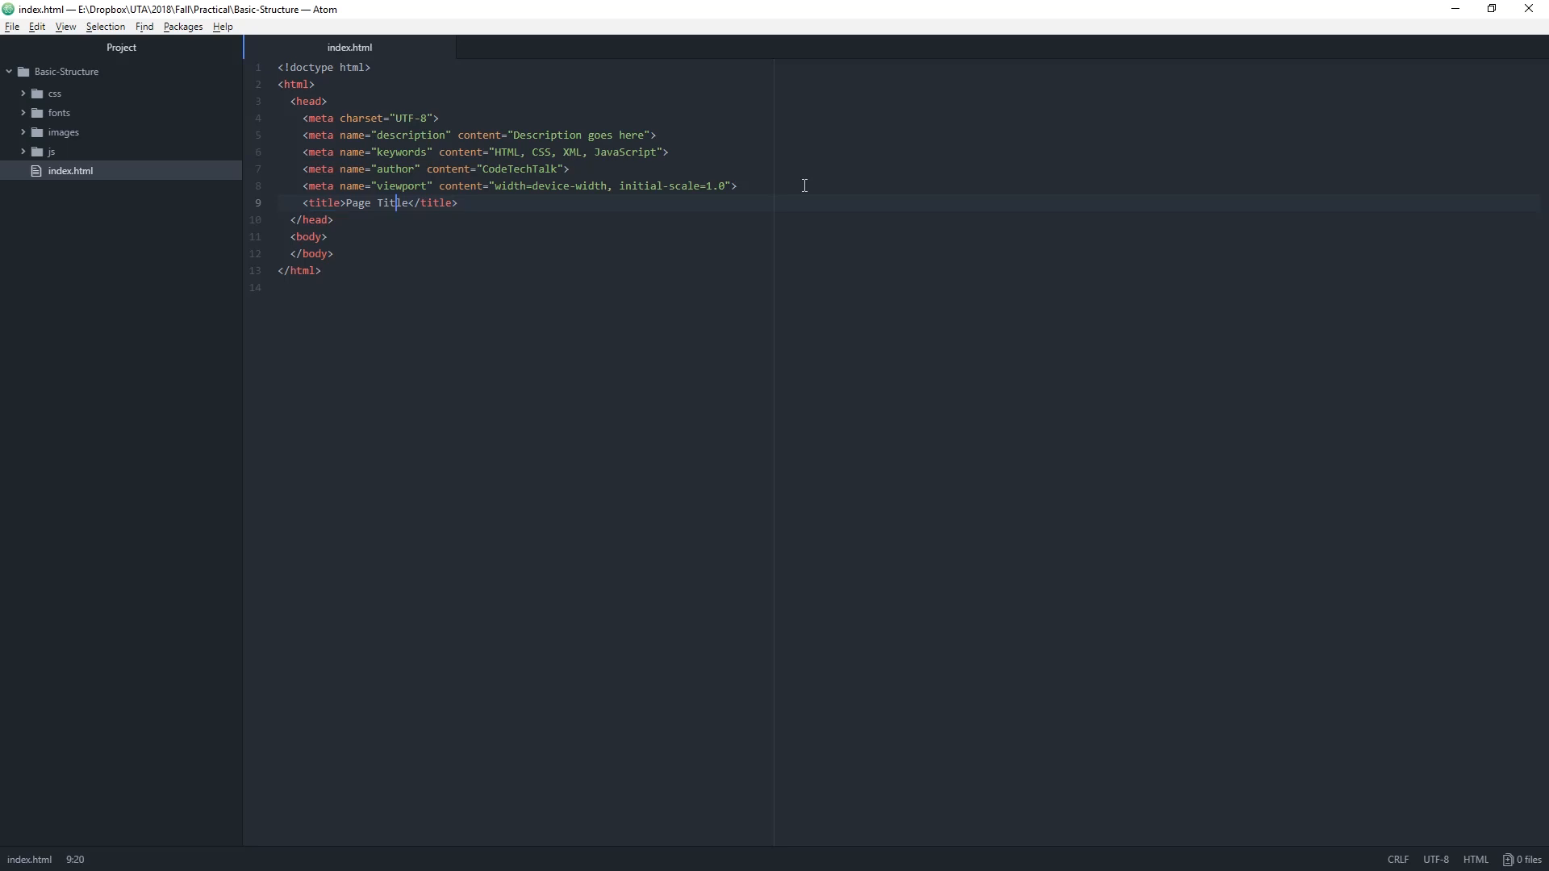
left_click(321, 203)
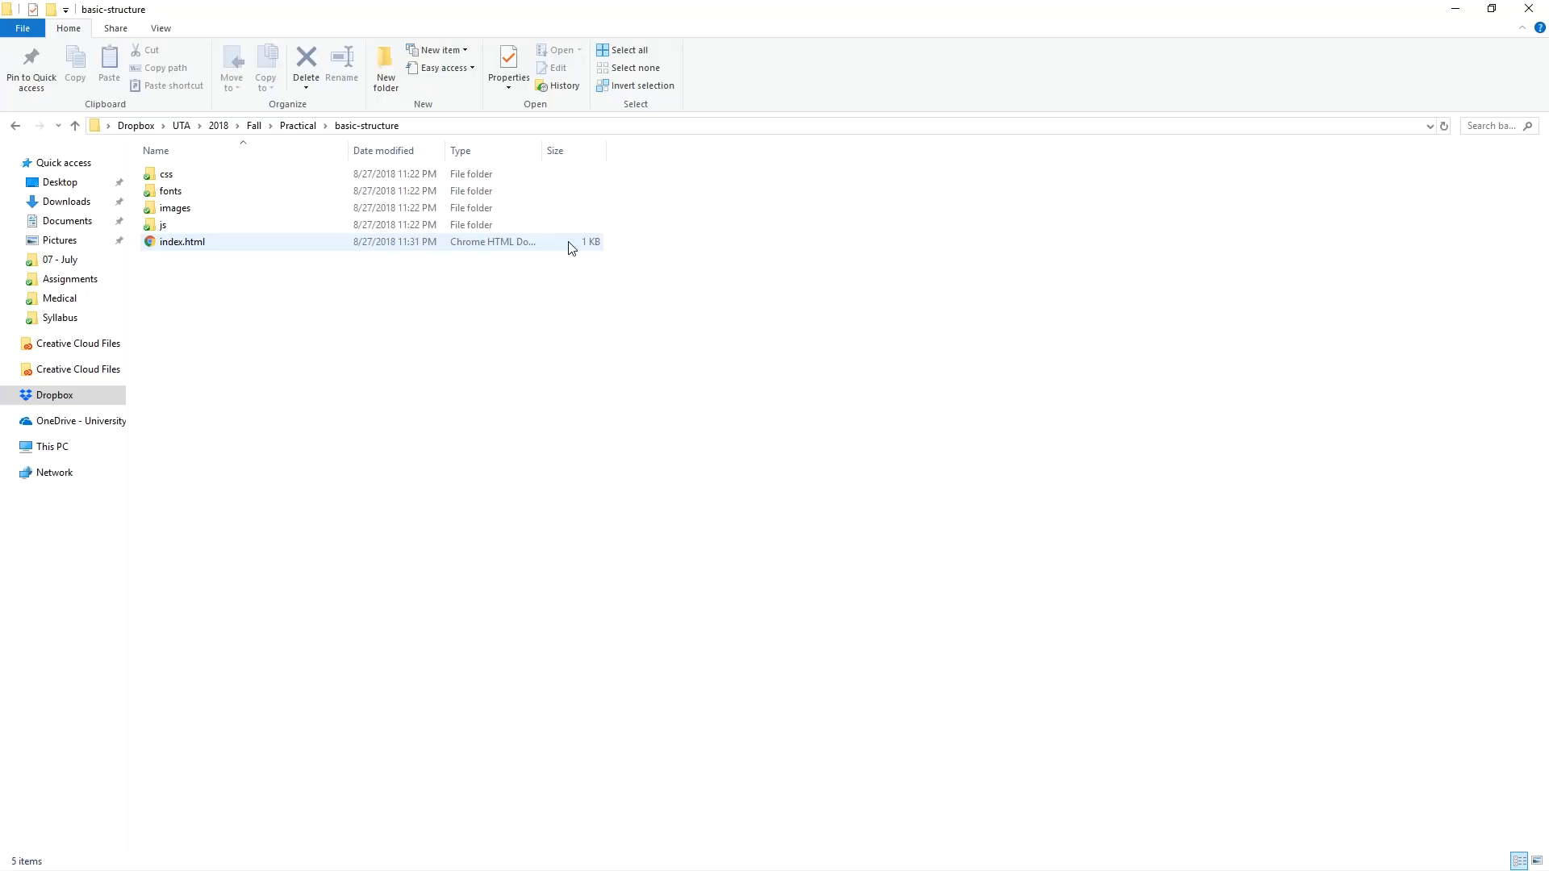
double_click(182, 240)
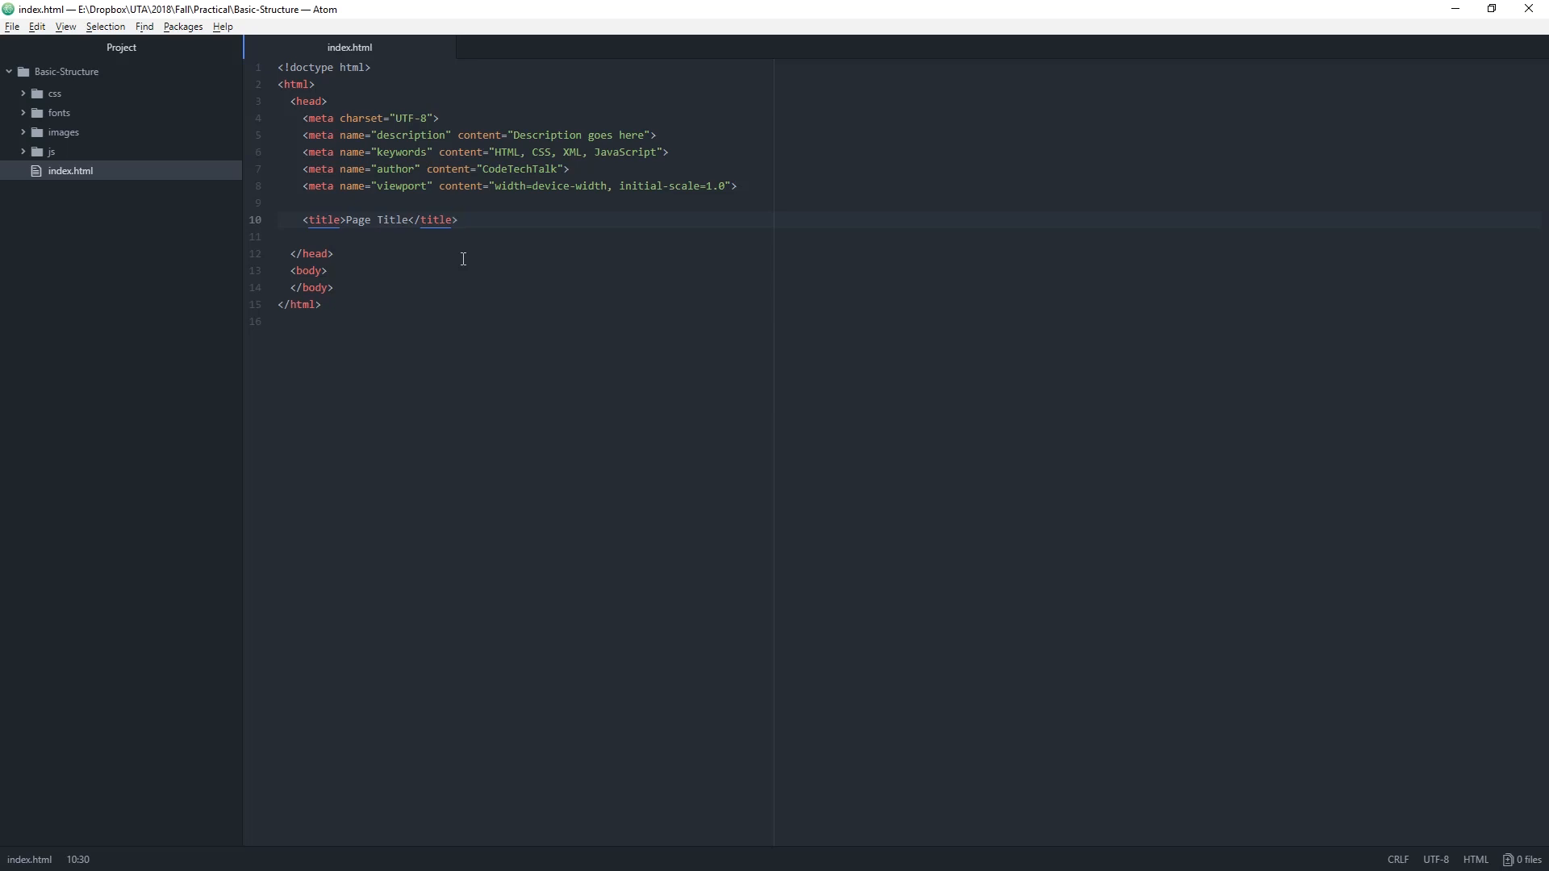
left_click(458, 220)
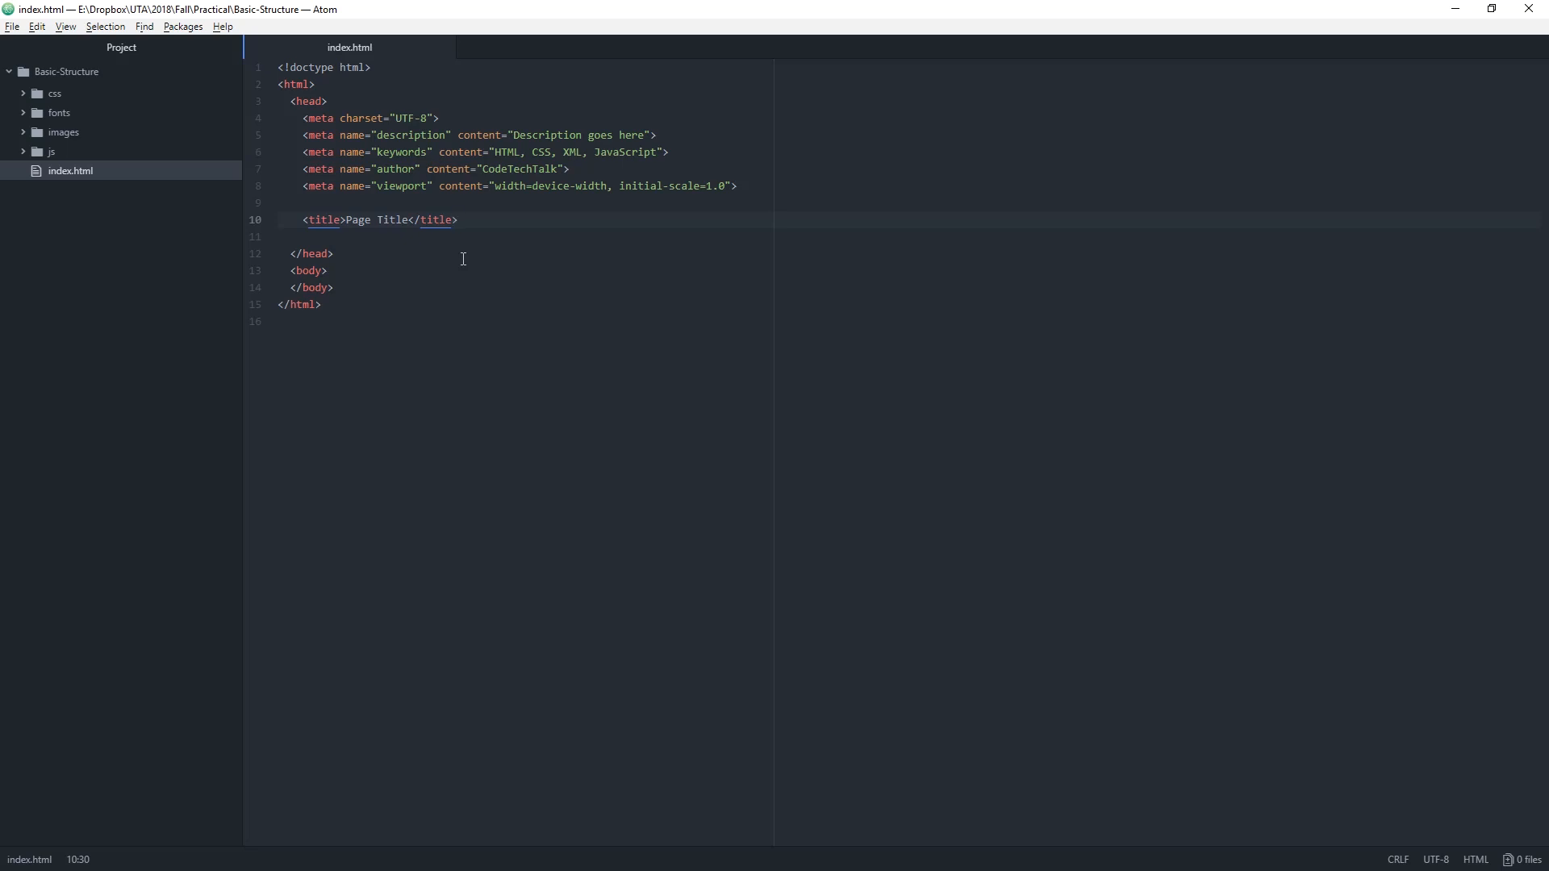
left_click(457, 219)
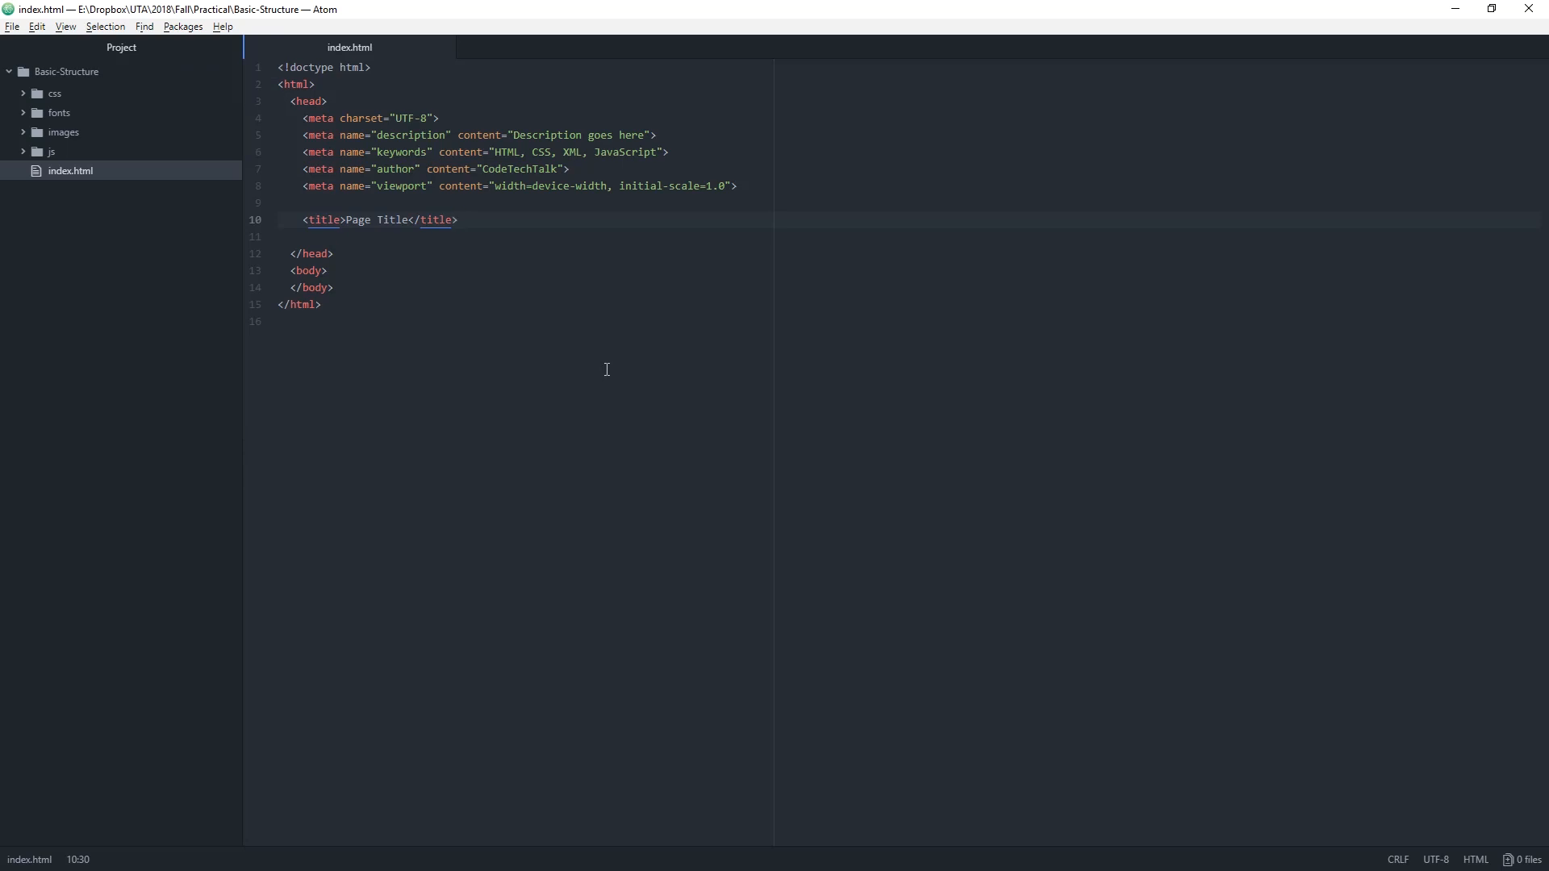
left_click(457, 220)
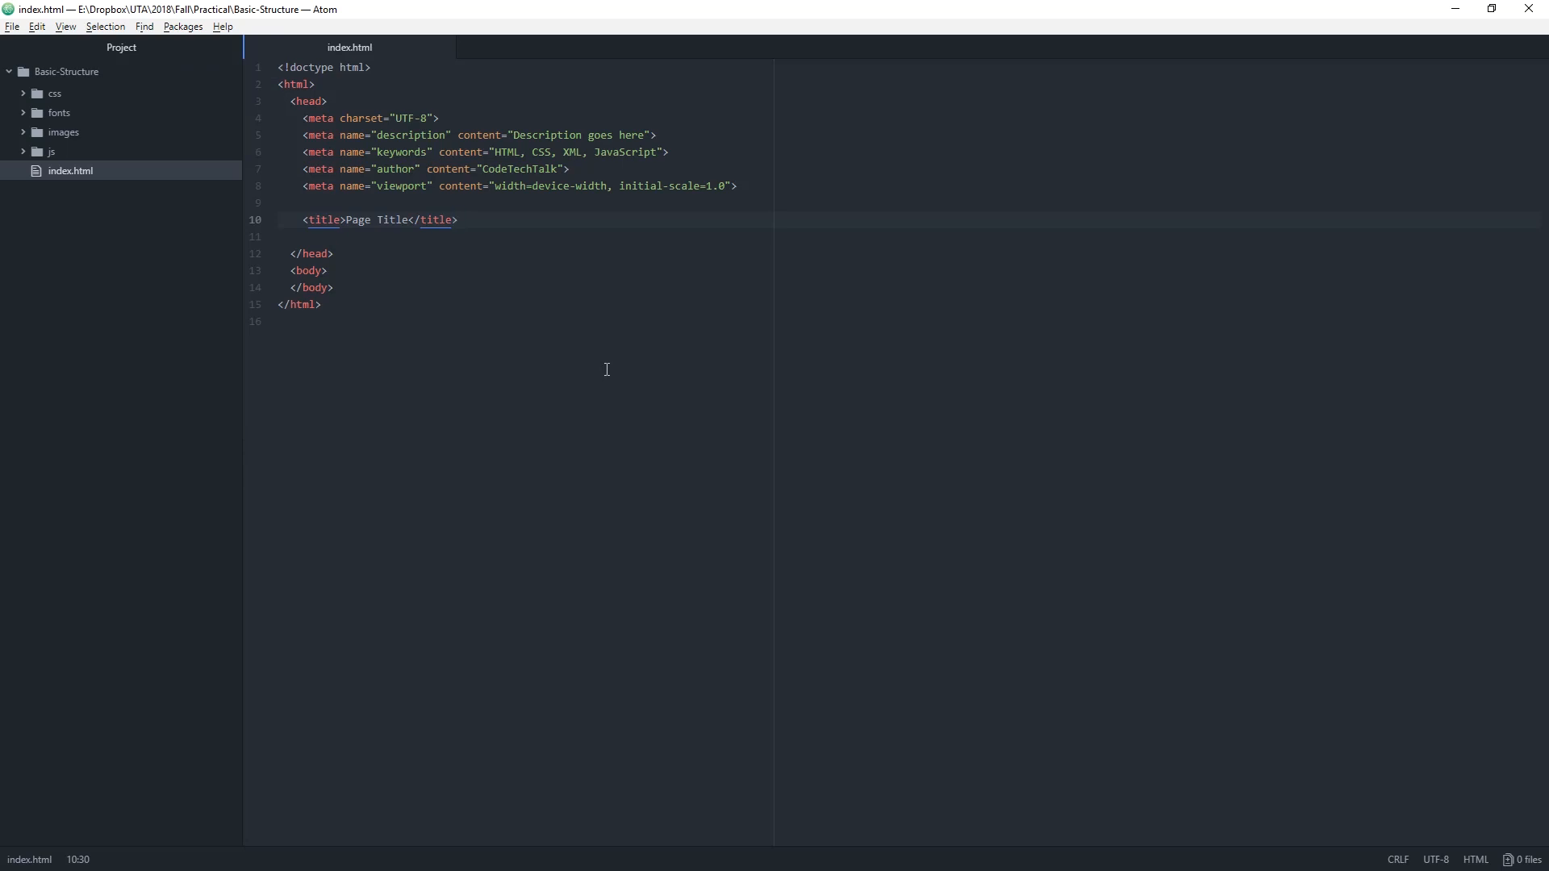
left_click(457, 220)
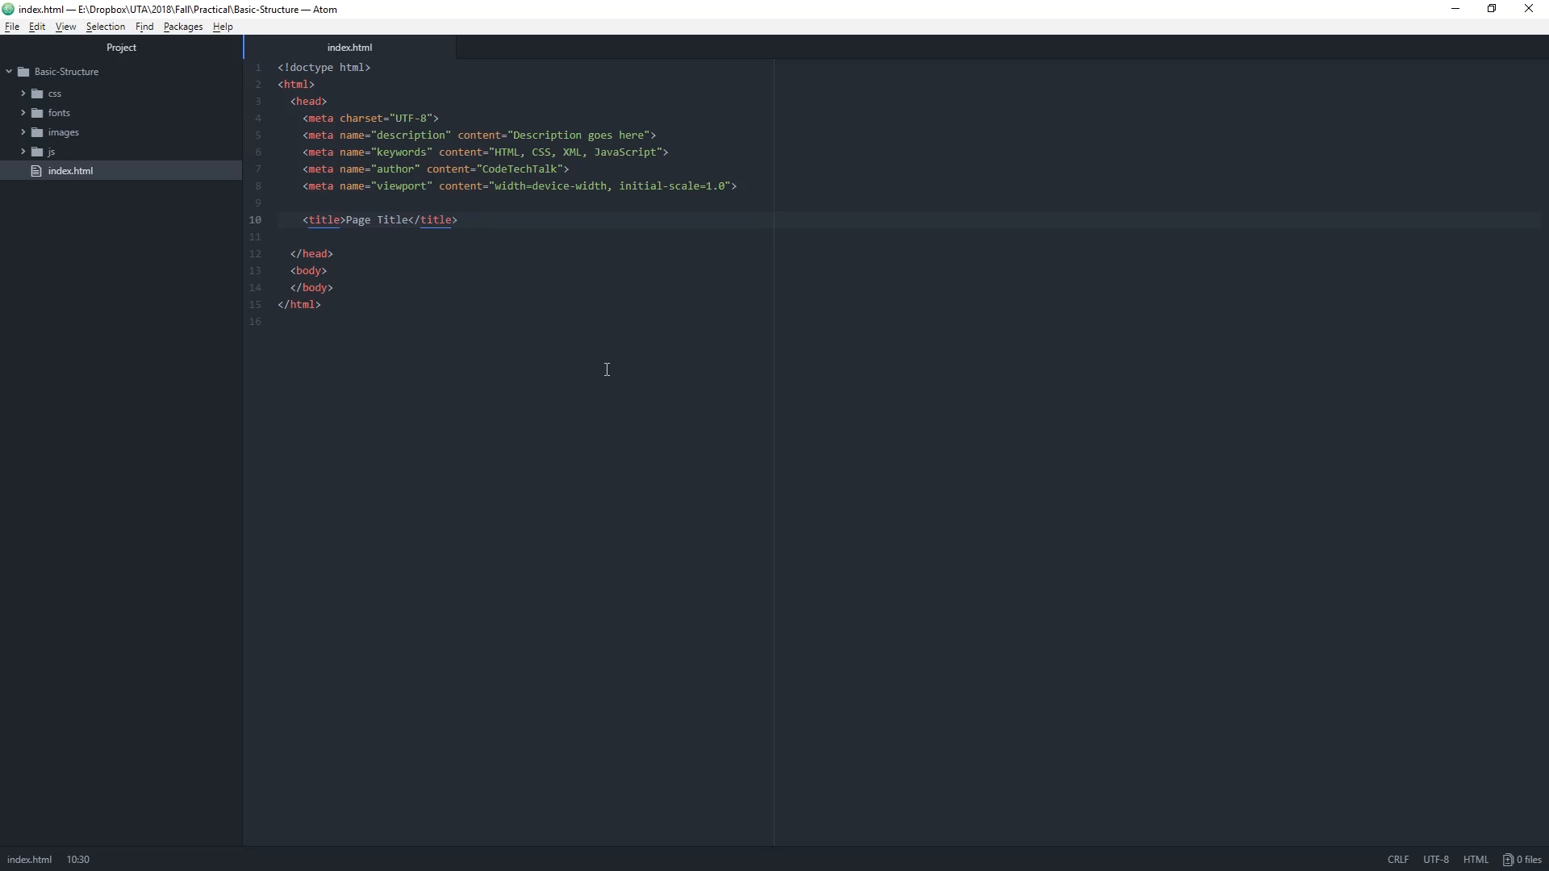
left_click(457, 219)
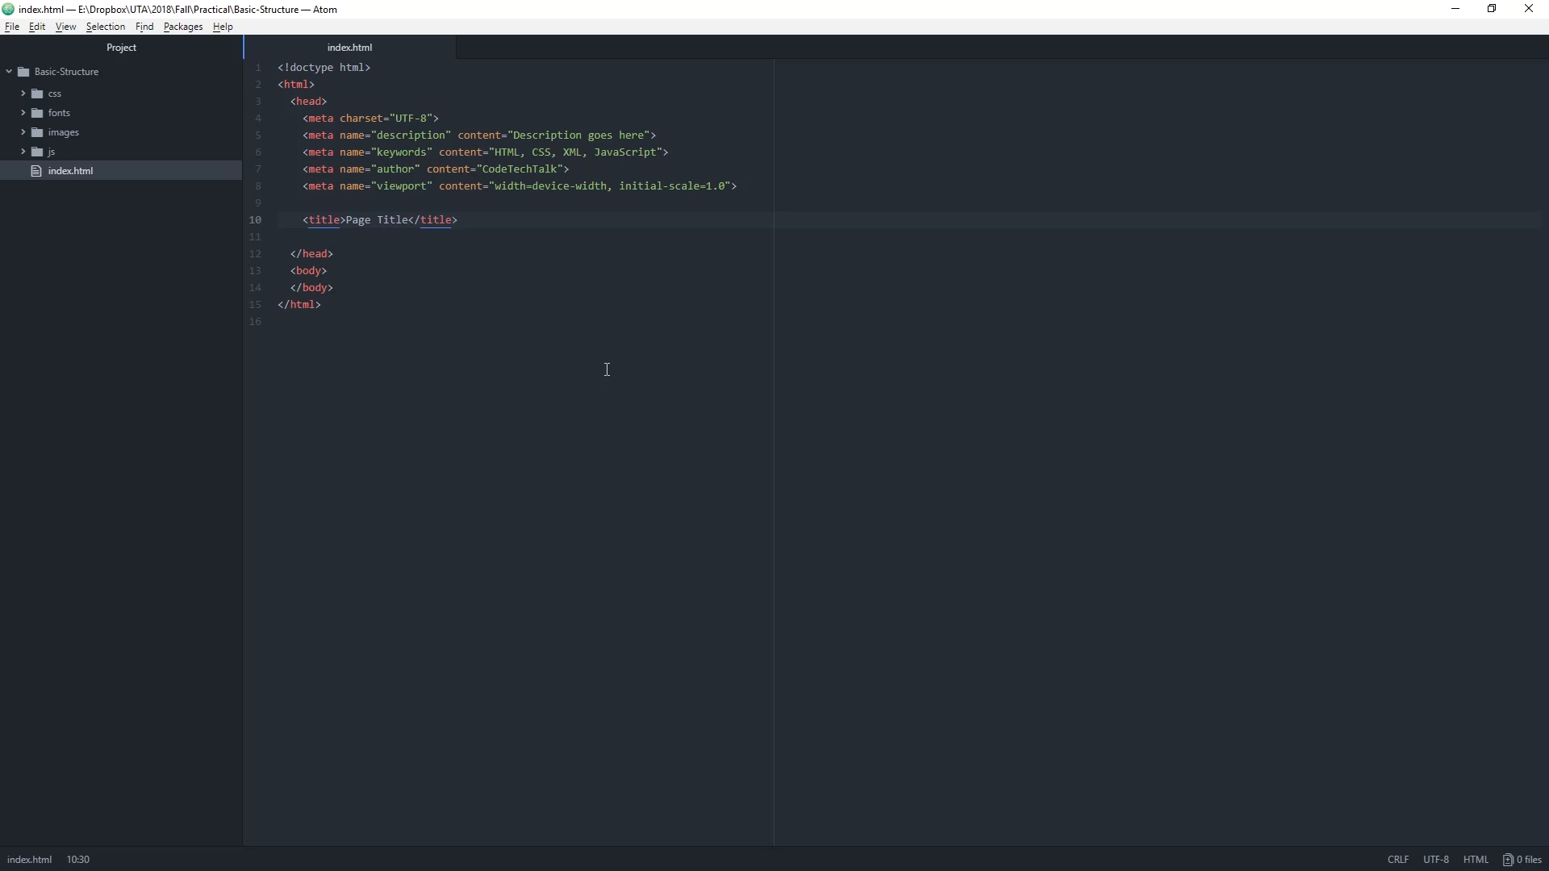
left_click(457, 219)
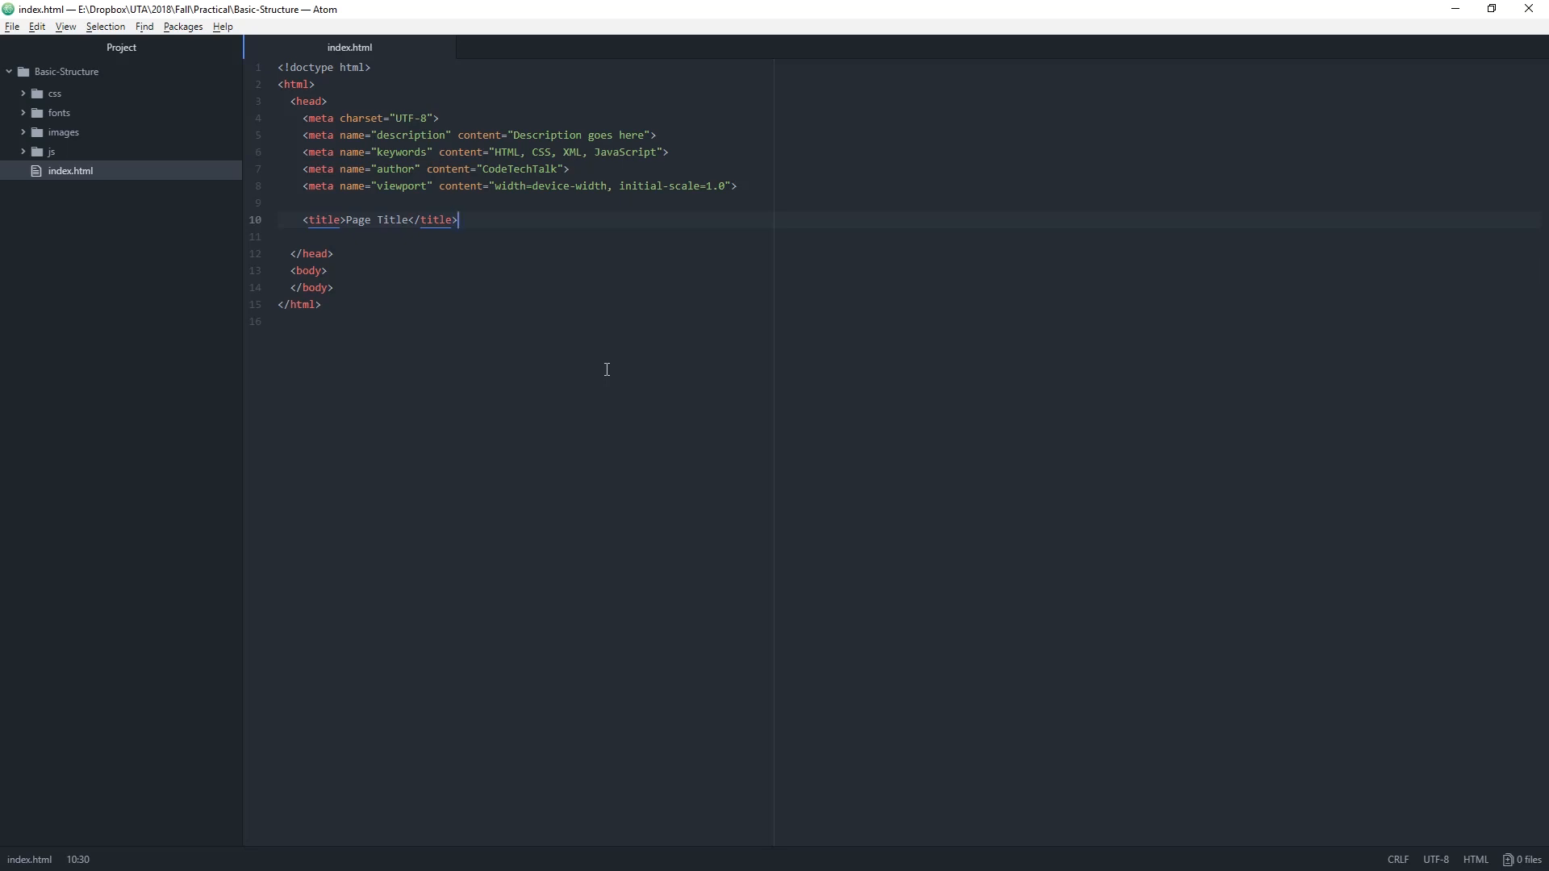
mouse_move(579, 344)
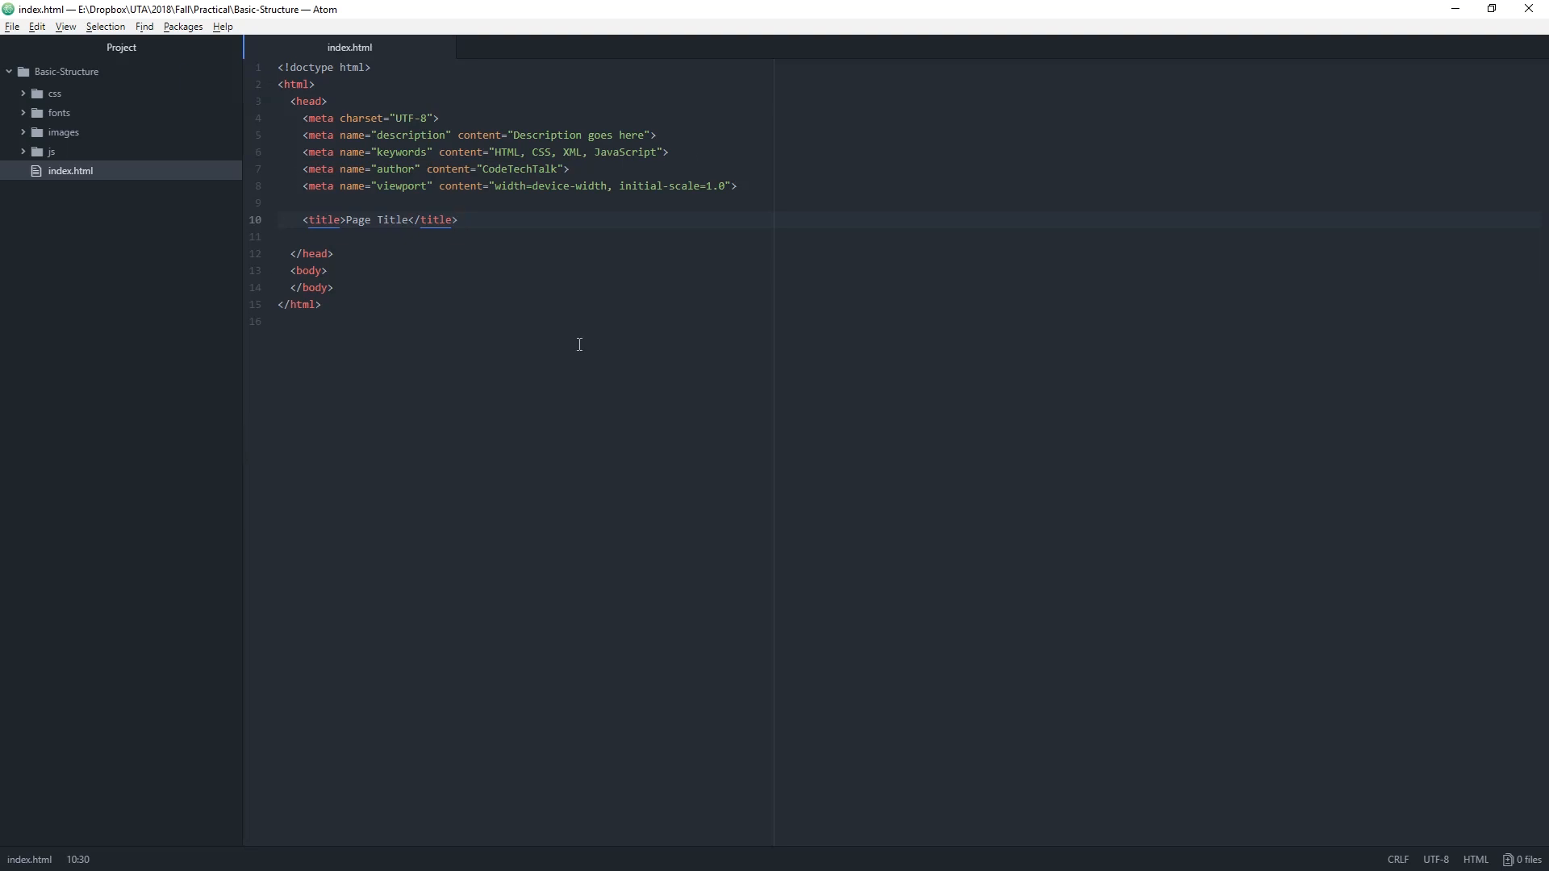
left_click(456, 220)
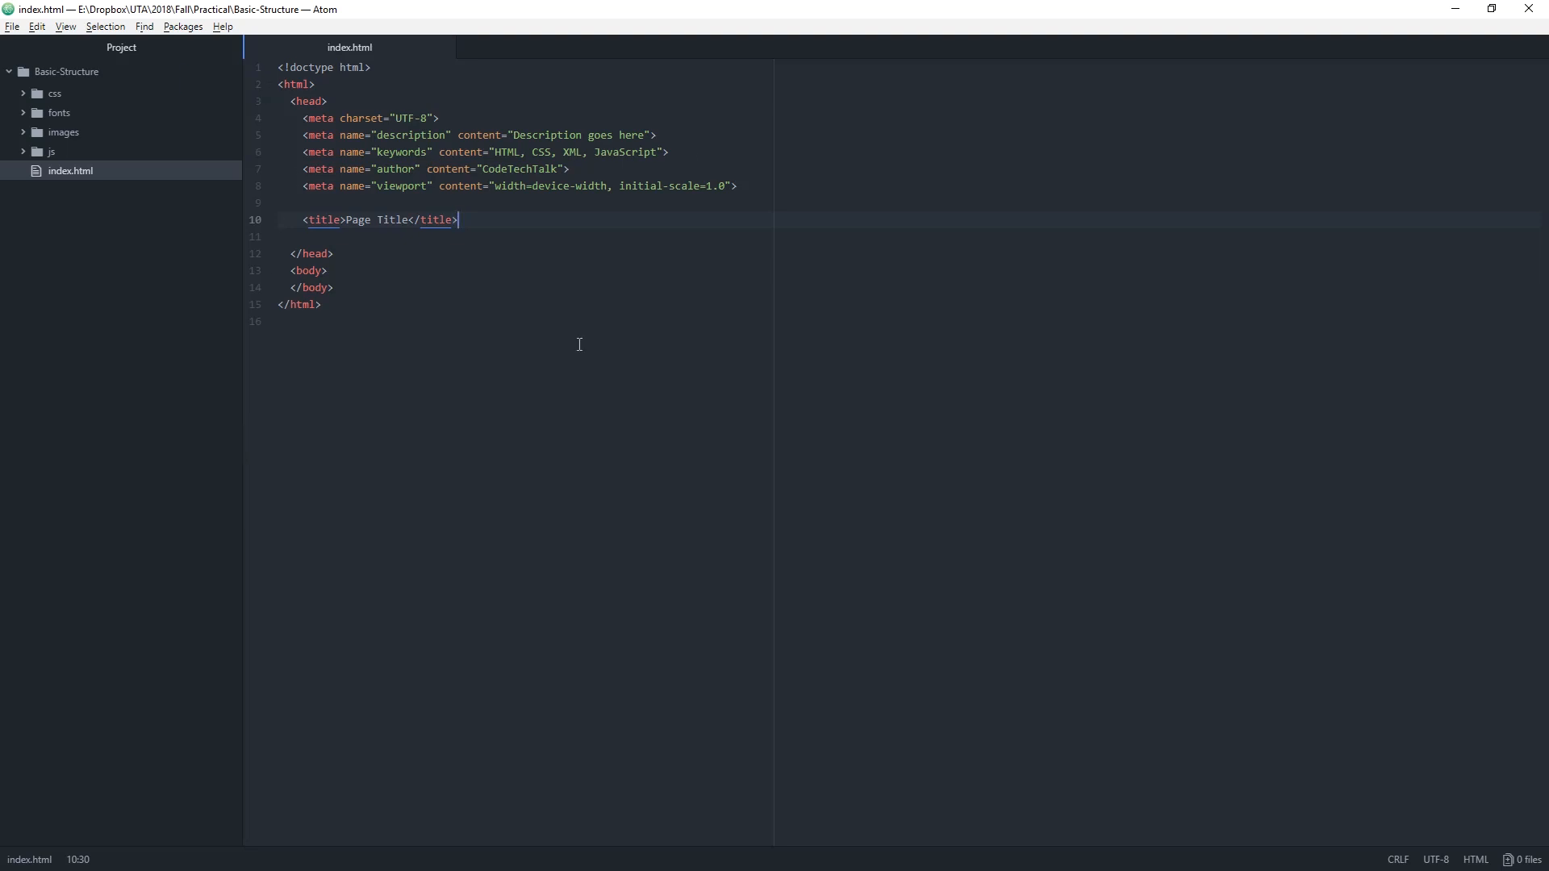
mouse_move(432, 232)
type("CodeTechTalk")
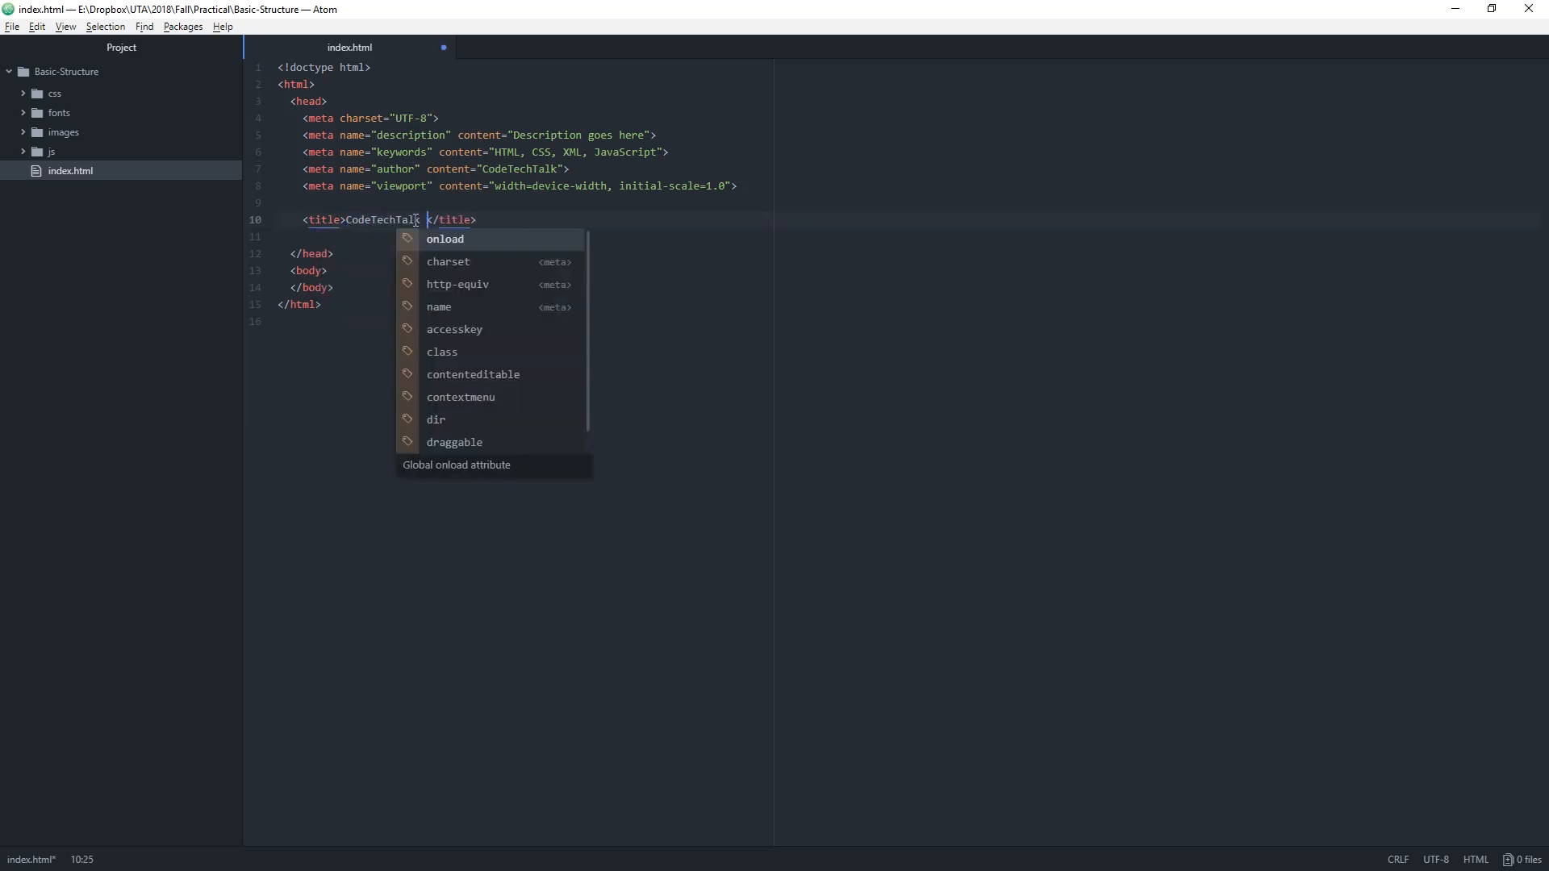
- Replace the title text with "CodeTechTalk Basic Structure"
type("Basic Sc")
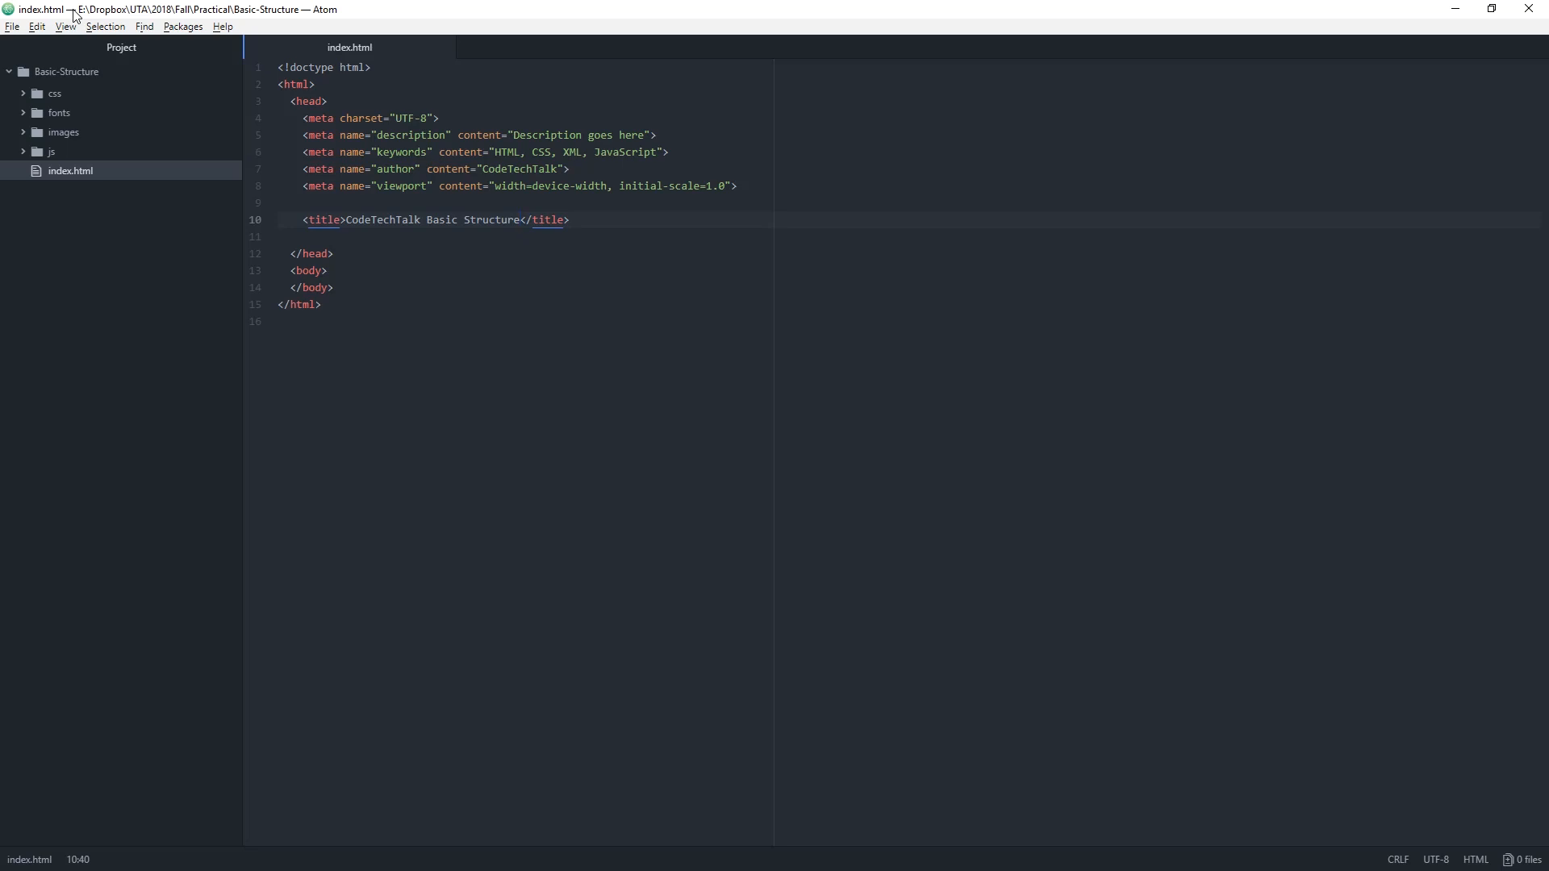
left_click(522, 219)
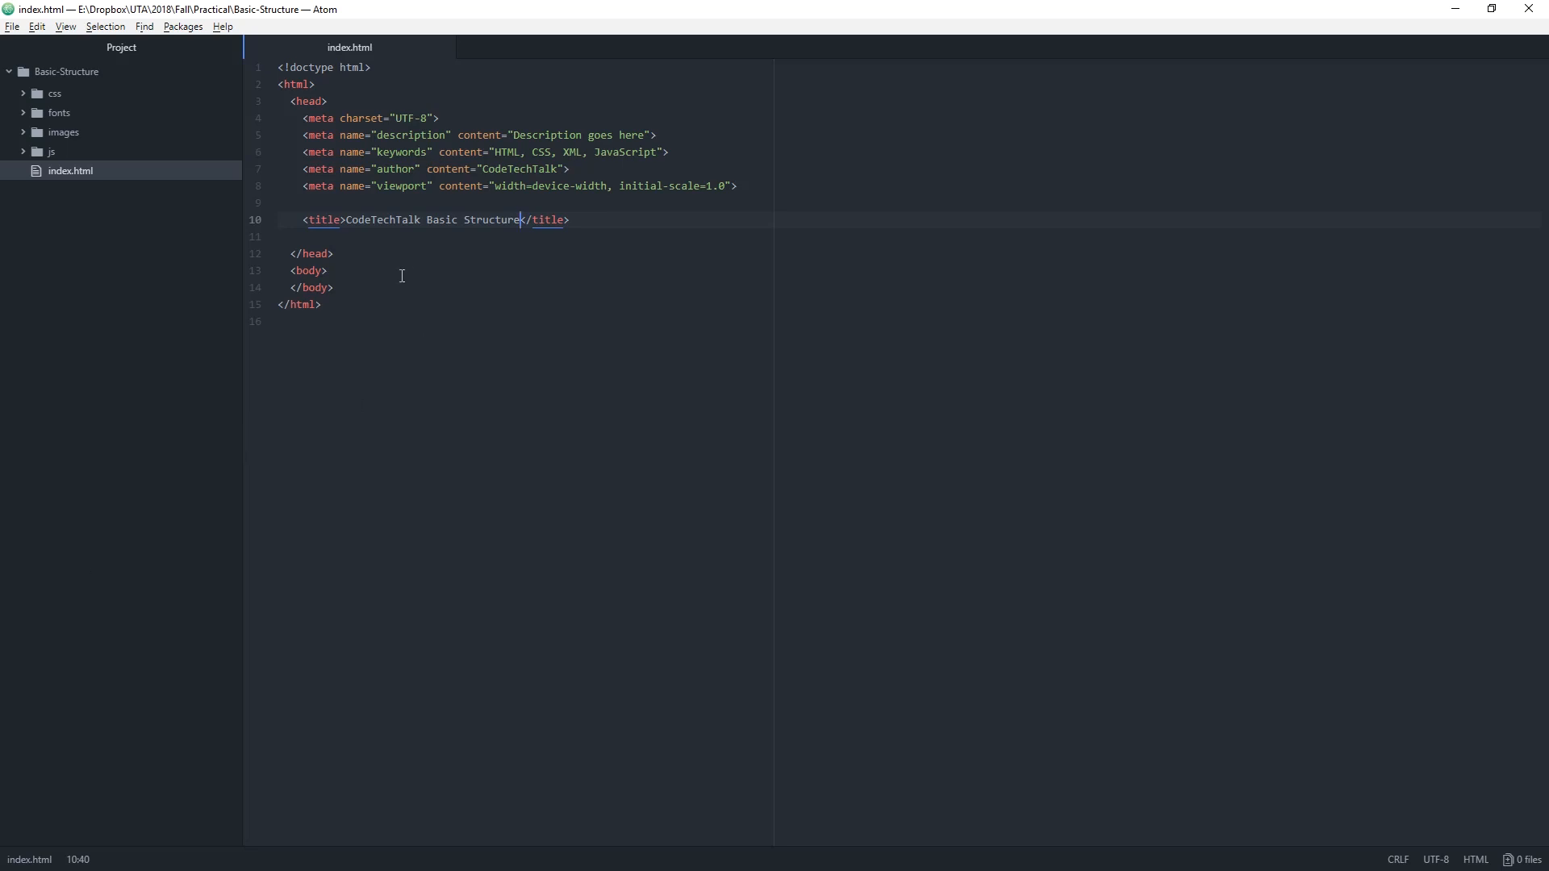
mouse_move(395, 271)
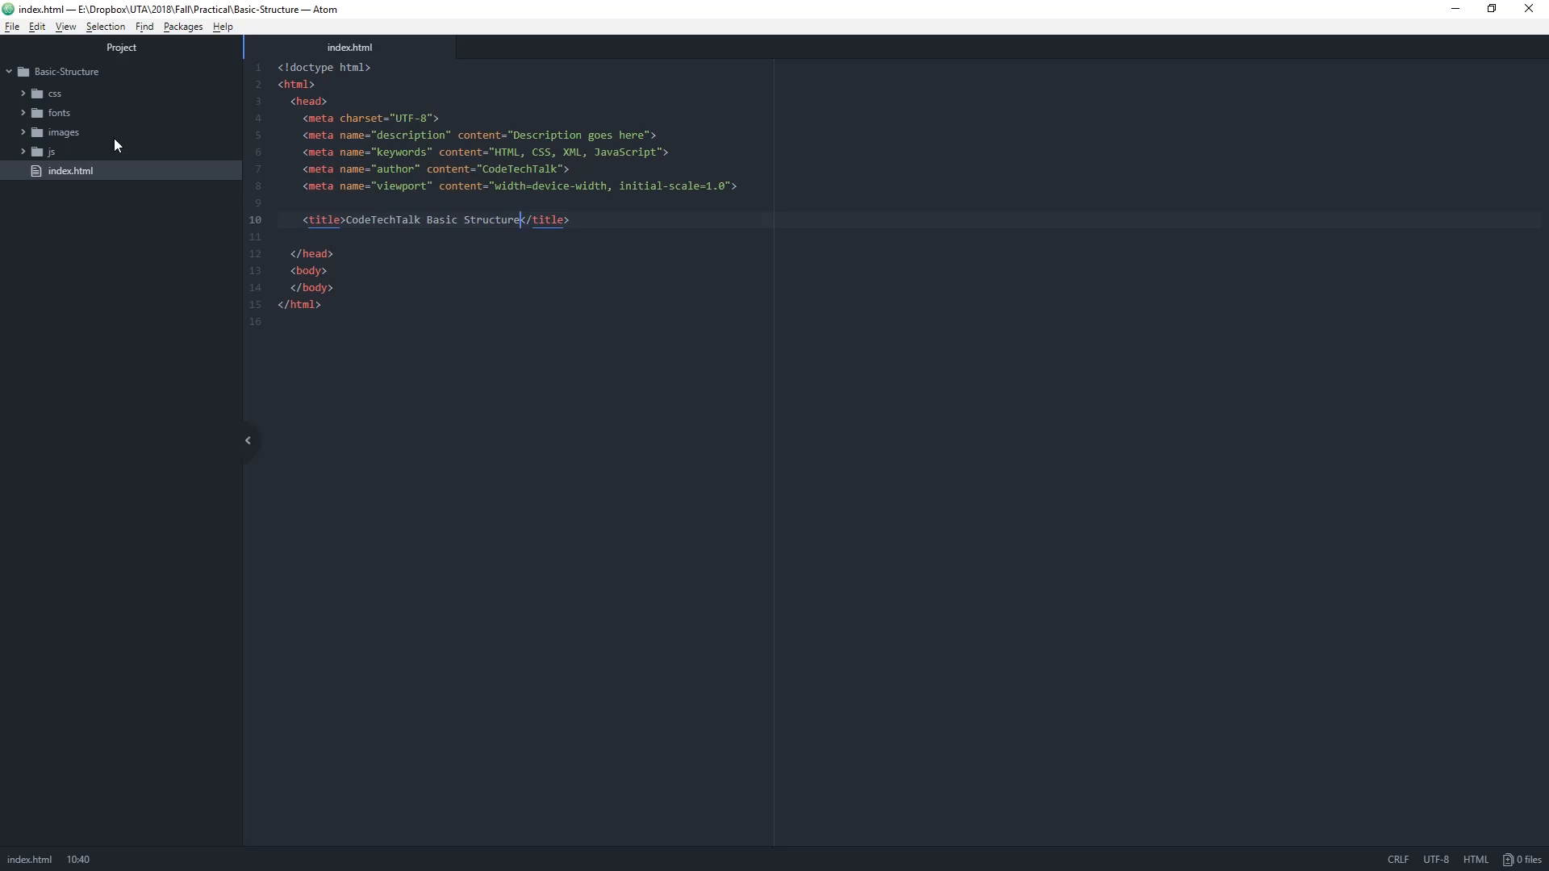
- Create an empty style.css in the css folder via the Tree View, then return to index.html
right_click(55, 94)
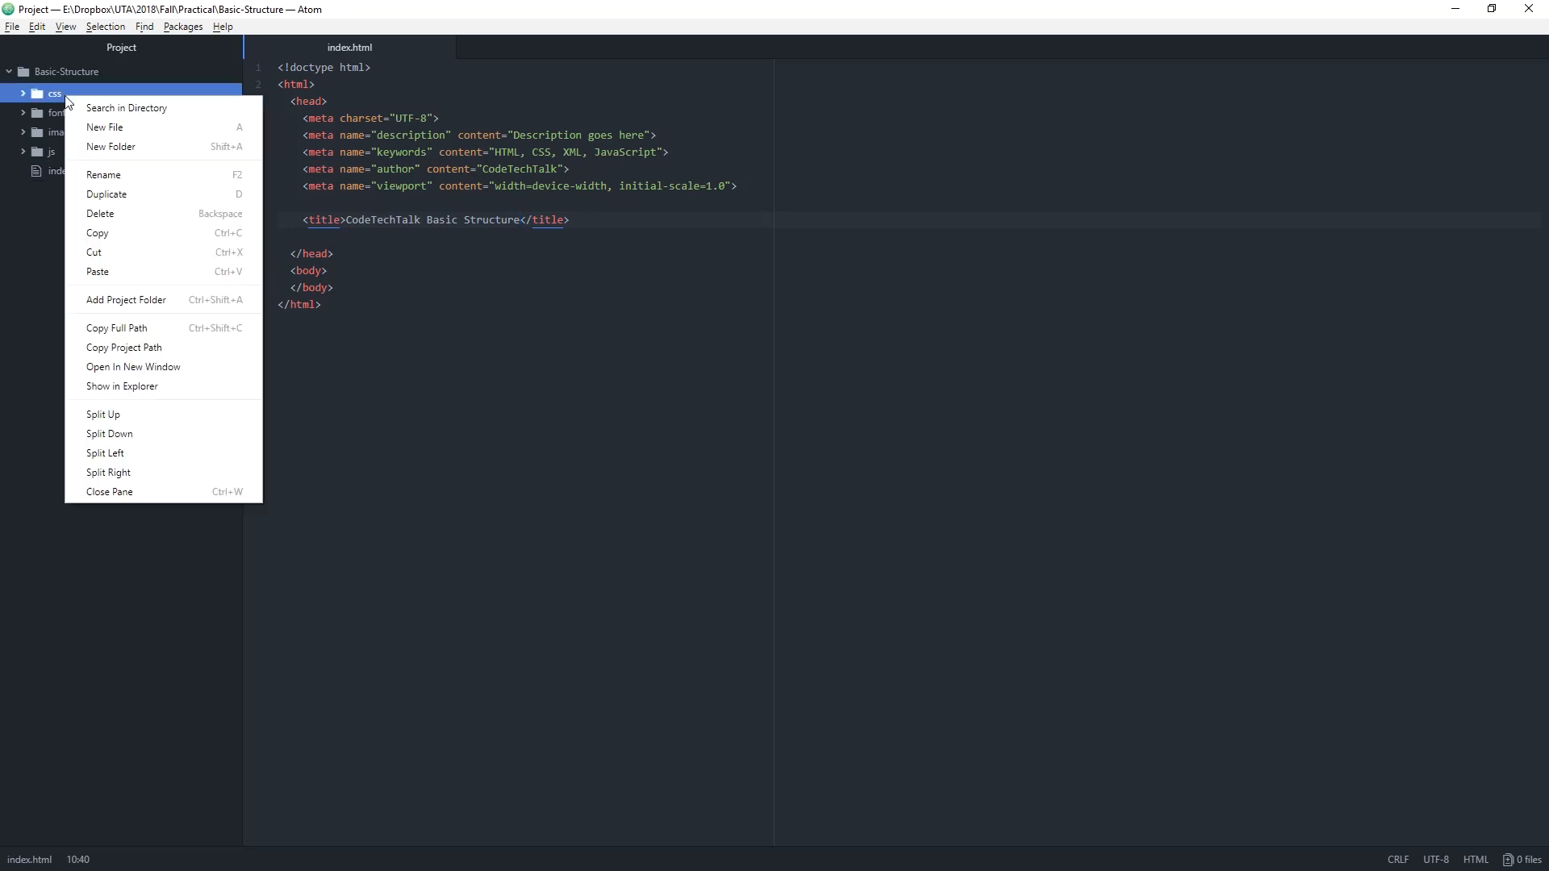
left_click(103, 126)
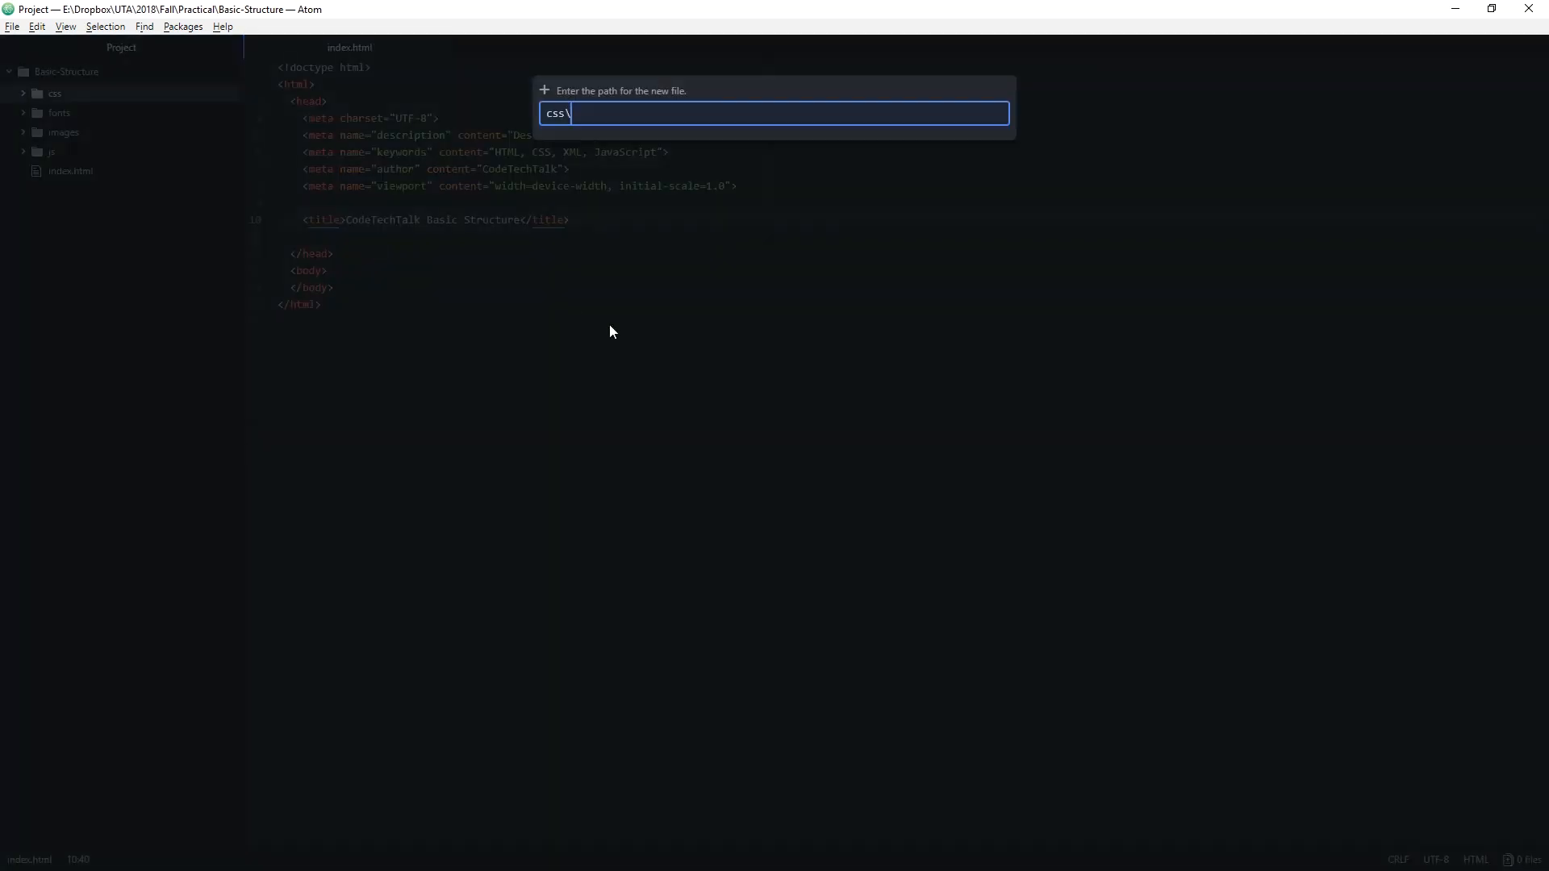
type("style")
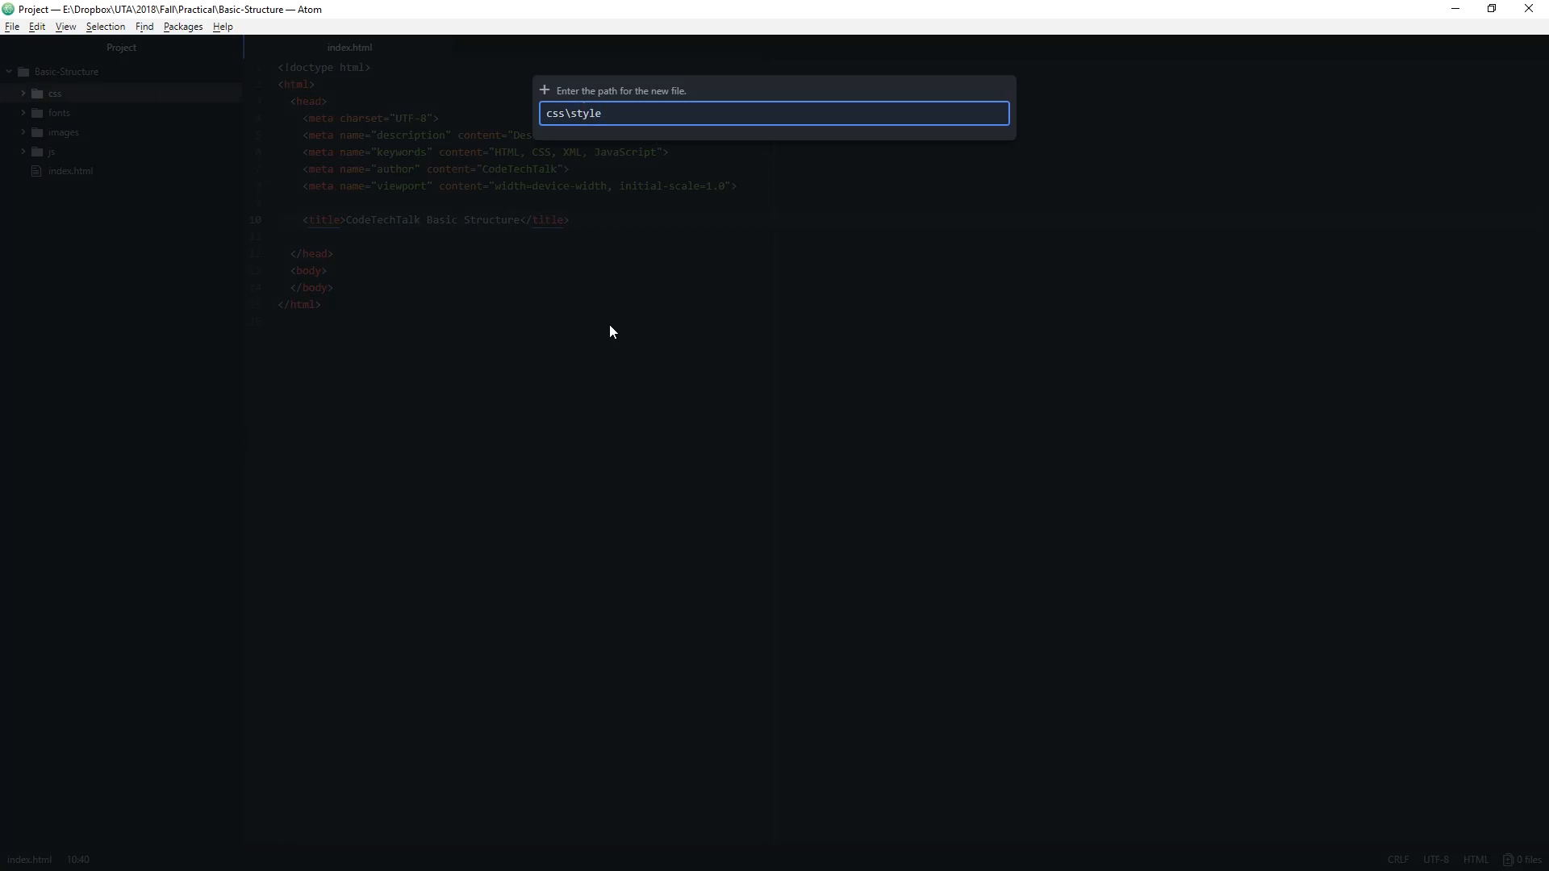
type(".css")
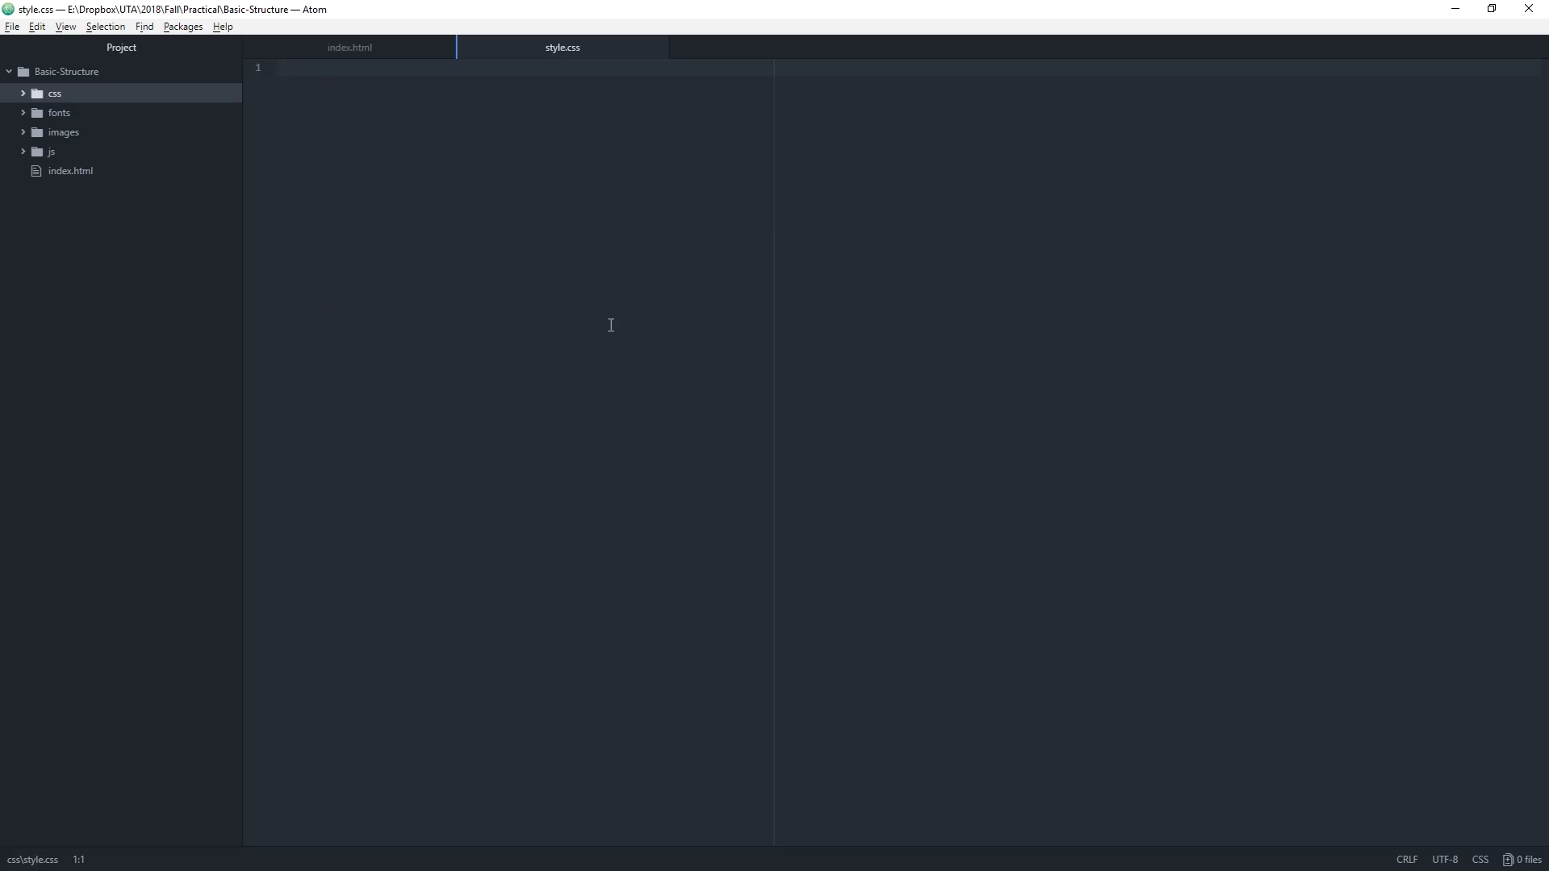
left_click(349, 46)
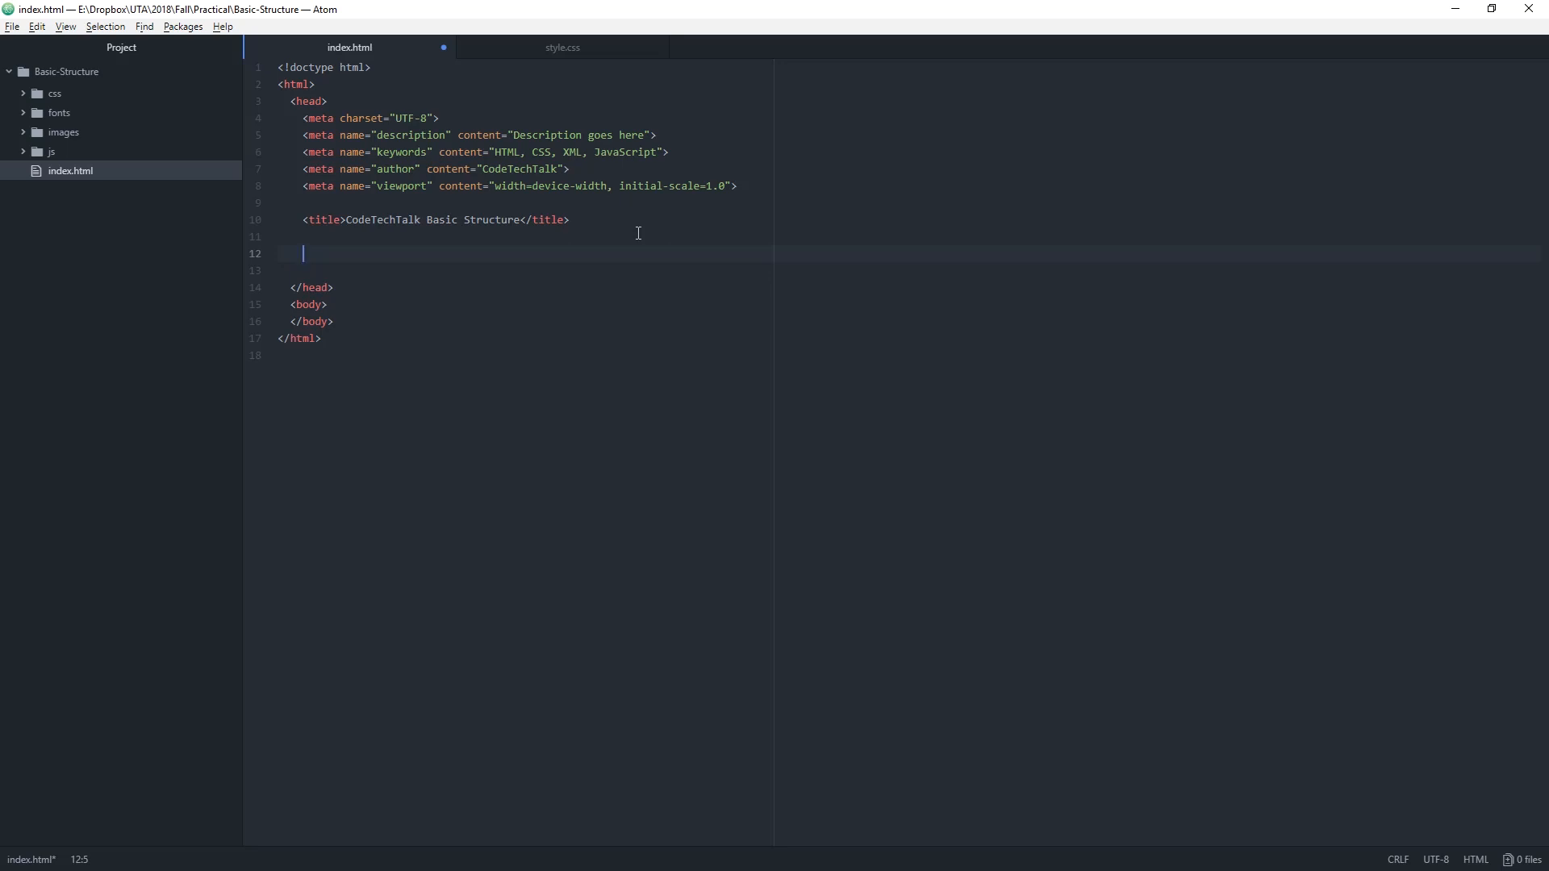
- Write <link rel="stylesheet" type="text/css" href=""> in the head of index.html
type("<link>")
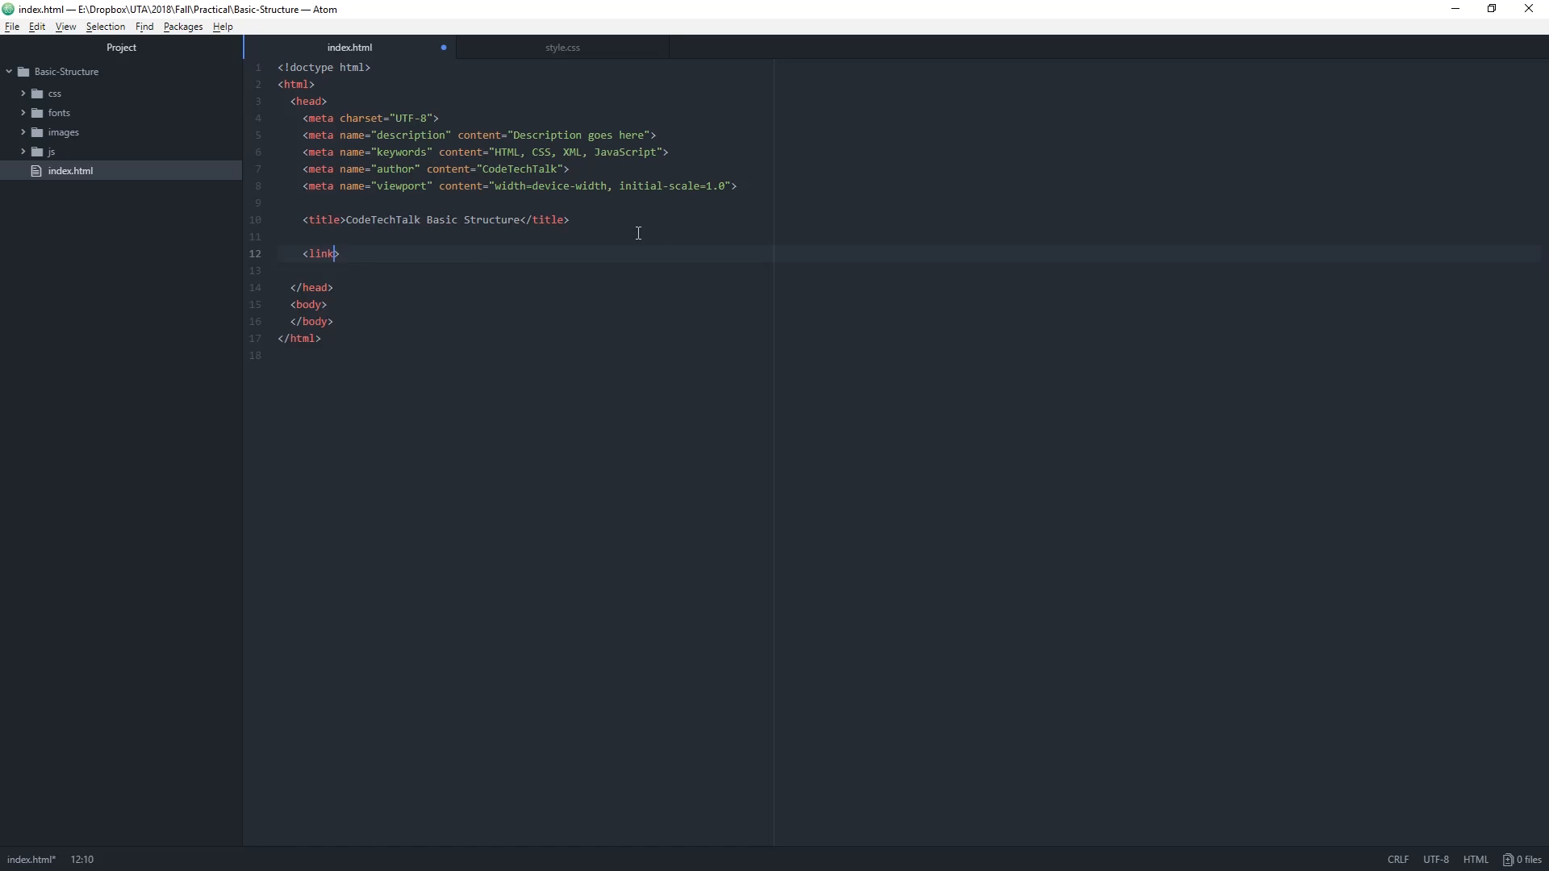
type("rel=\"")
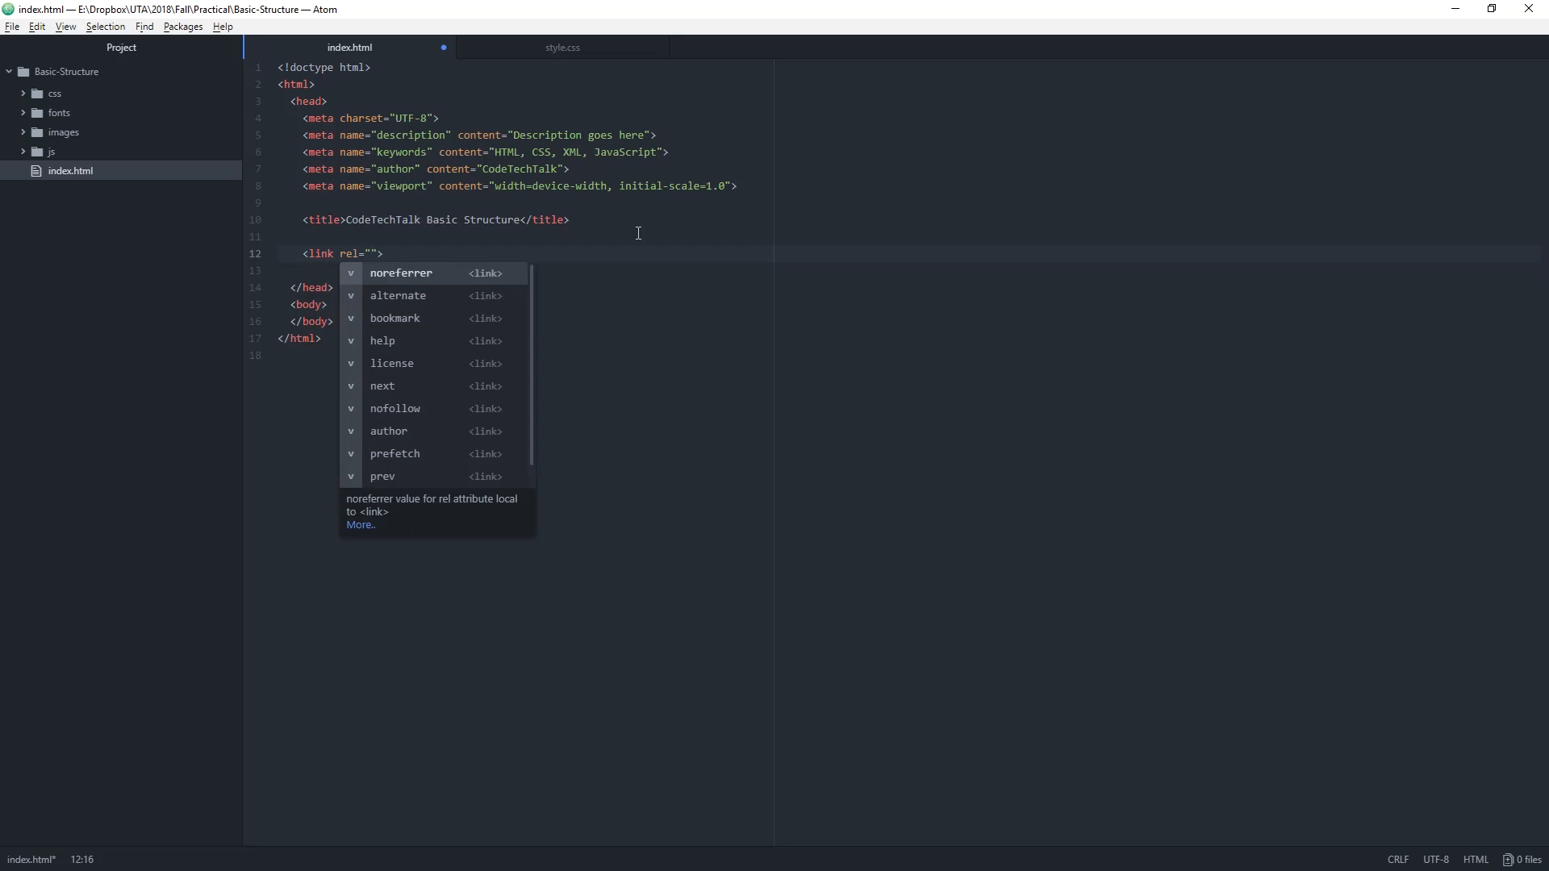
type("s")
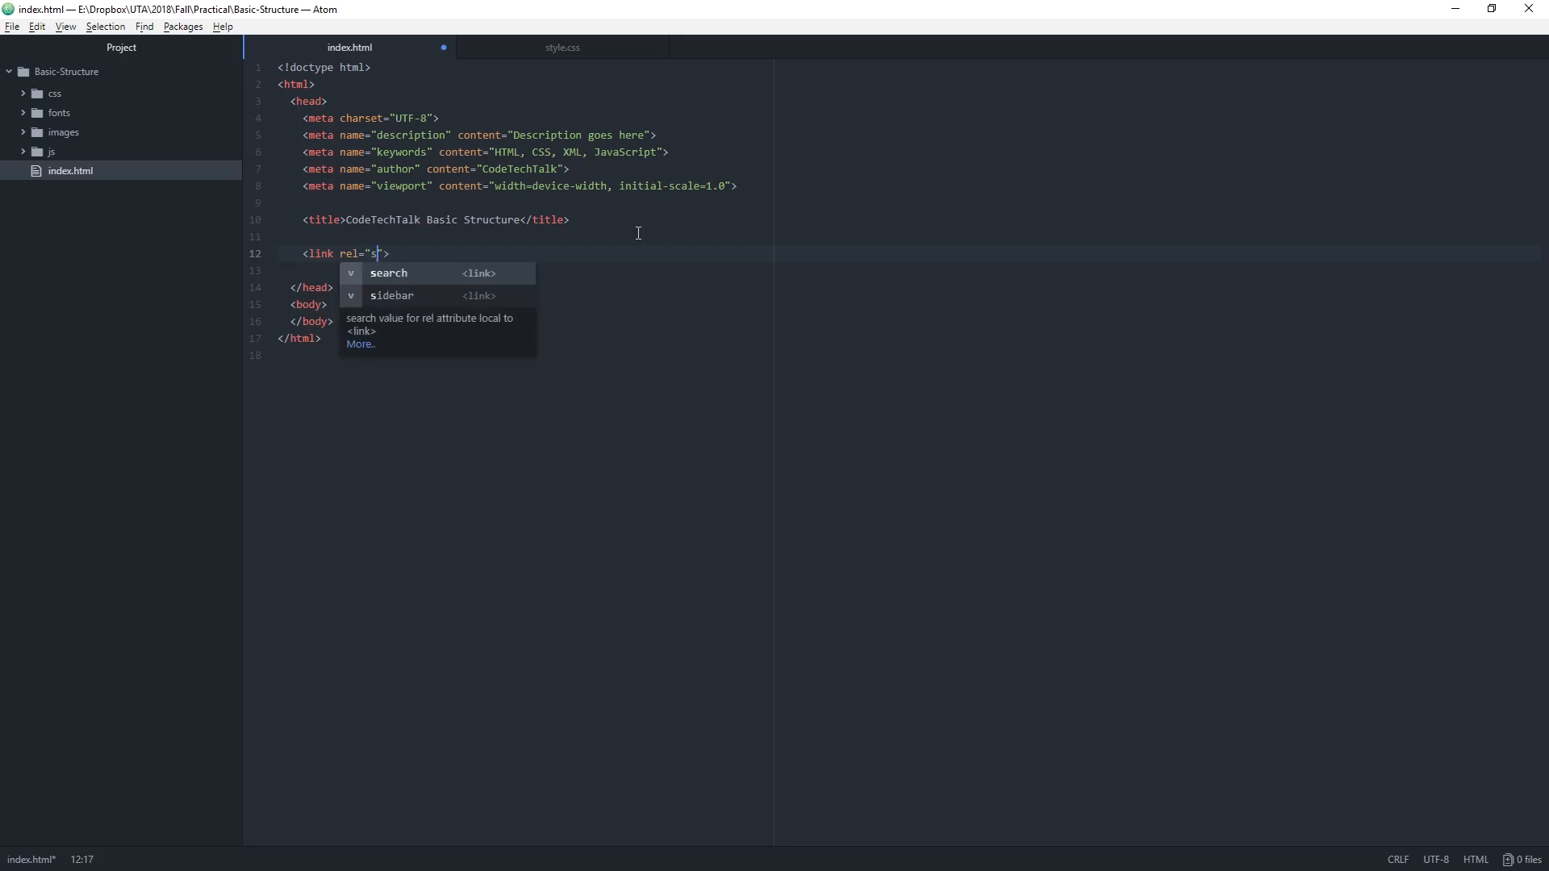
type("tylesheet")
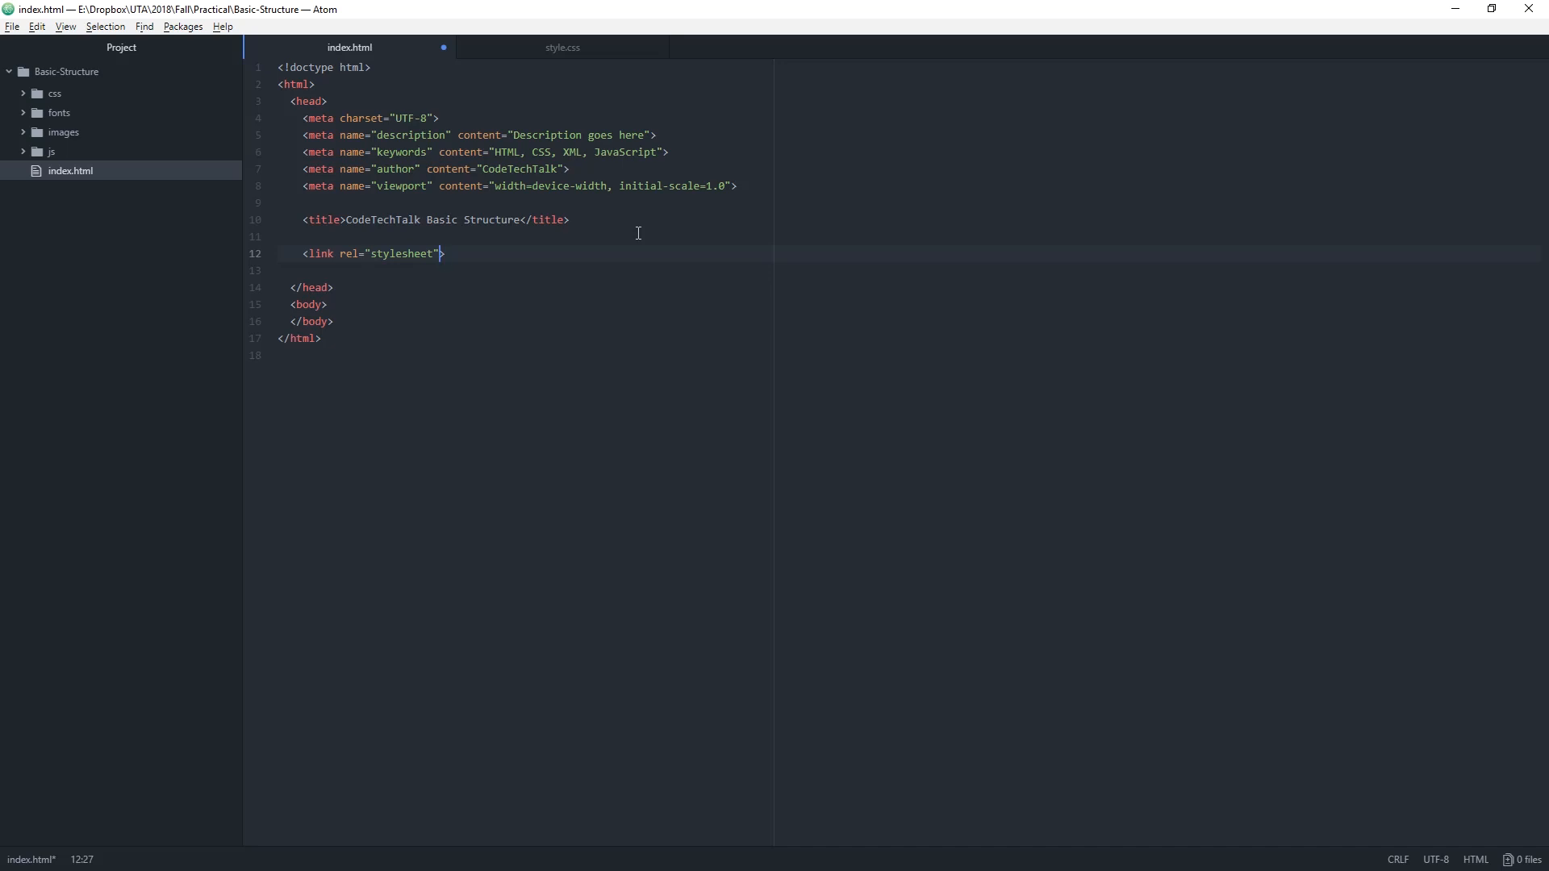
type("type=\"text/")
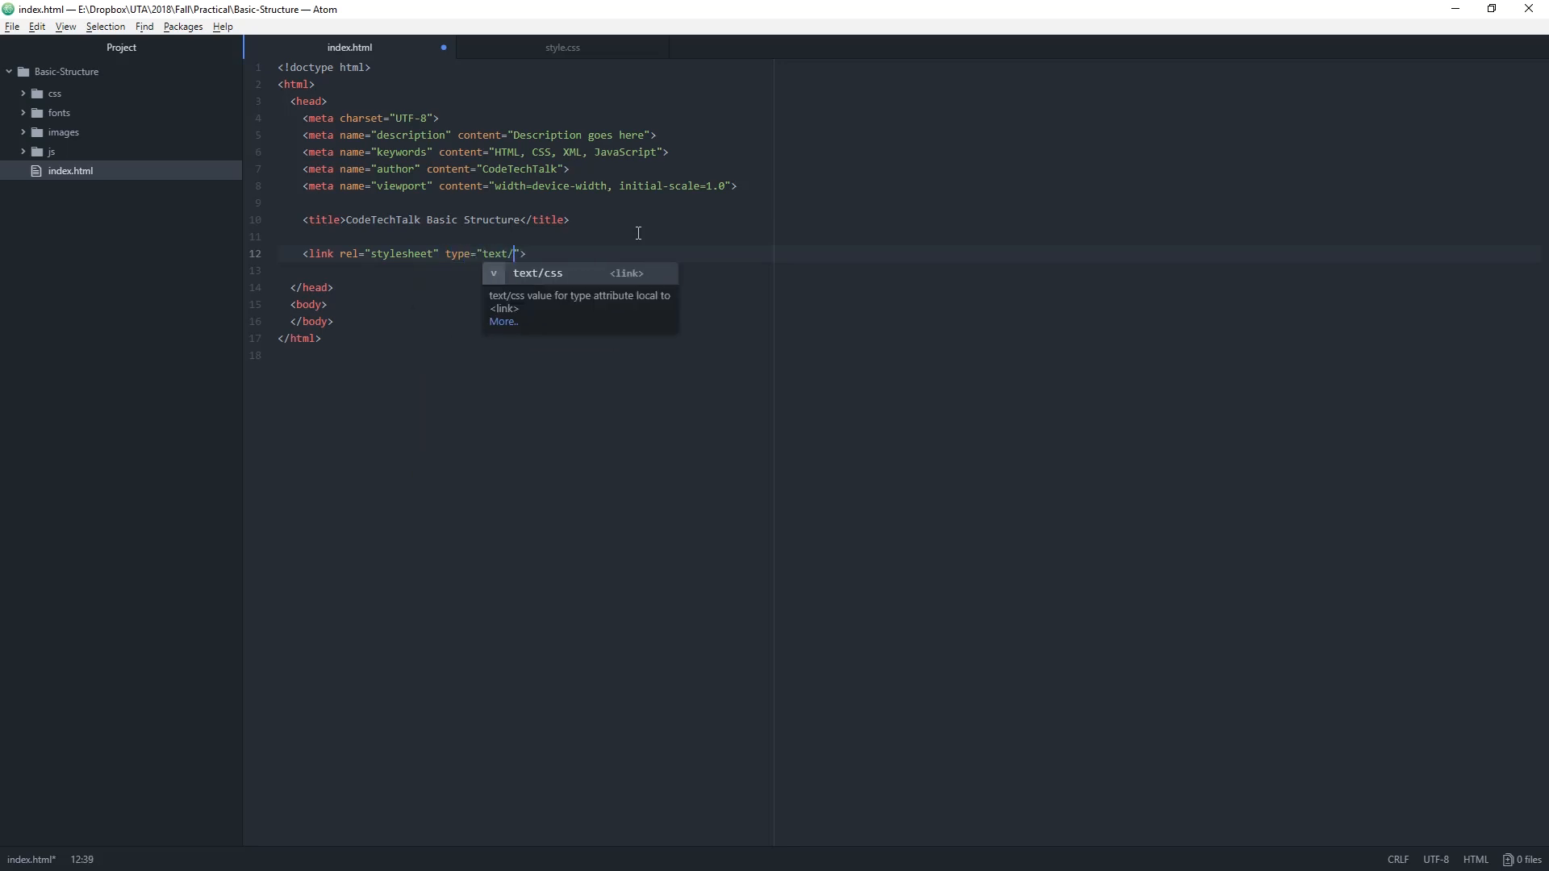
type("css")
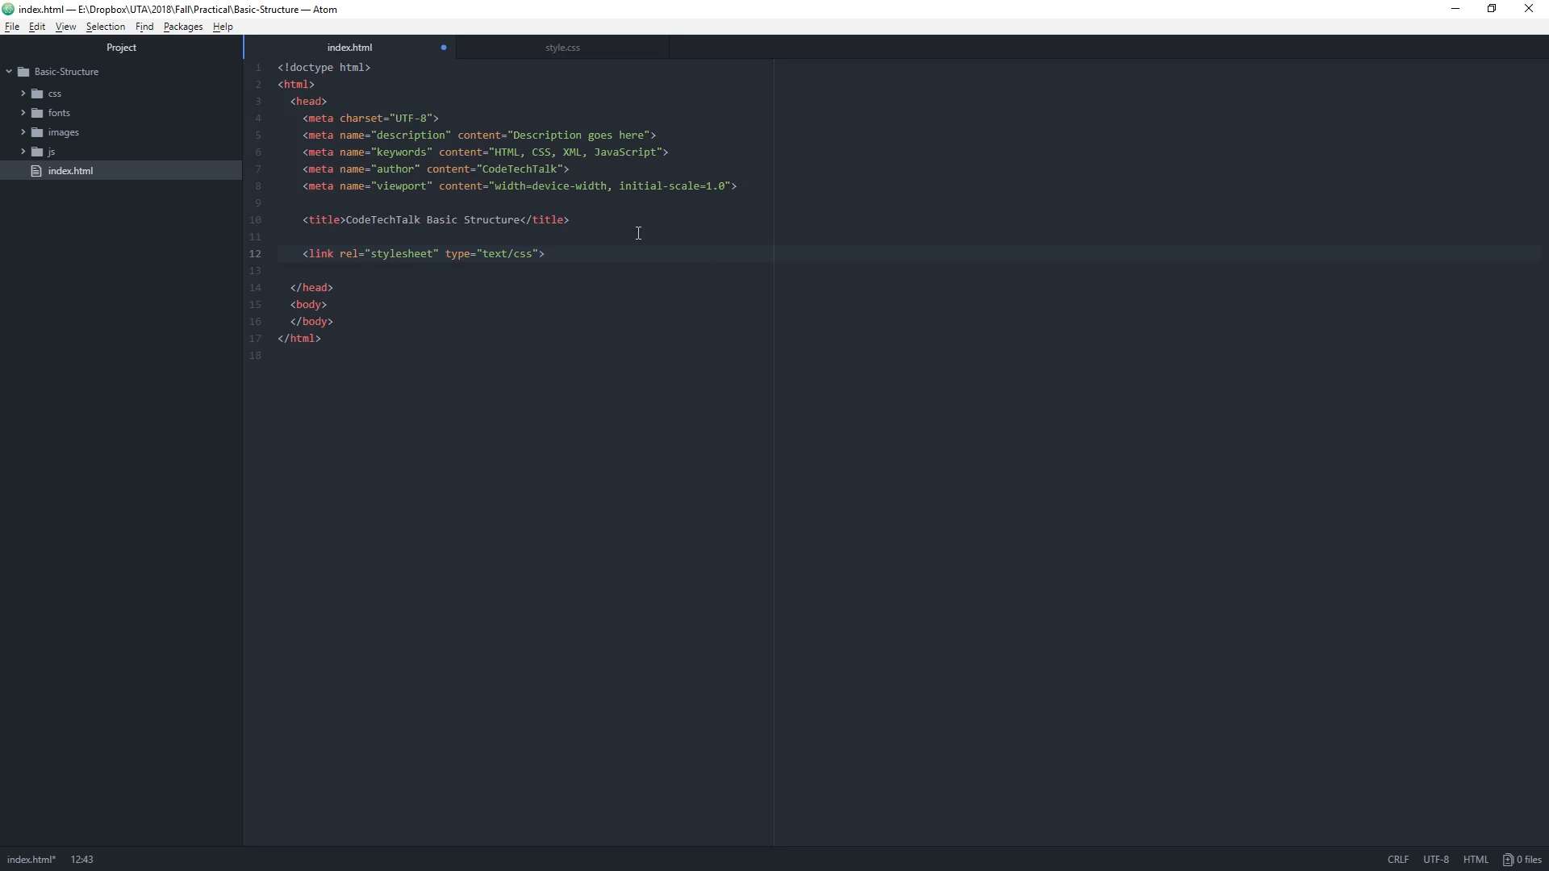
type("he")
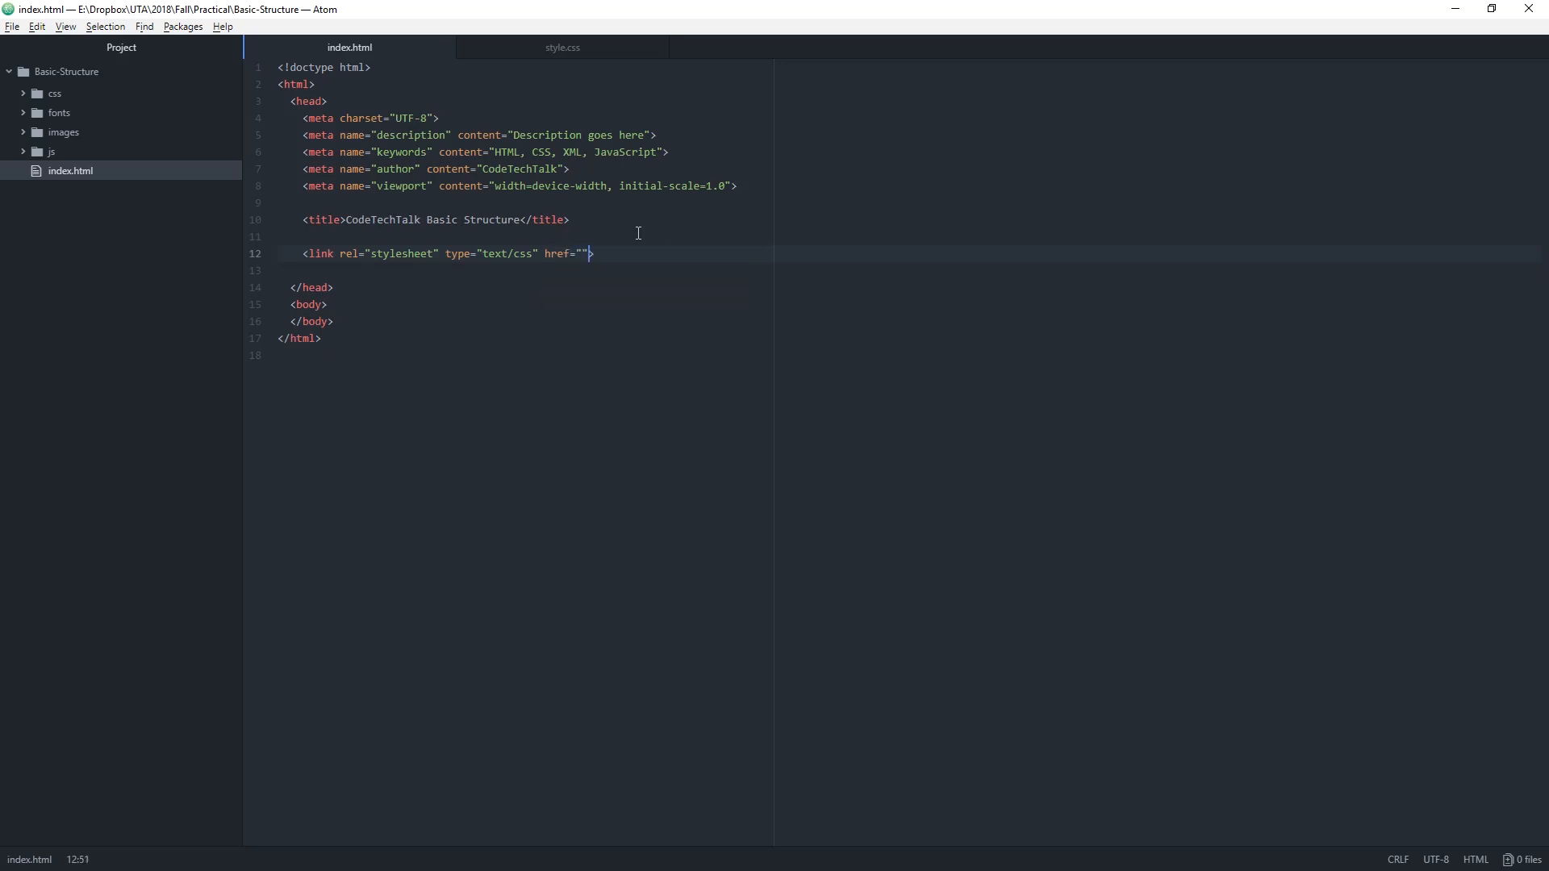
mouse_move(244, 134)
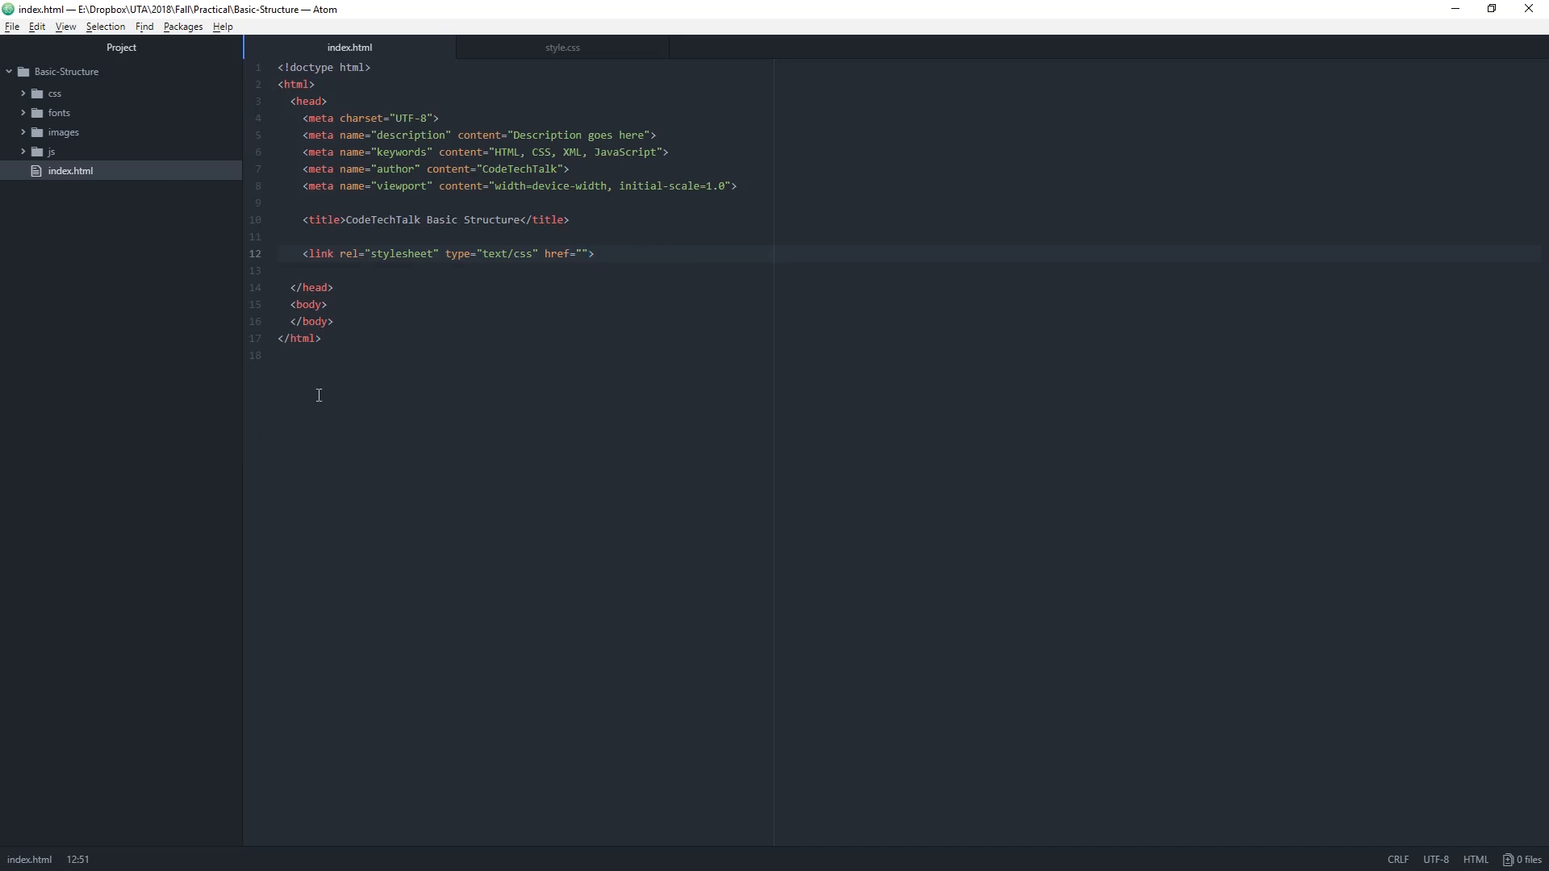
left_click(589, 253)
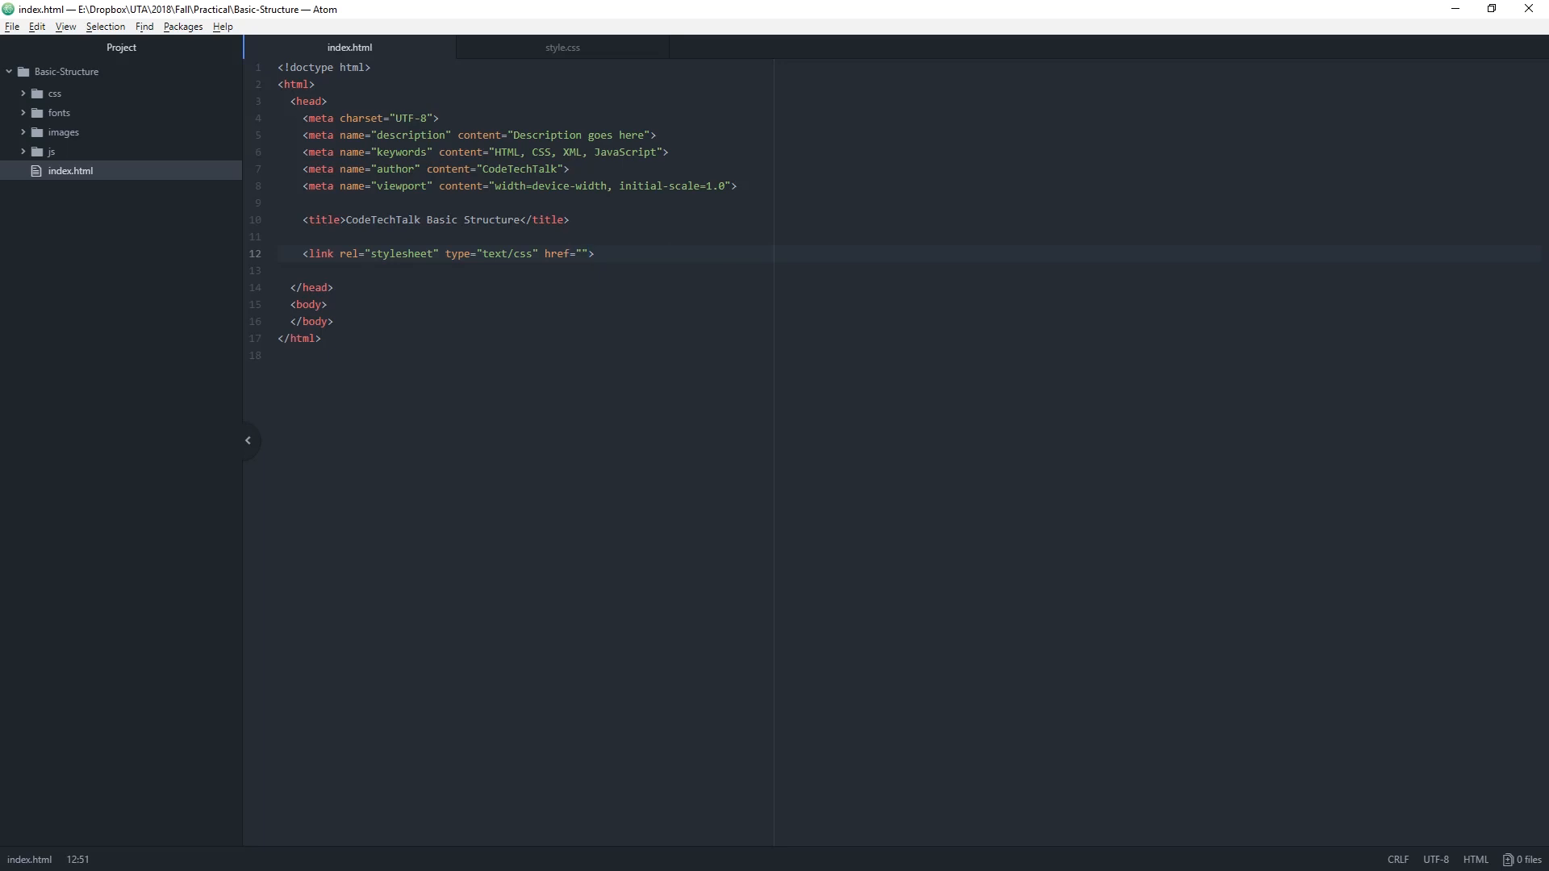
left_click(591, 253)
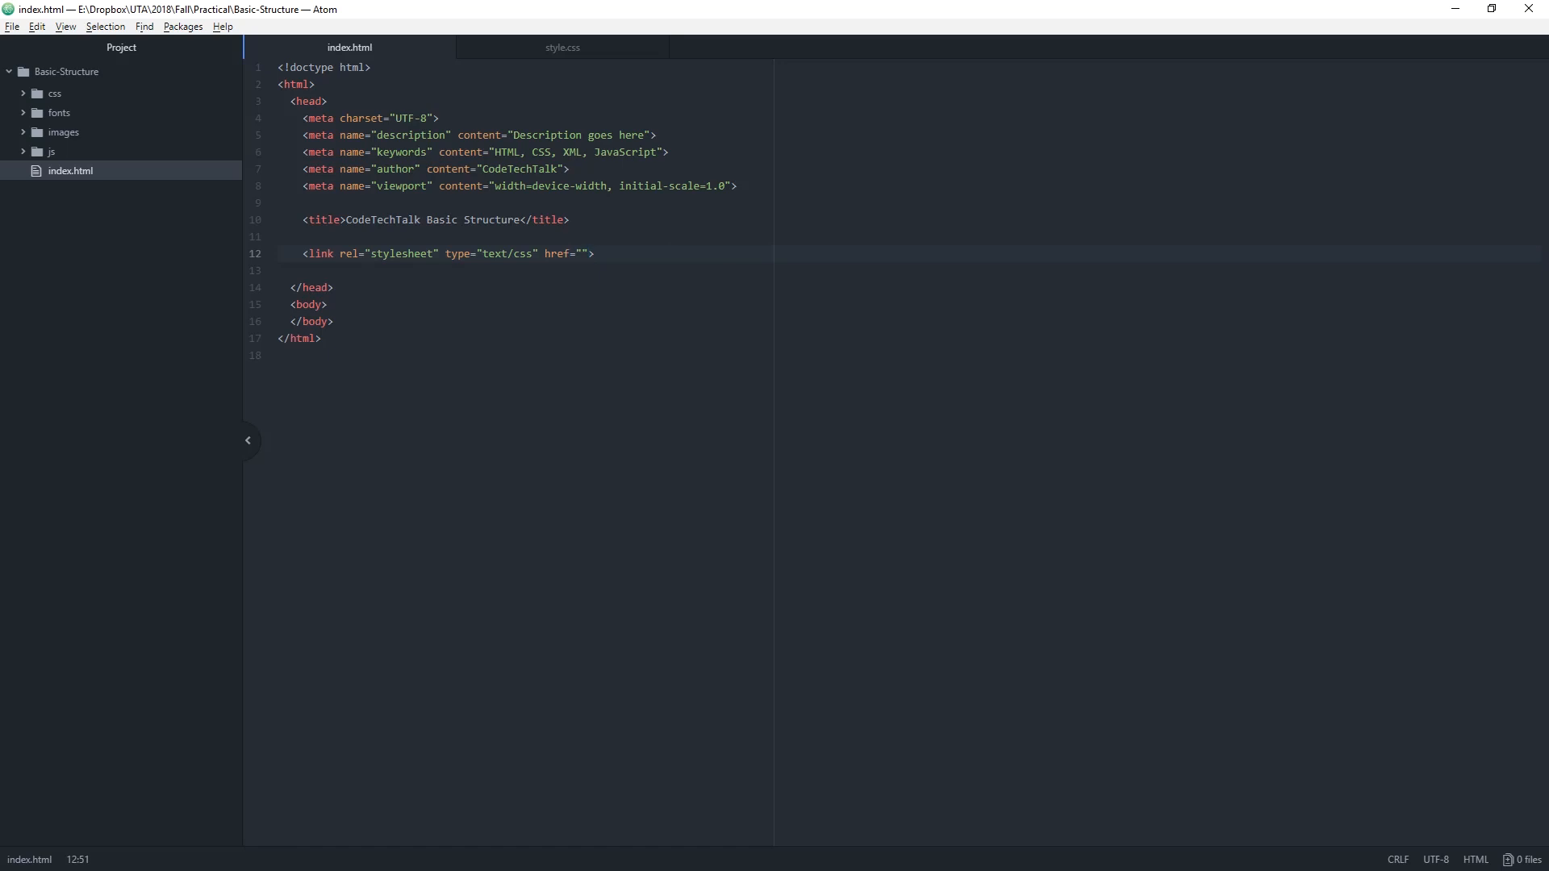
left_click(590, 253)
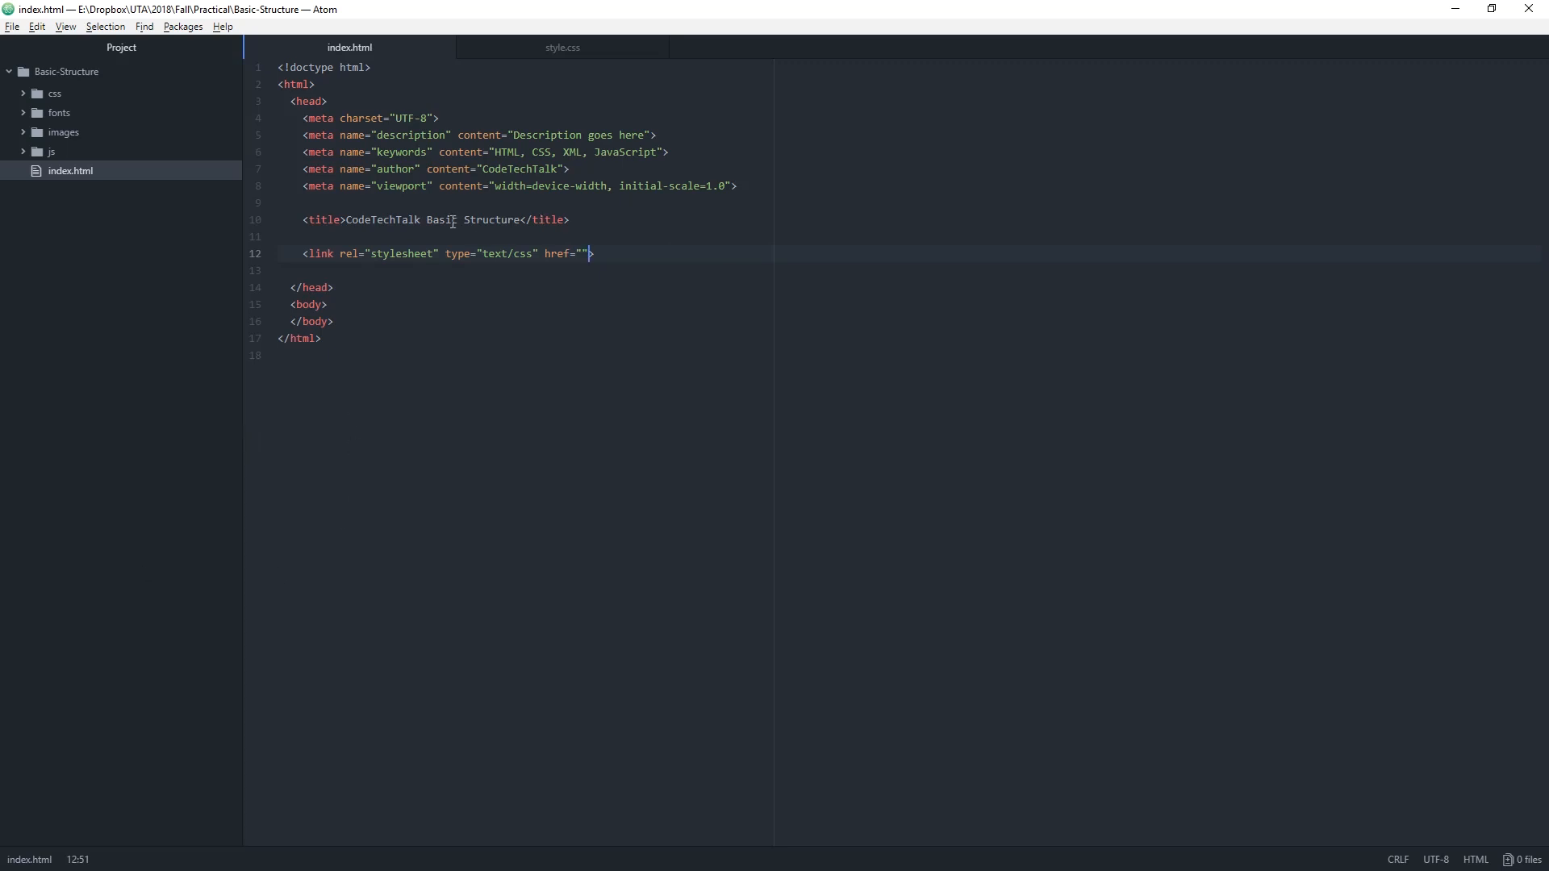
mouse_move(584, 51)
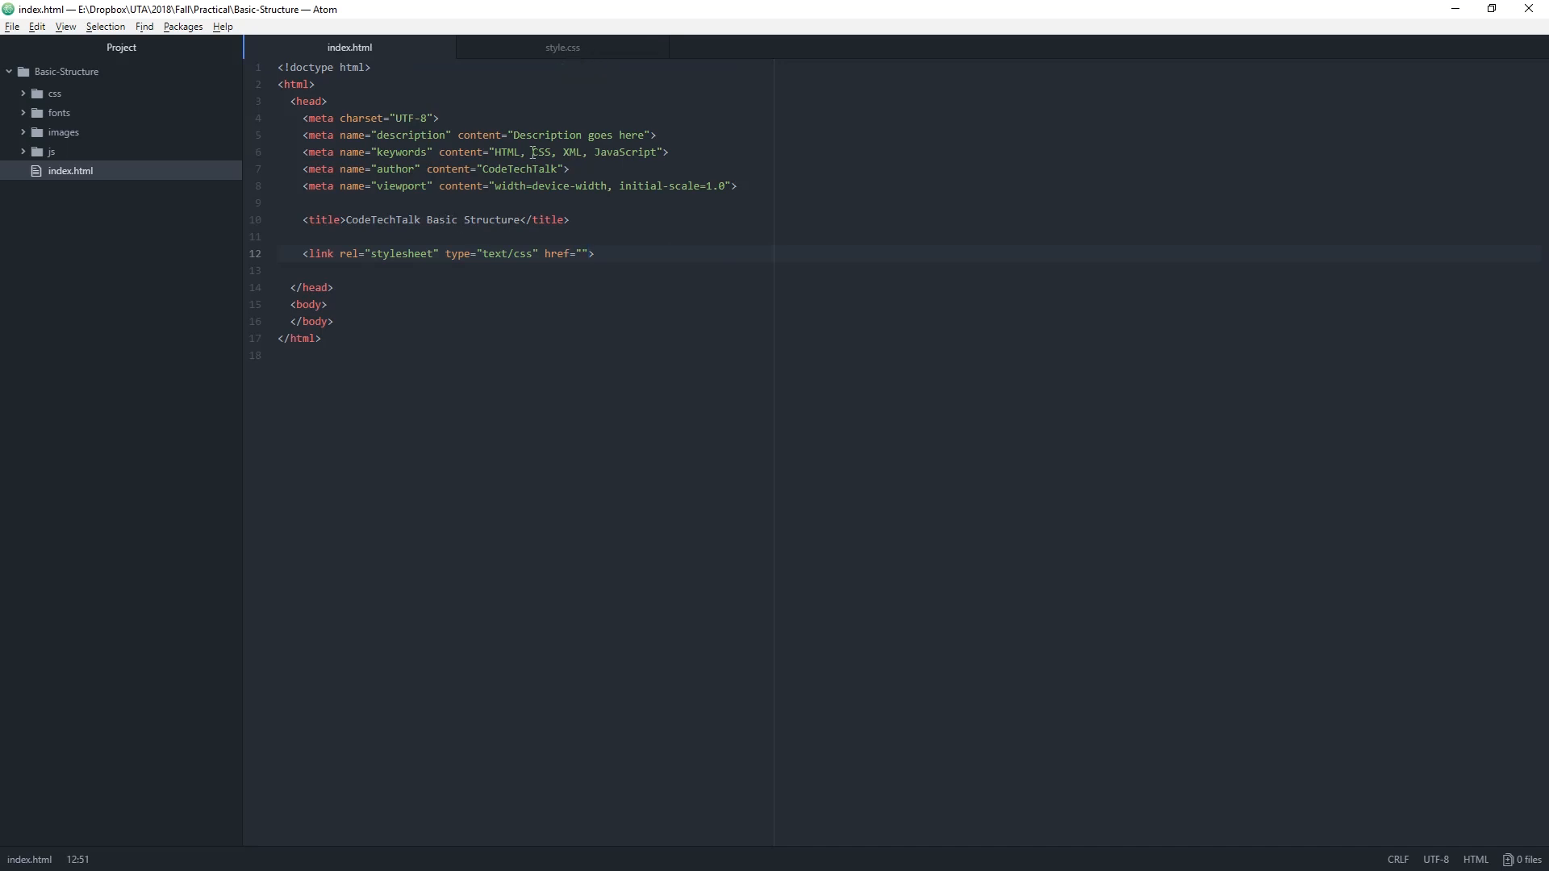
left_click(591, 254)
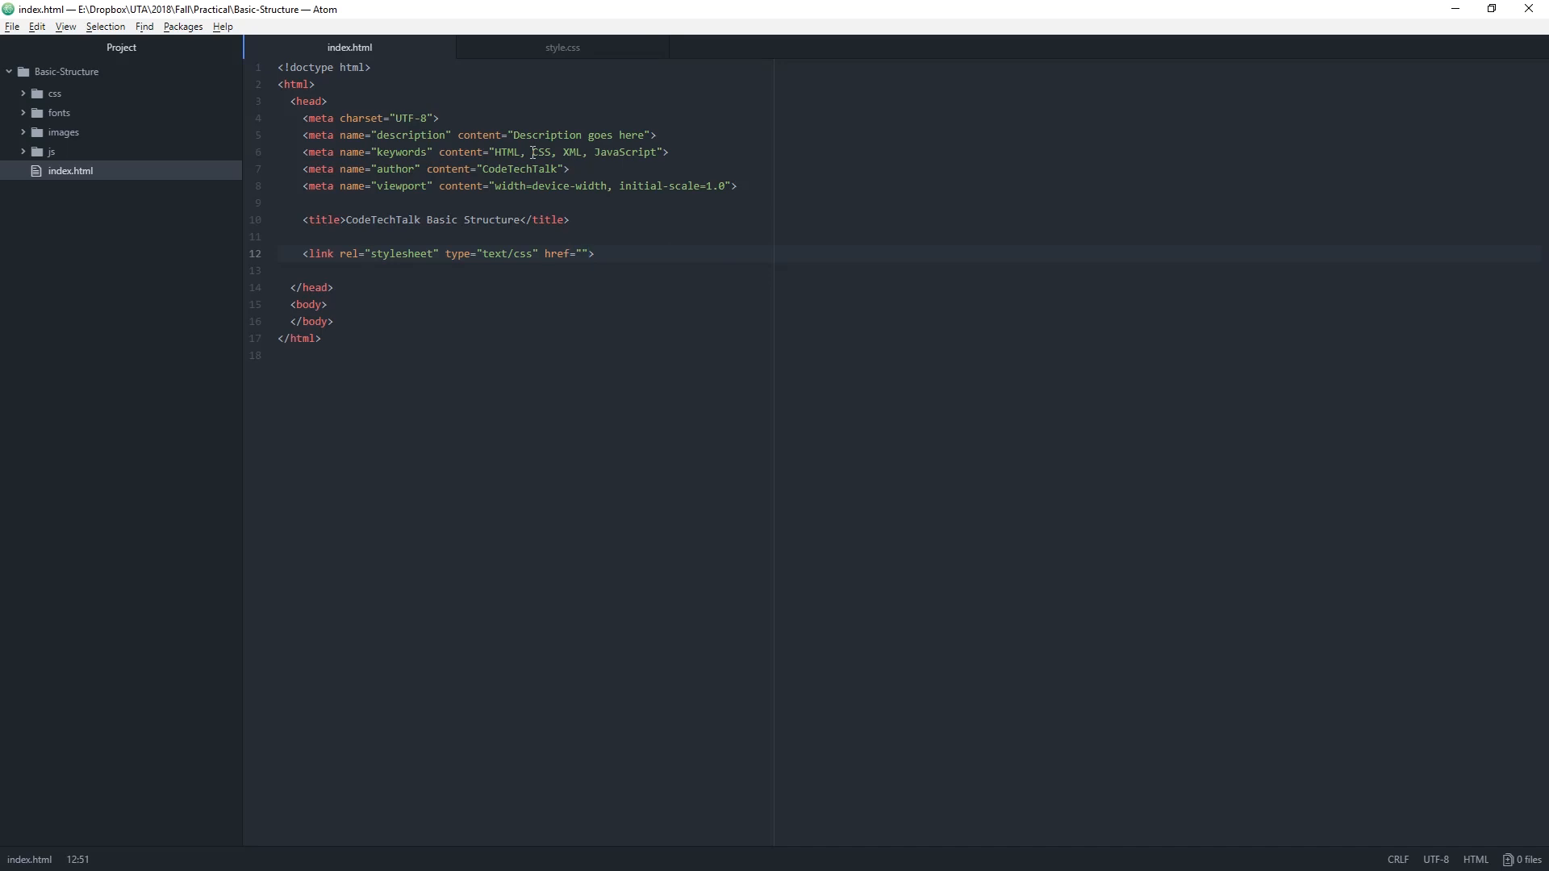
left_click(591, 253)
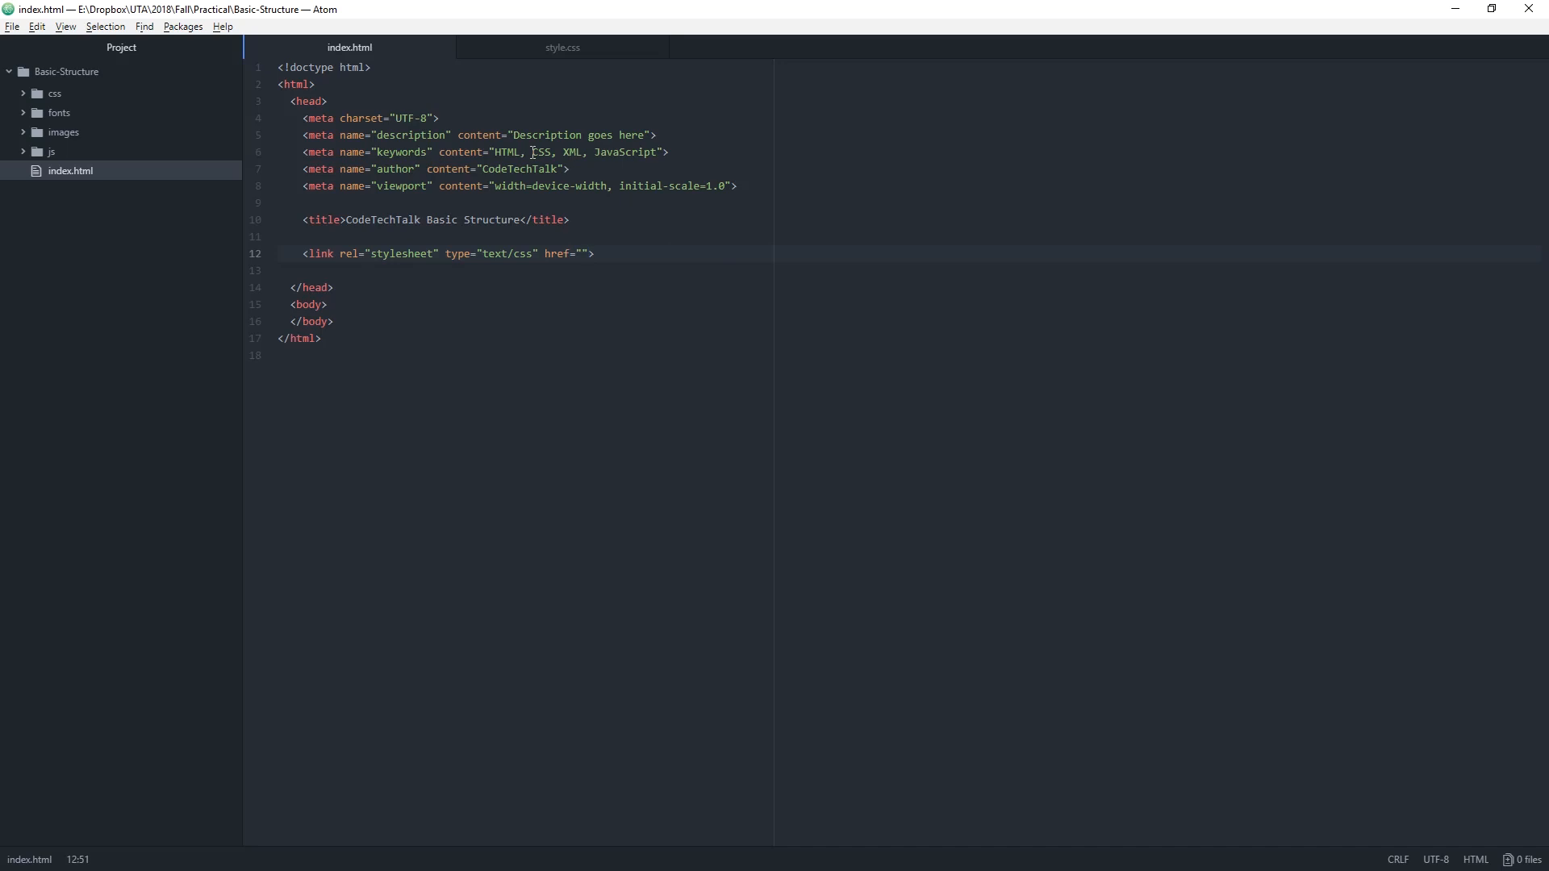
left_click(591, 254)
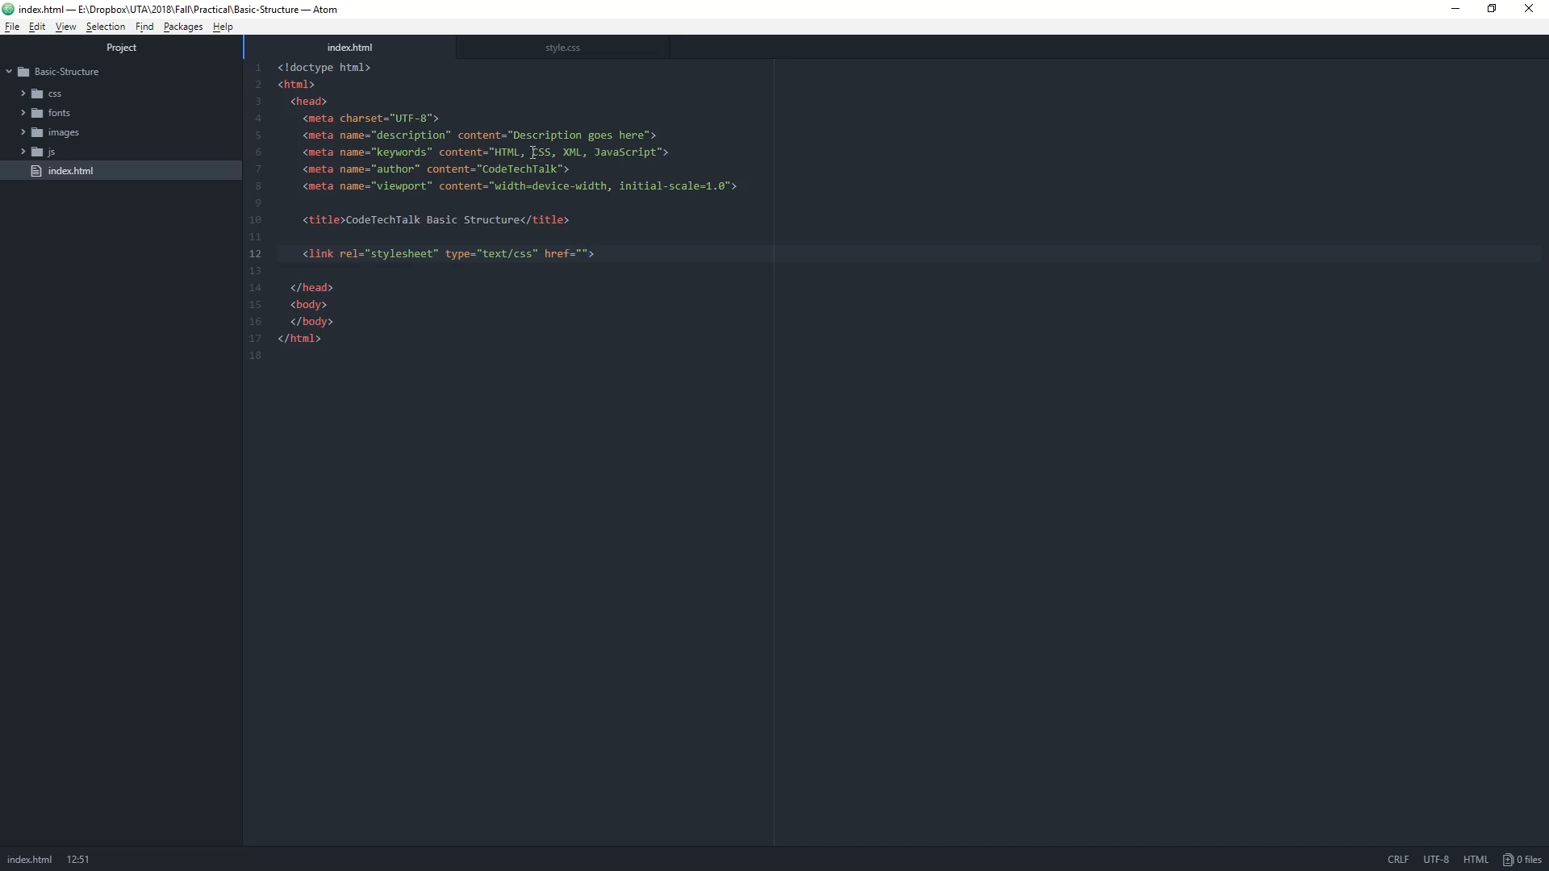
left_click(591, 253)
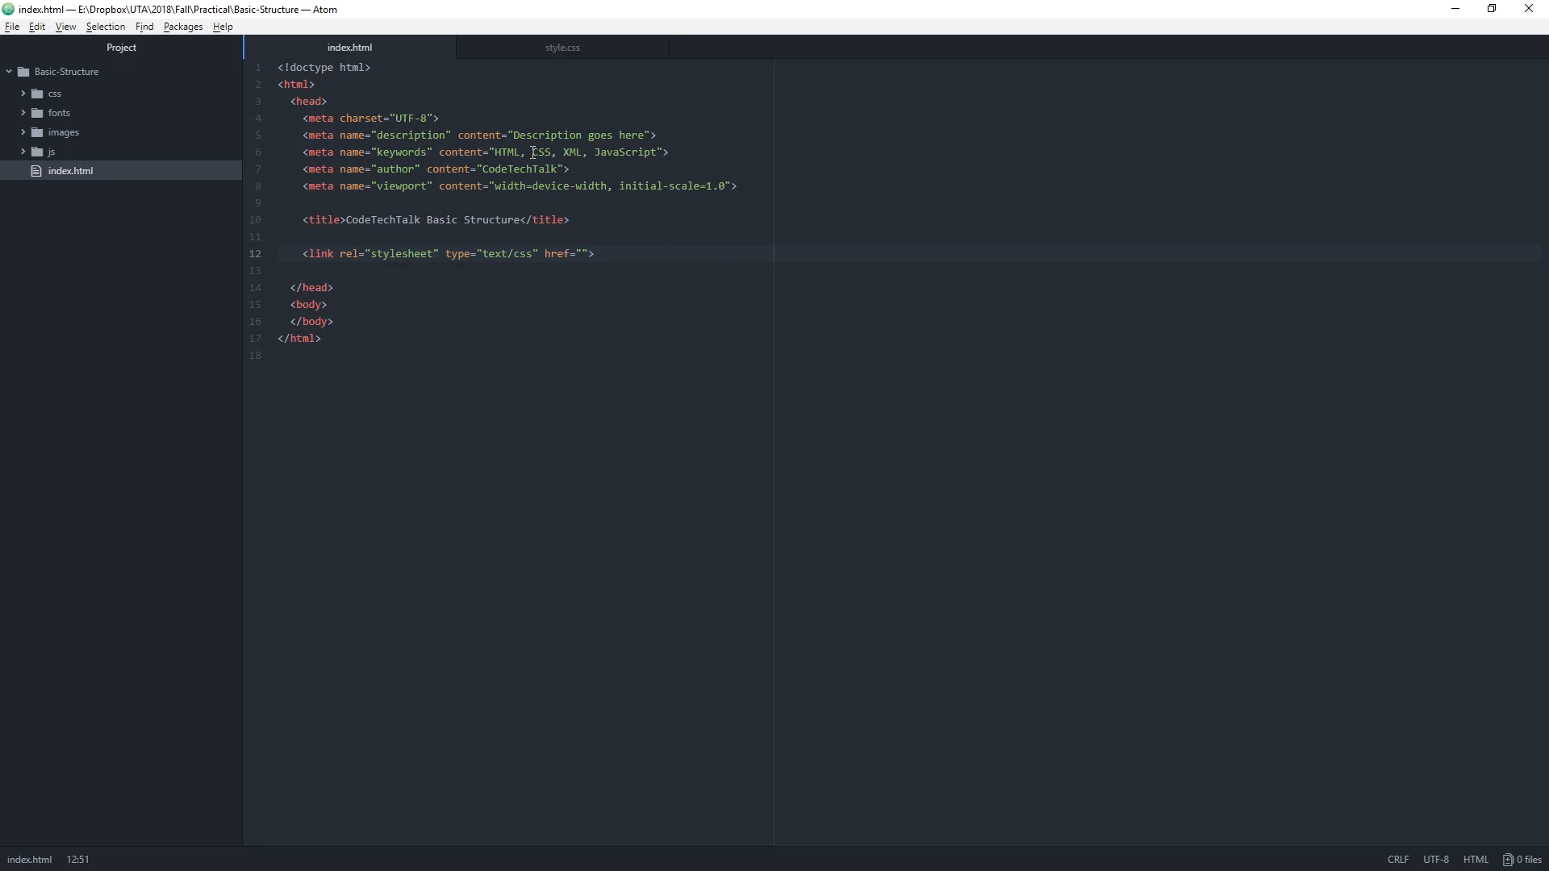
left_click(589, 253)
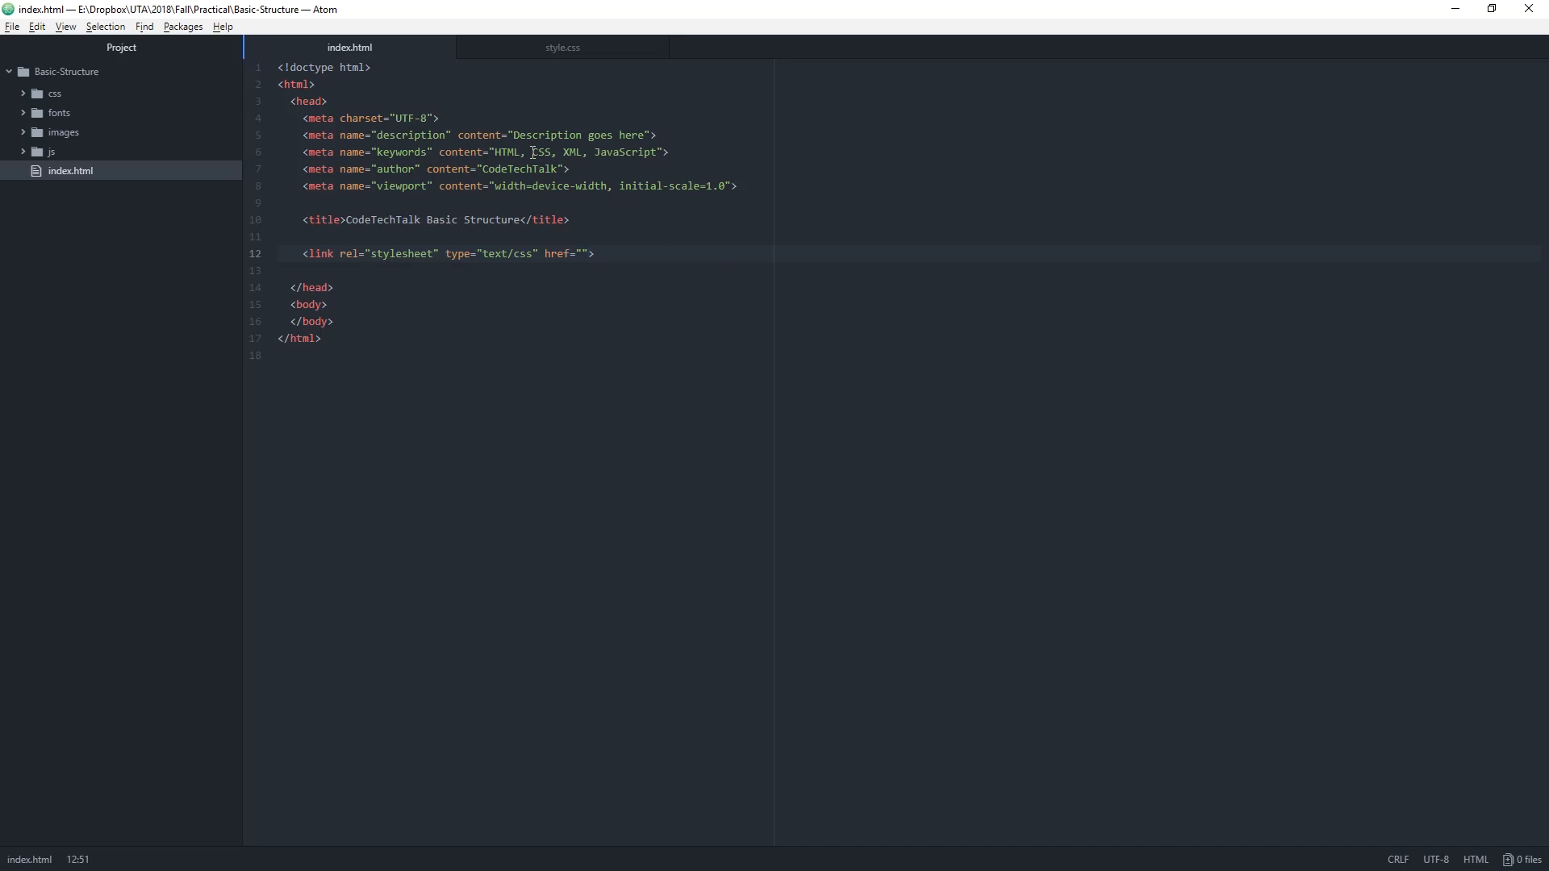
left_click(589, 254)
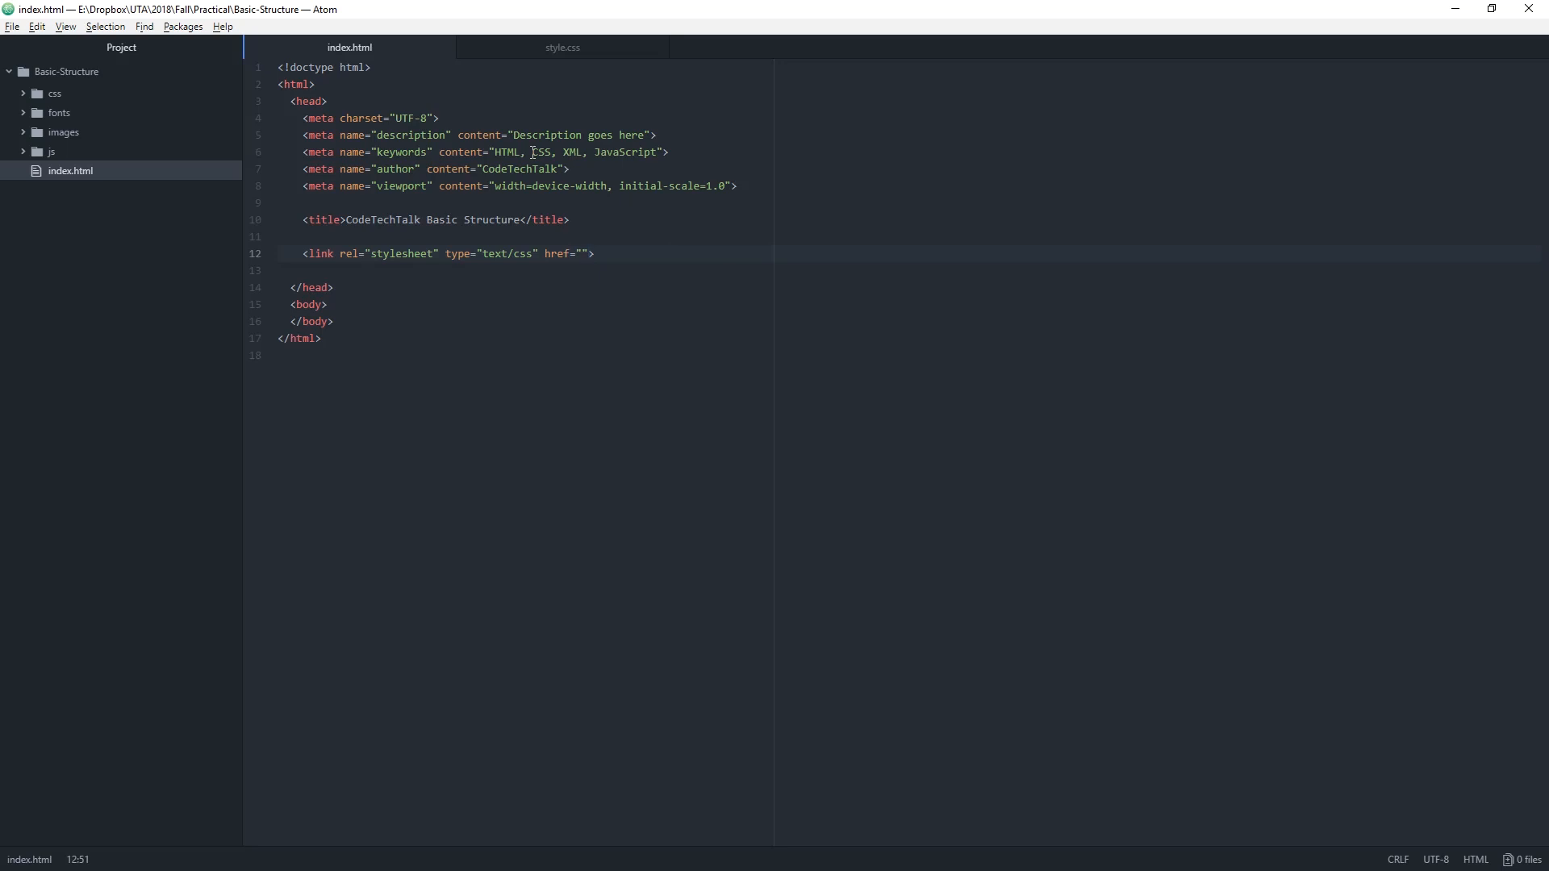
left_click(590, 254)
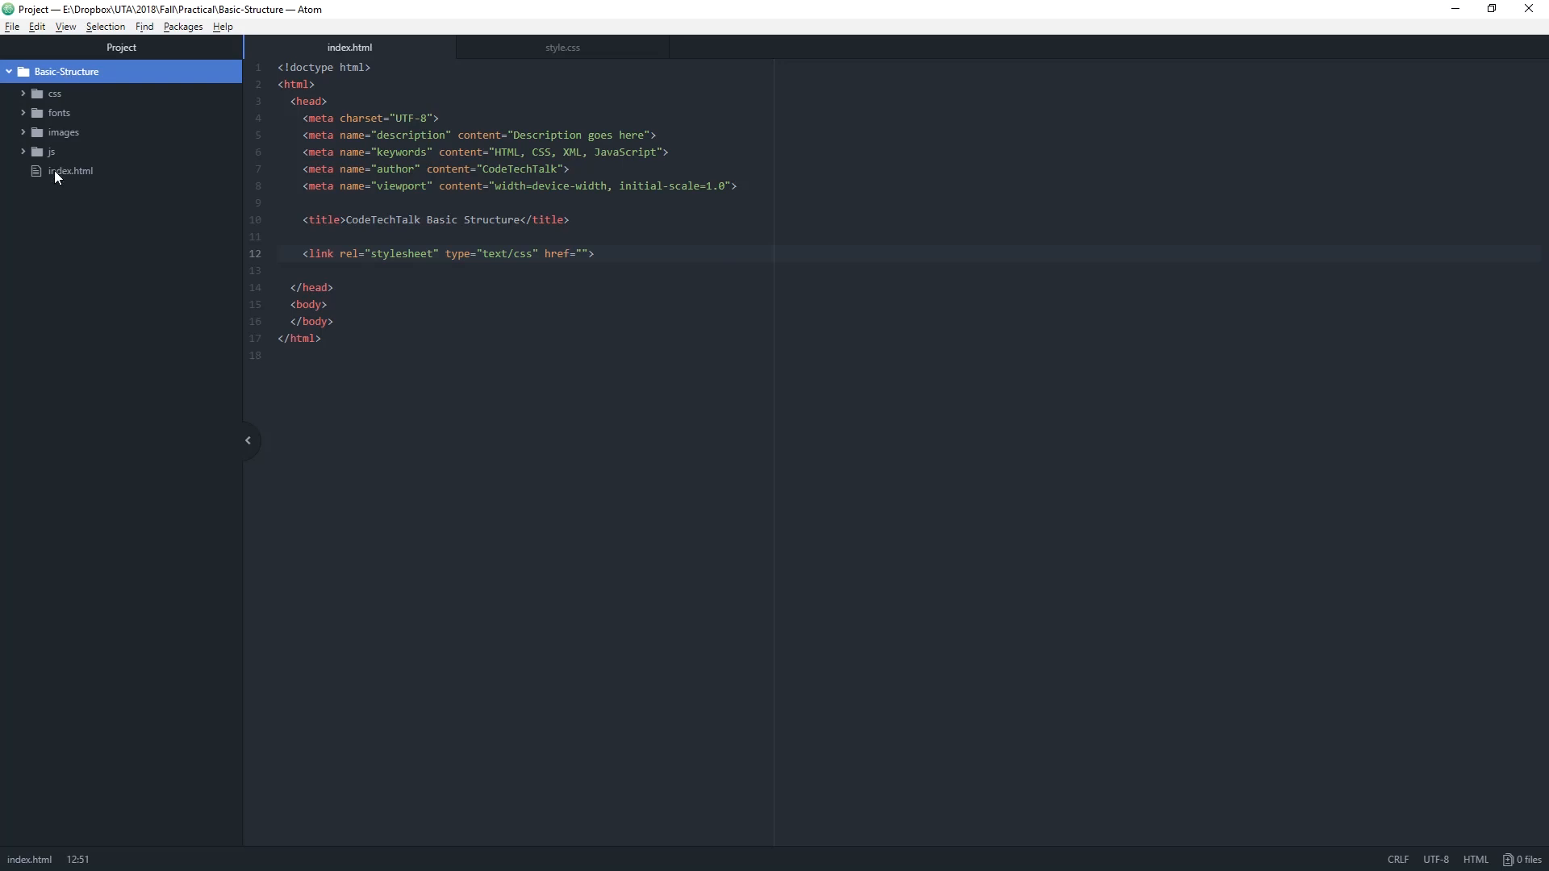
- Fill the link's href with css/style.css, accepting the autocomplete suggestion
left_click(69, 170)
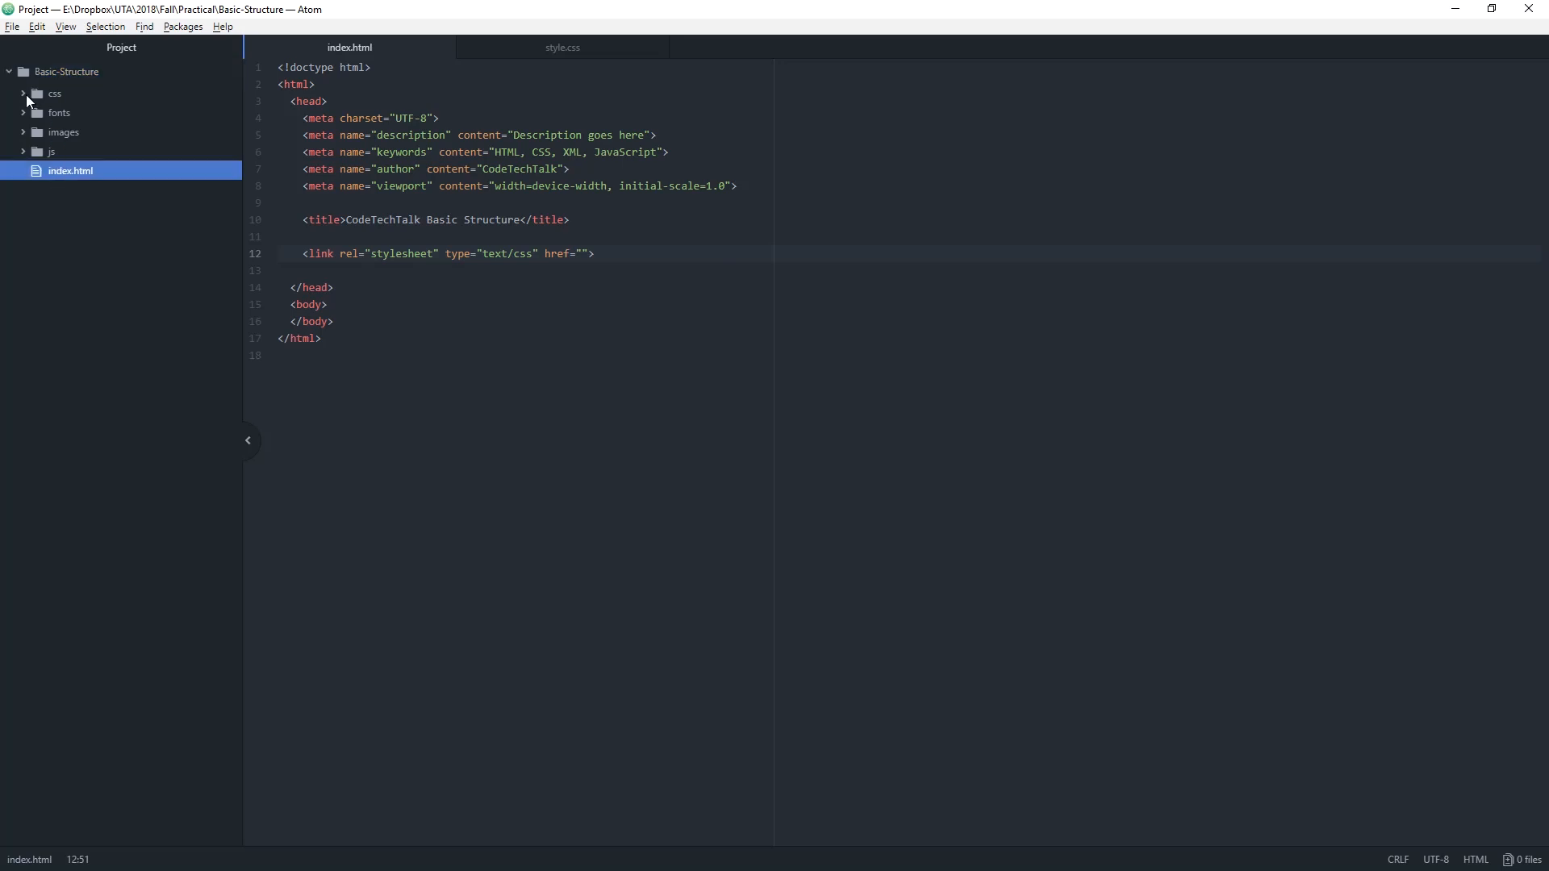
left_click(55, 94)
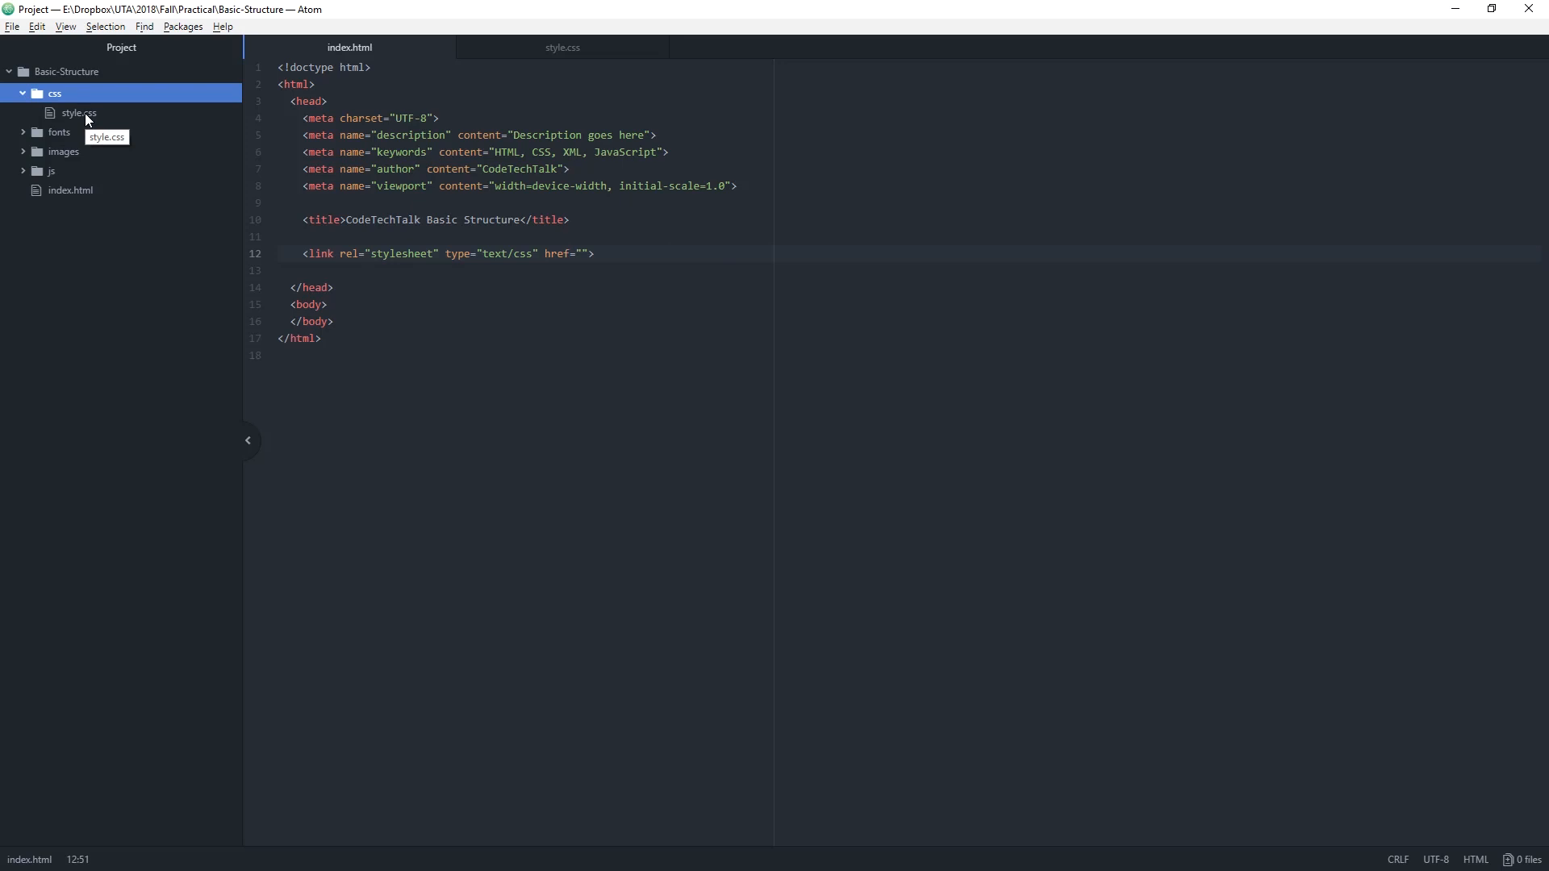
mouse_move(600, 253)
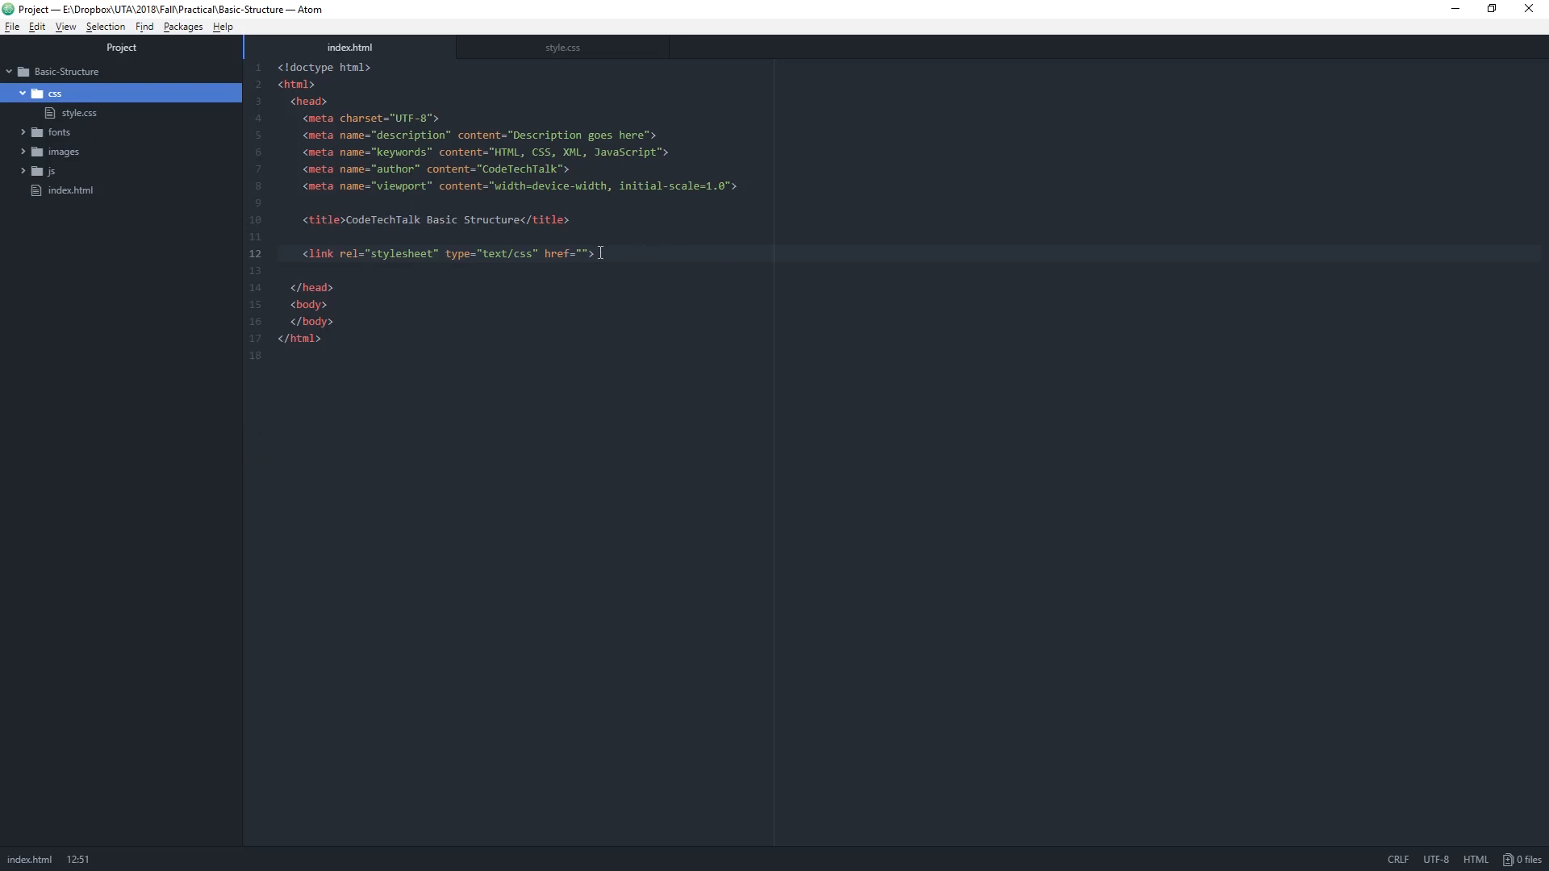
left_click(584, 254)
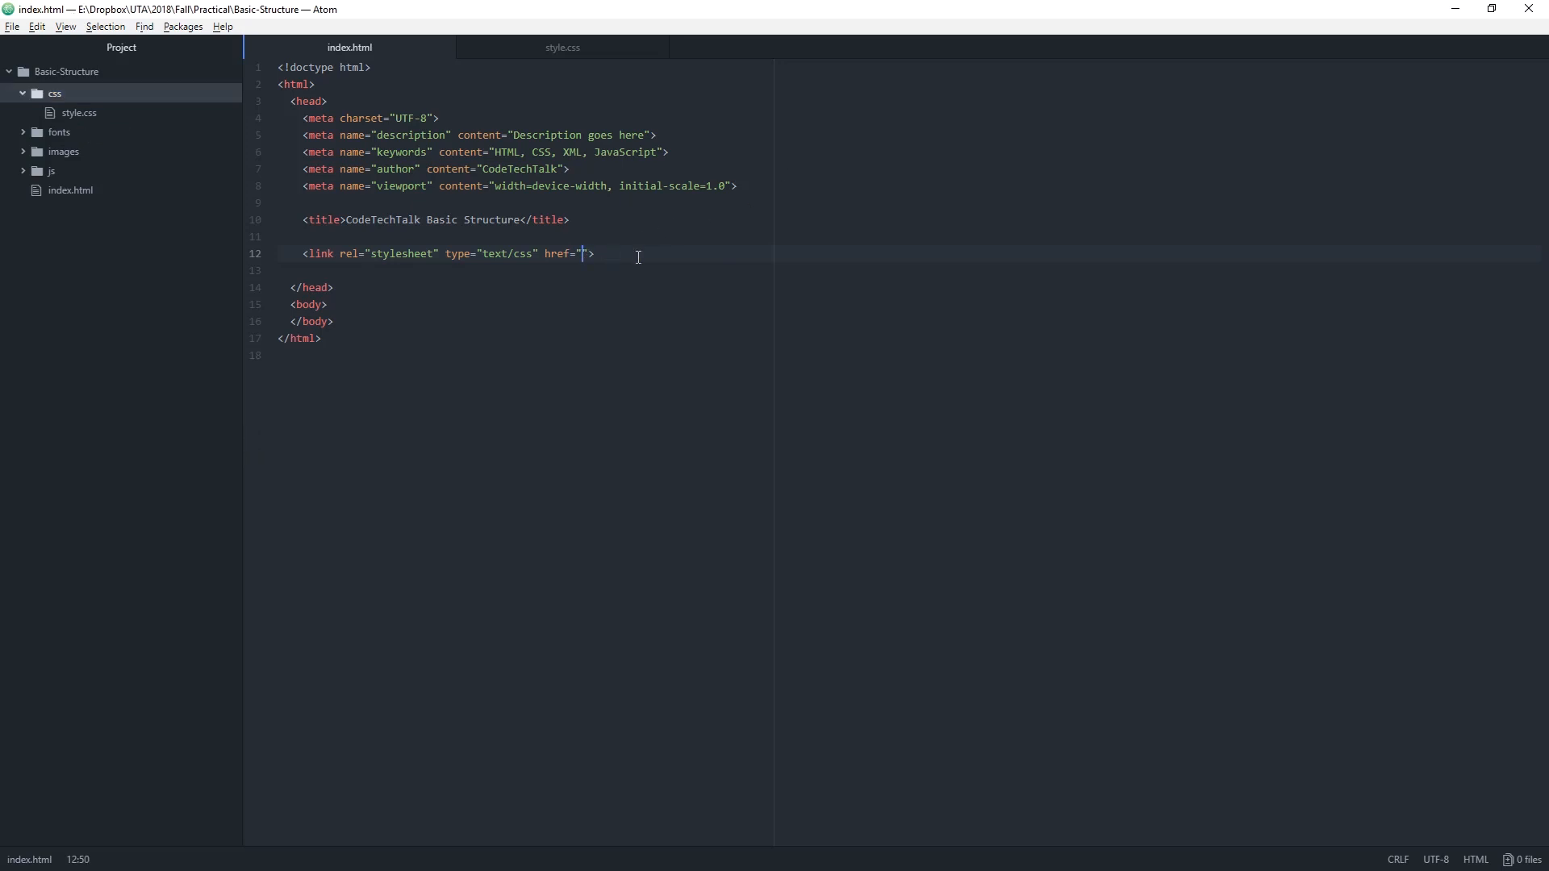
type("css")
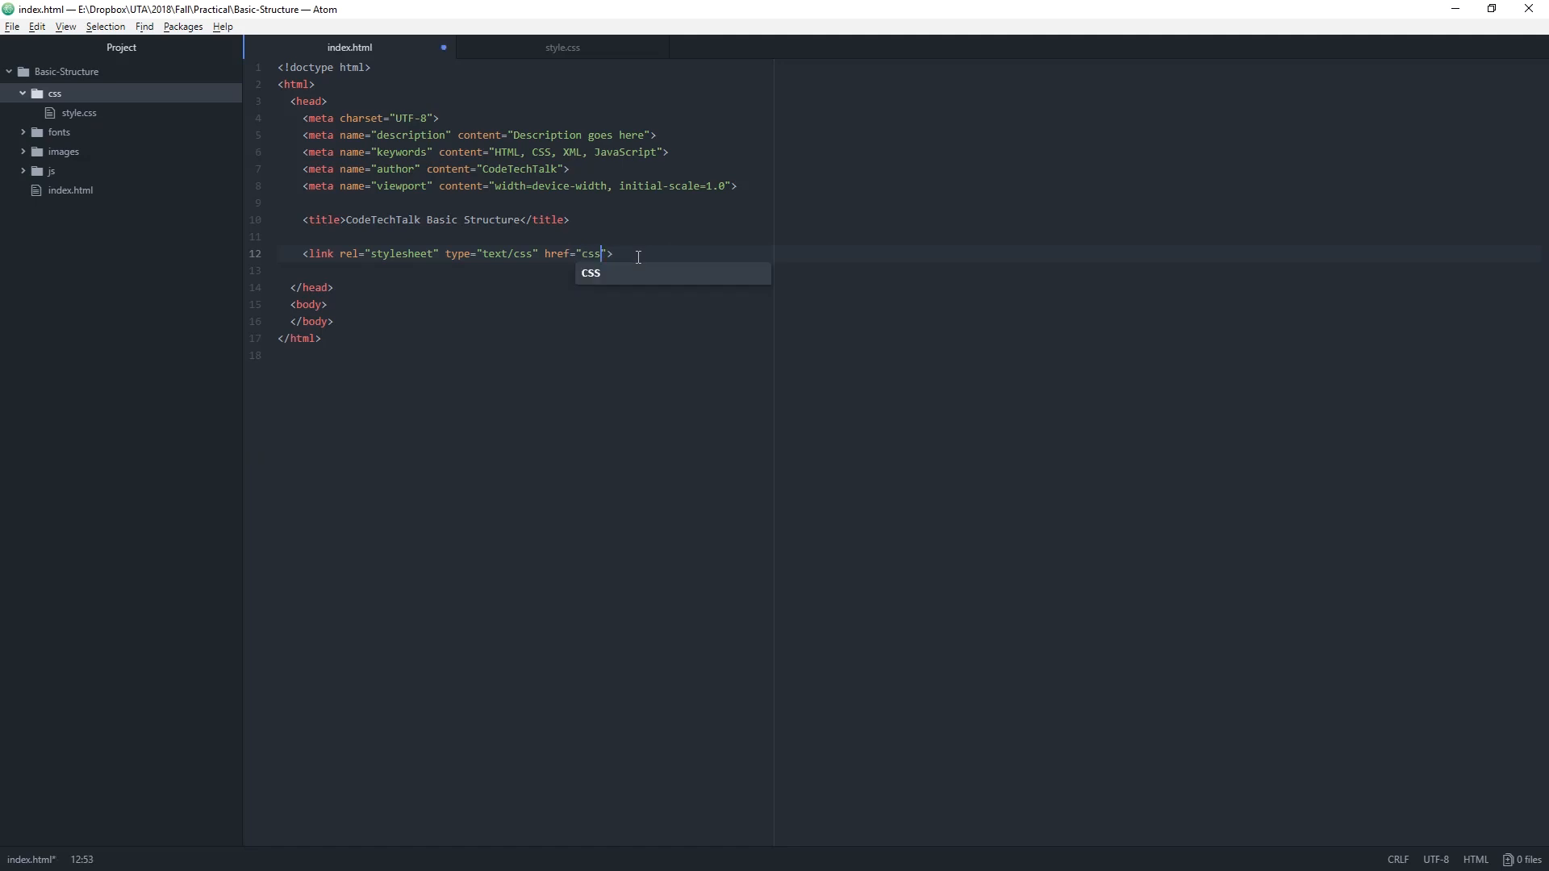
type("/style.css")
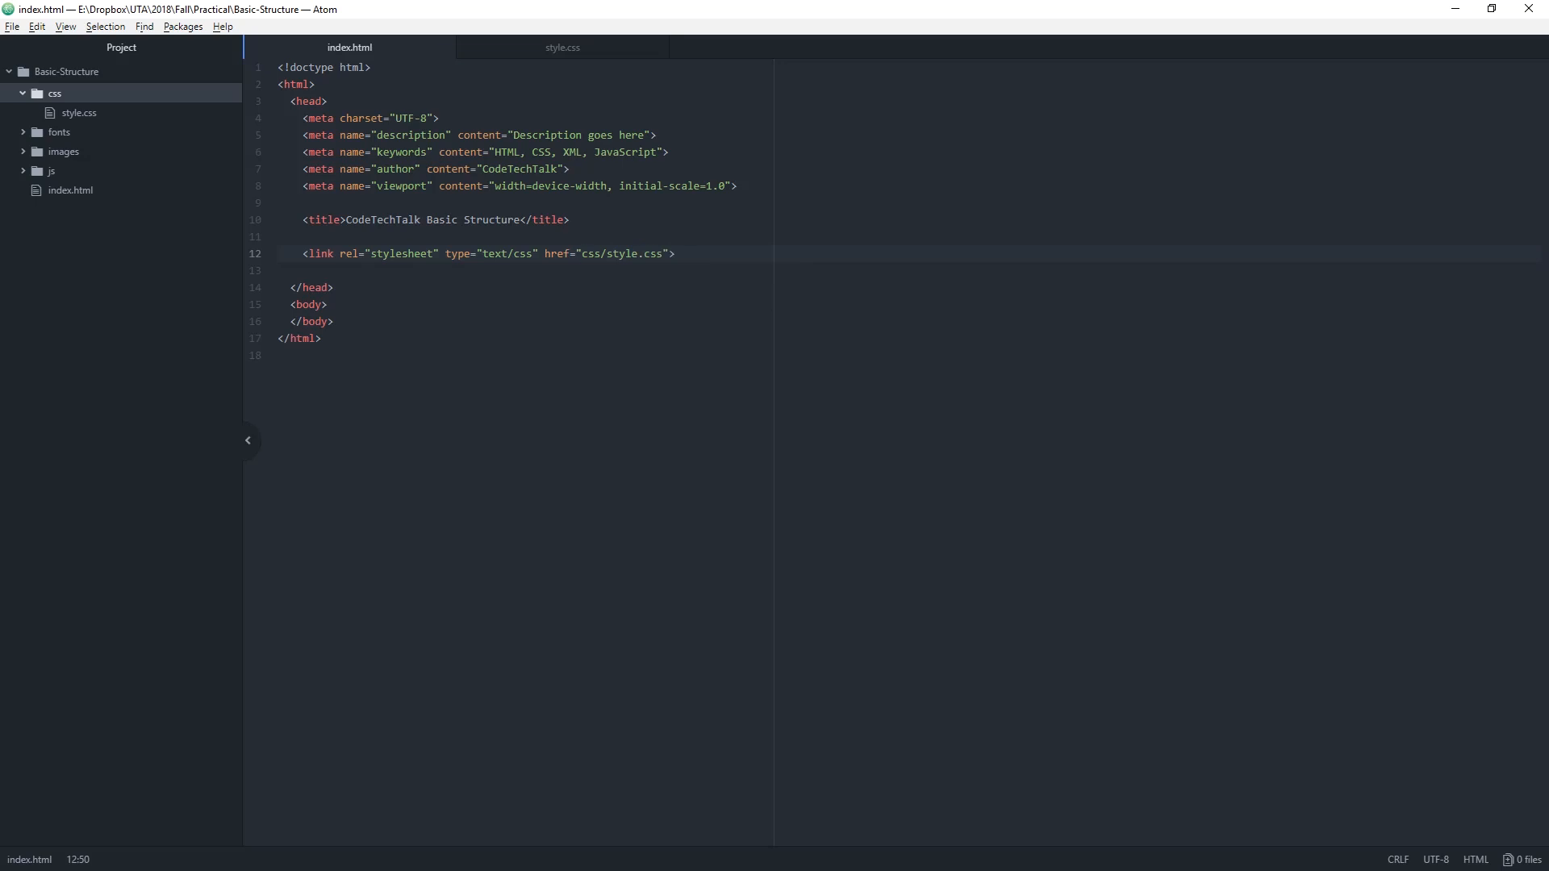
left_click(676, 254)
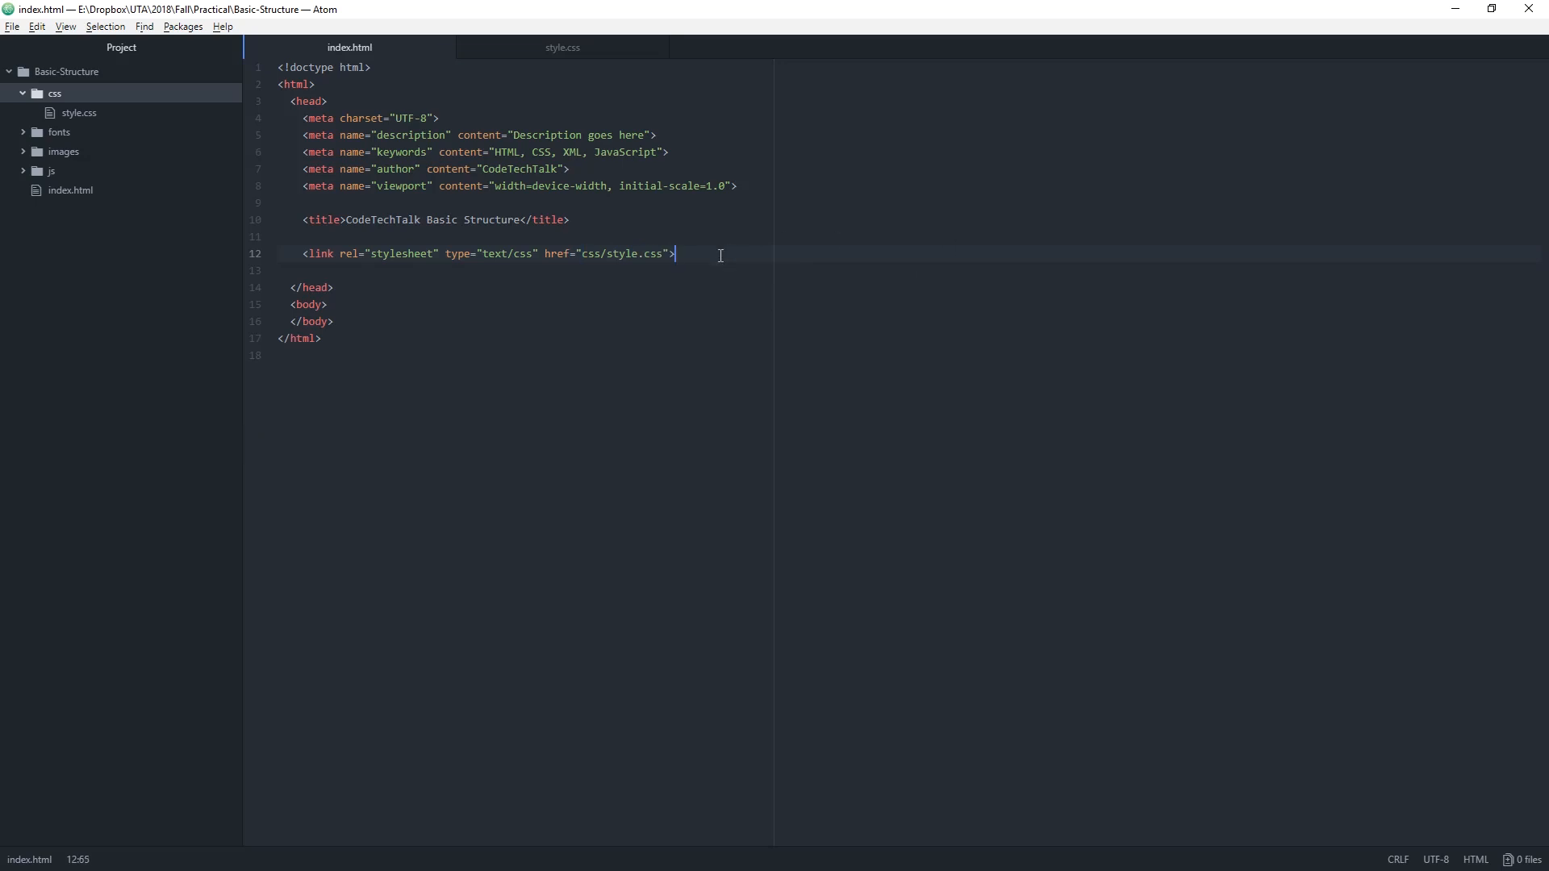
mouse_move(720, 287)
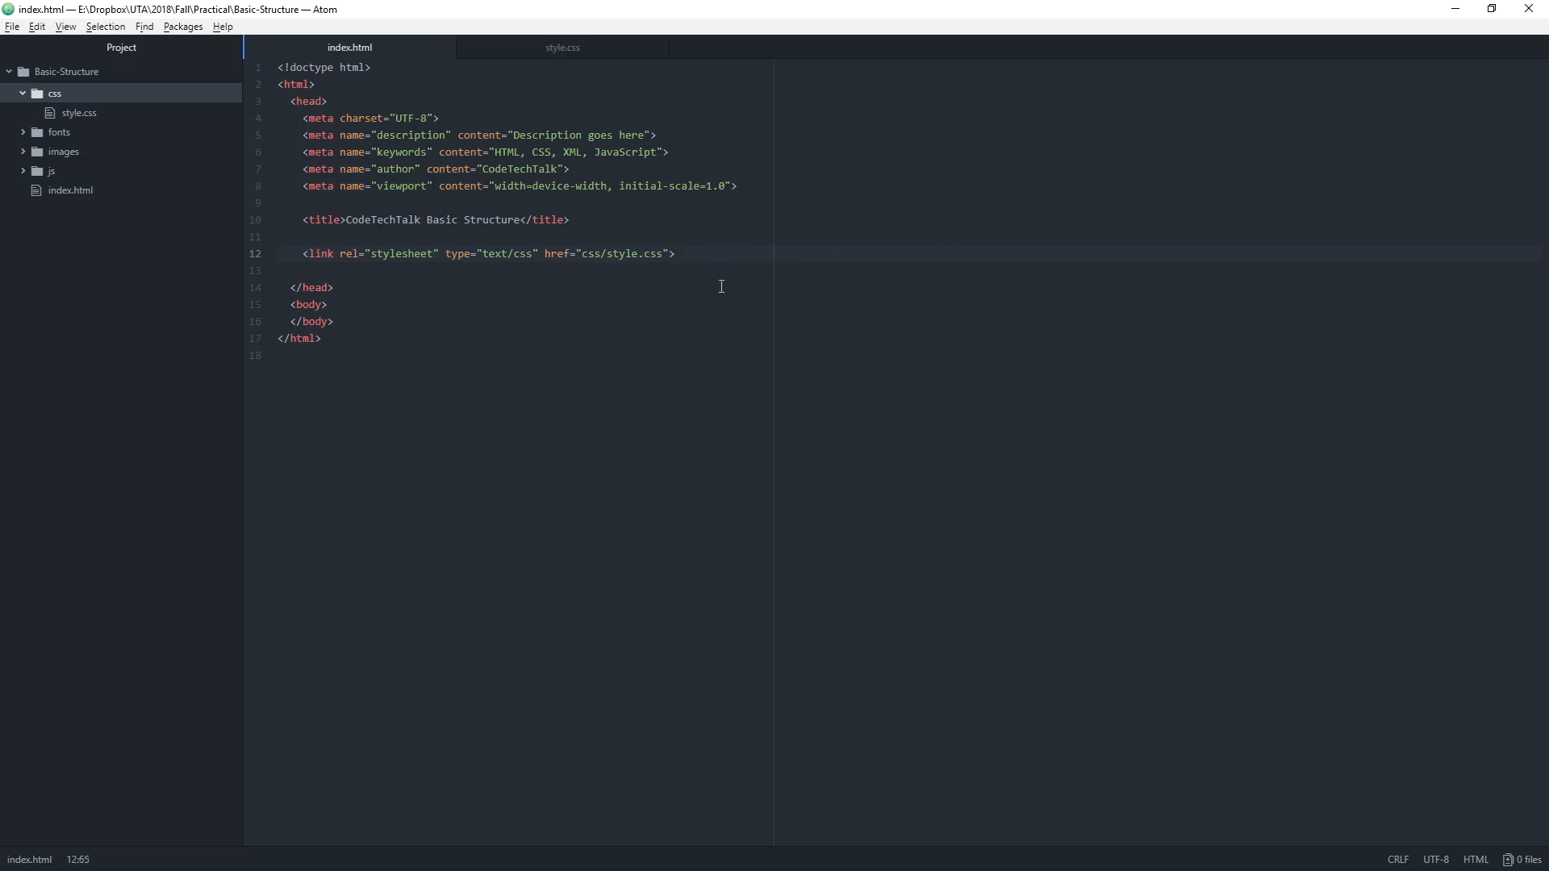
left_click(676, 253)
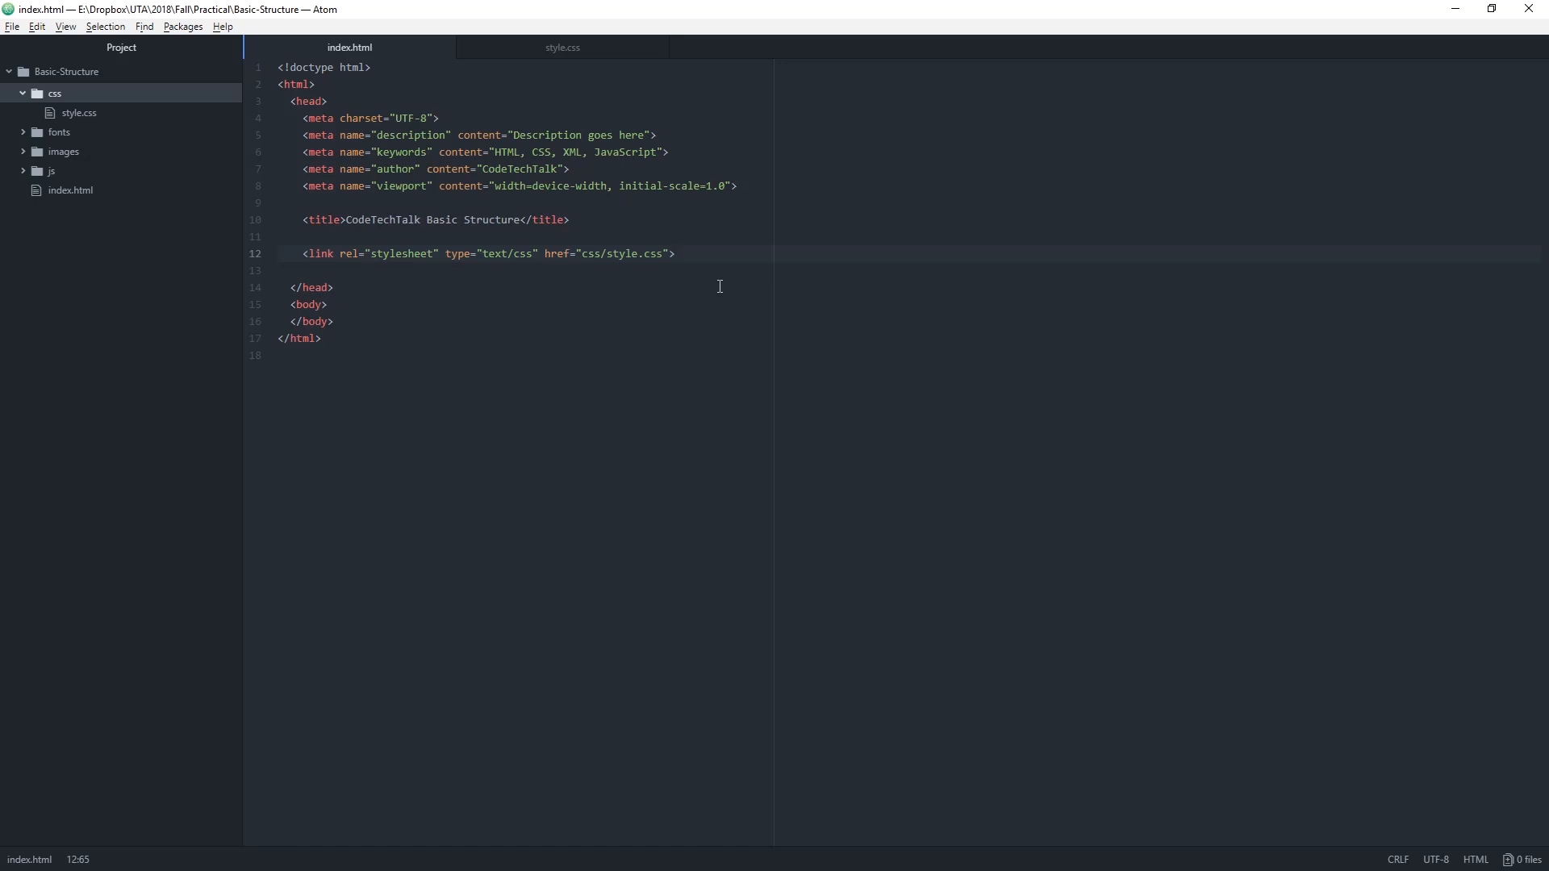
- Insert blank lines inside the body element and place the insertion point on the empty line
left_click(674, 253)
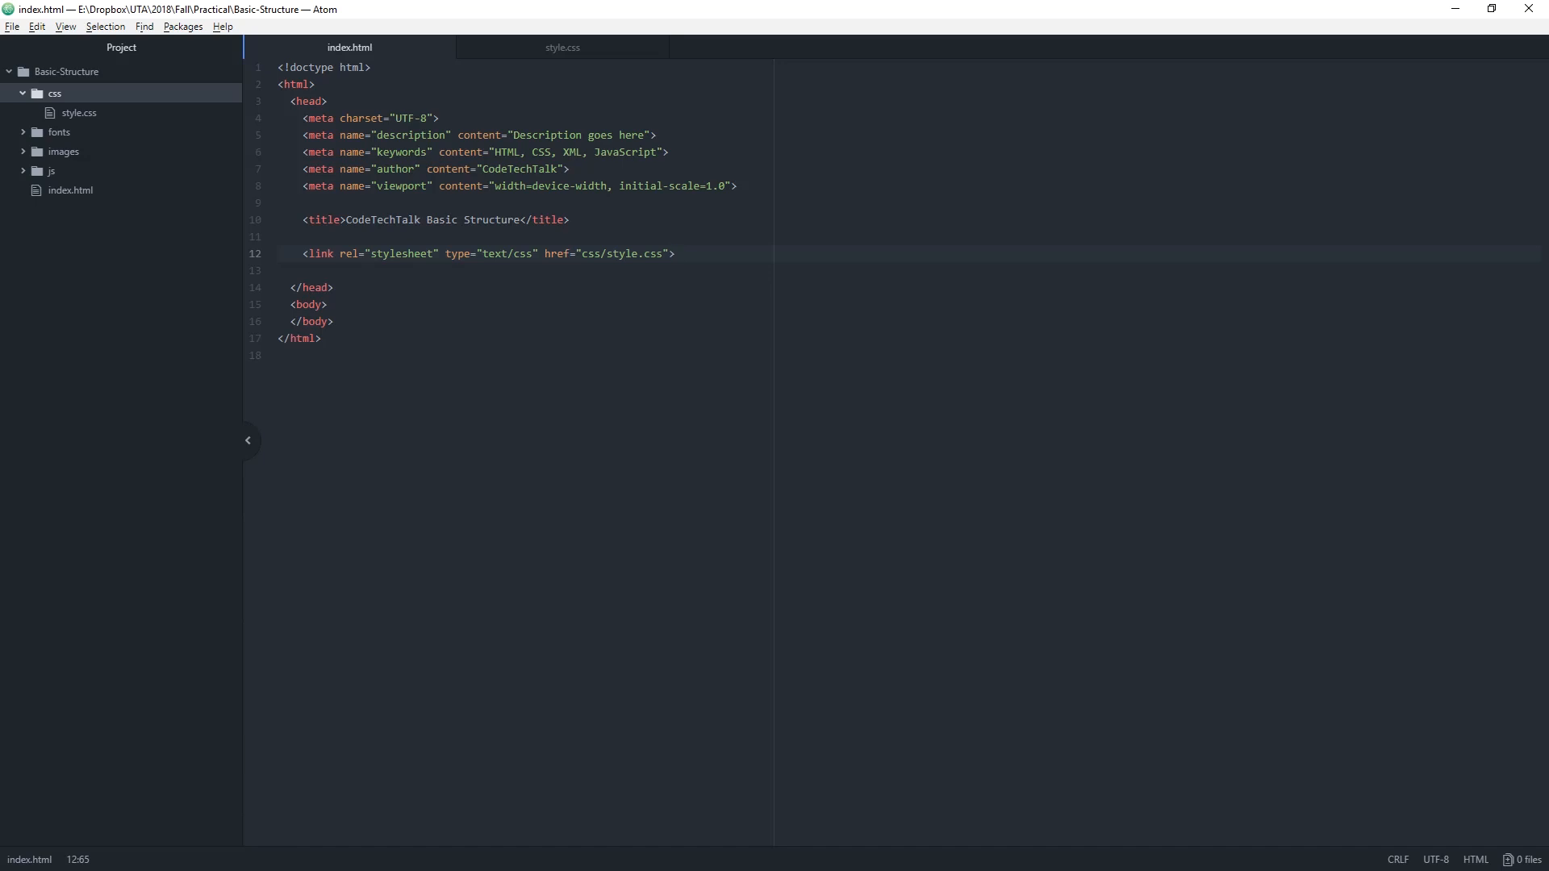
left_click(328, 305)
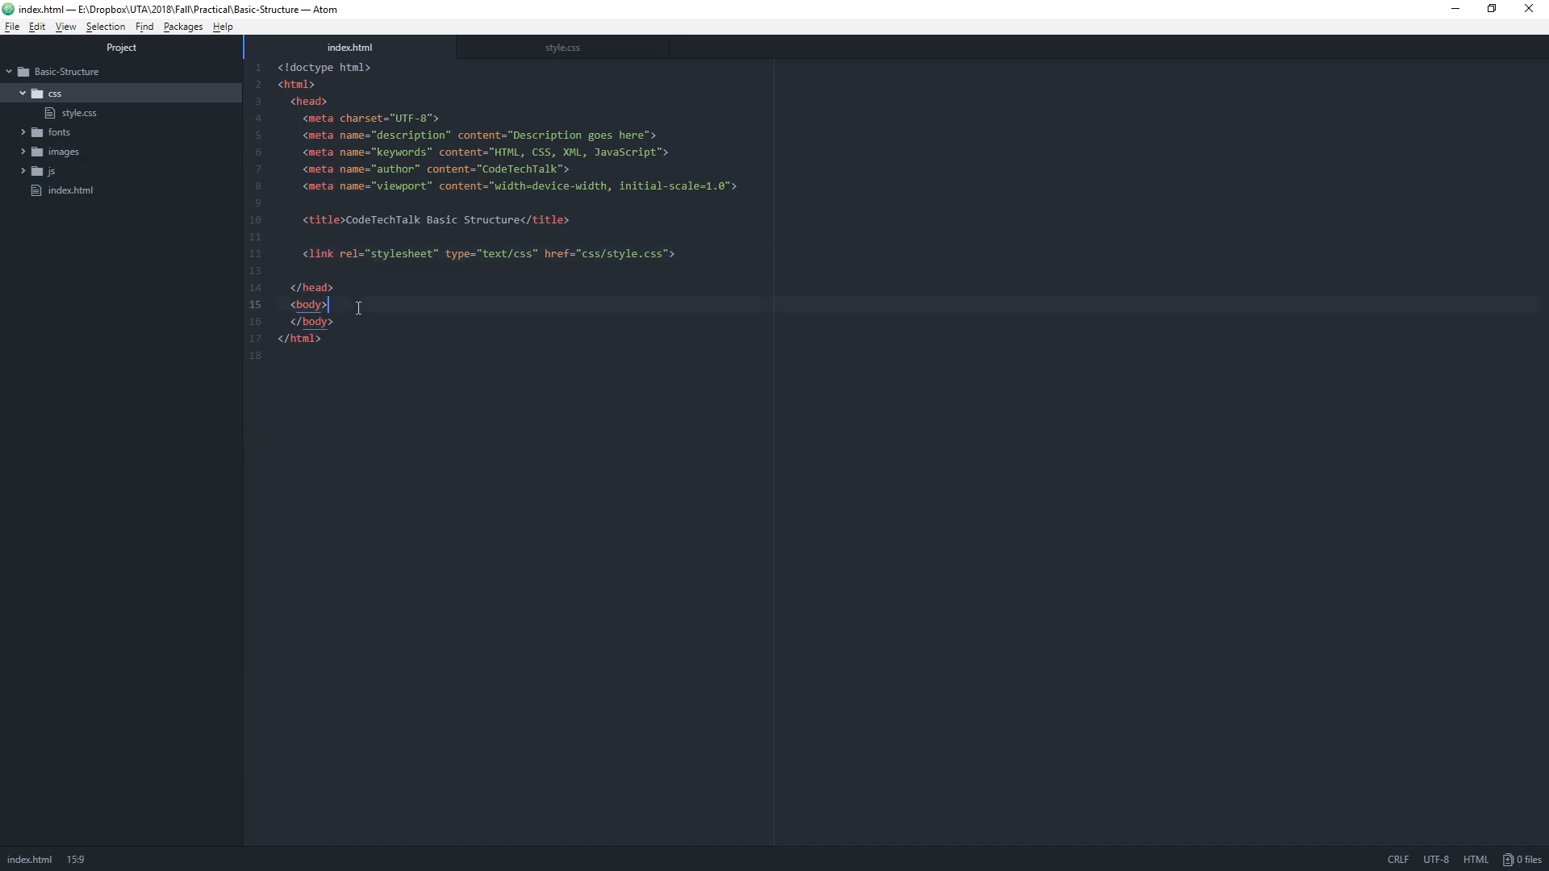
key("enter")
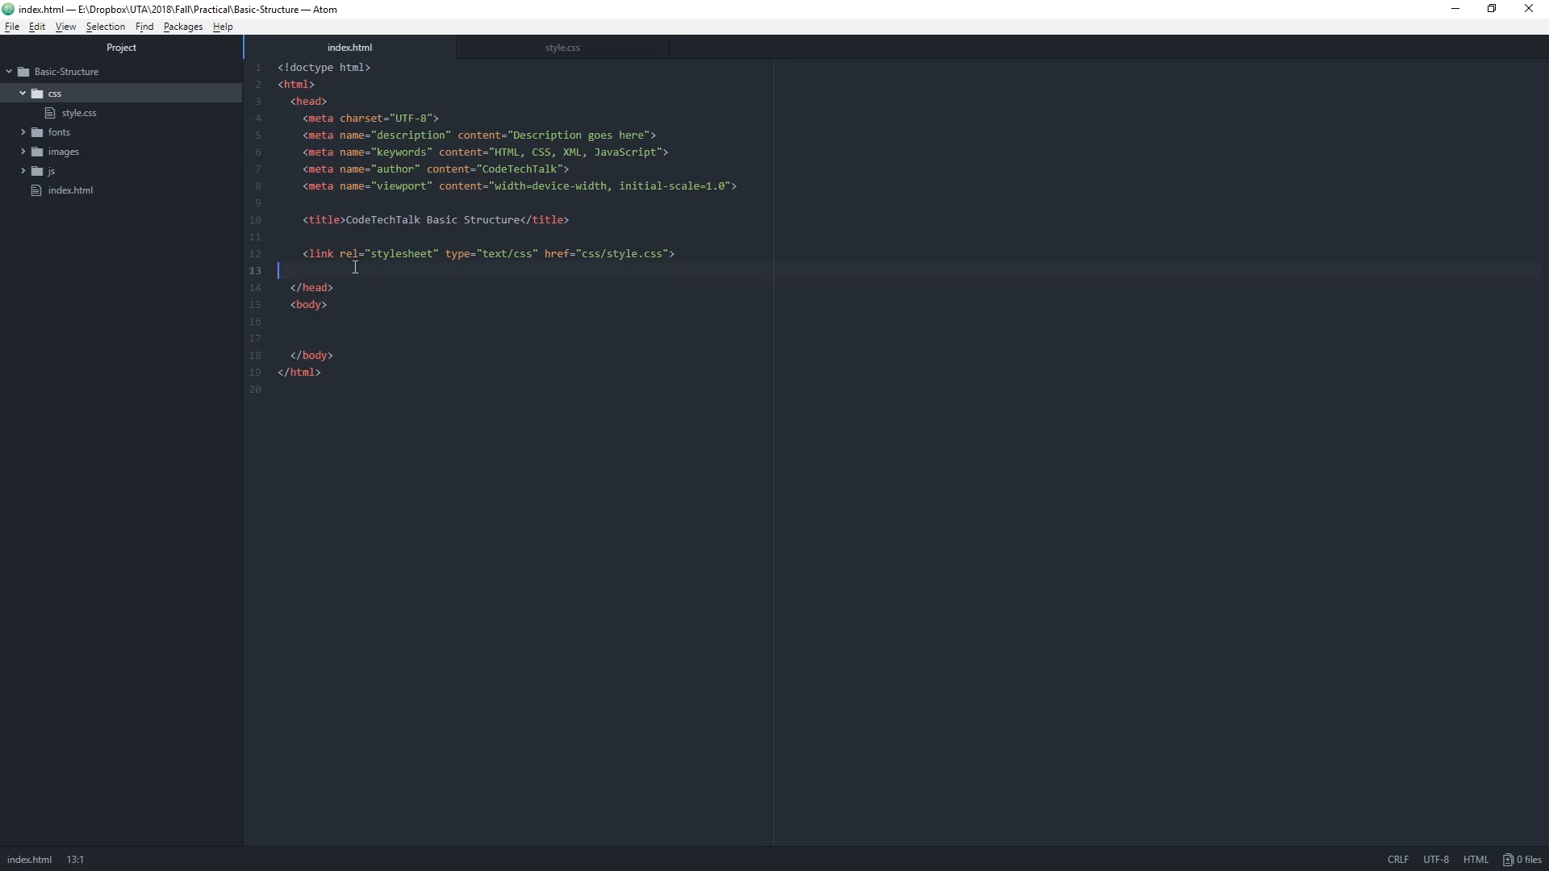
left_click(306, 337)
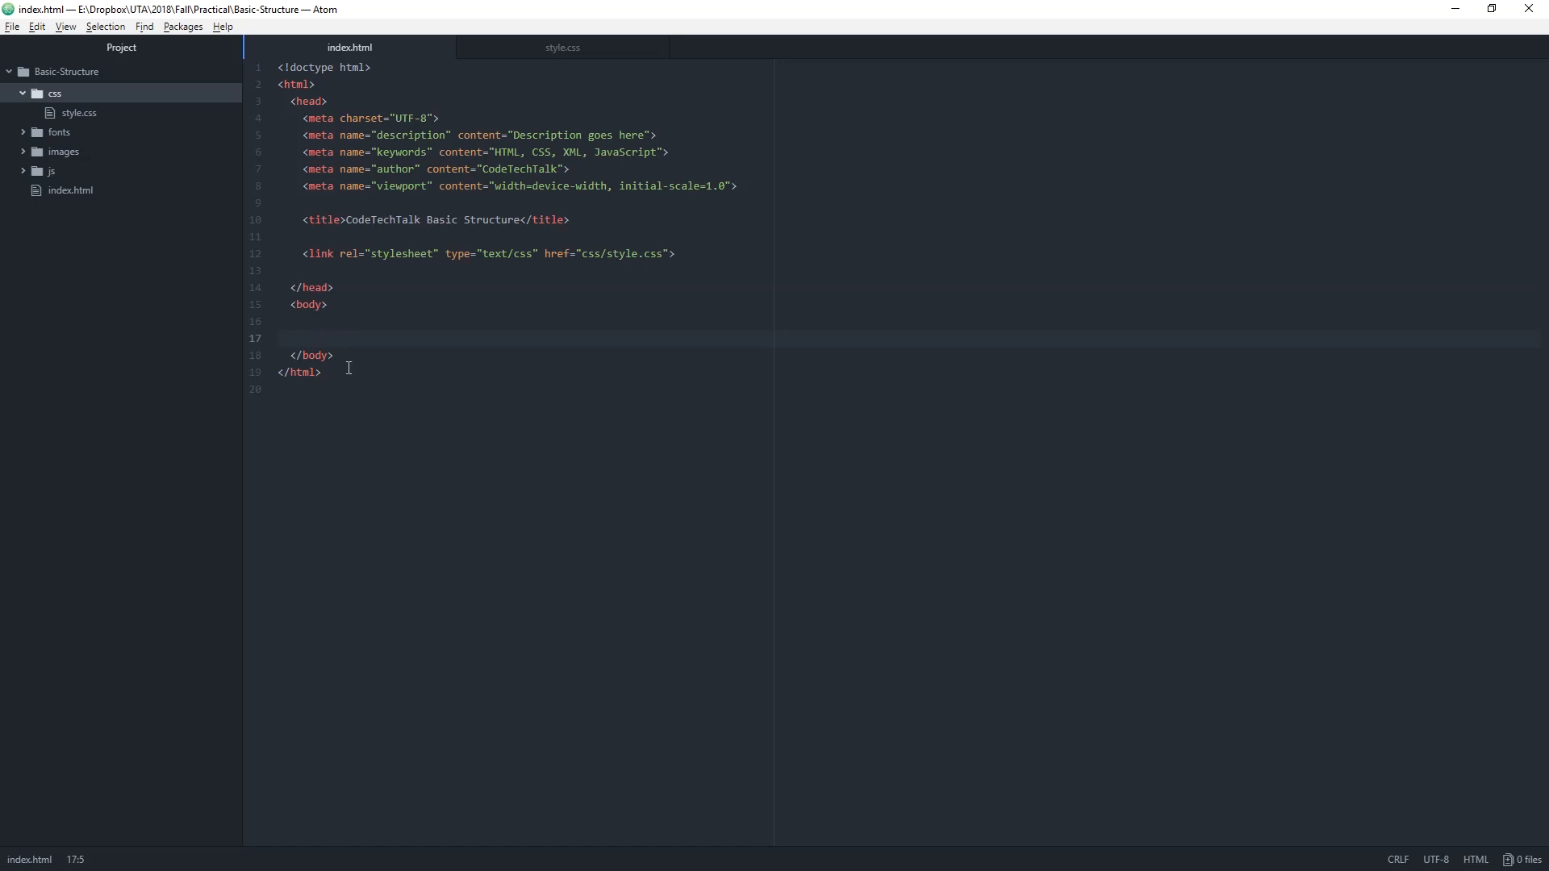
left_click(303, 337)
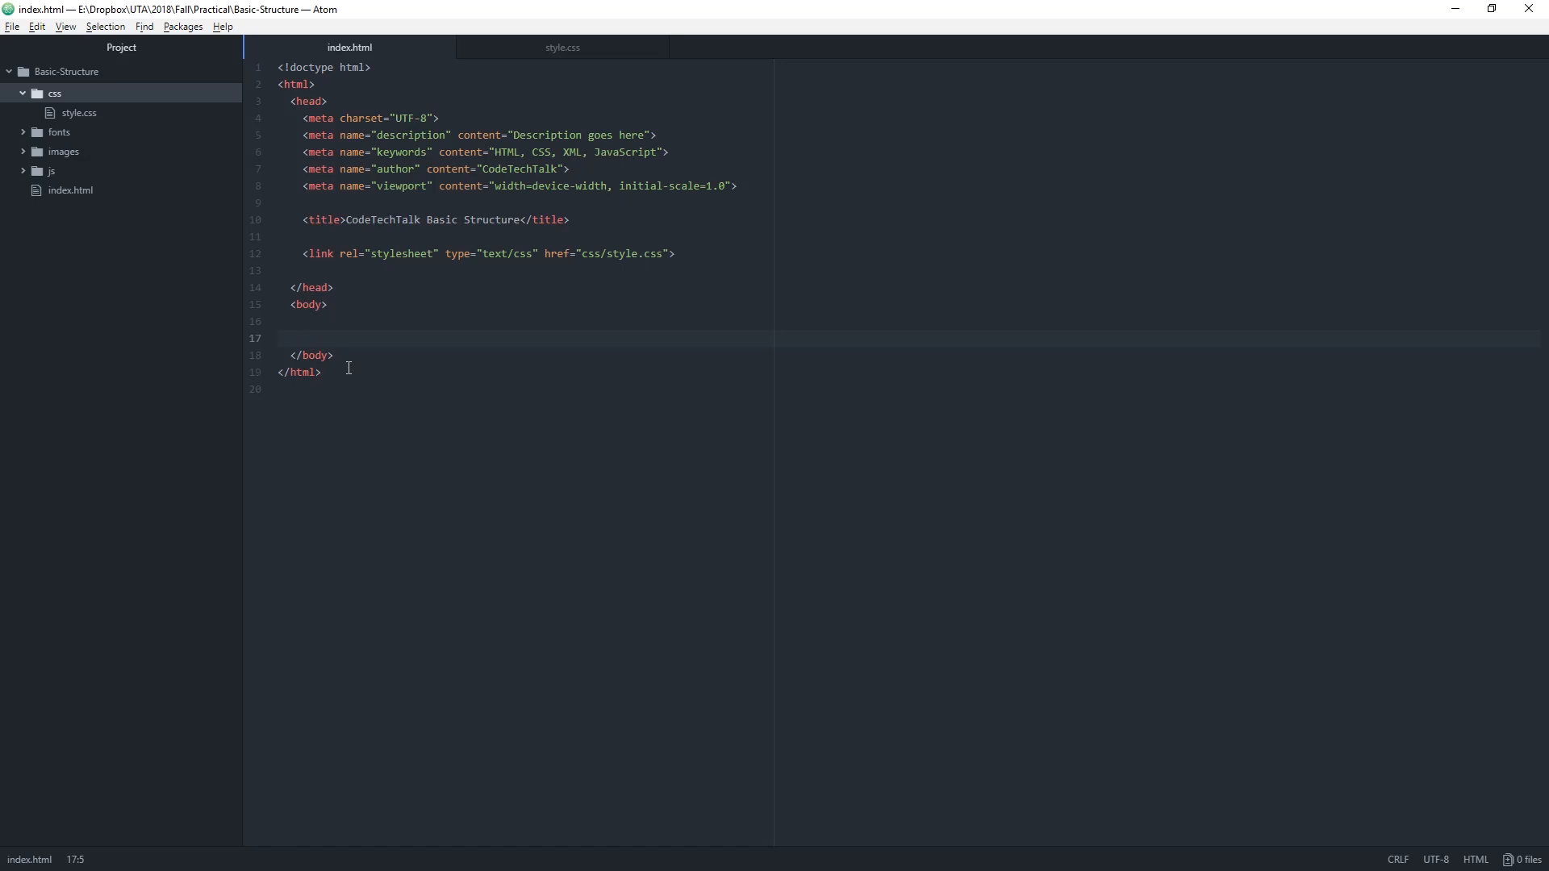
left_click(303, 337)
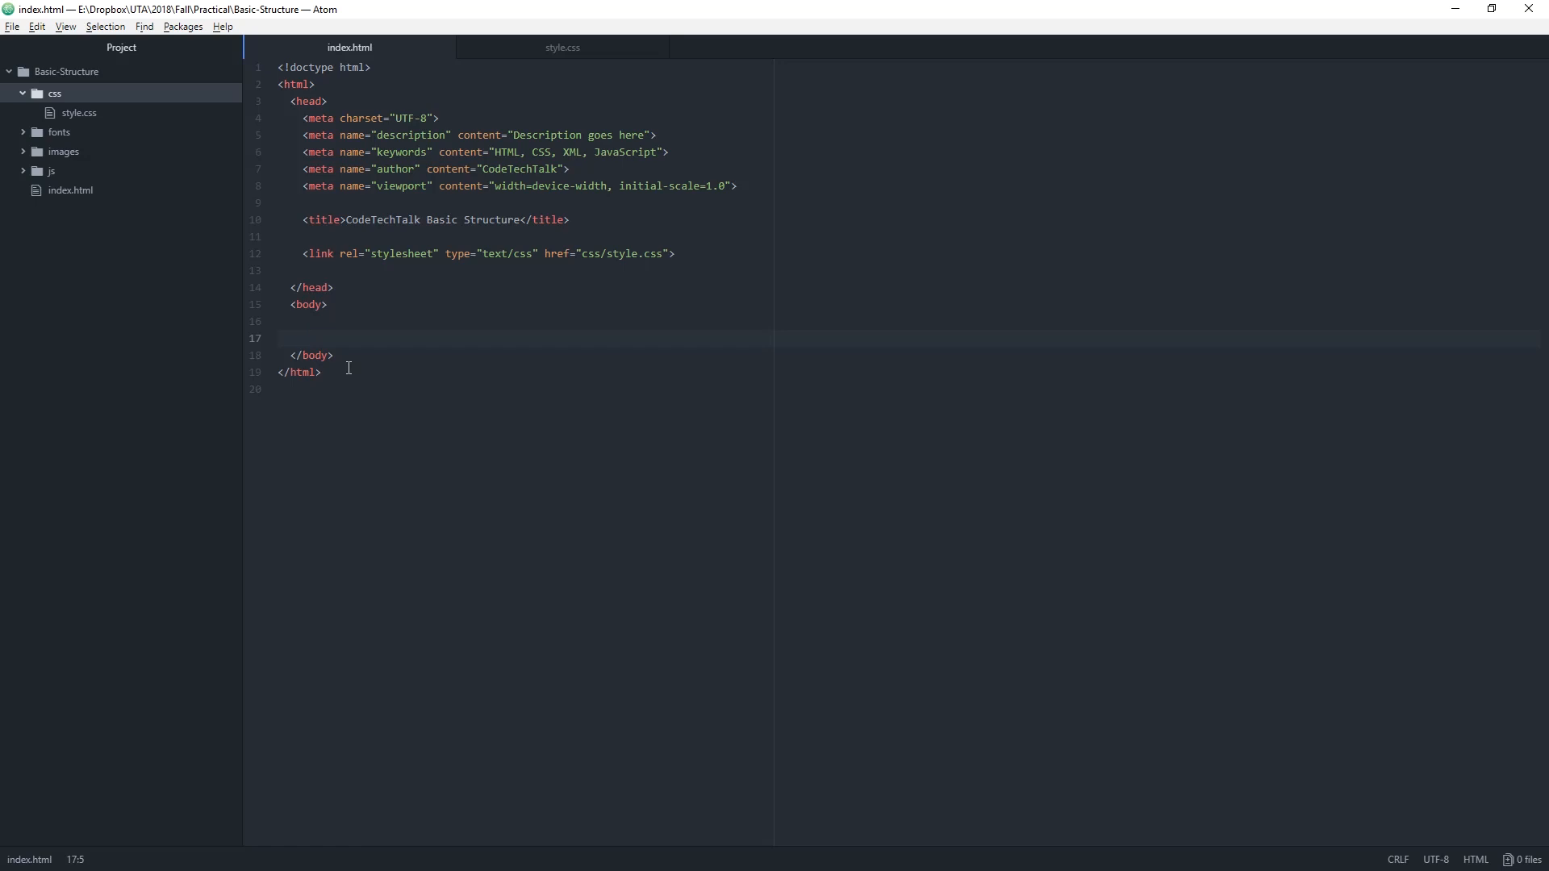
left_click(303, 337)
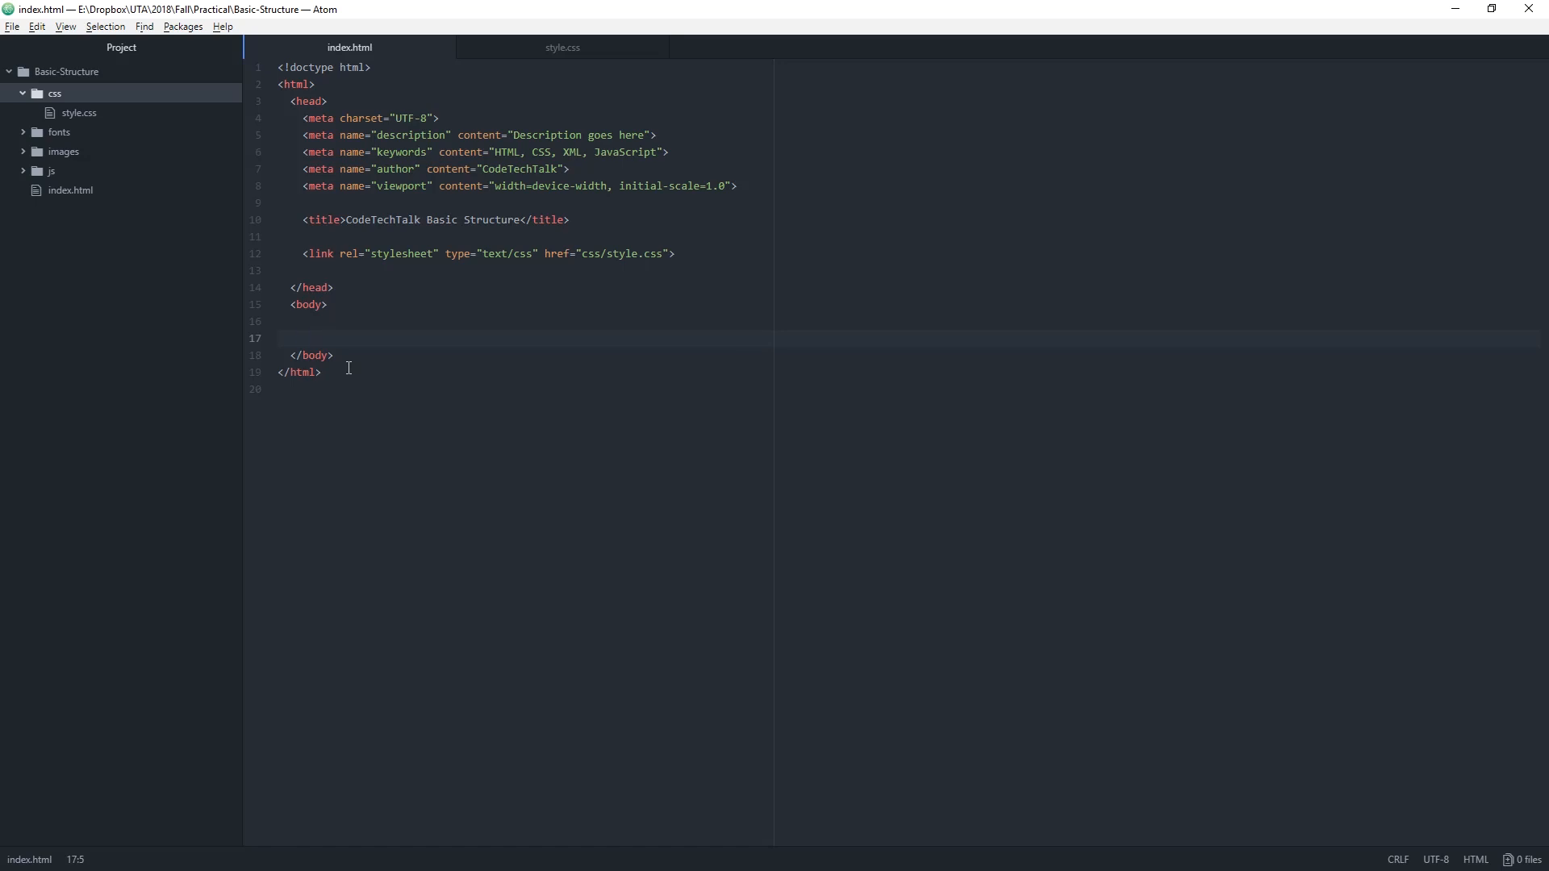
- Create an empty app.js file in the js folder and return to index.html
left_click(50, 171)
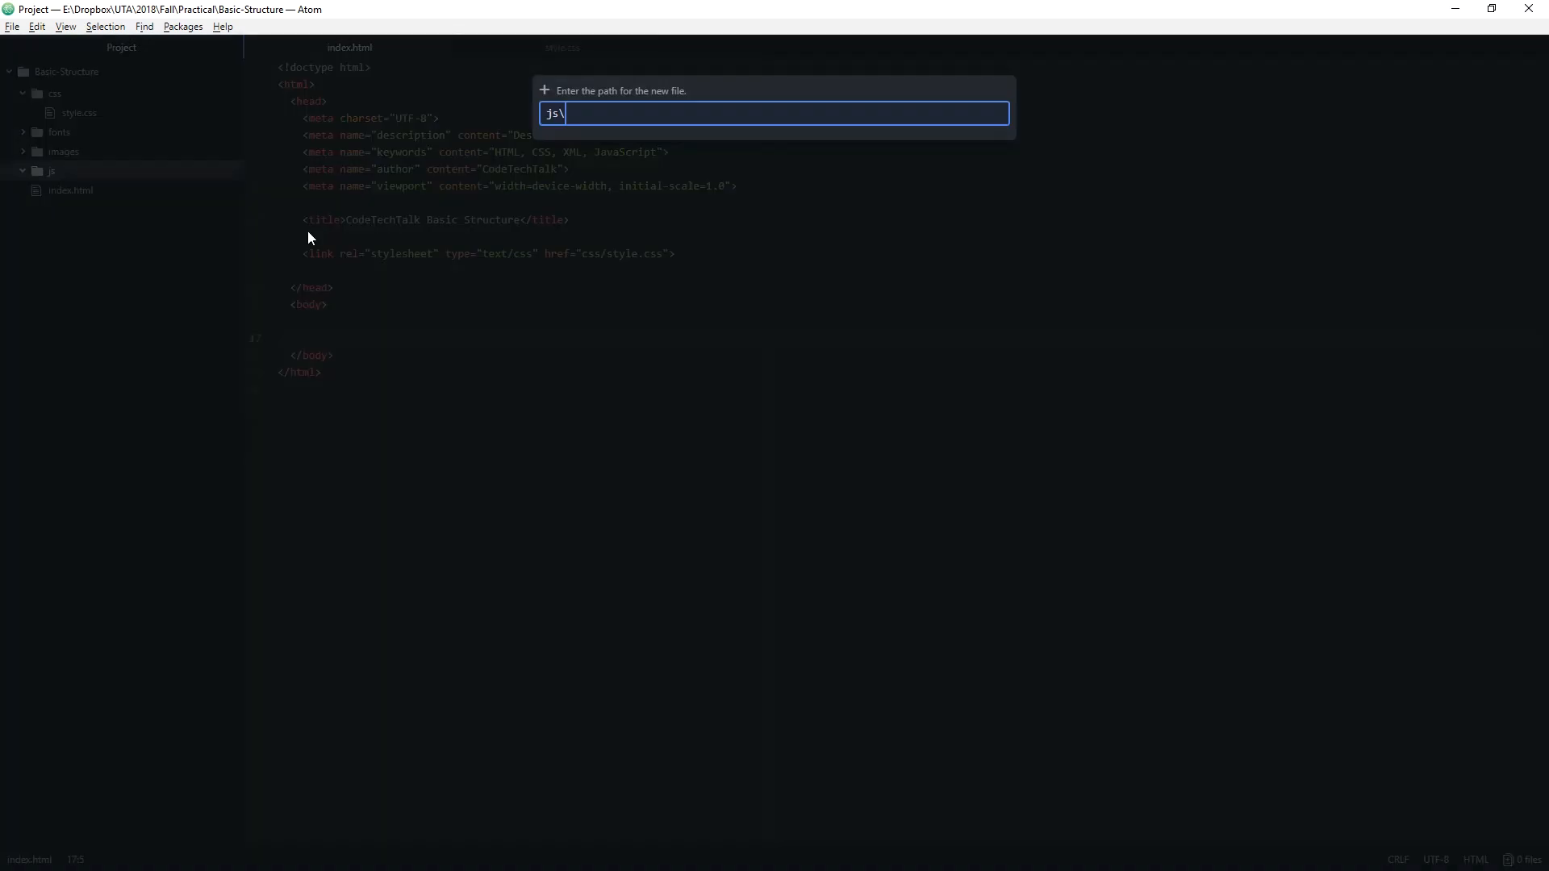
type("app.js")
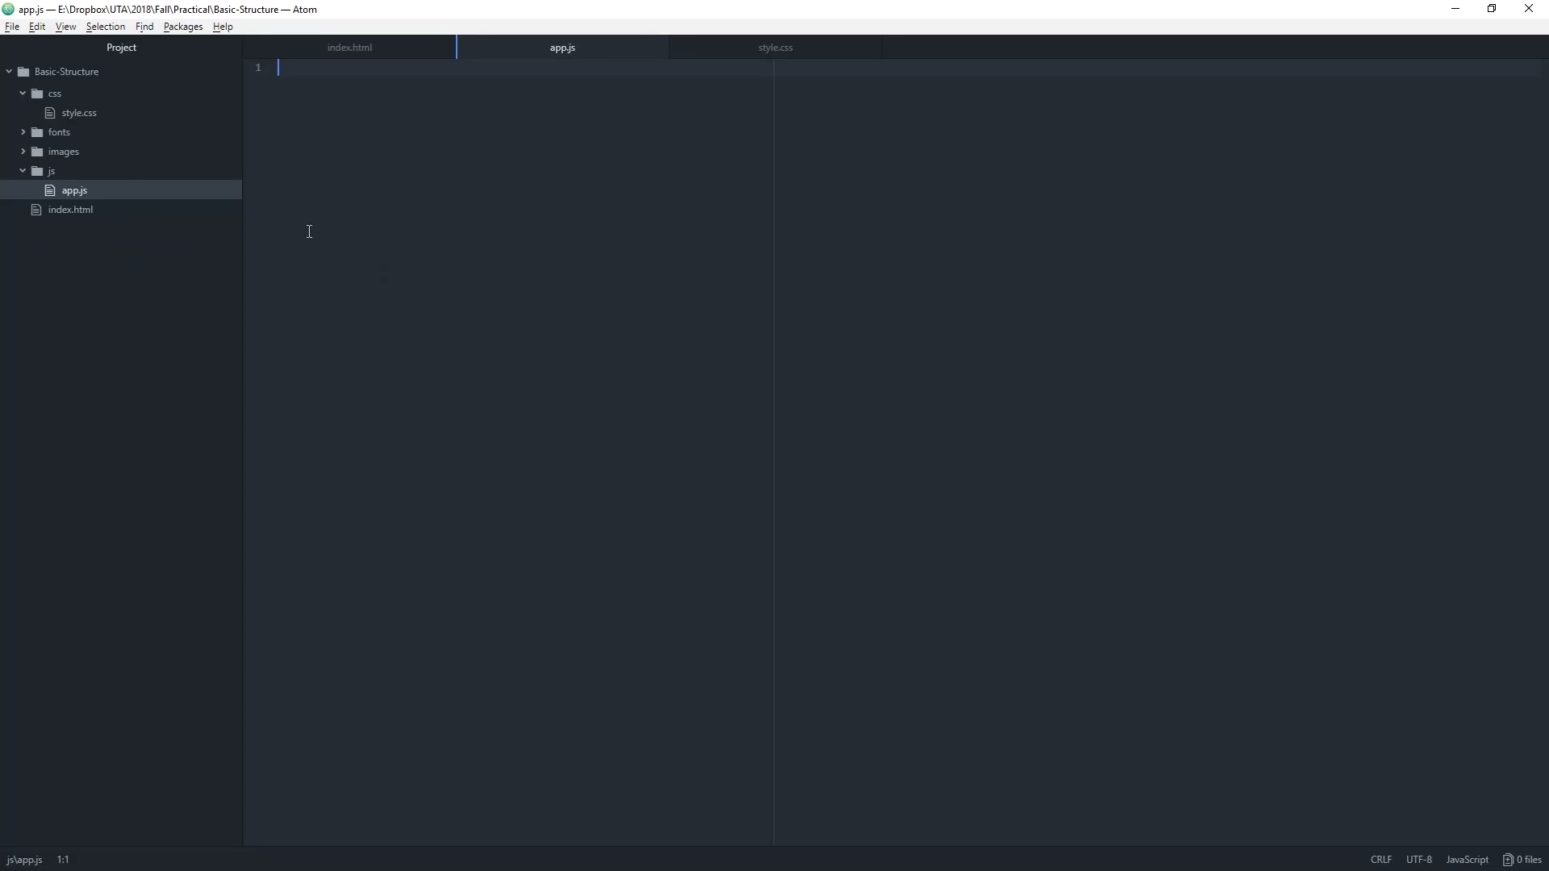
mouse_move(526, 231)
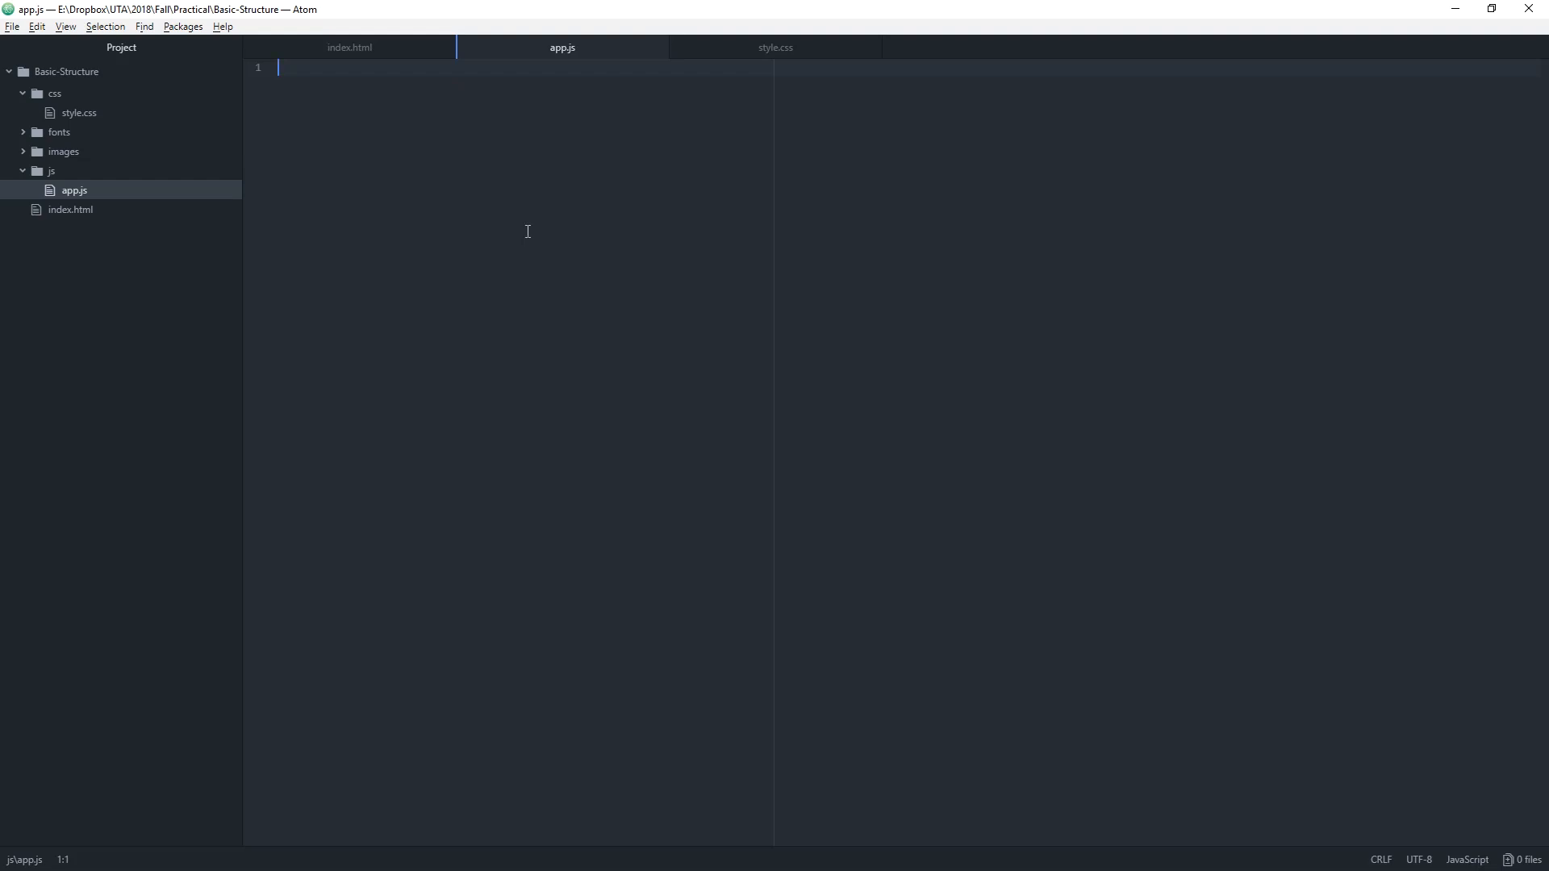
left_click(348, 47)
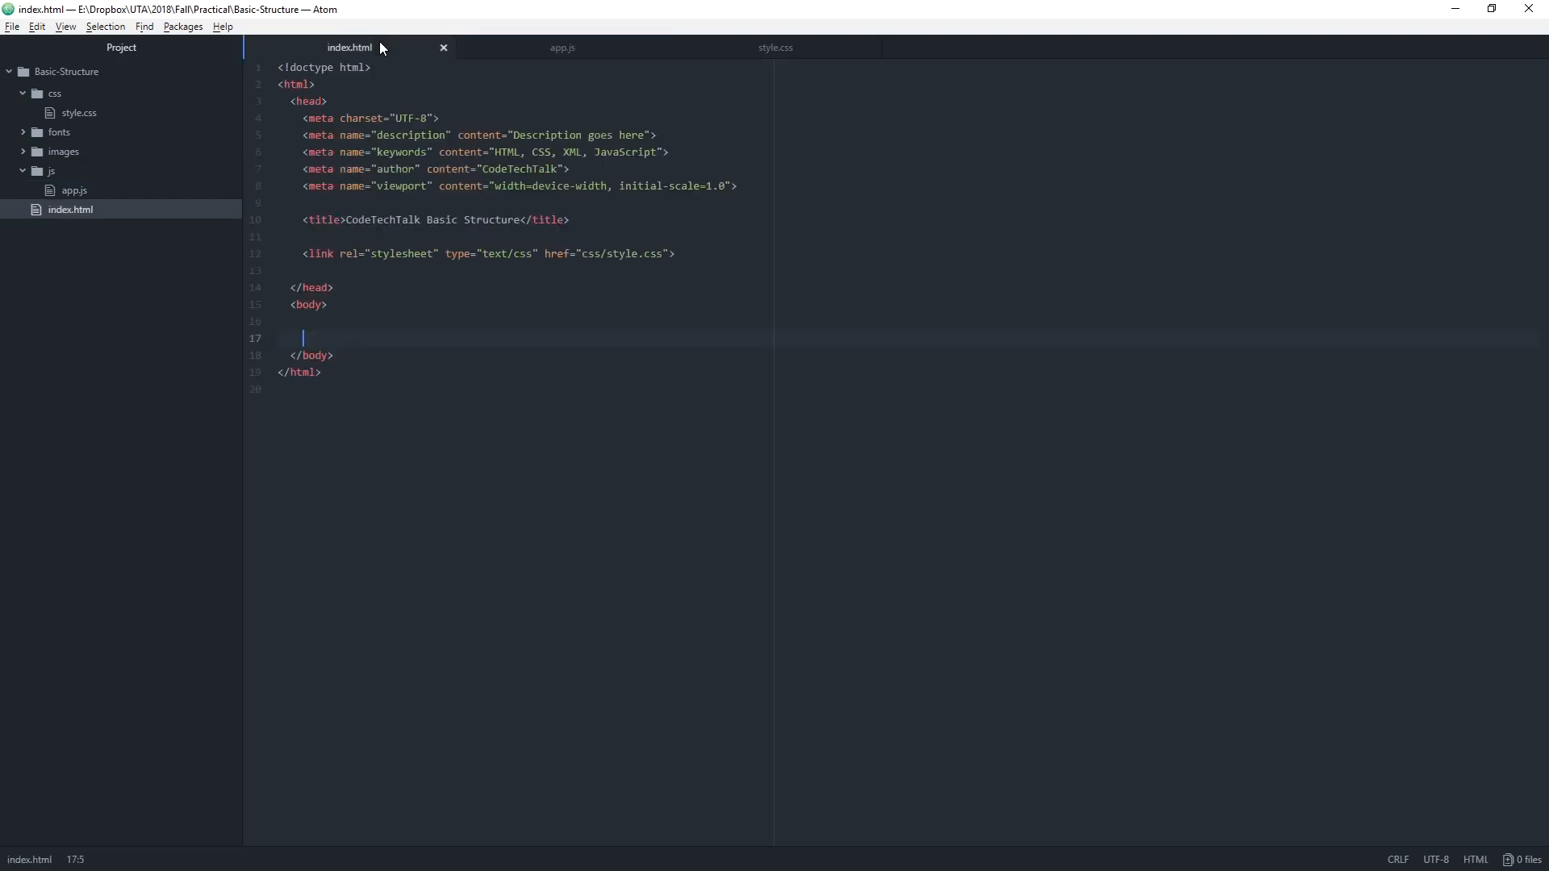
- Write a script tag with src="js/app.js" inside the body
type("<script>")
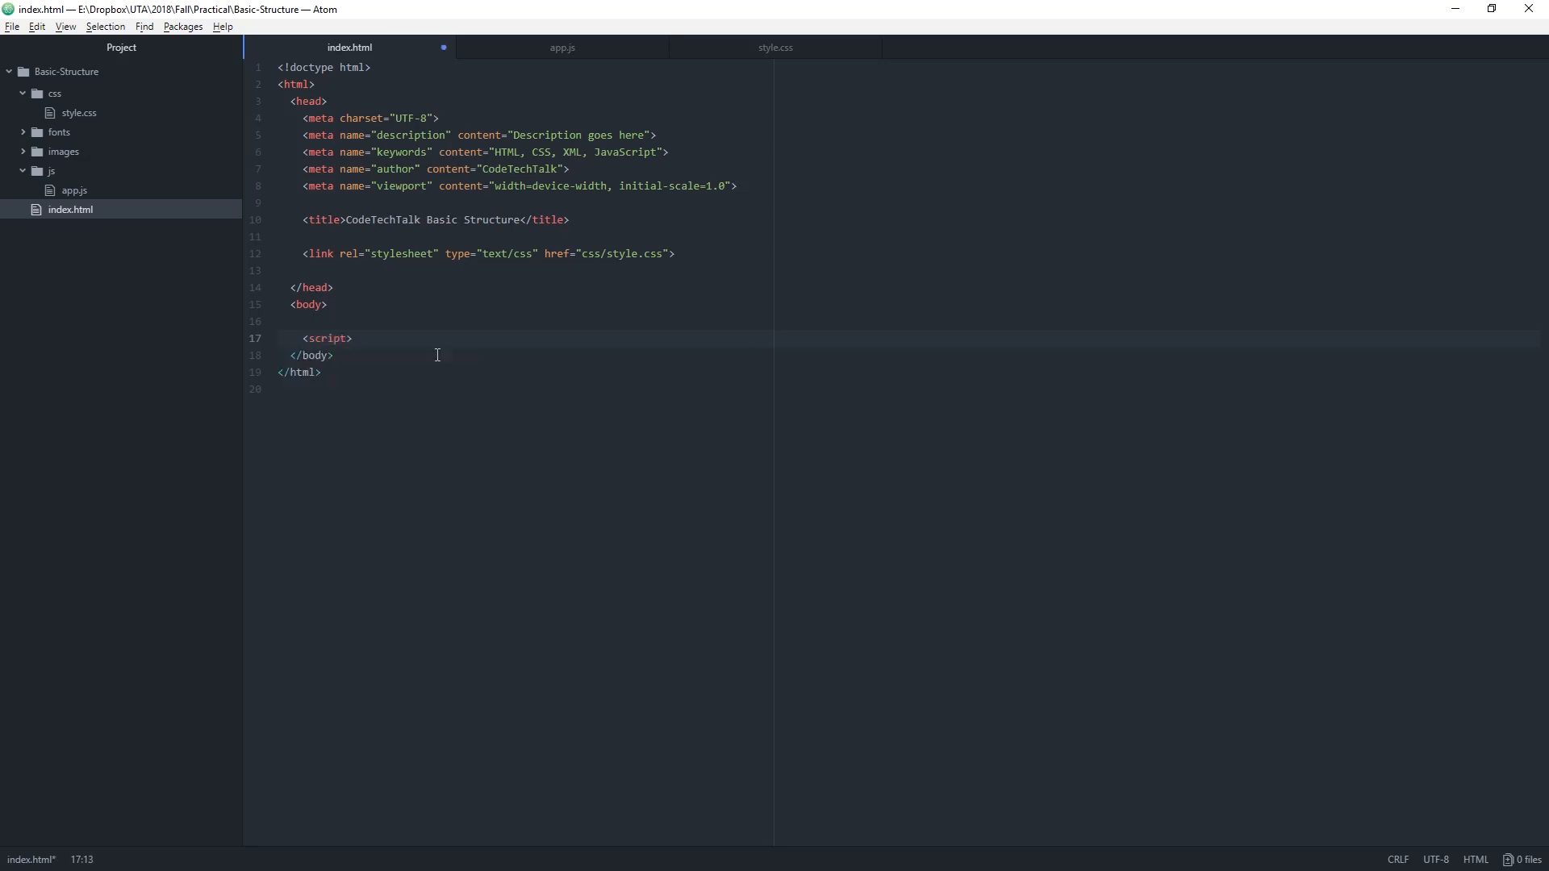
type("s")
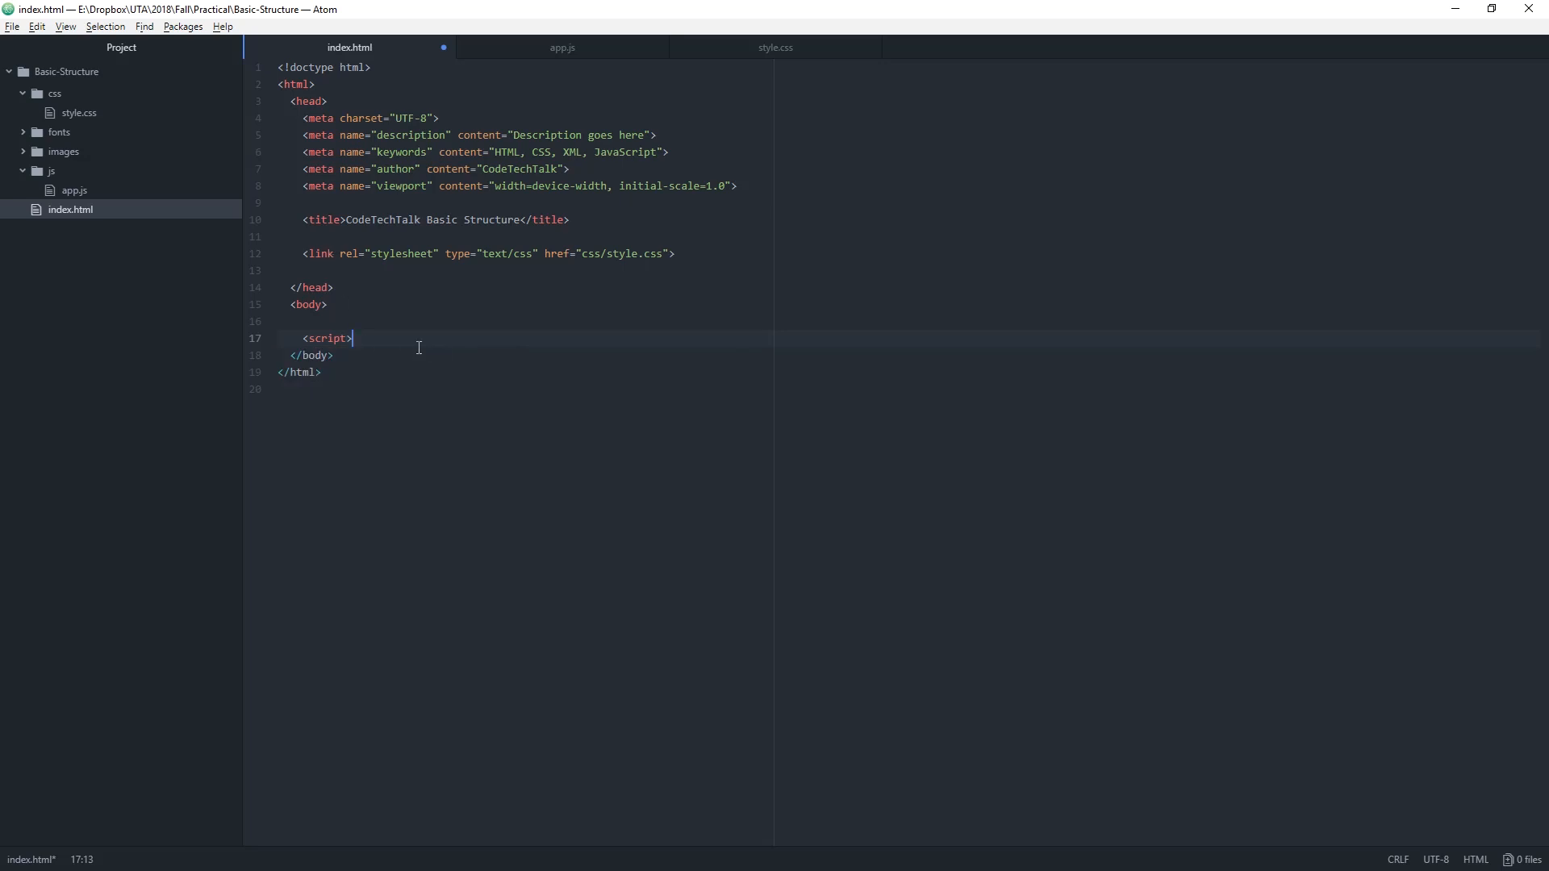
type("</st")
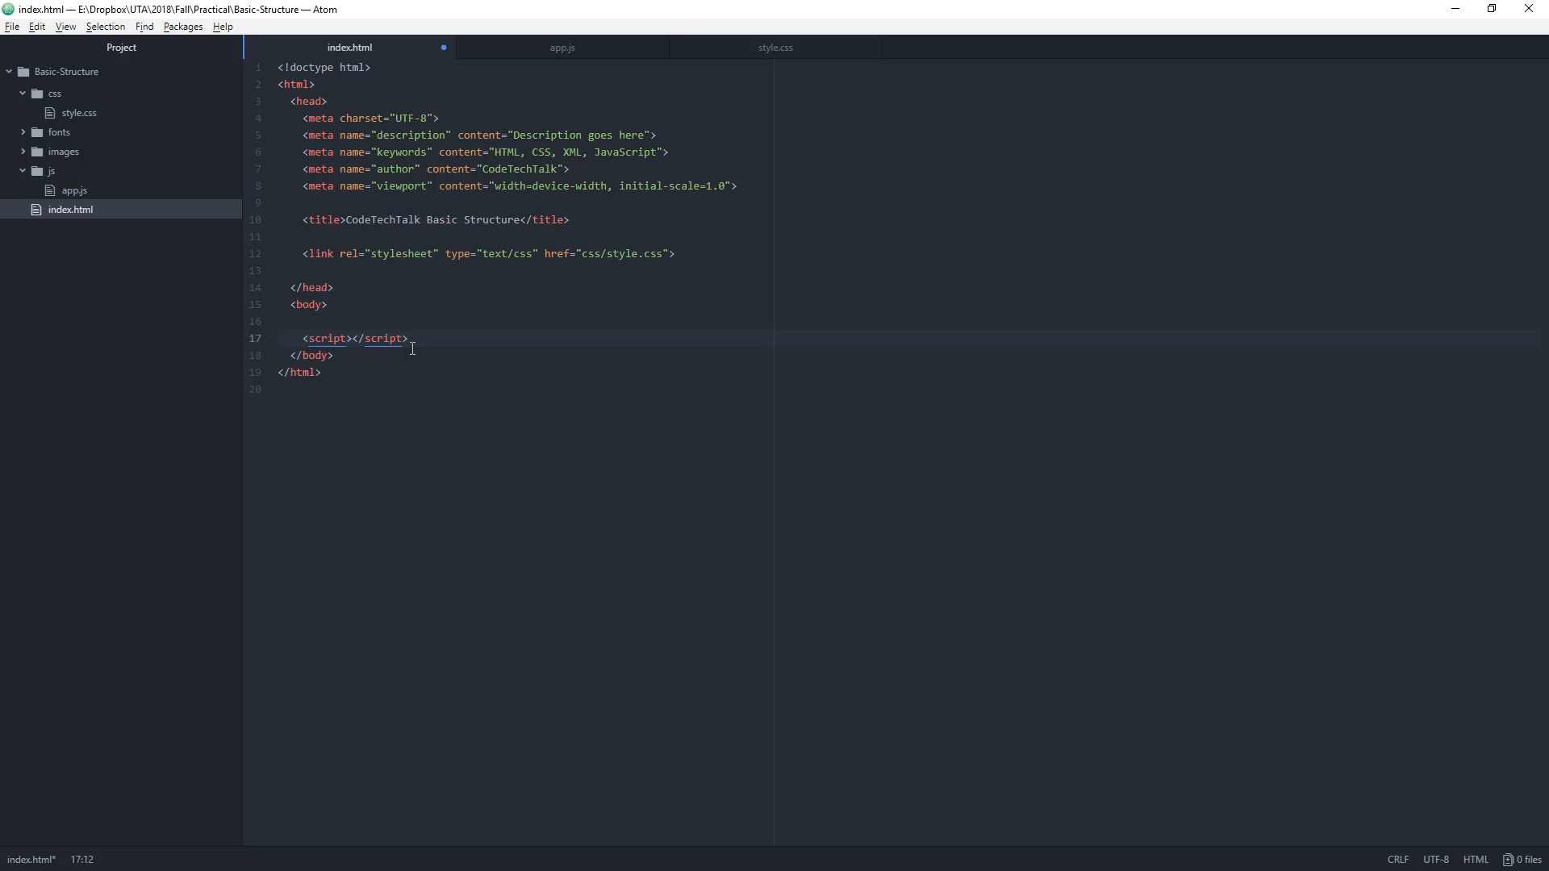
type("src=")
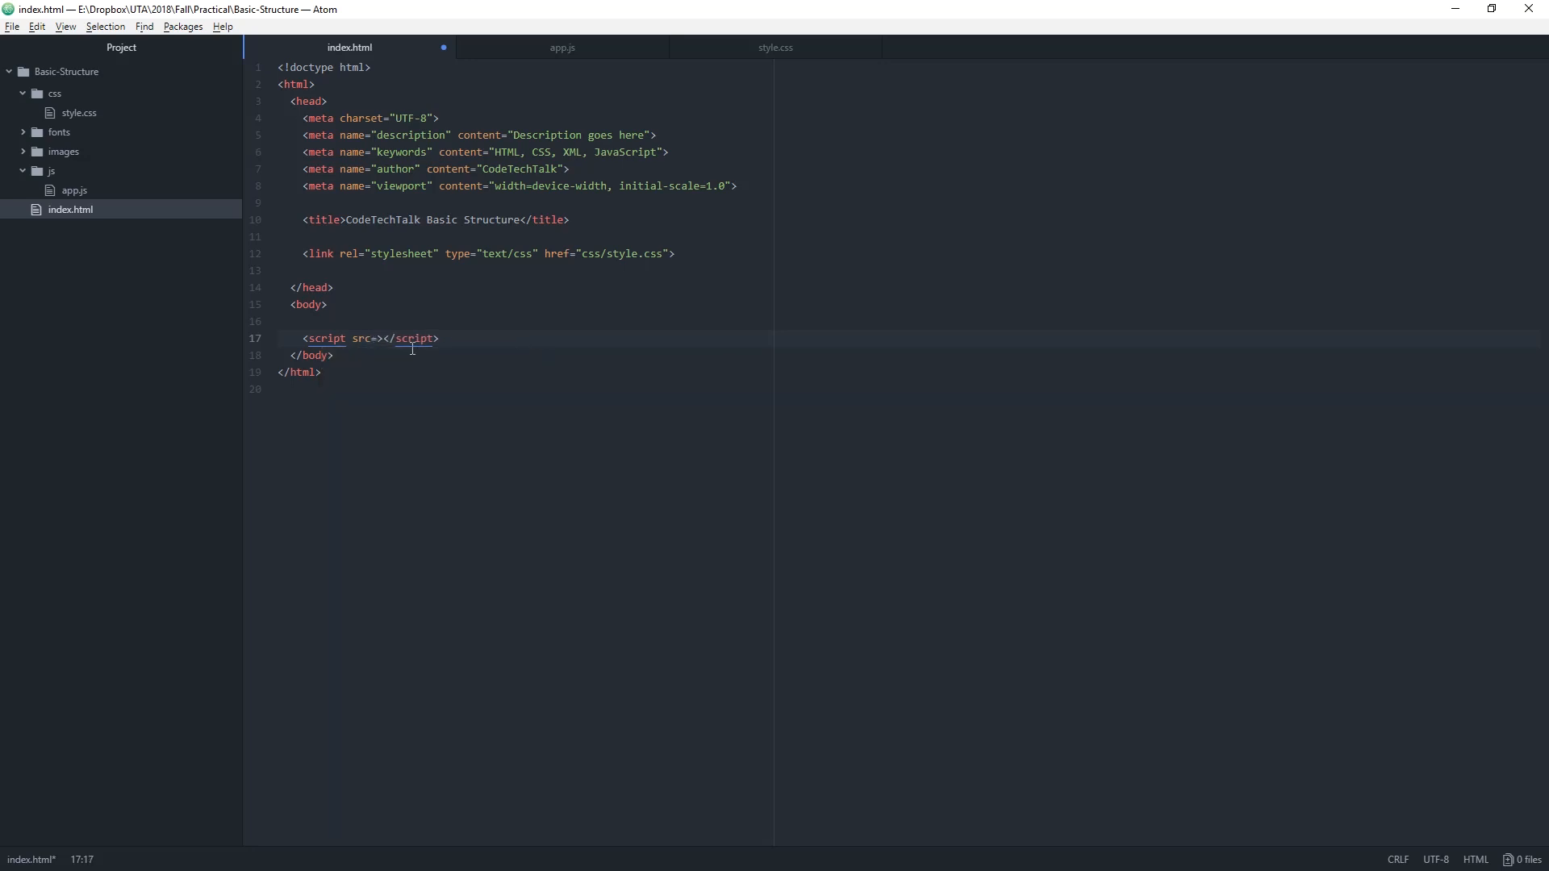
type("\"\"")
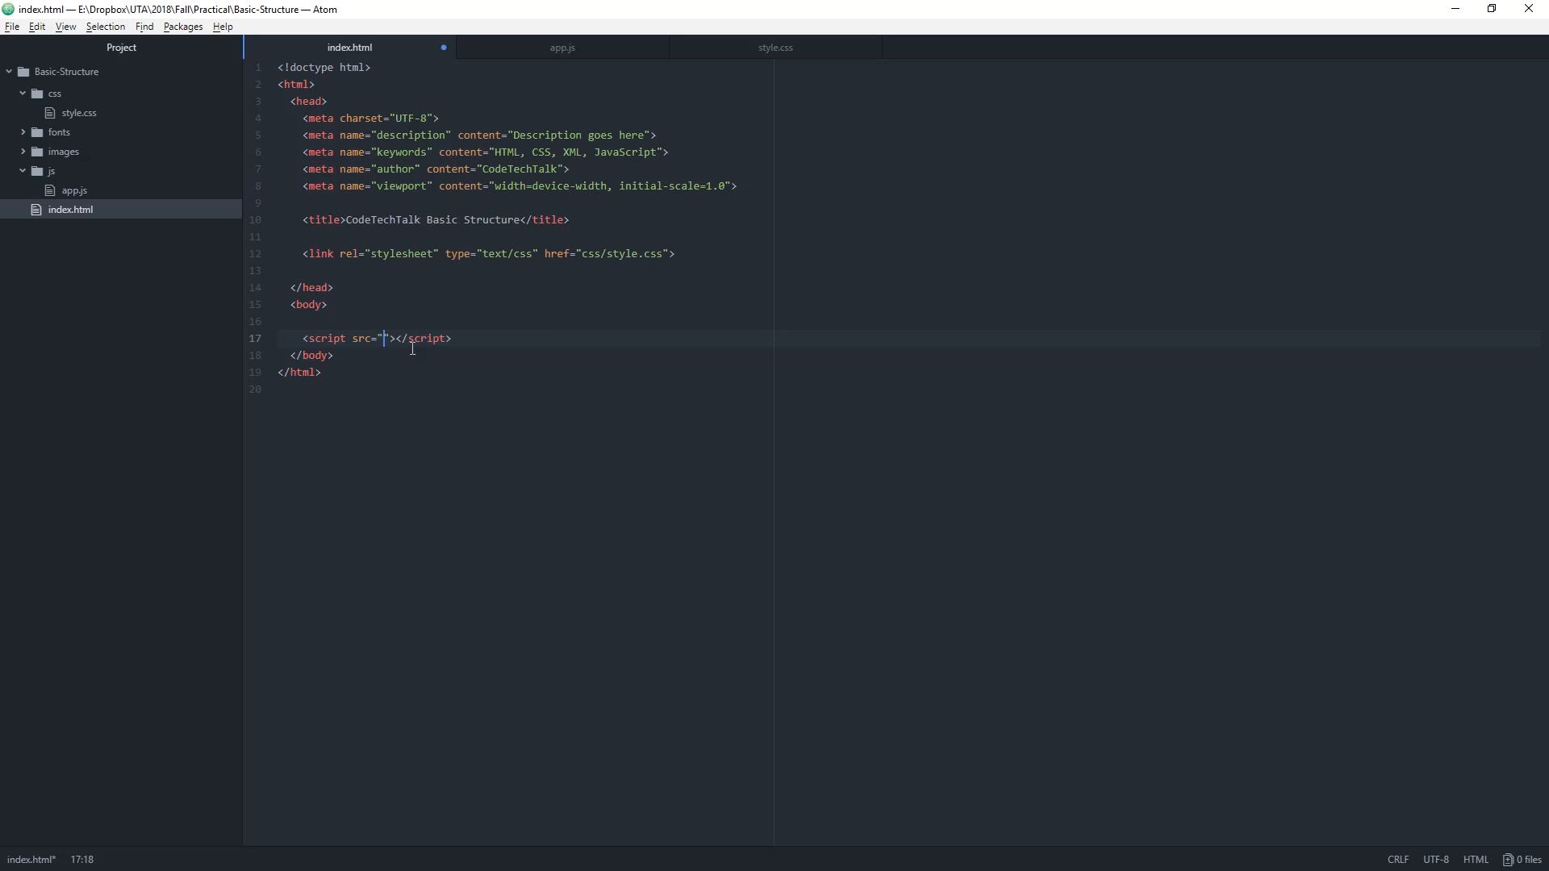
type("js")
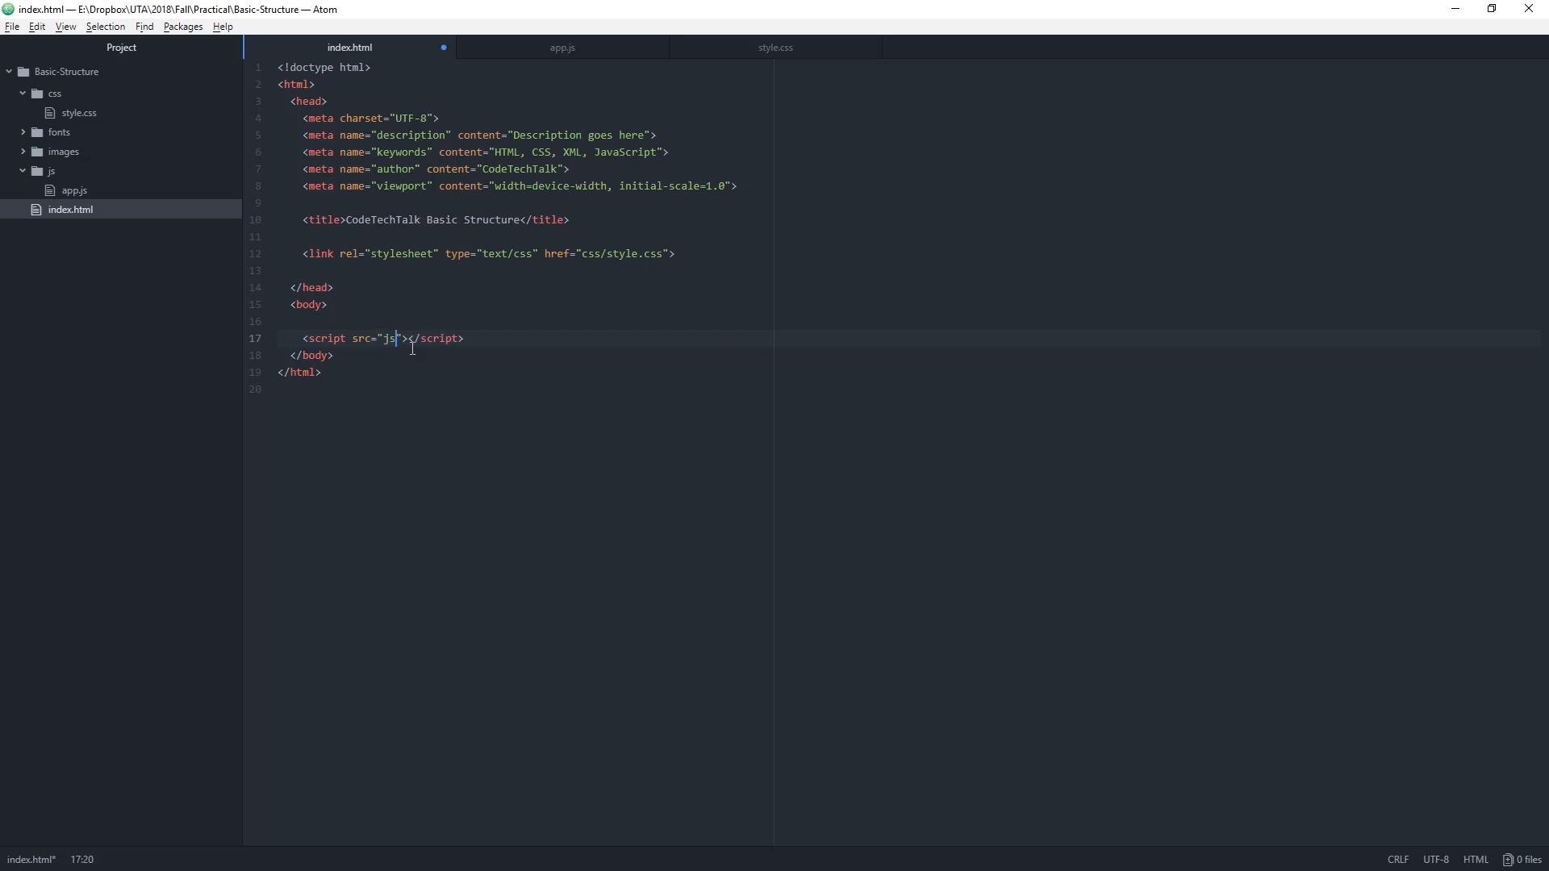
type("app.")
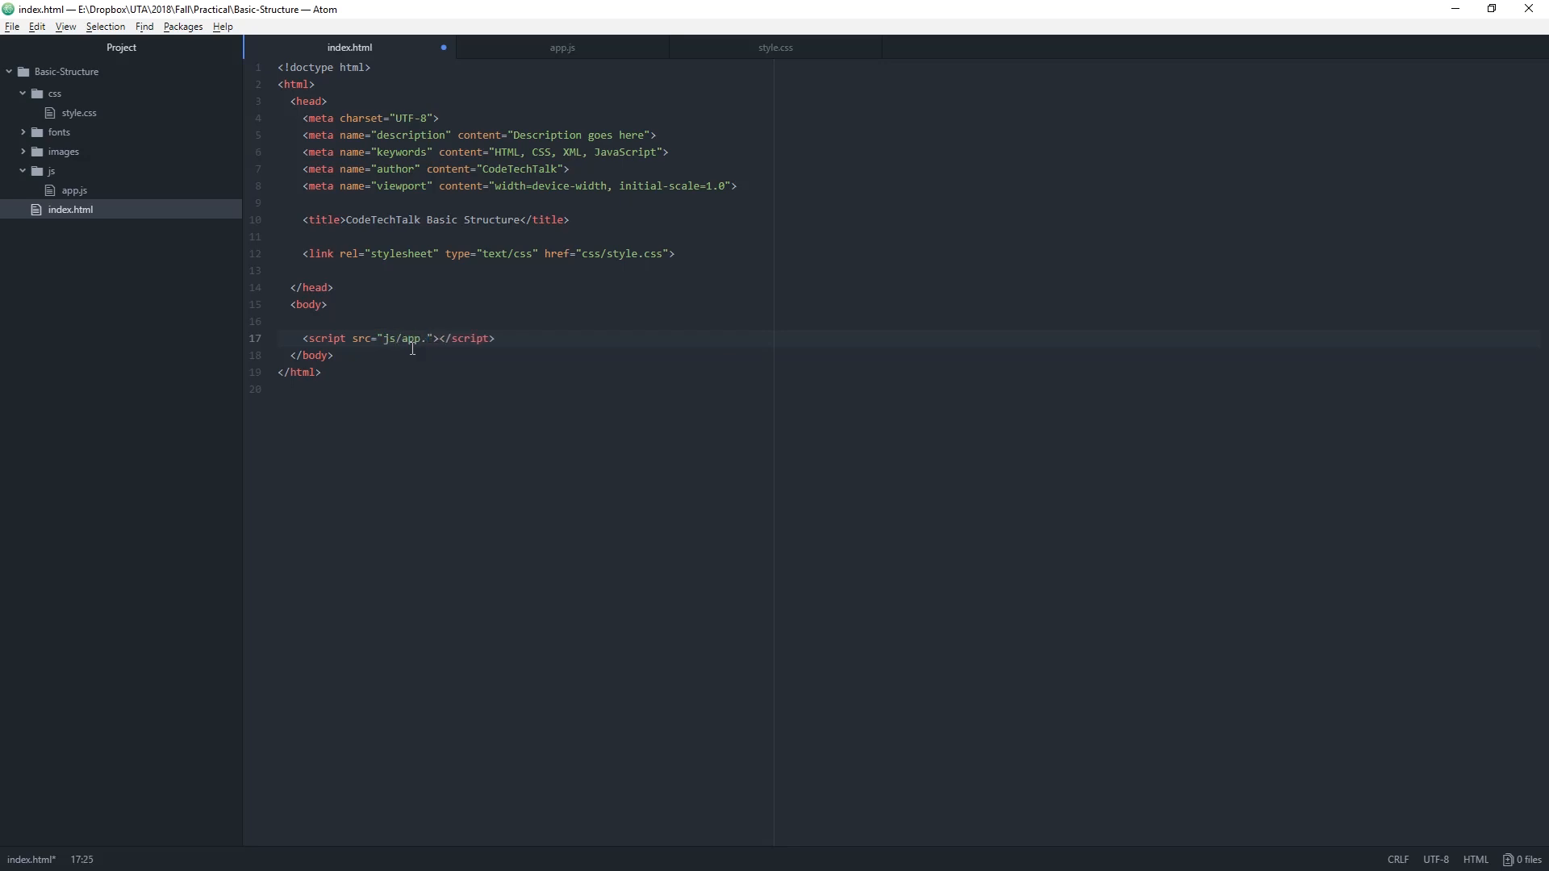
type("js")
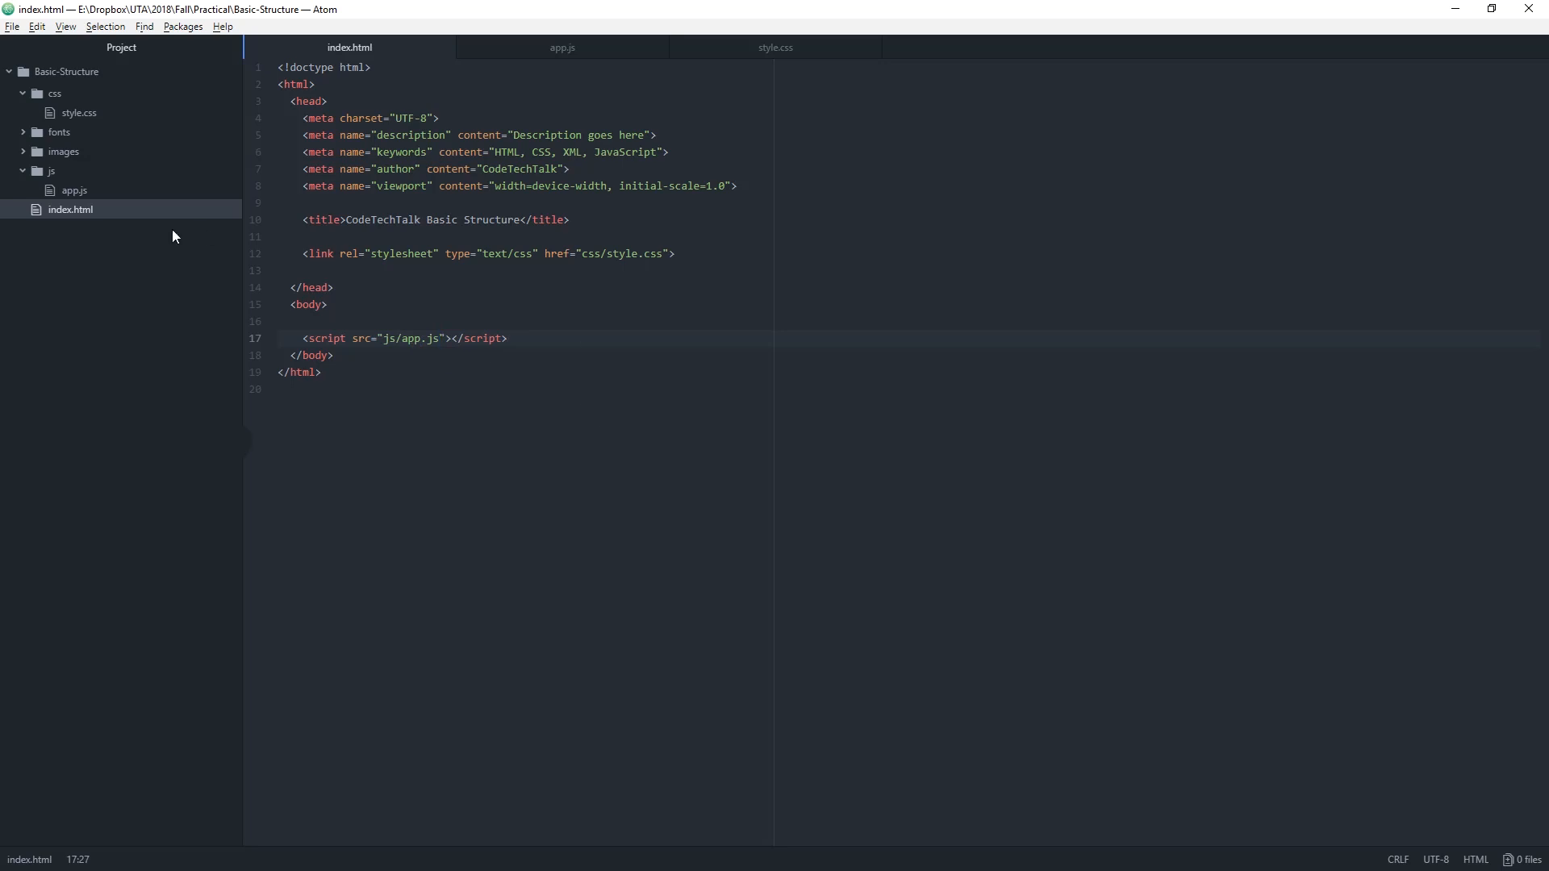
left_click(70, 210)
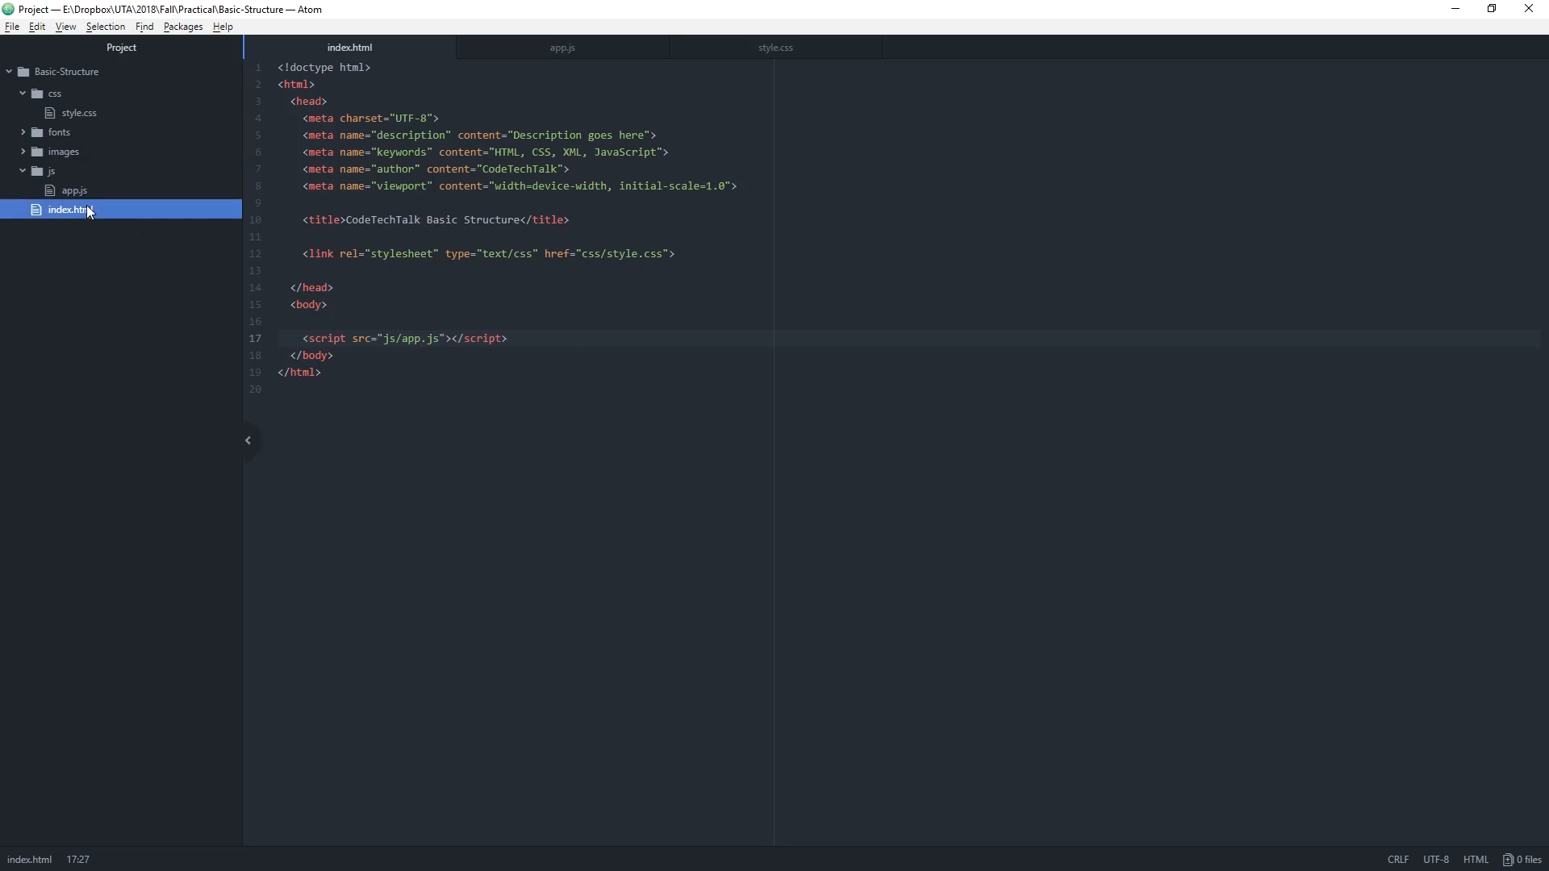
left_click(50, 171)
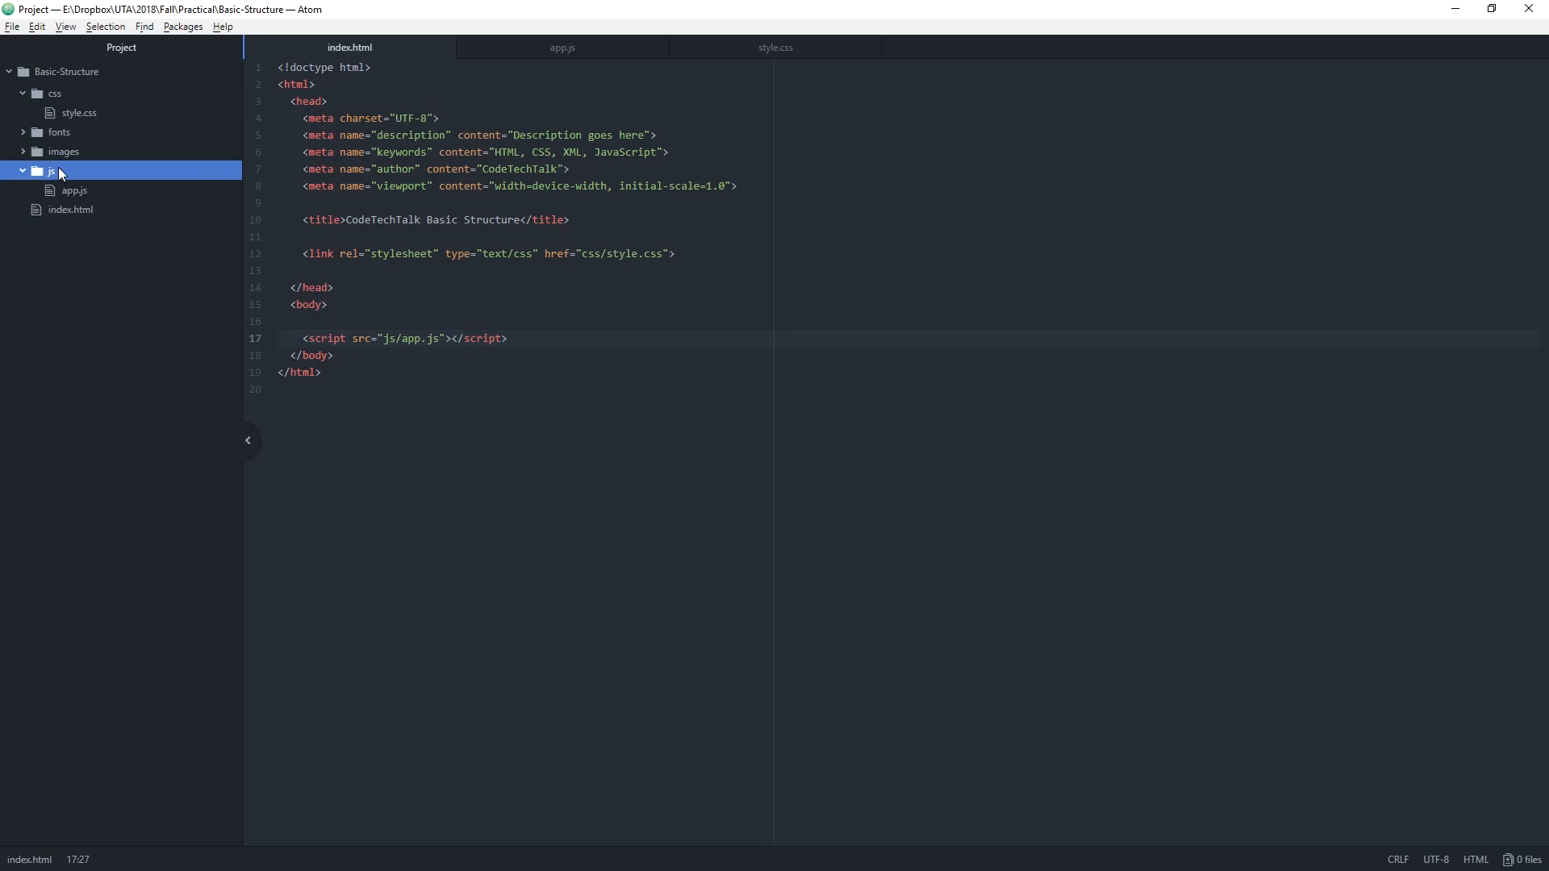
mouse_move(74, 190)
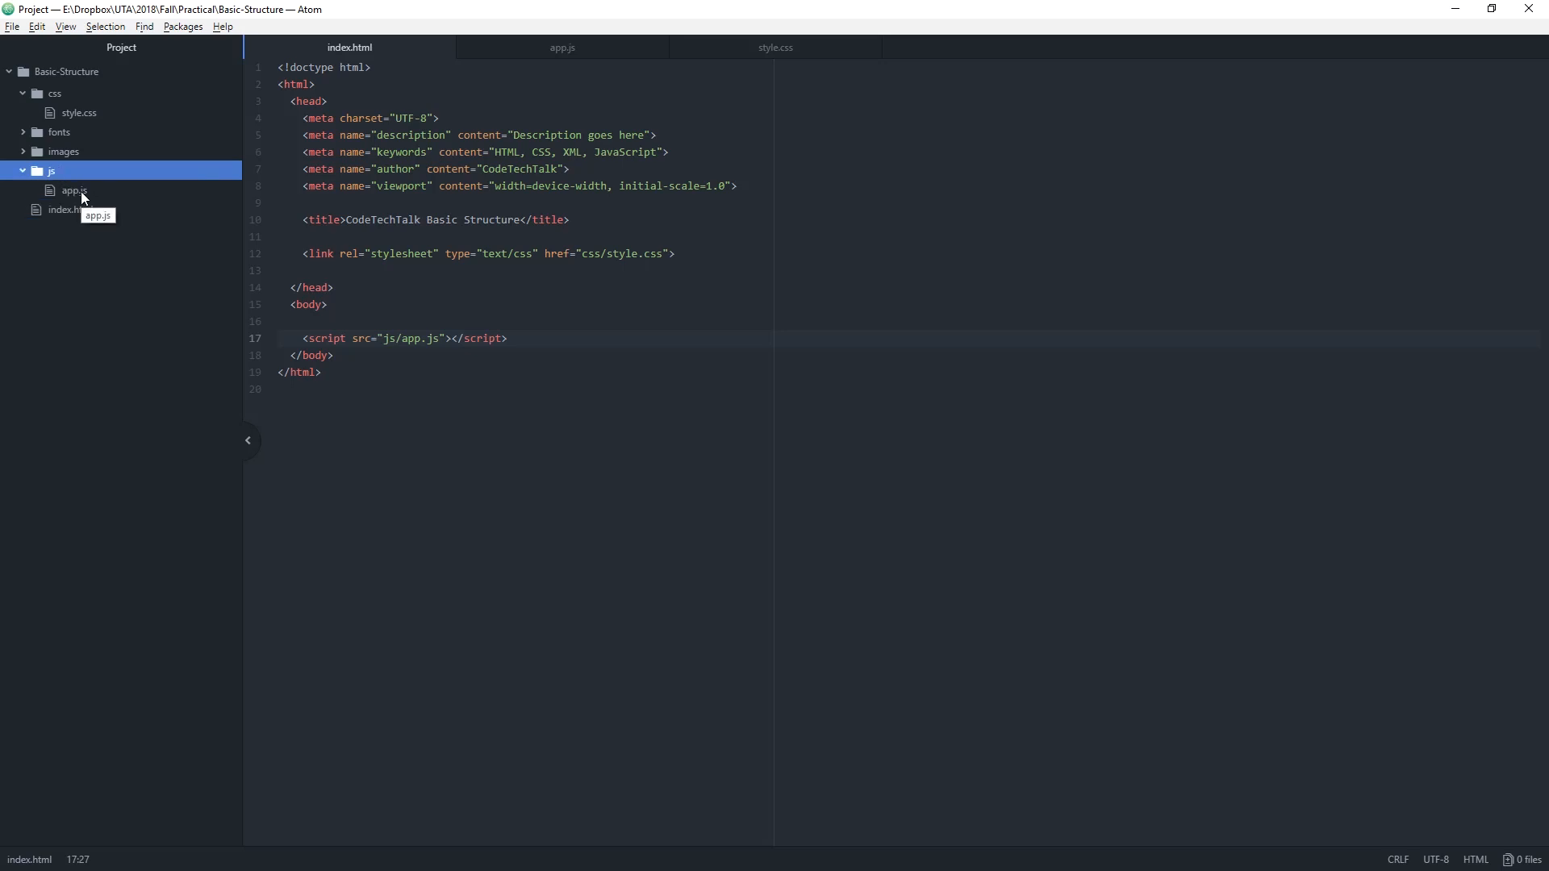
mouse_move(592, 302)
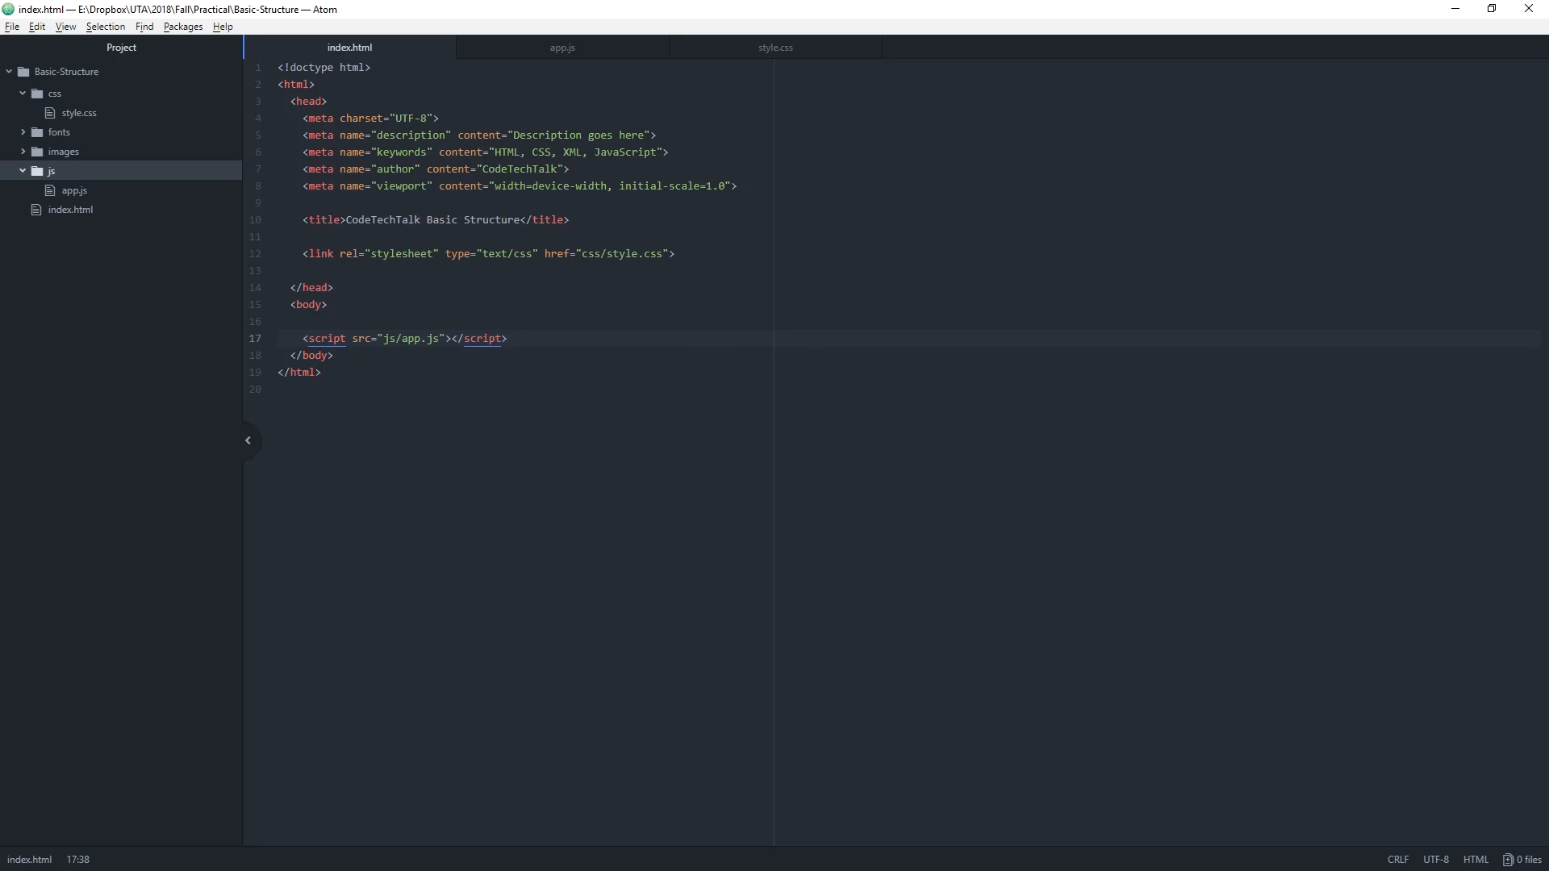
left_click(509, 337)
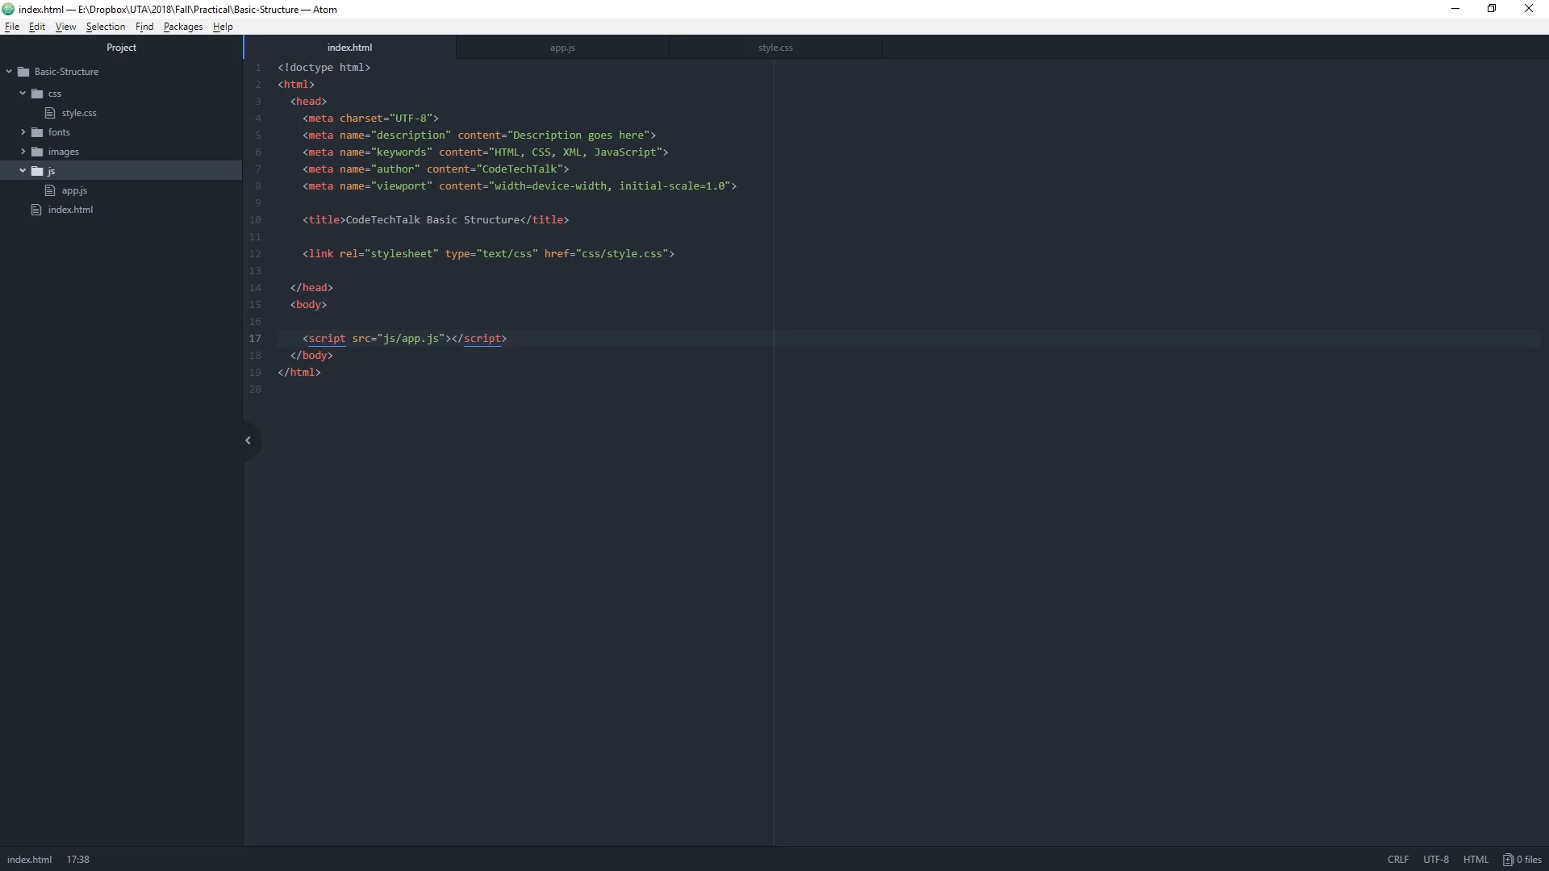
left_click(509, 337)
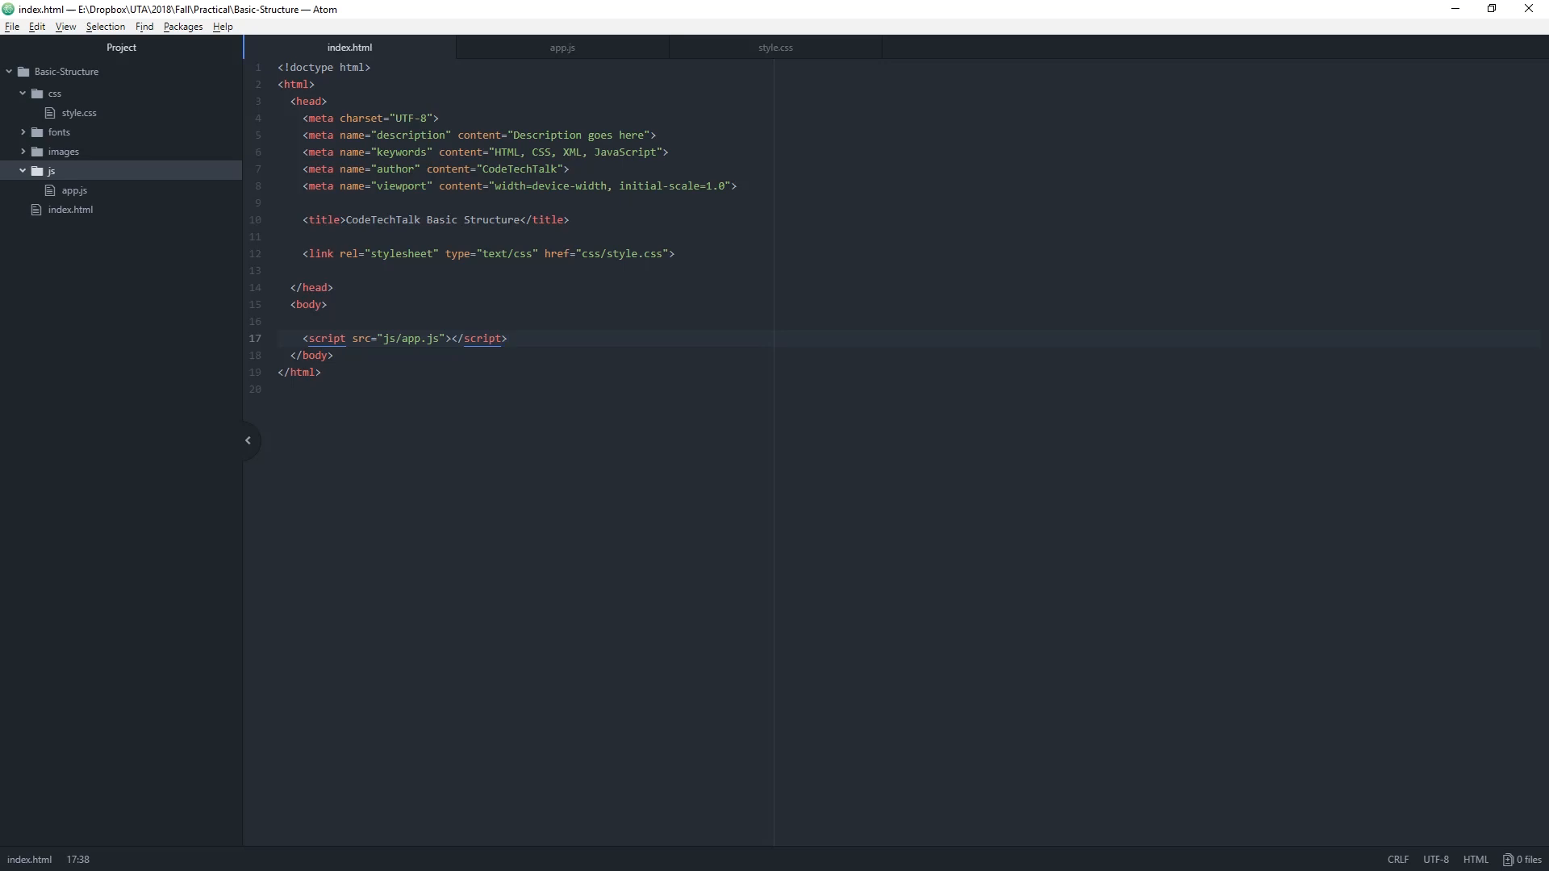
mouse_move(771, 446)
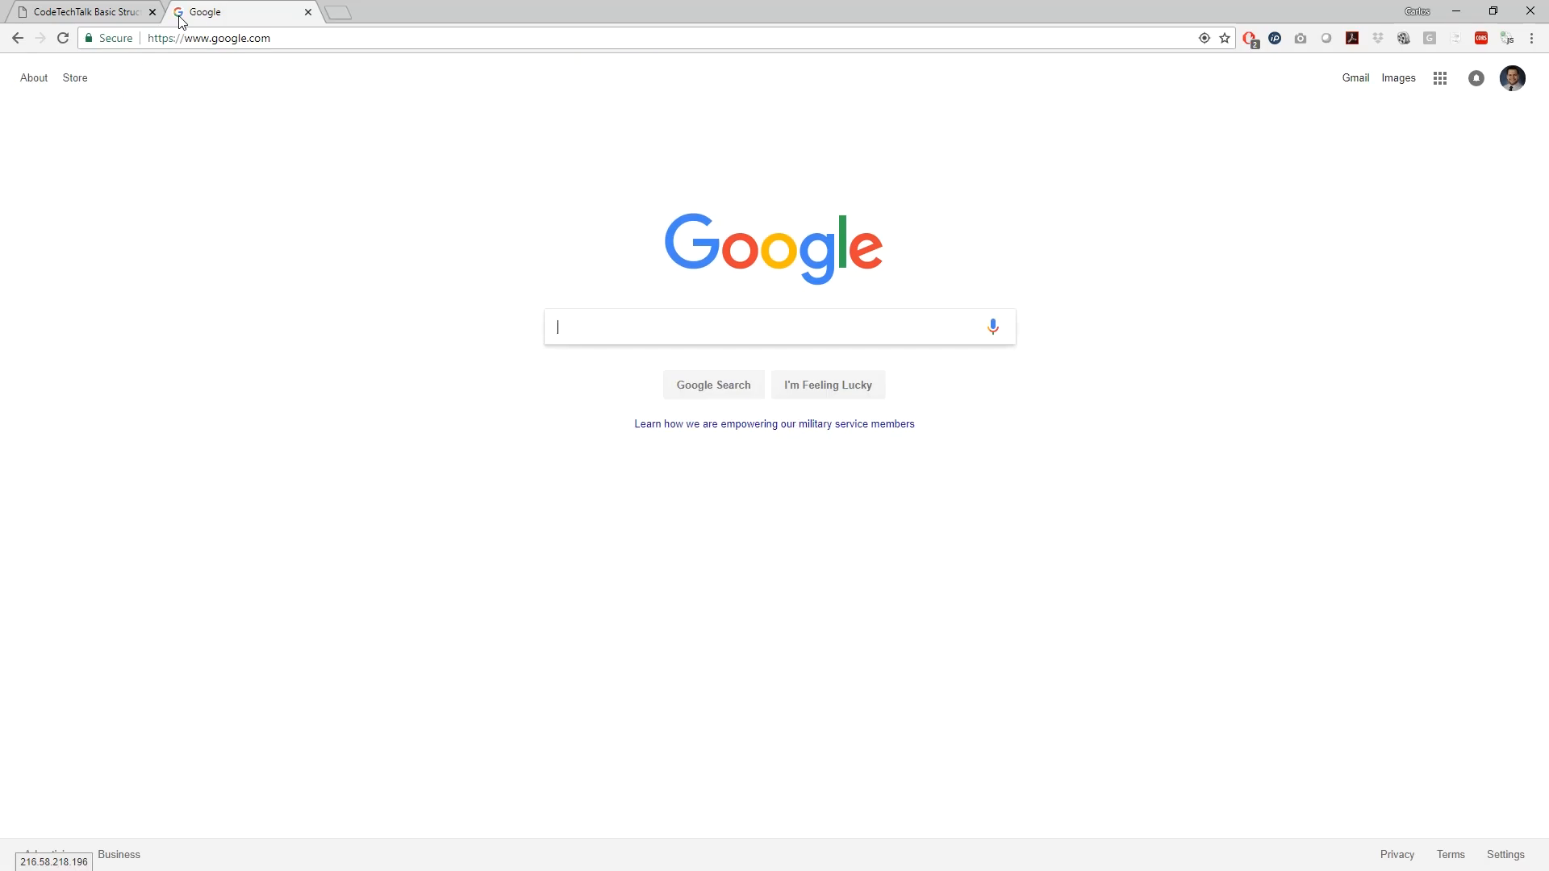
mouse_move(203, 11)
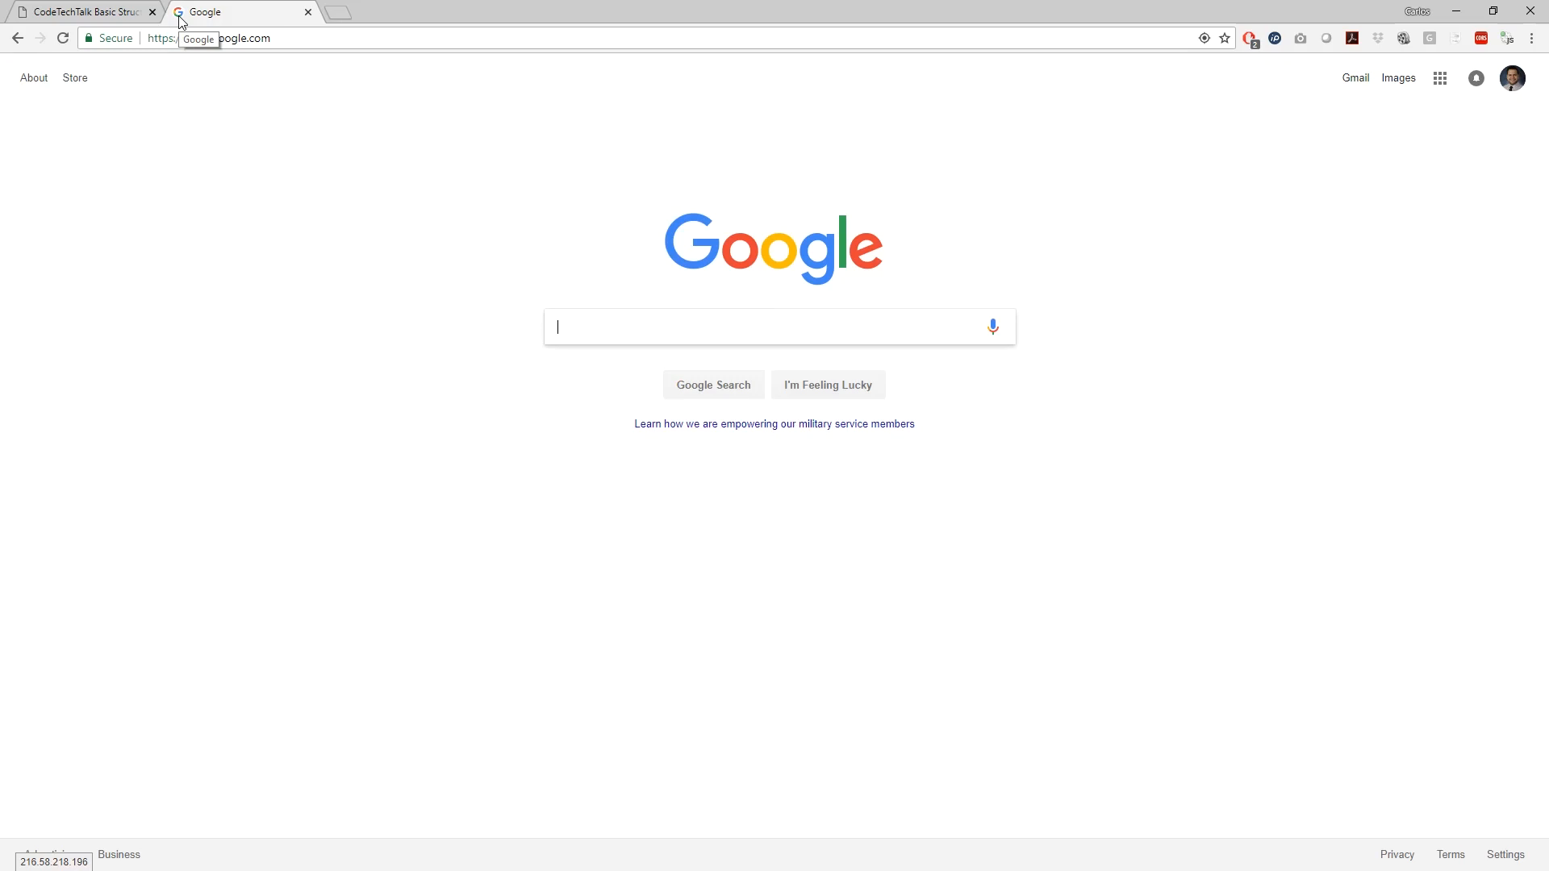
- Search Google for "jquery cdn"
type("jquery cdn")
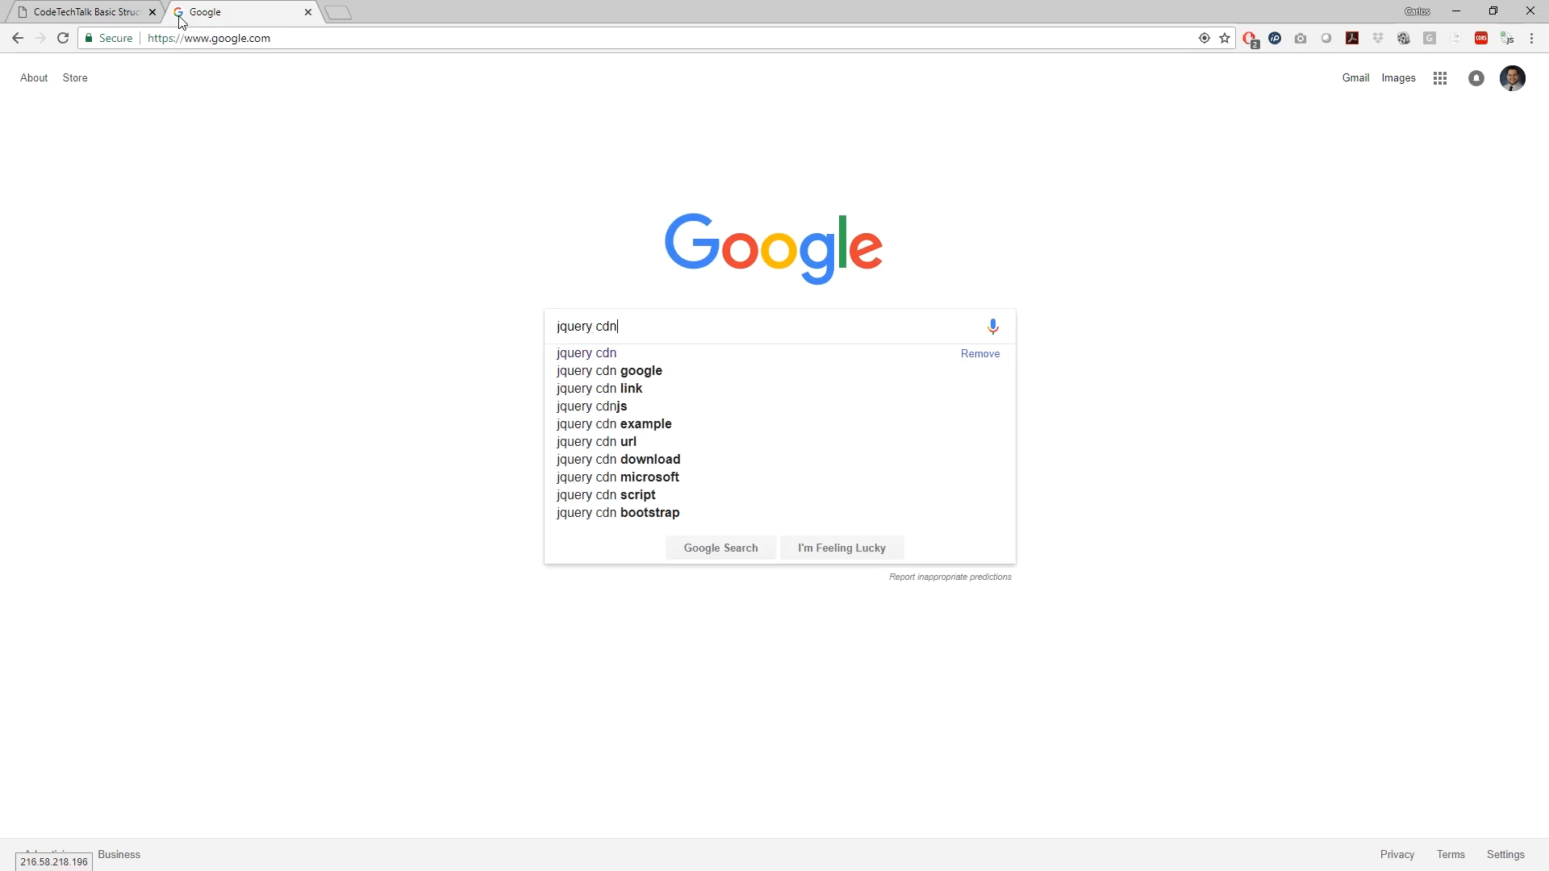
key("Return")
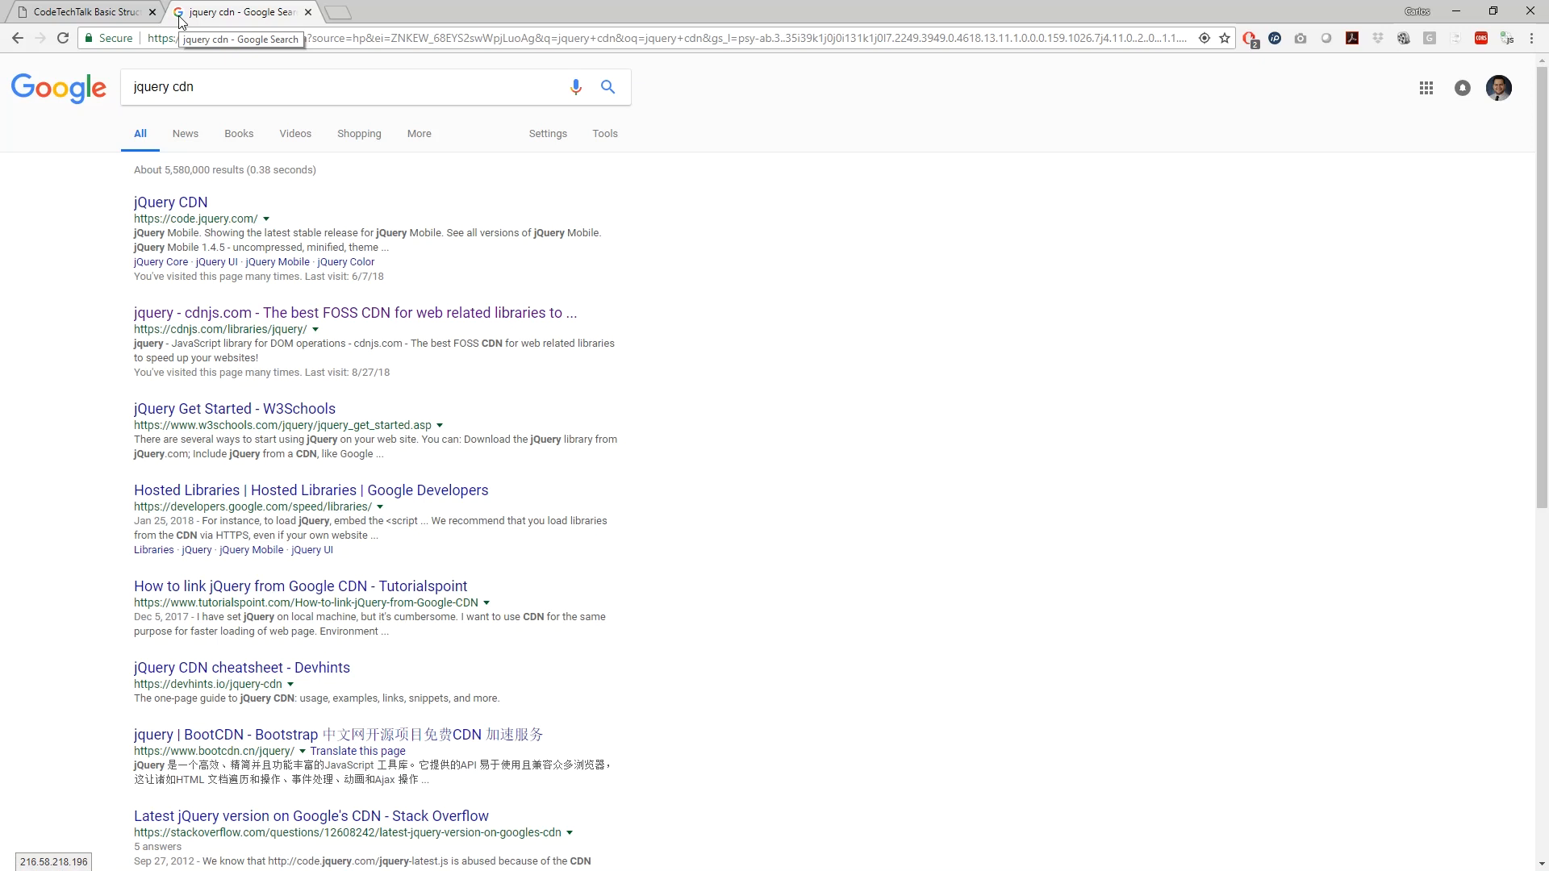
mouse_move(679, 308)
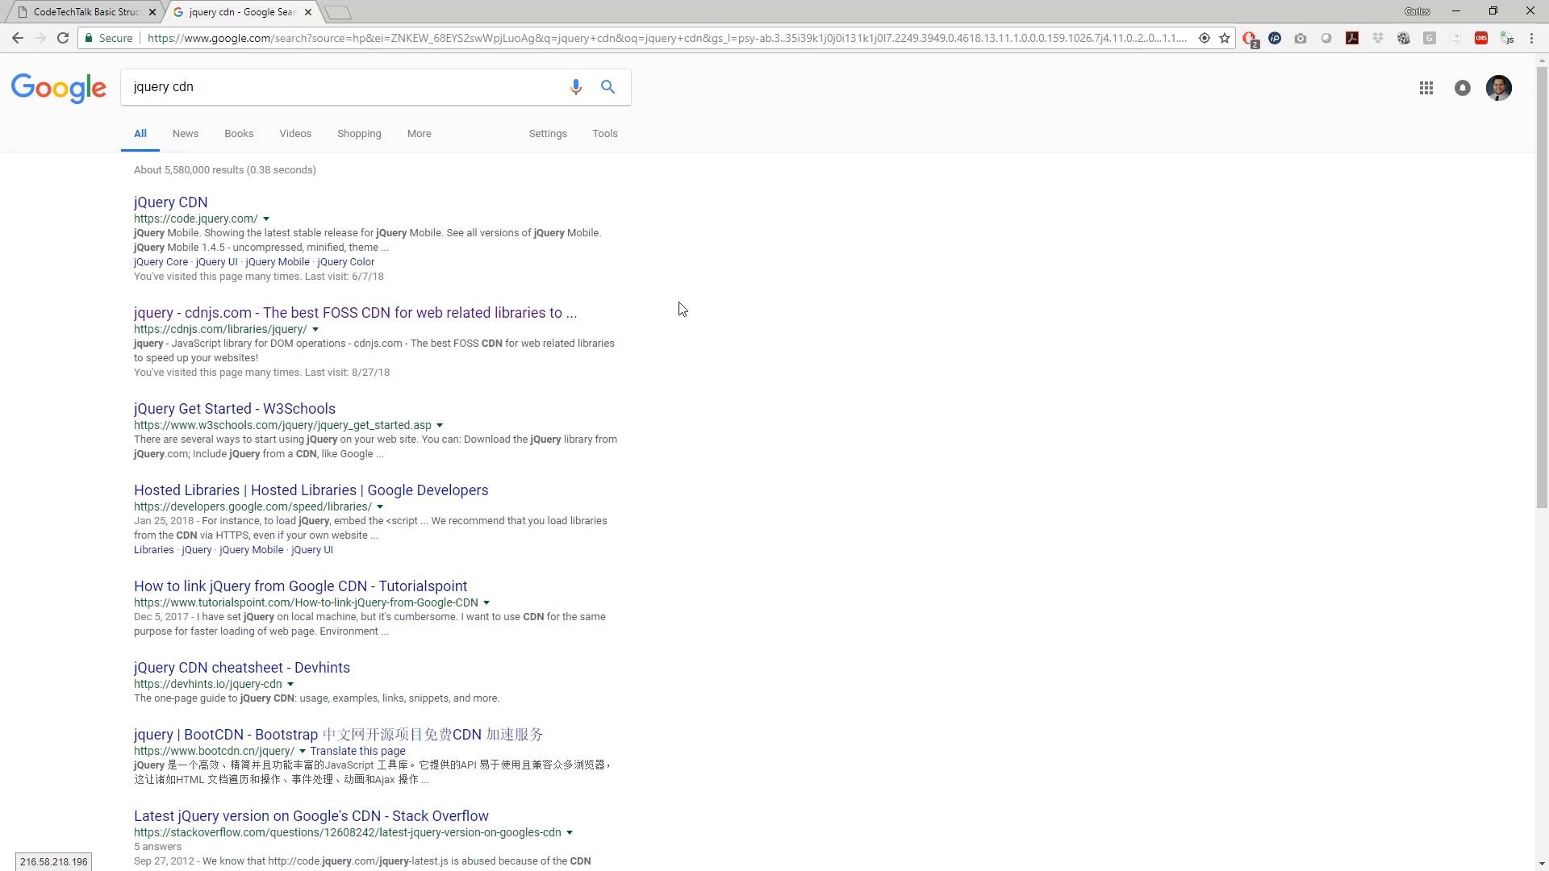
- From the cdnjs jquery result, copy the script tag for jquery.min.js 3.3.1
left_click(353, 311)
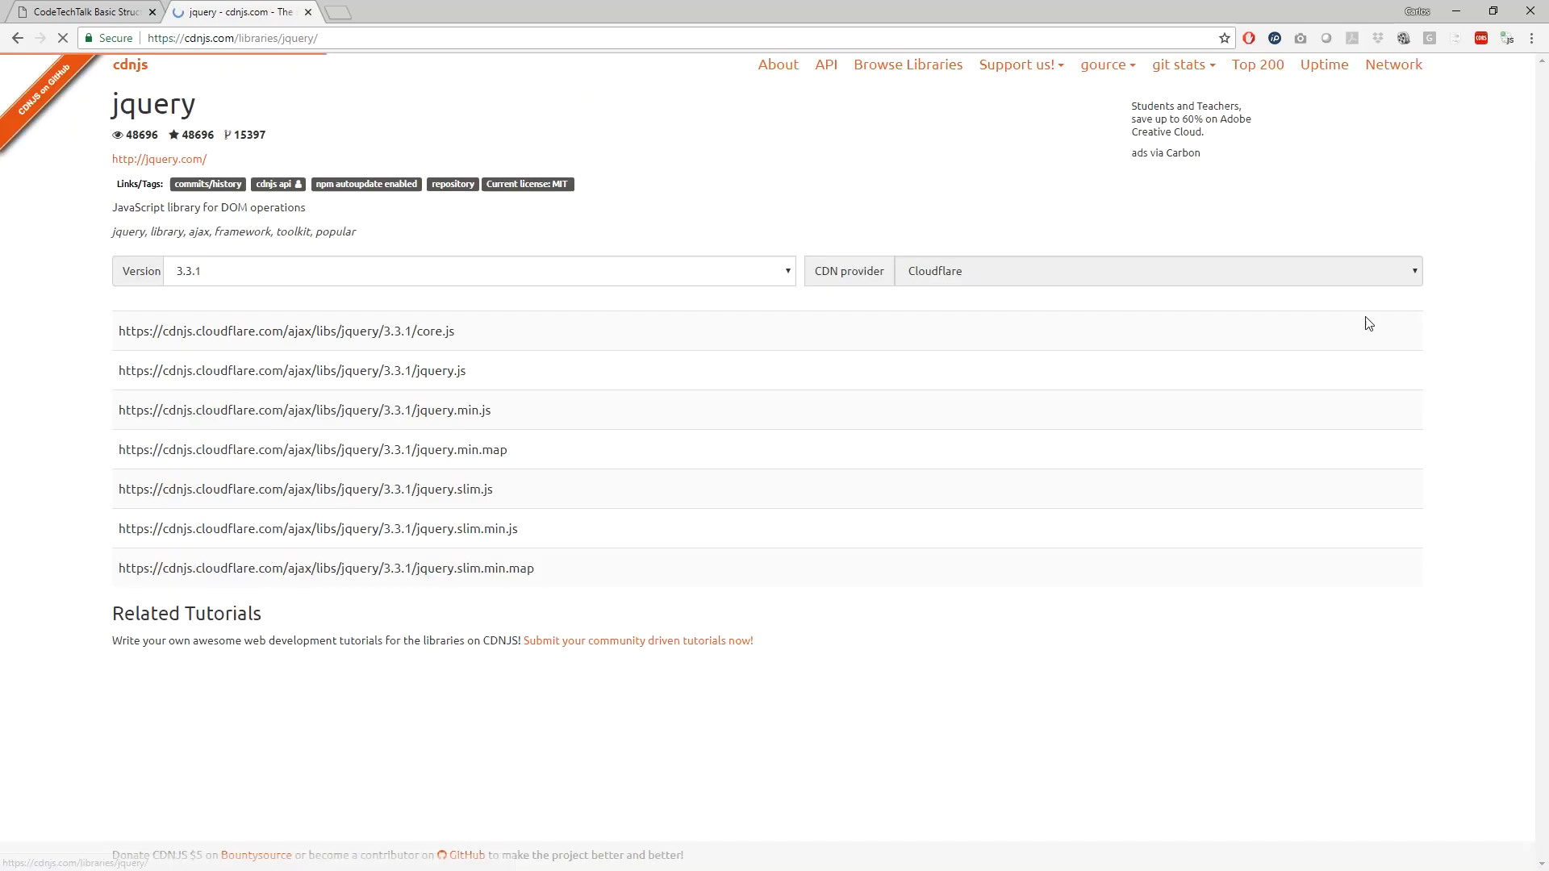
mouse_move(627, 382)
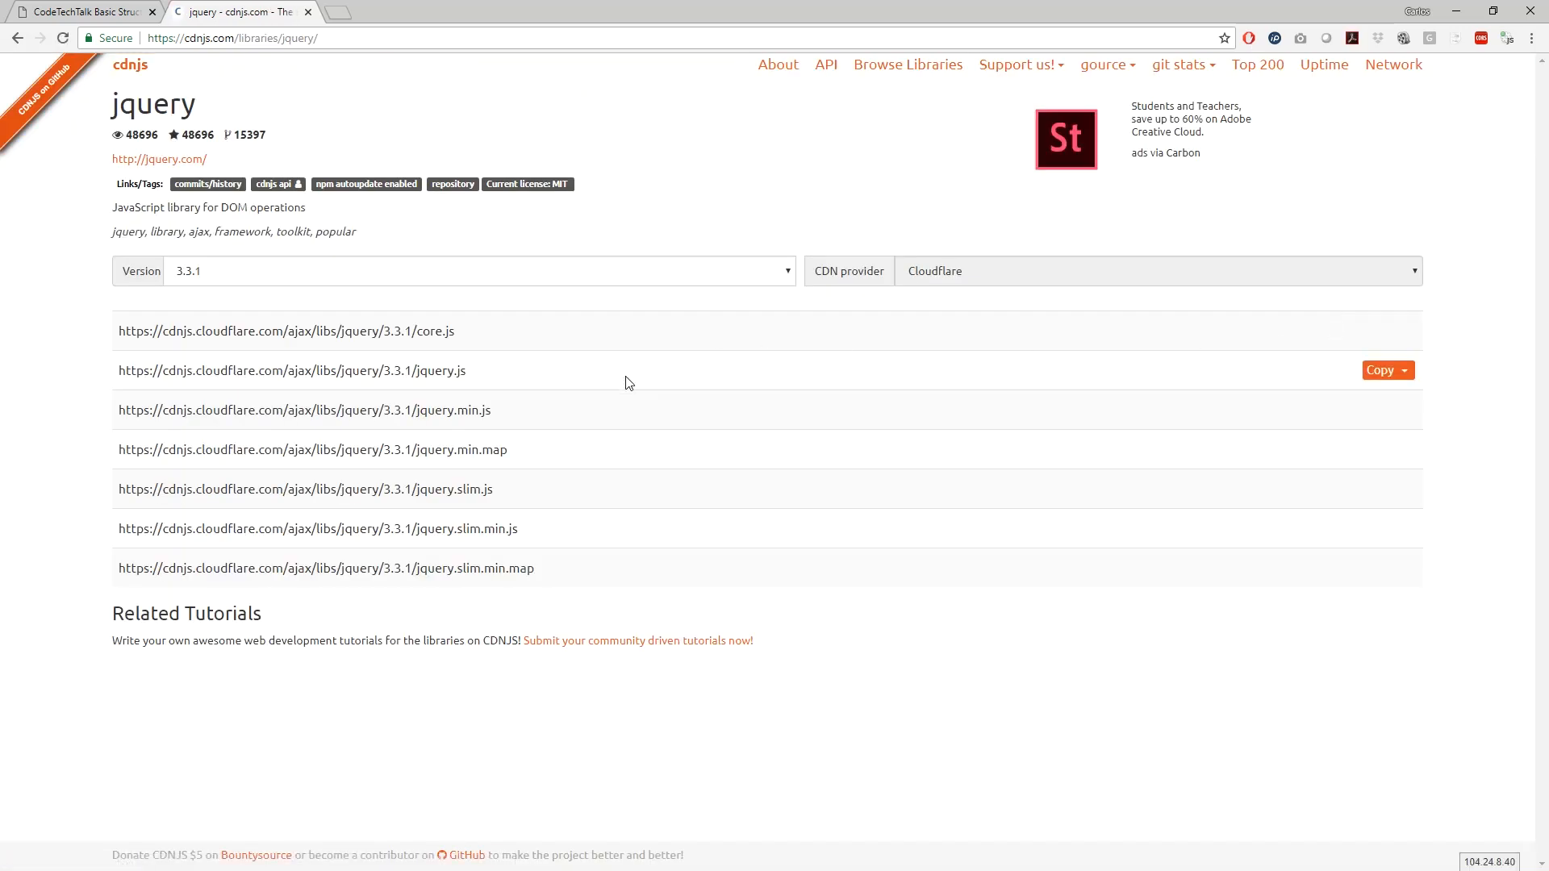
mouse_move(465, 414)
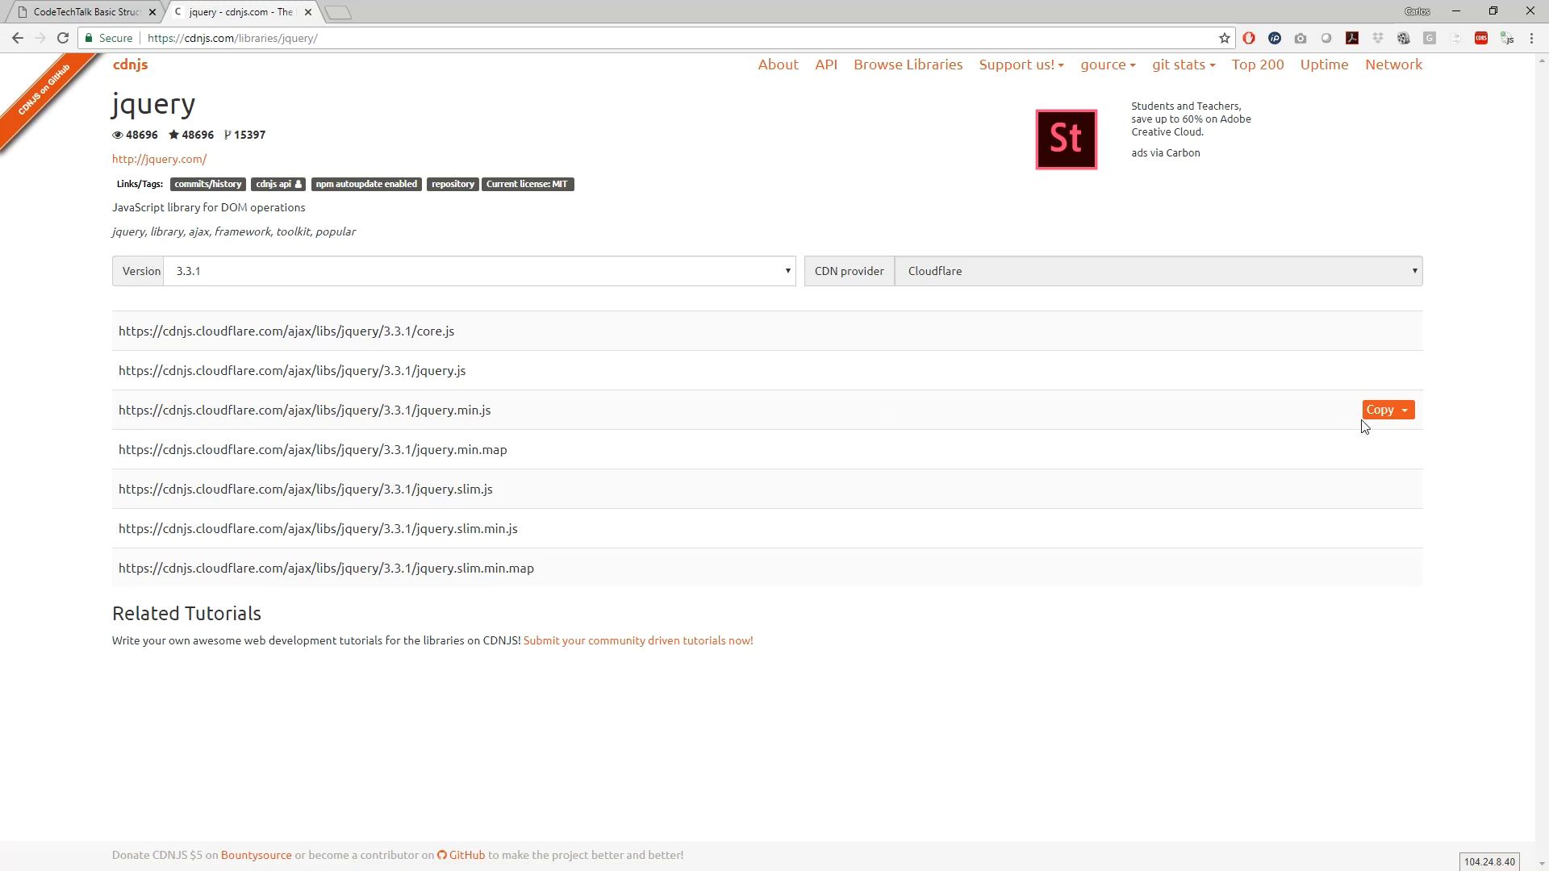
mouse_move(1401, 416)
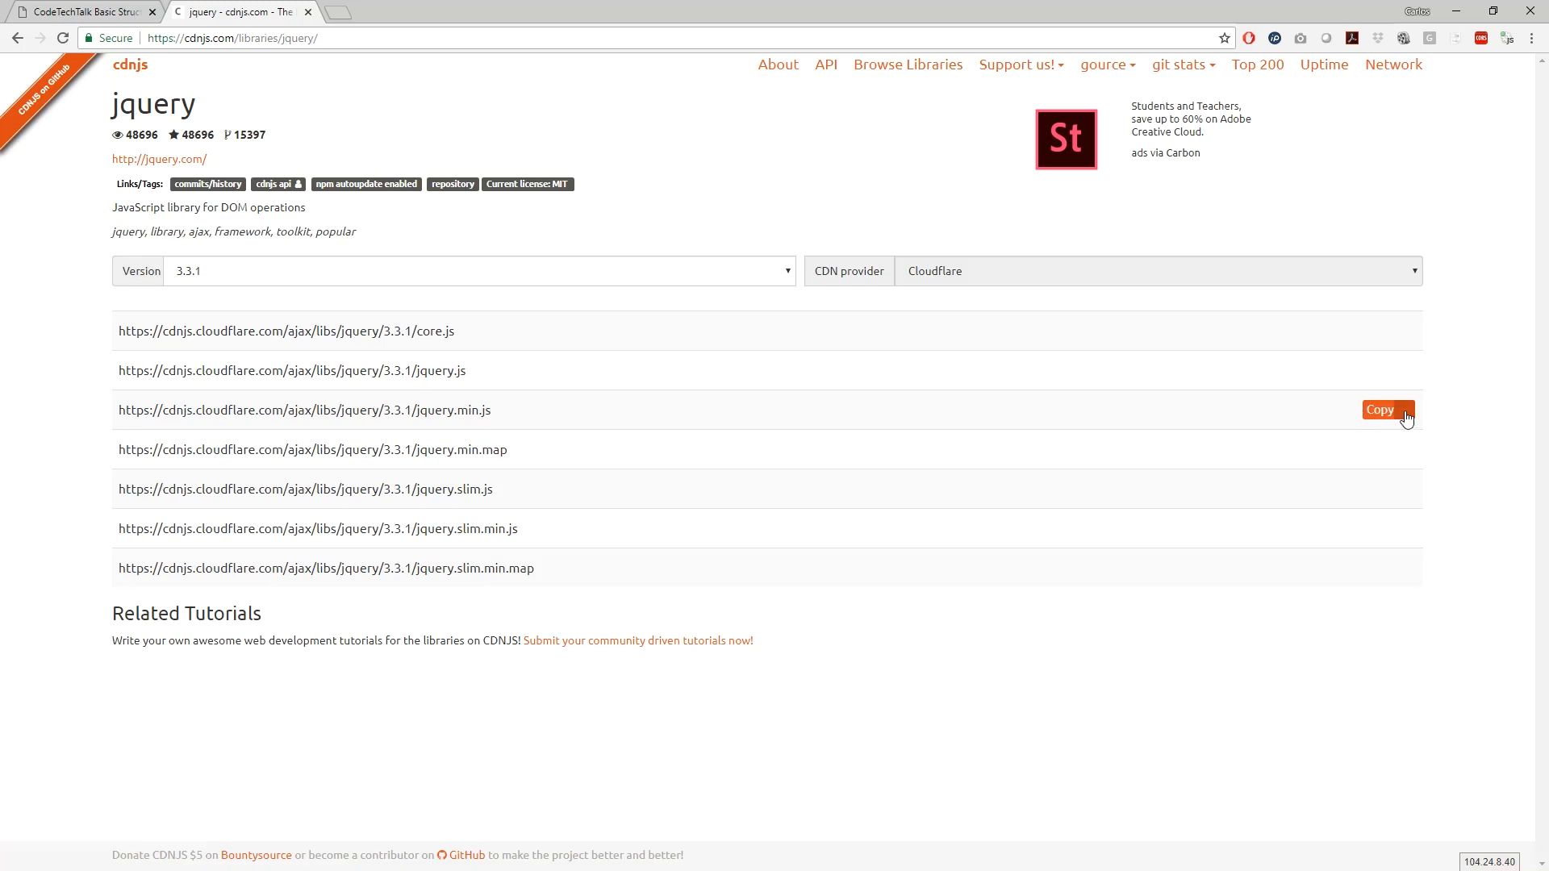
left_click(1403, 408)
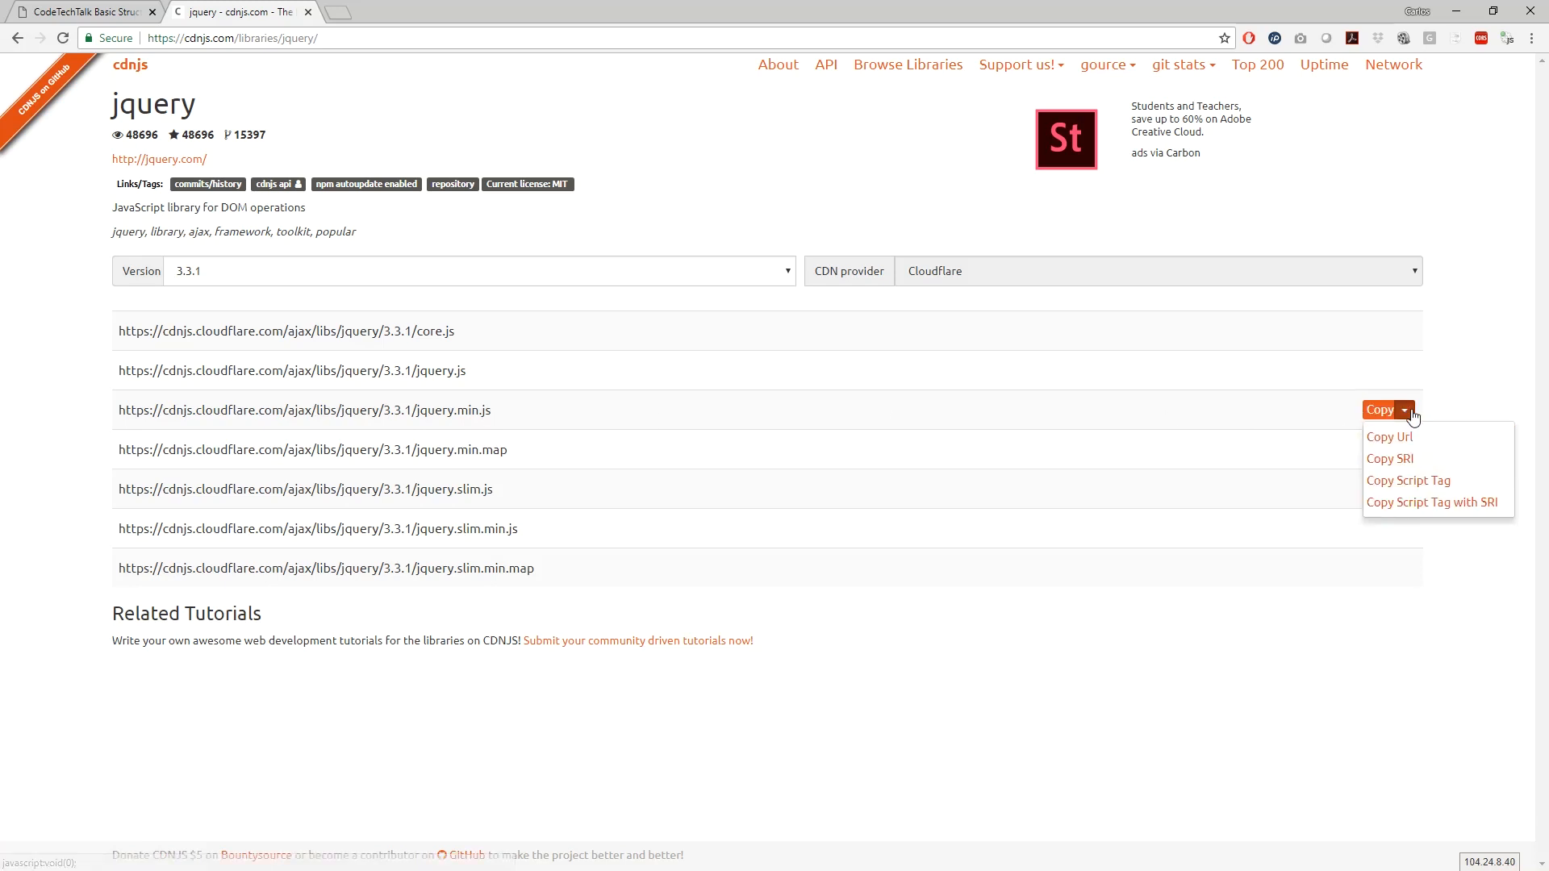
mouse_move(1407, 481)
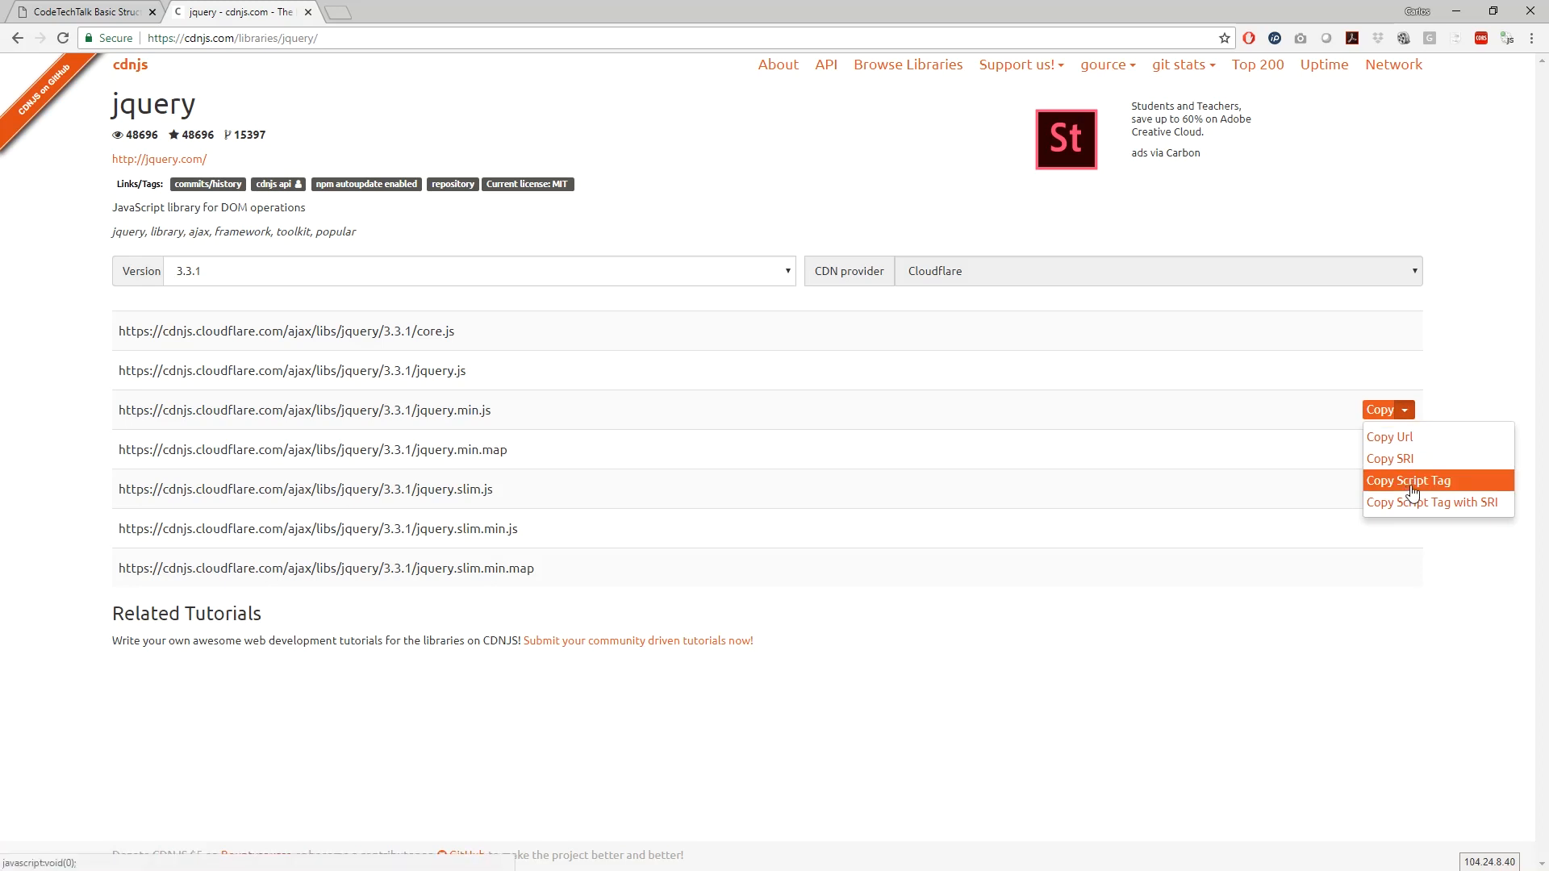
left_click(1407, 481)
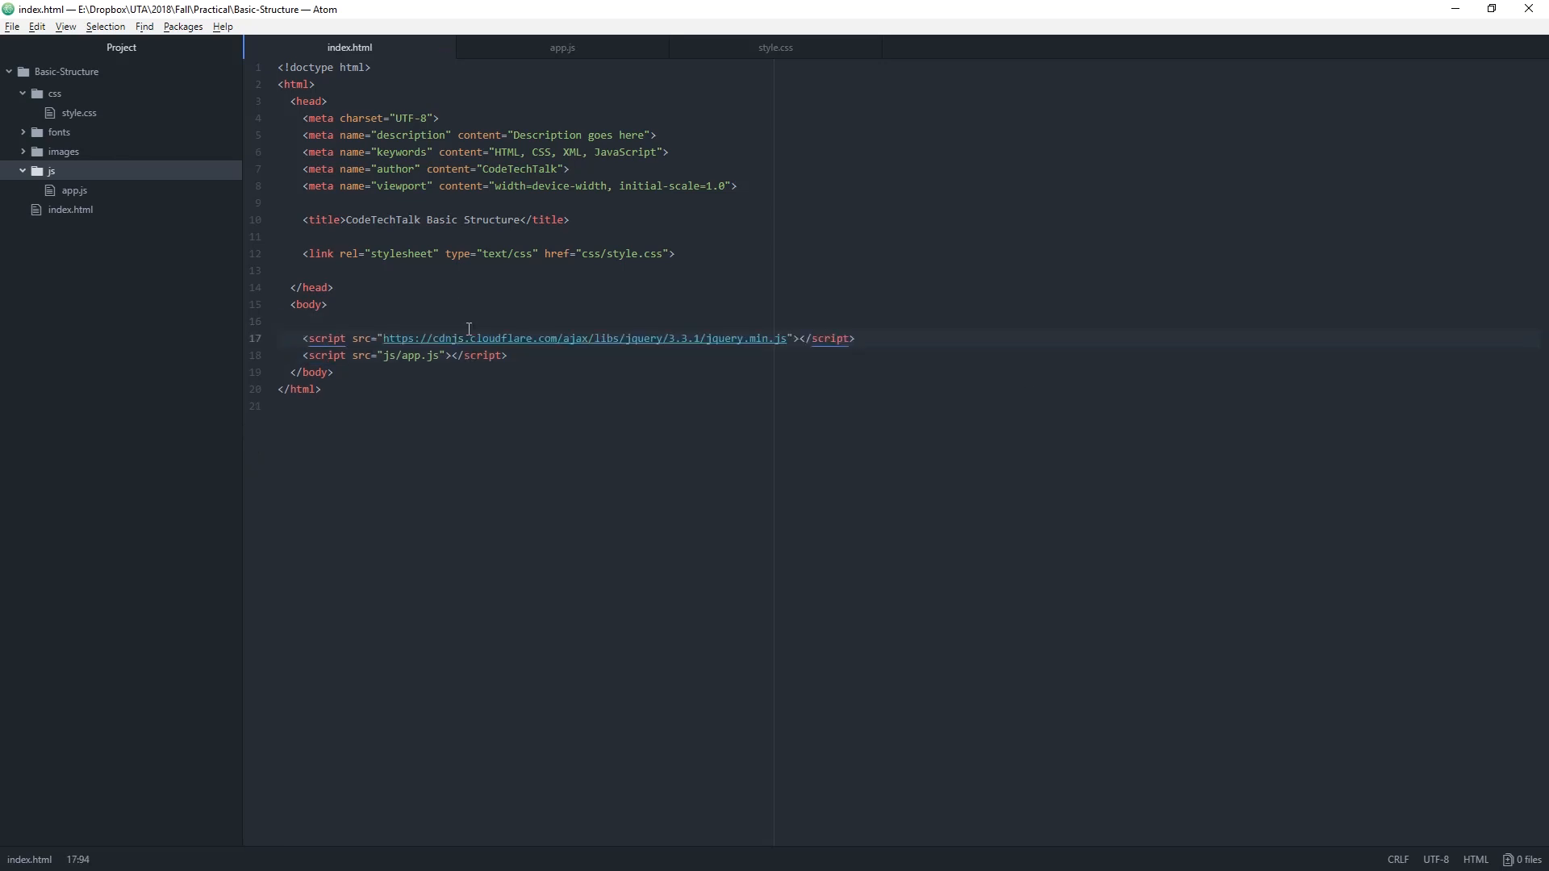
- Paste the cdnjs jQuery 3.3.1 script tag on line 17 above the js/app.js script
left_click(856, 337)
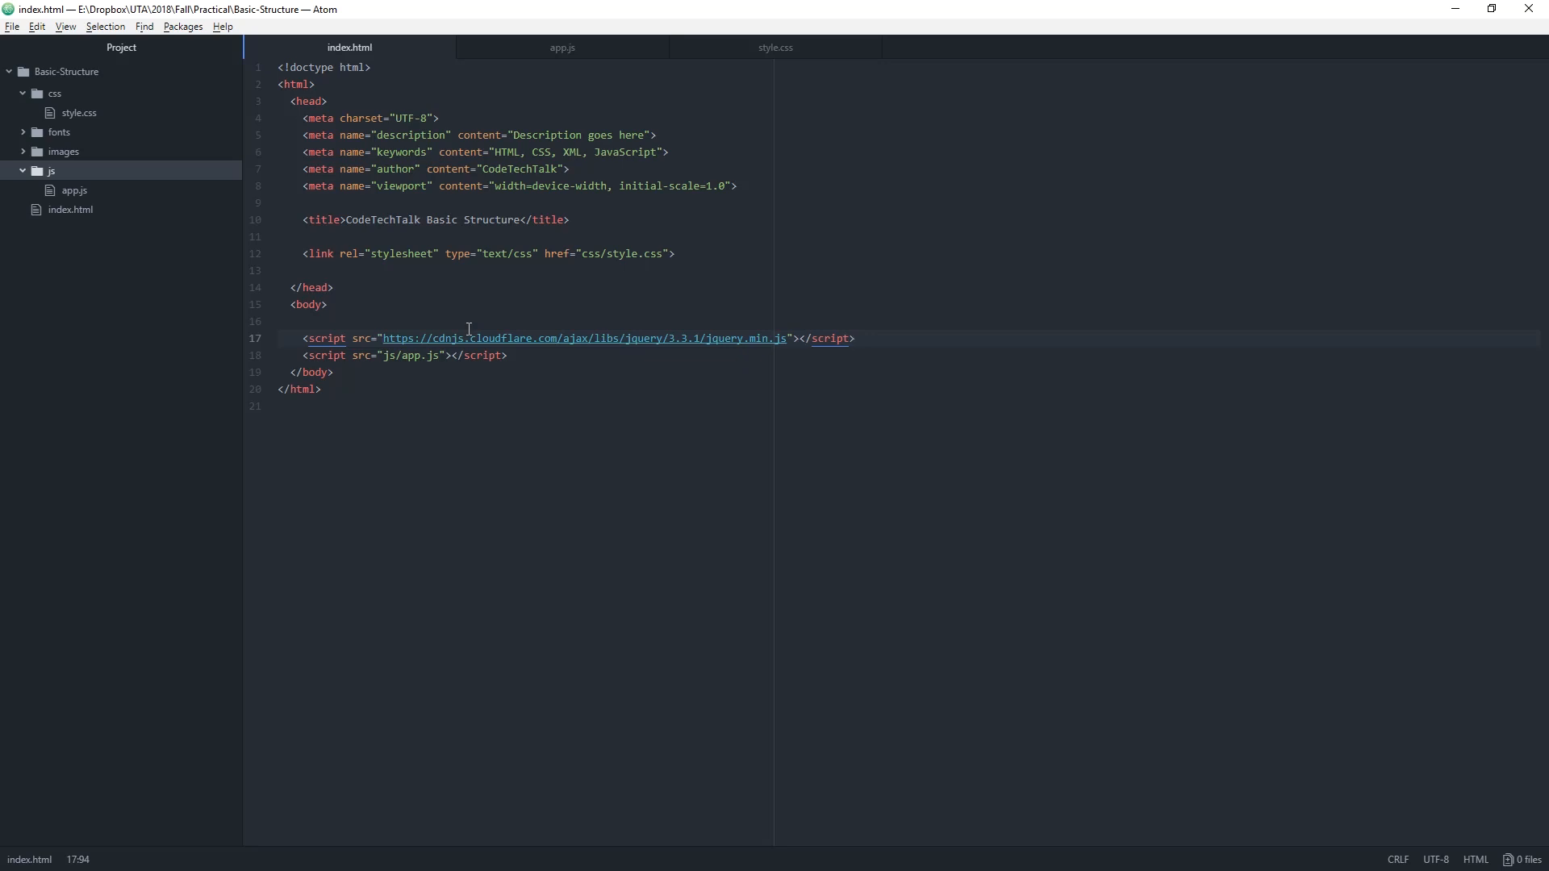
mouse_move(807, 345)
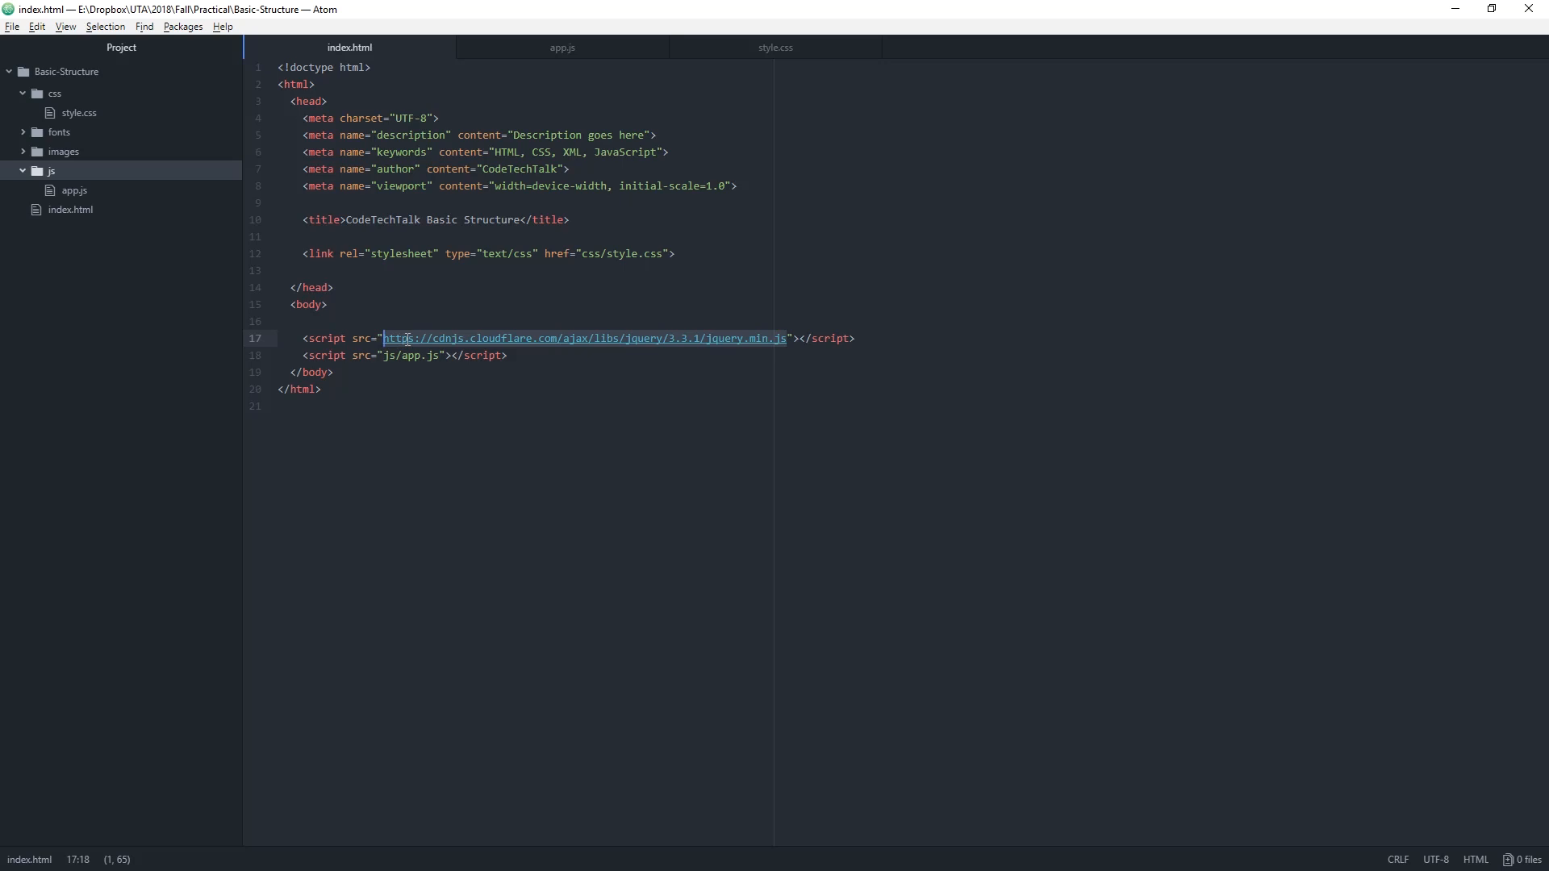
mouse_move(450, 349)
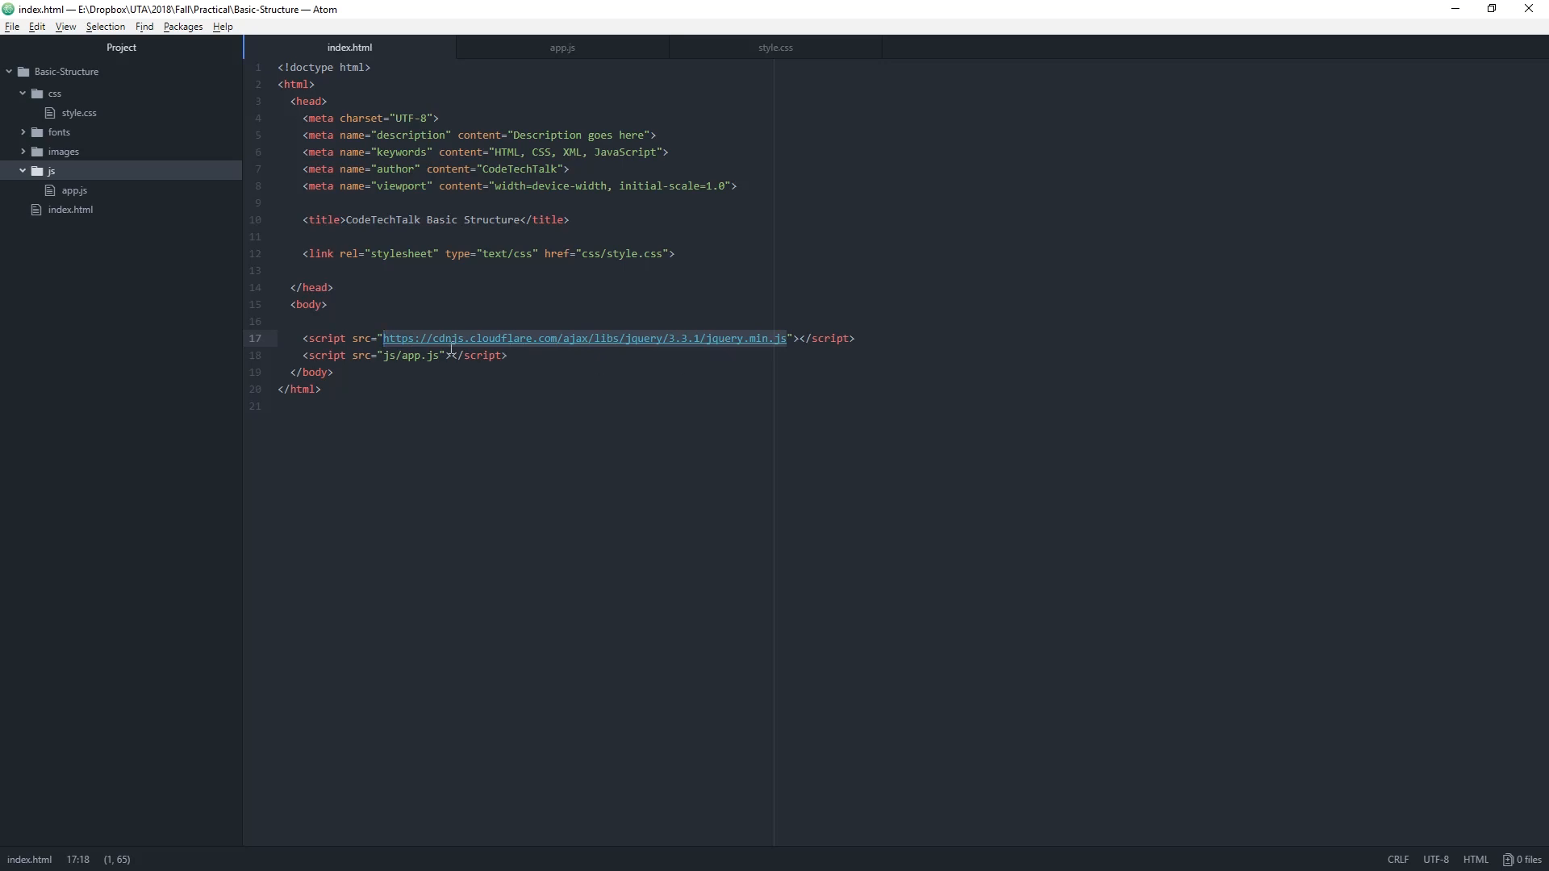
left_click(442, 355)
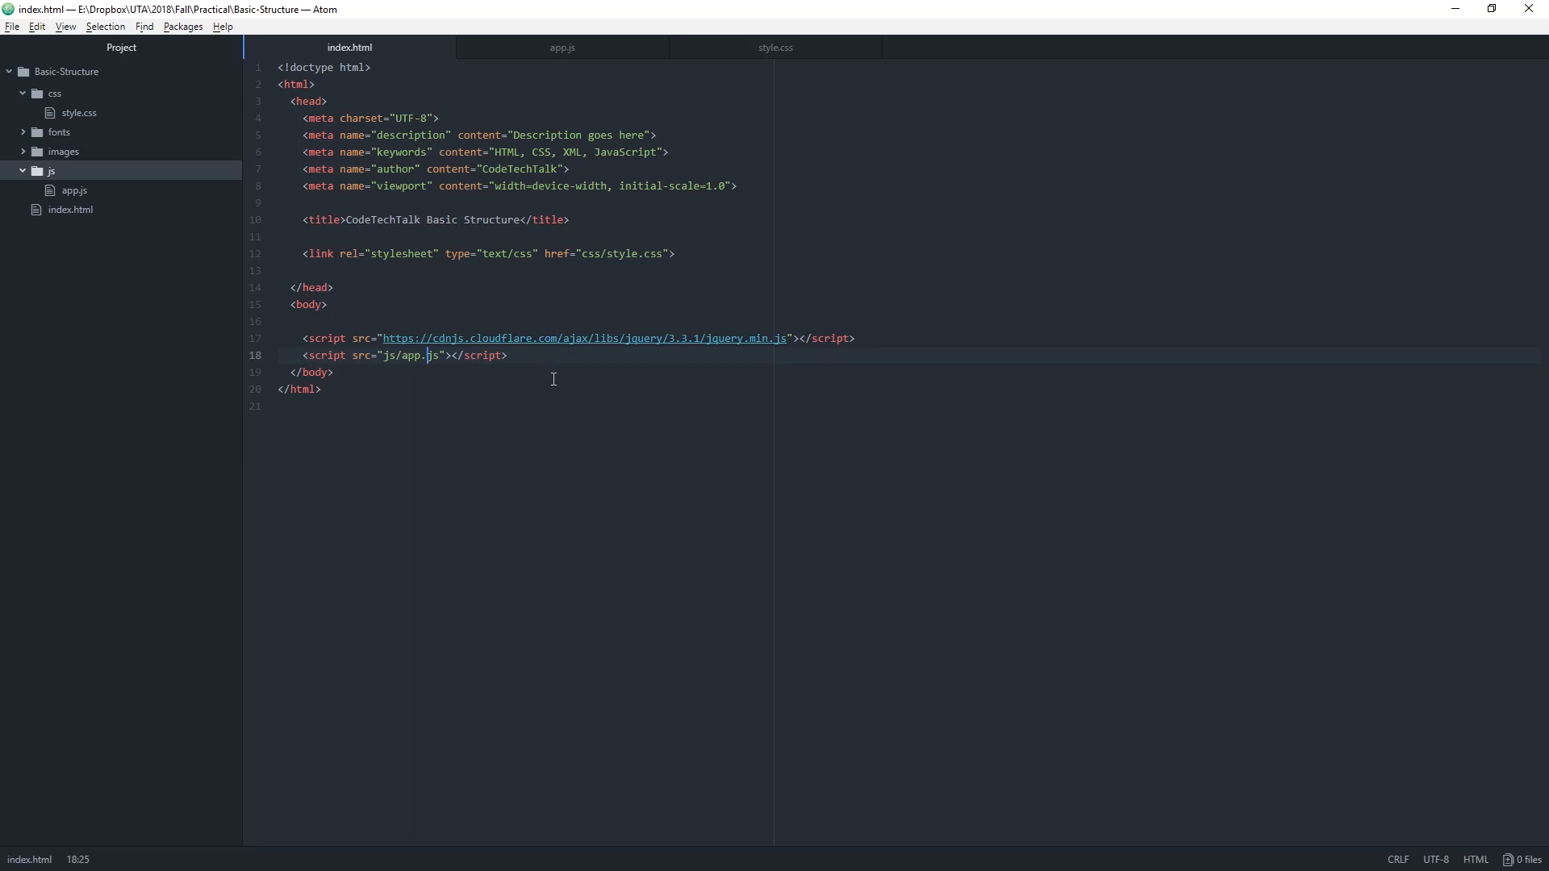
left_click(322, 68)
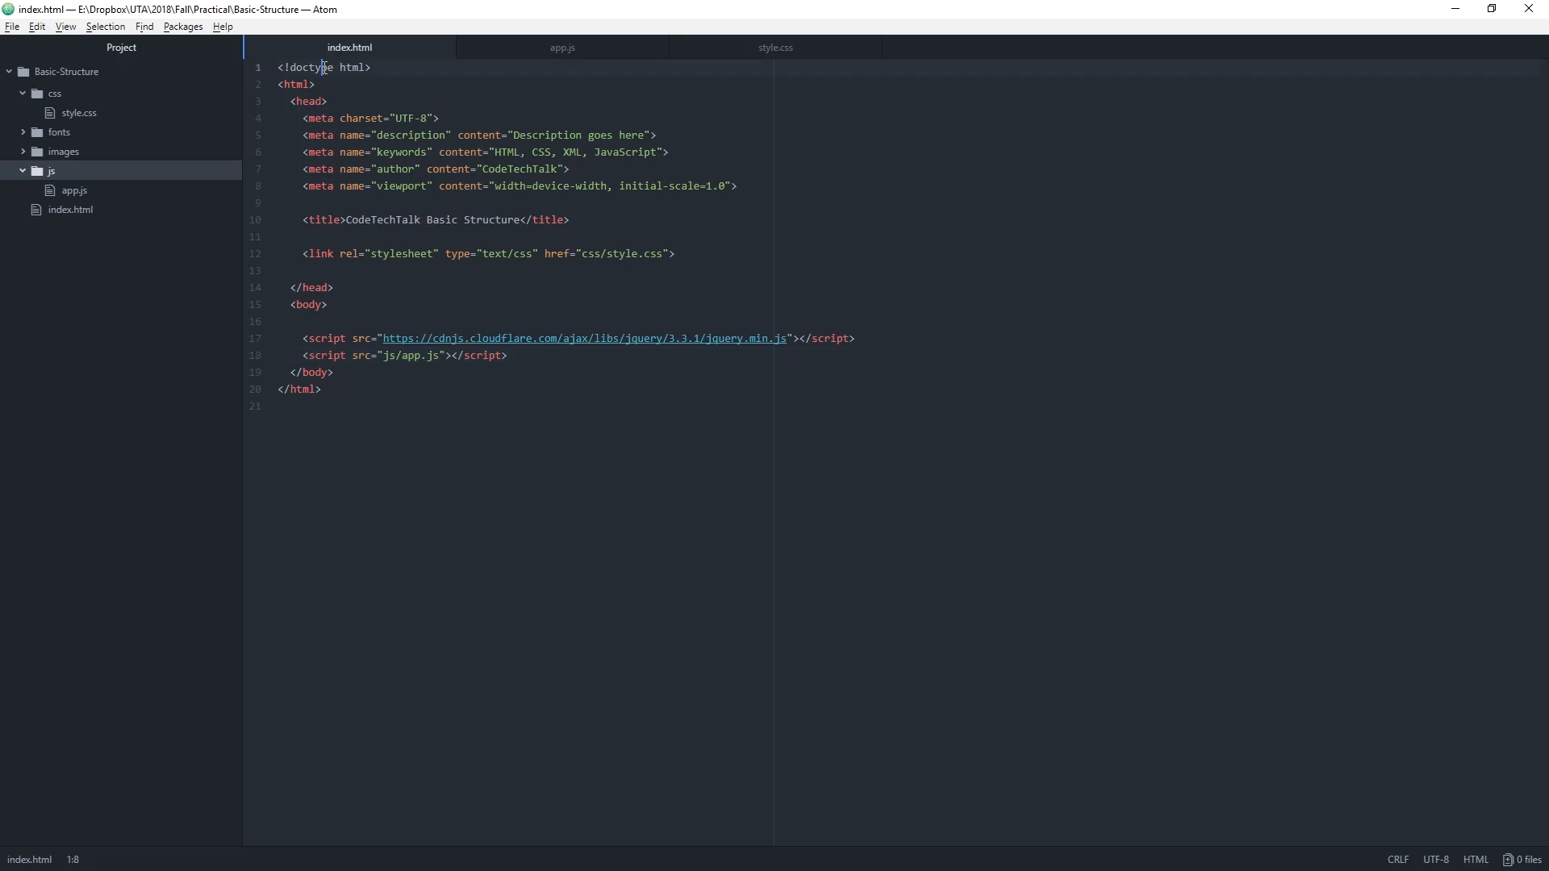
mouse_move(331, 89)
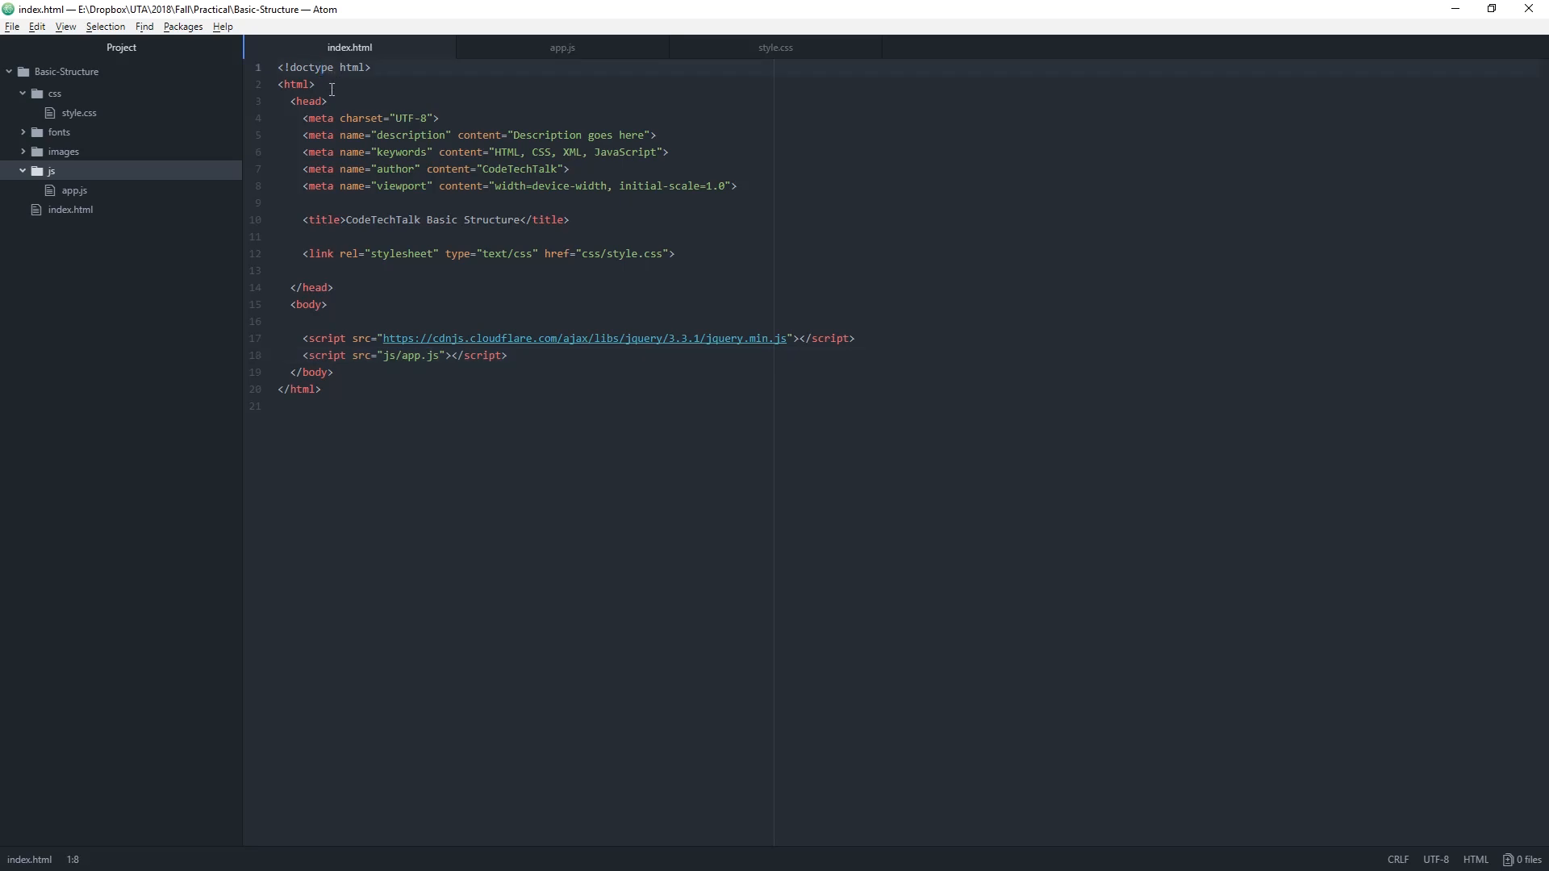